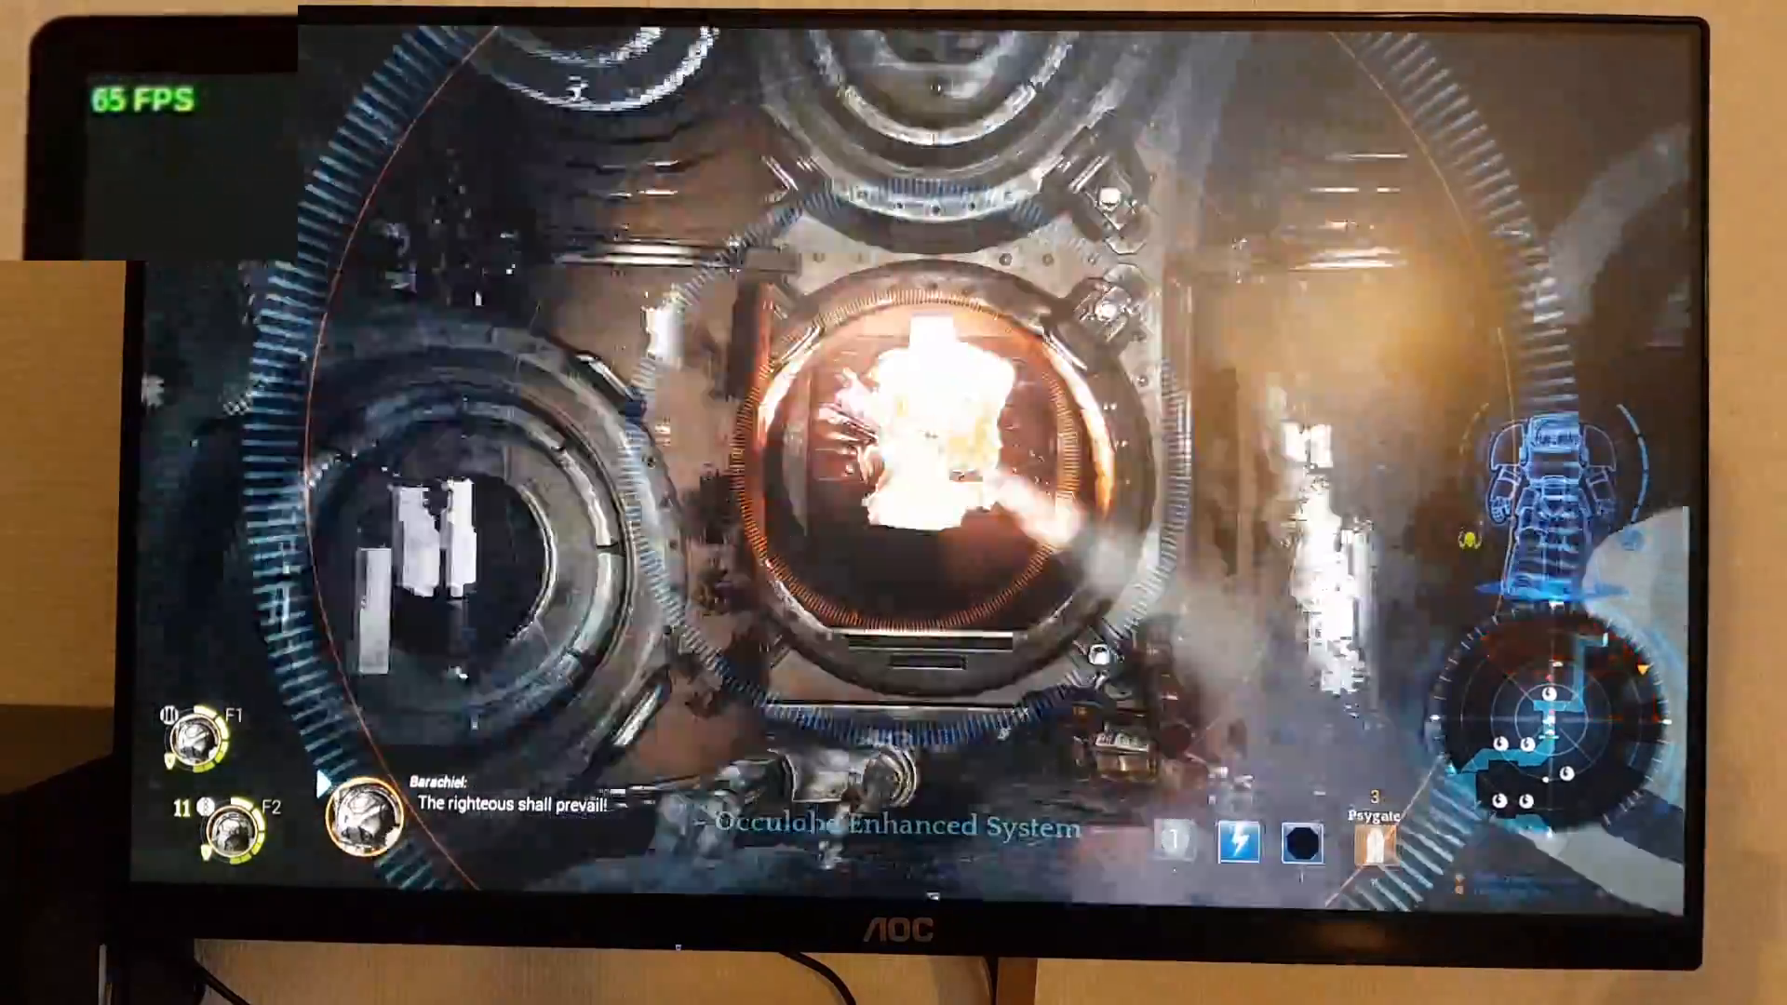
Open the Budgie Menu and browse Education, All, Accessories, Games, Internet, ending on Office
{"action": "left_click", "coordinate": [22, 22]}
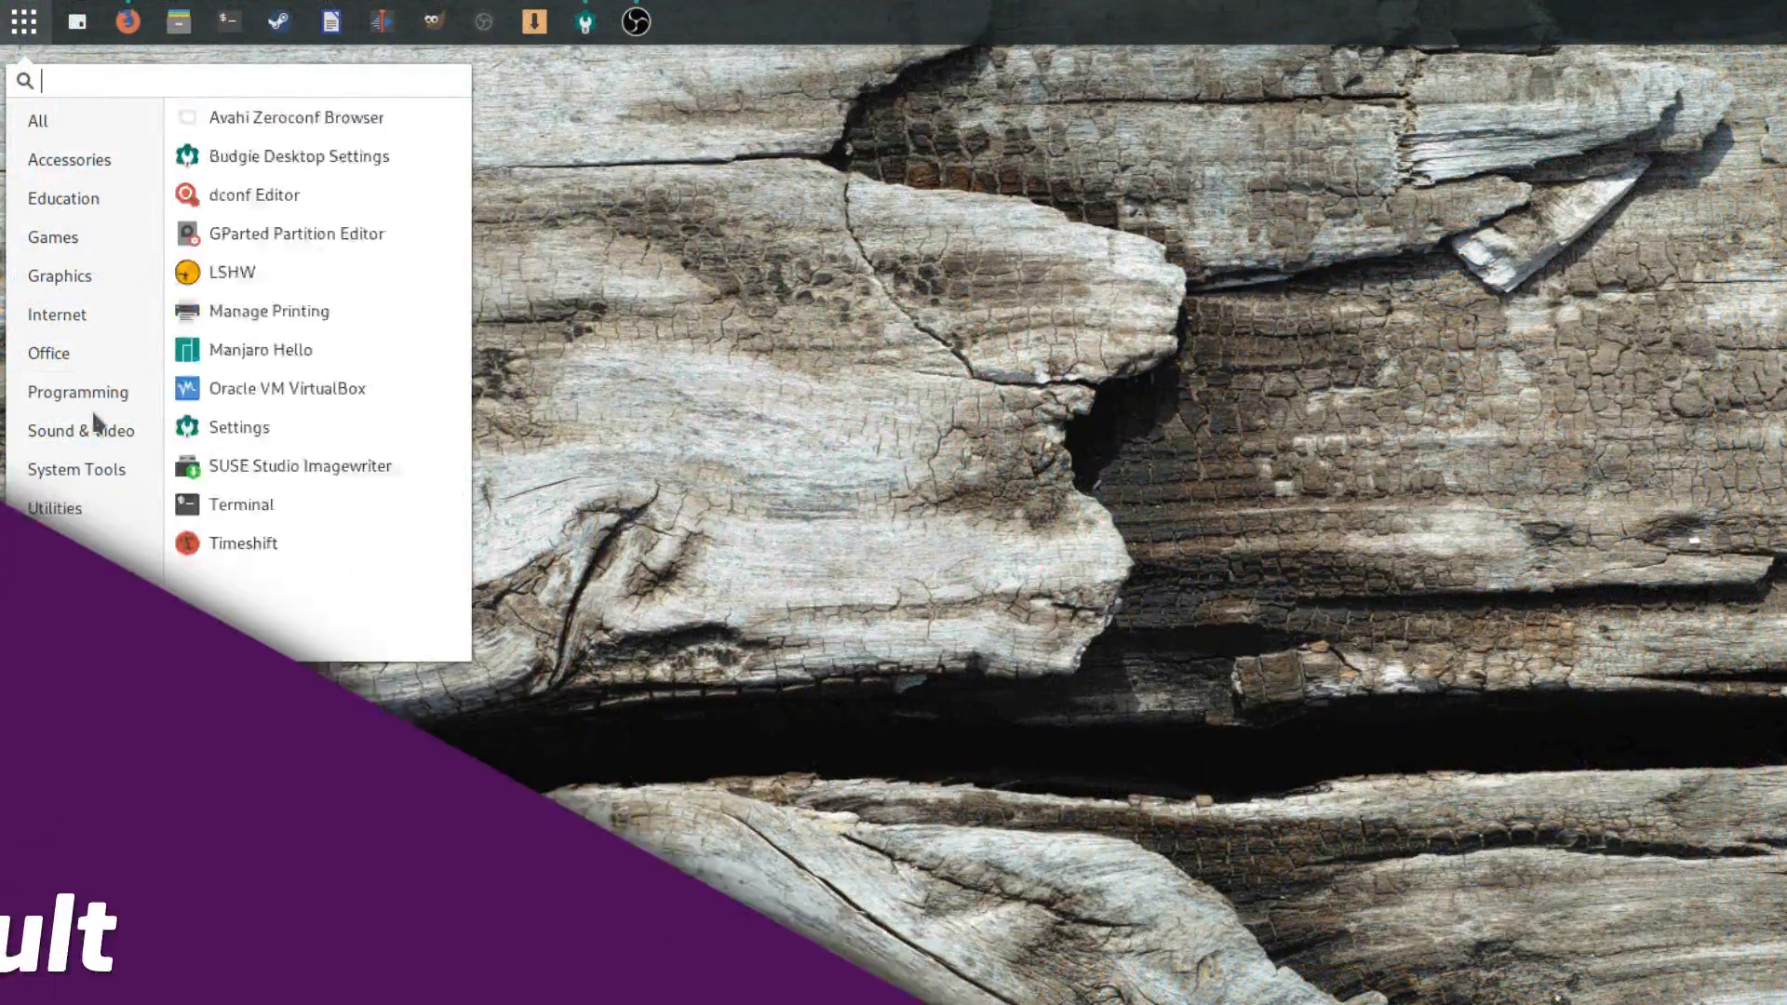
{"action": "left_click", "coordinate": [62, 198]}
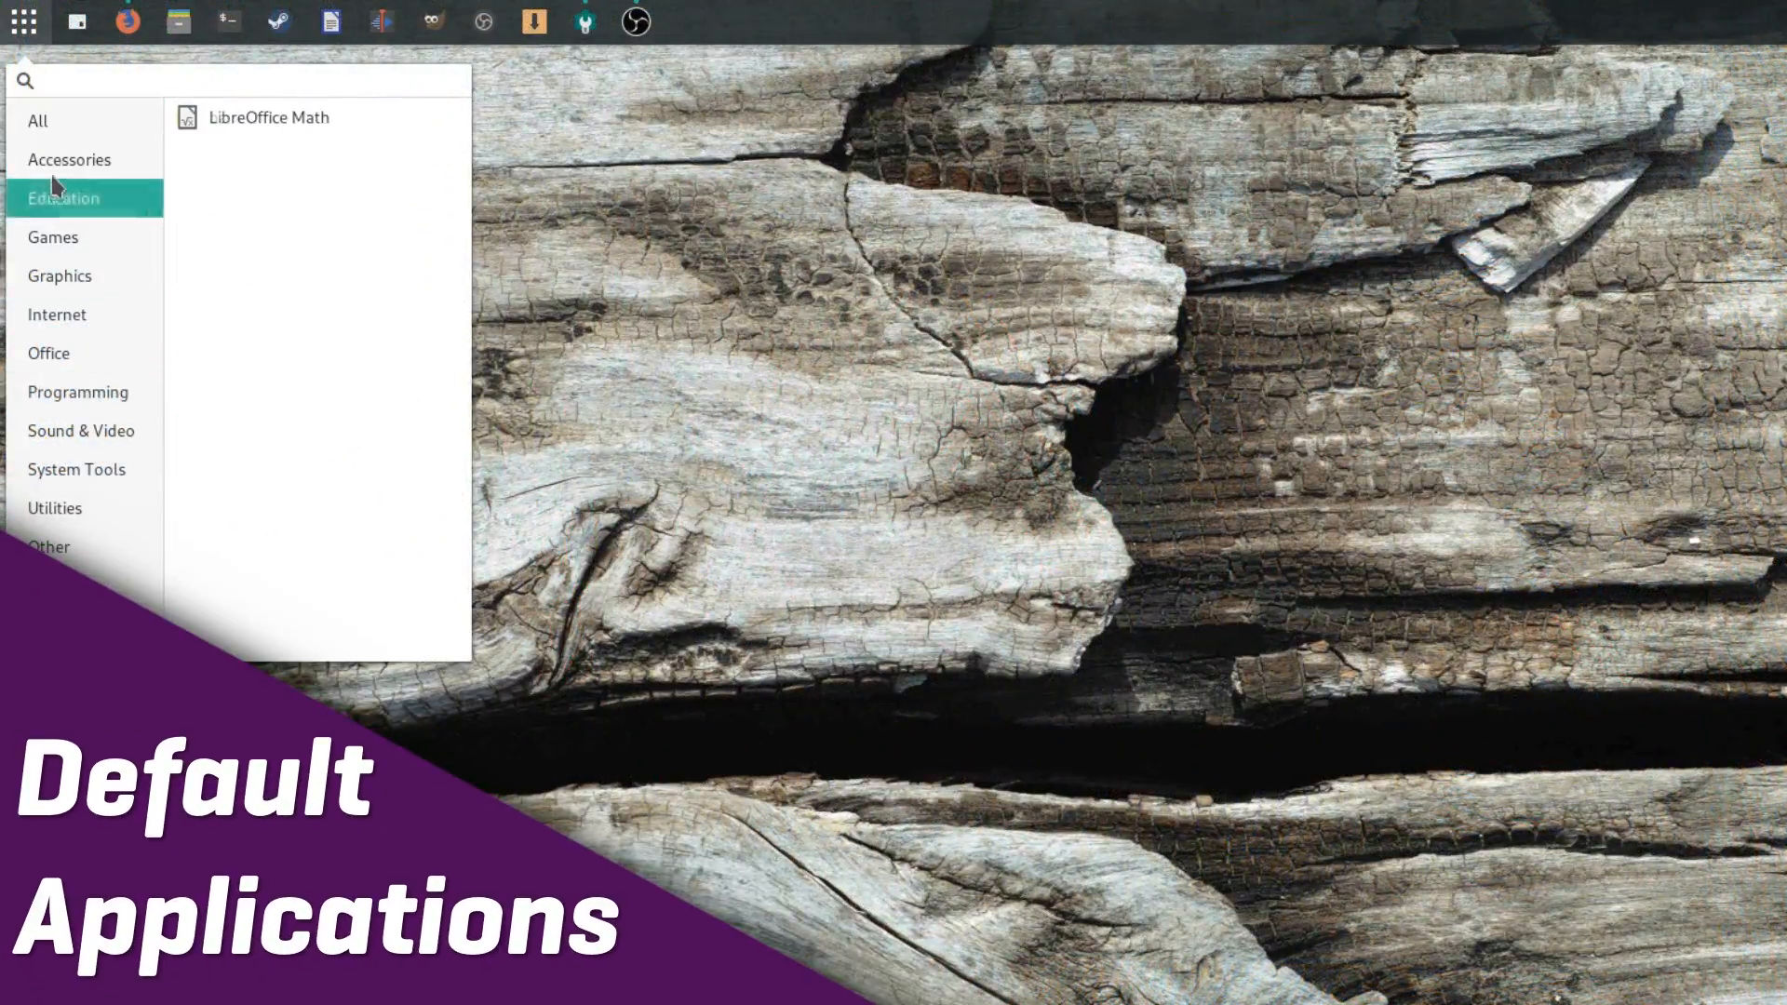
{"action": "left_click", "coordinate": [37, 120]}
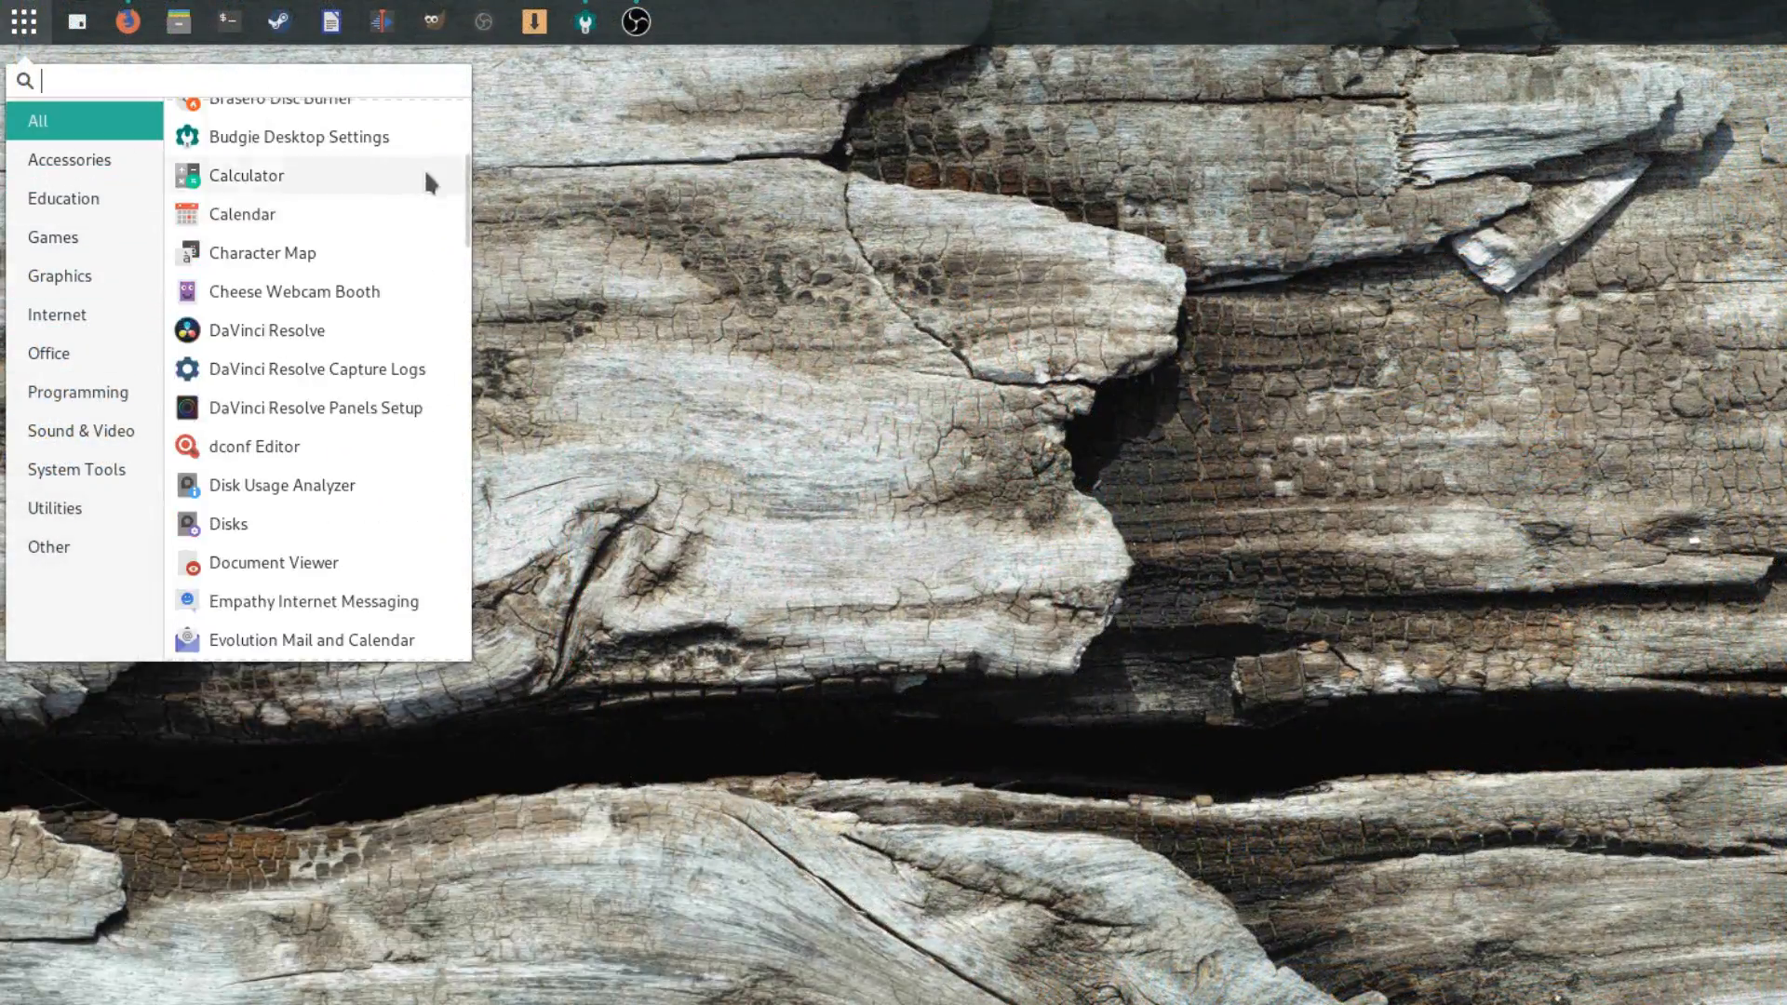
{"action": "scroll", "scroll_direction": "down", "scroll_amount": 3}
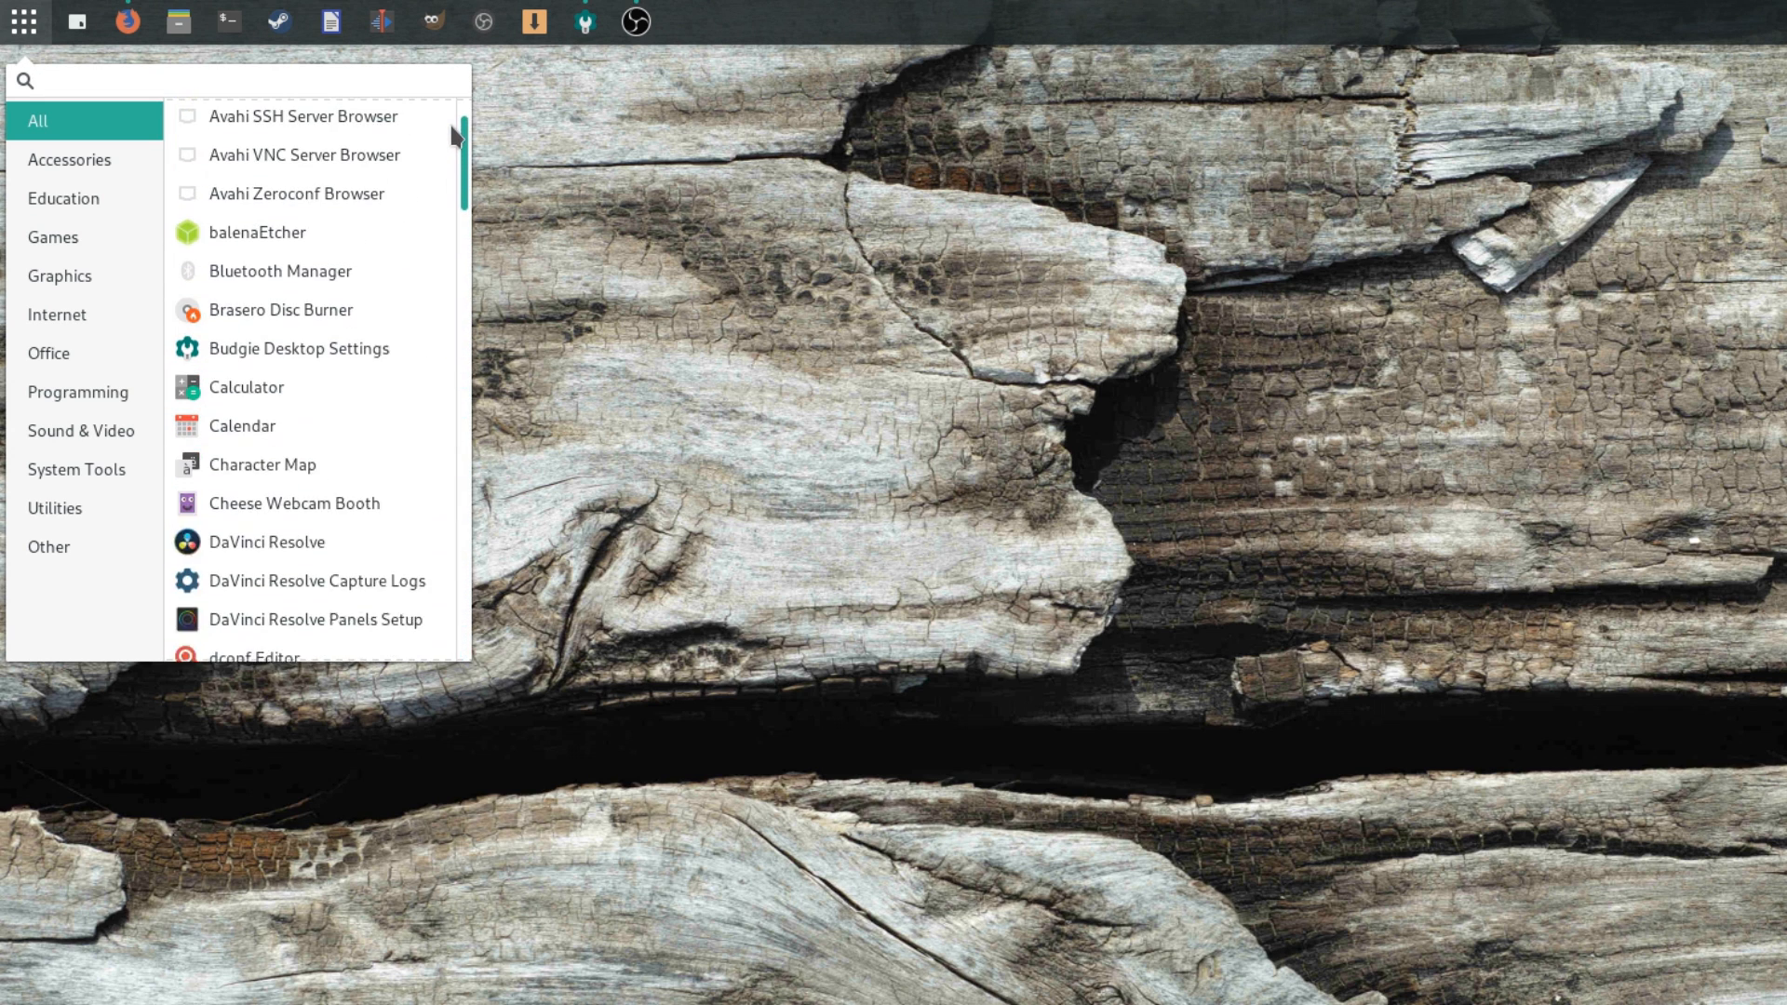
{"action": "left_click", "coordinate": [70, 159]}
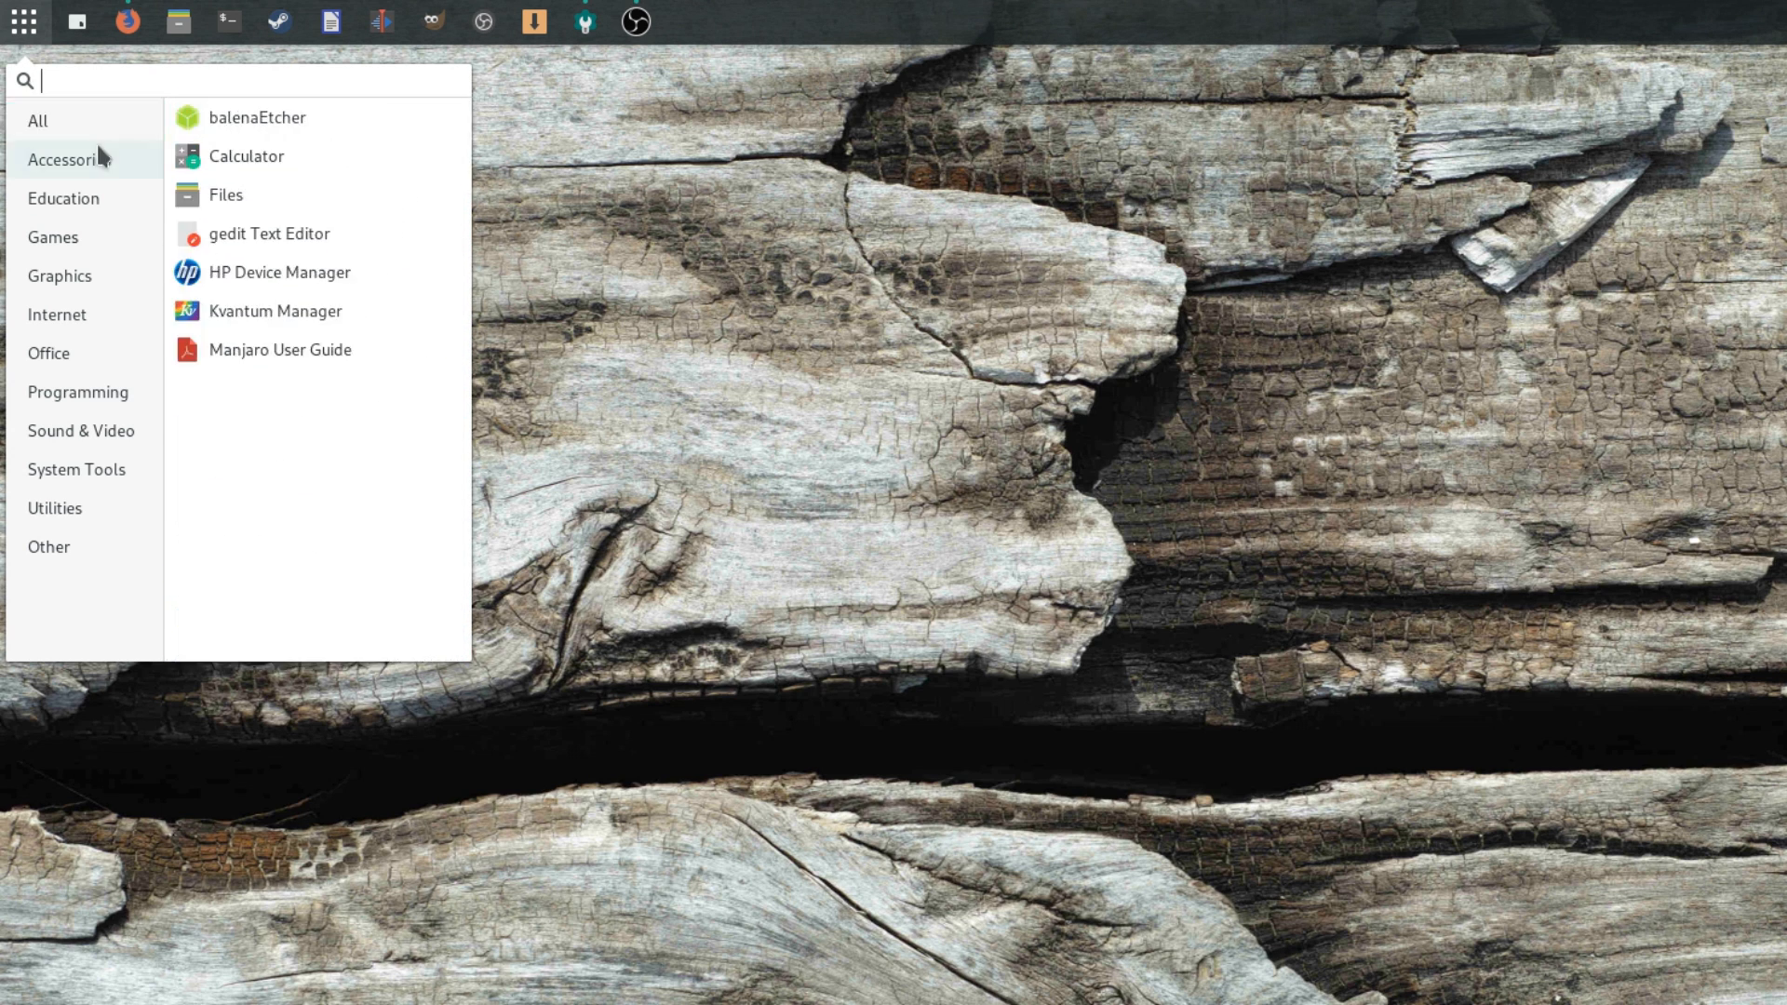
{"action": "left_click", "coordinate": [52, 237]}
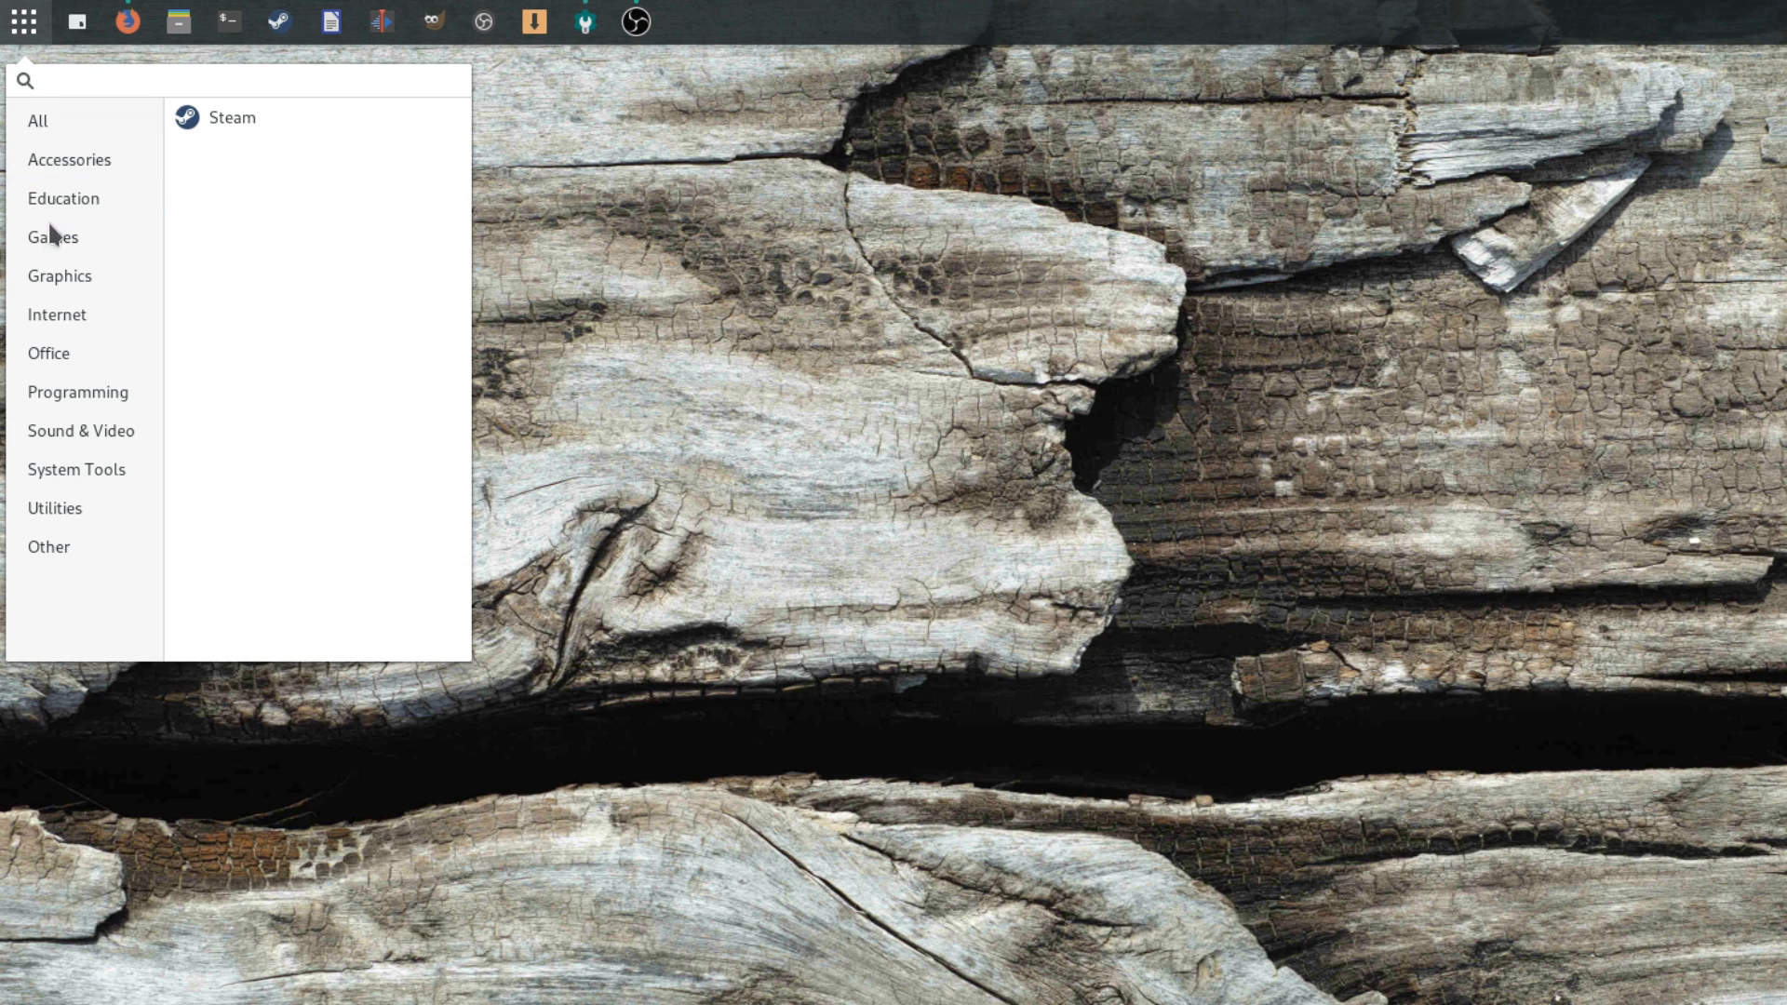
{"action": "left_click", "coordinate": [56, 313]}
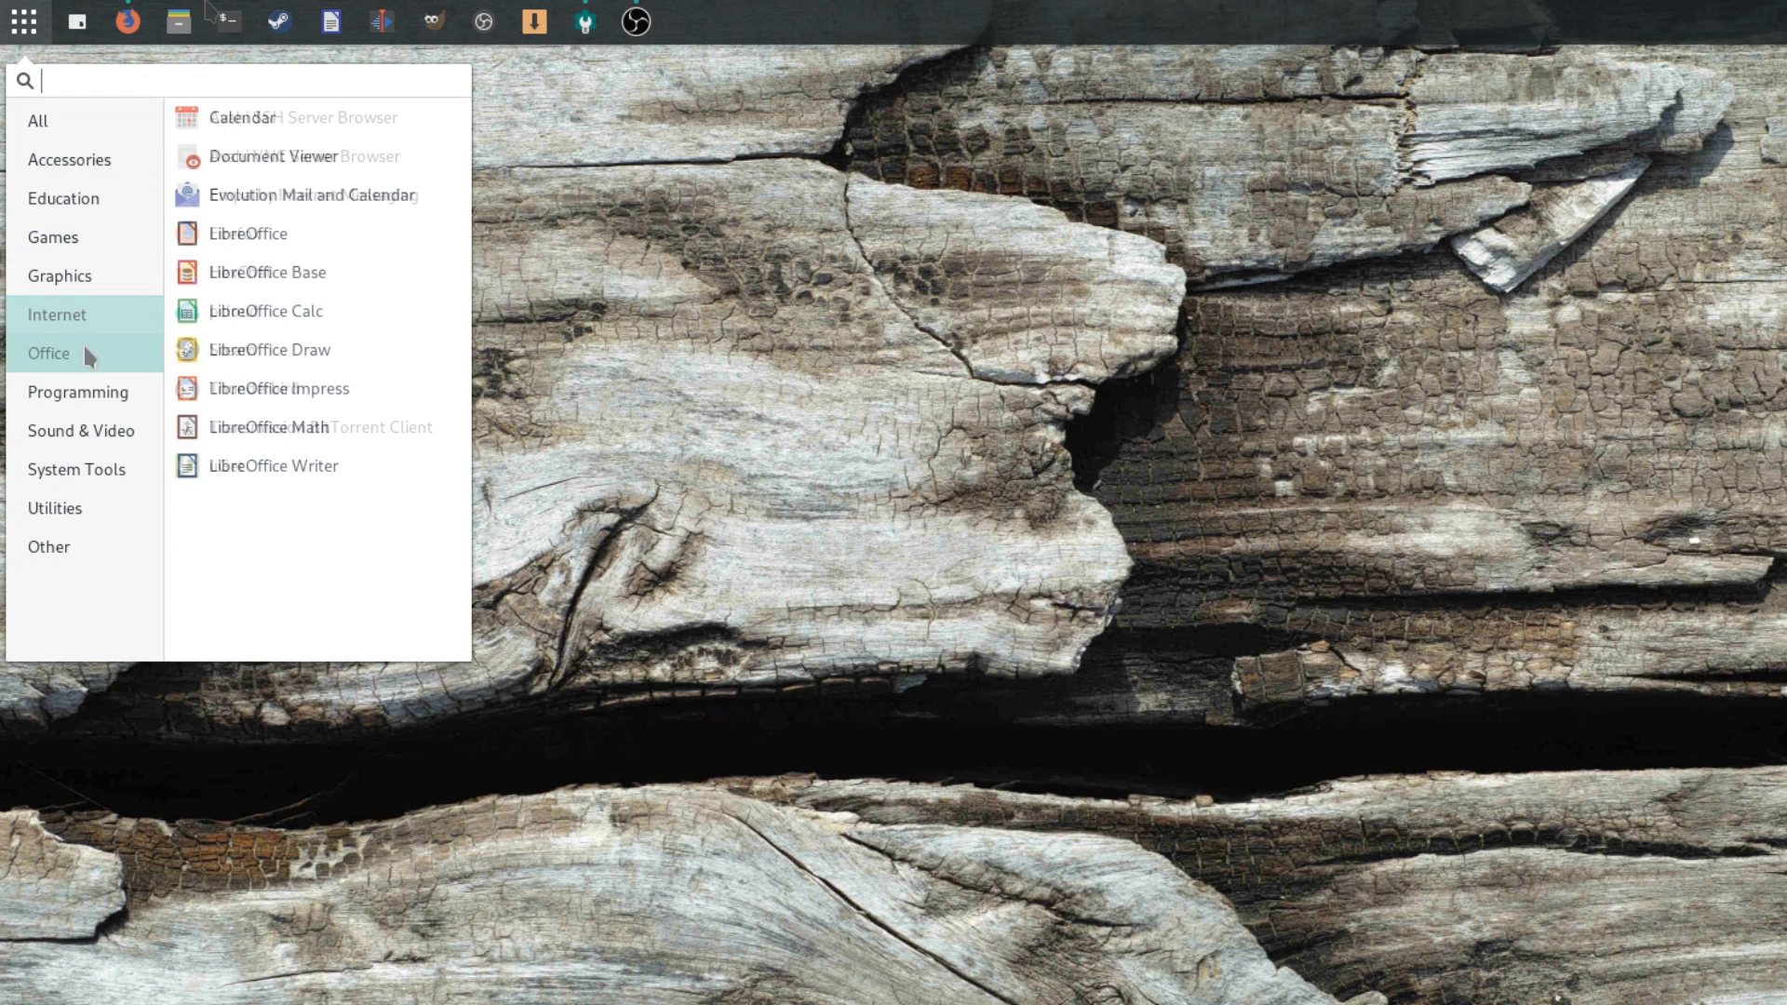
{"action": "left_click", "coordinate": [49, 353]}
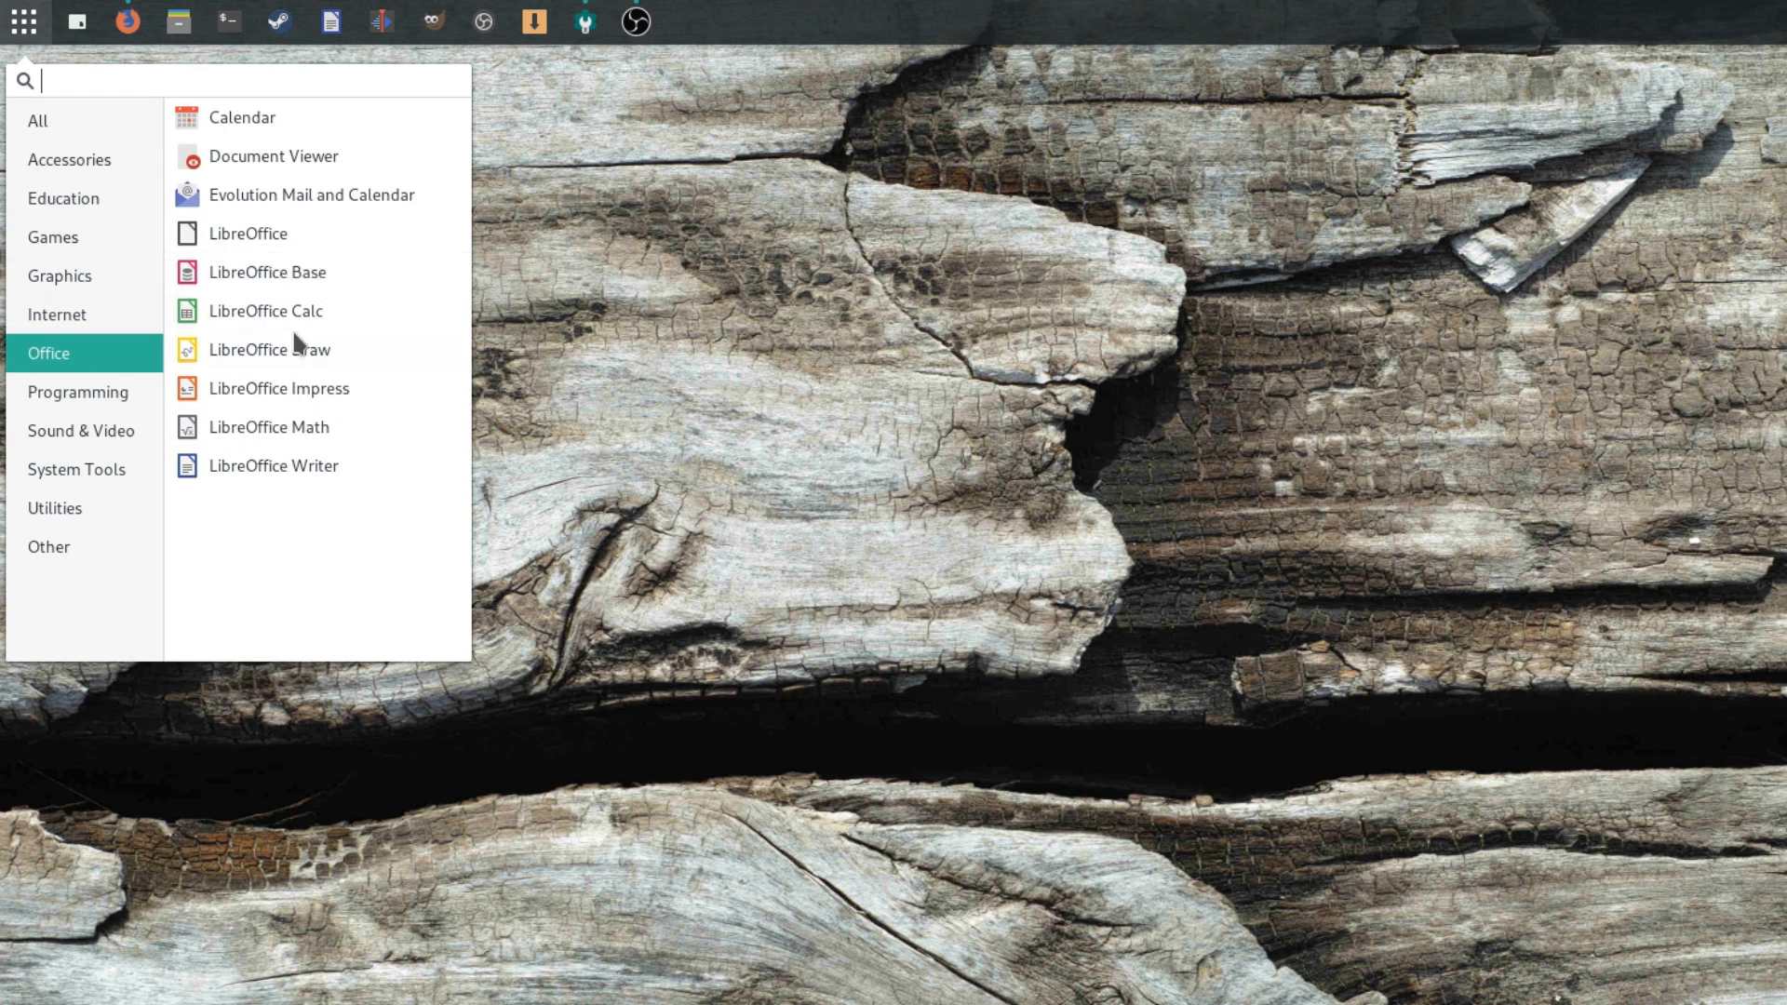
{"action": "mouse_move", "coordinate": [248, 234]}
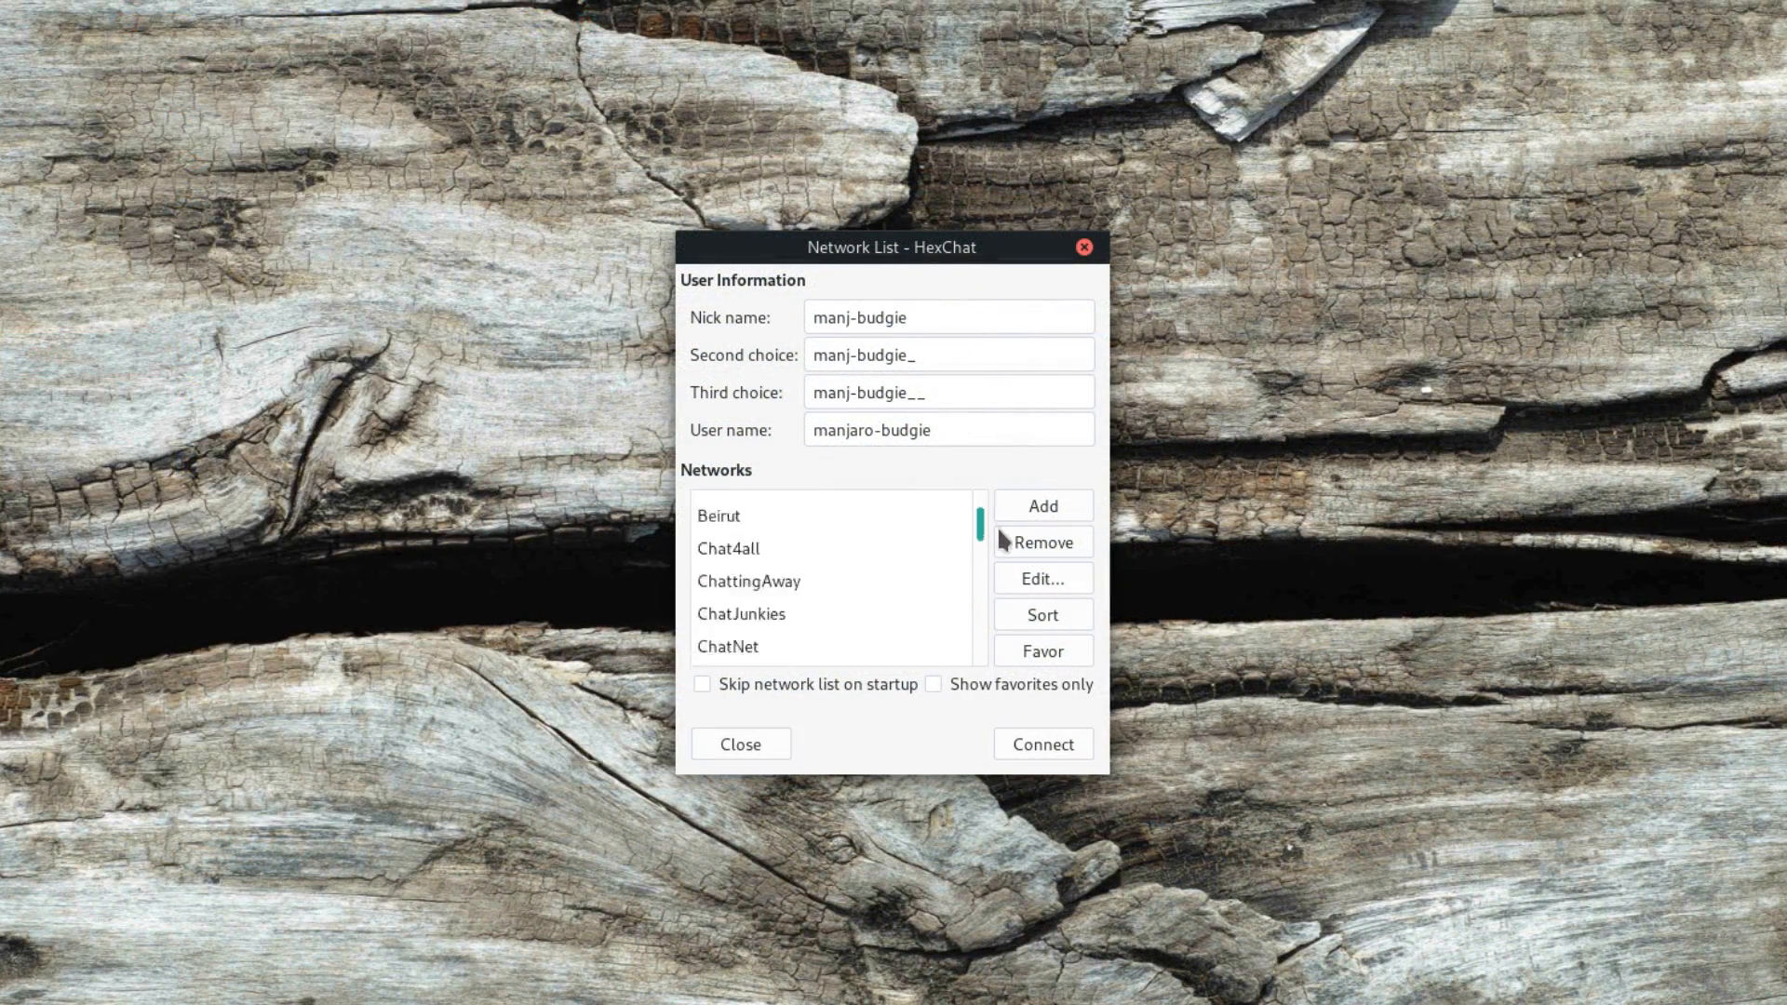
Scroll the app list and launch Brasero to view its new-project screen
{"action": "scroll", "scroll_direction": "down", "scroll_amount": 3}
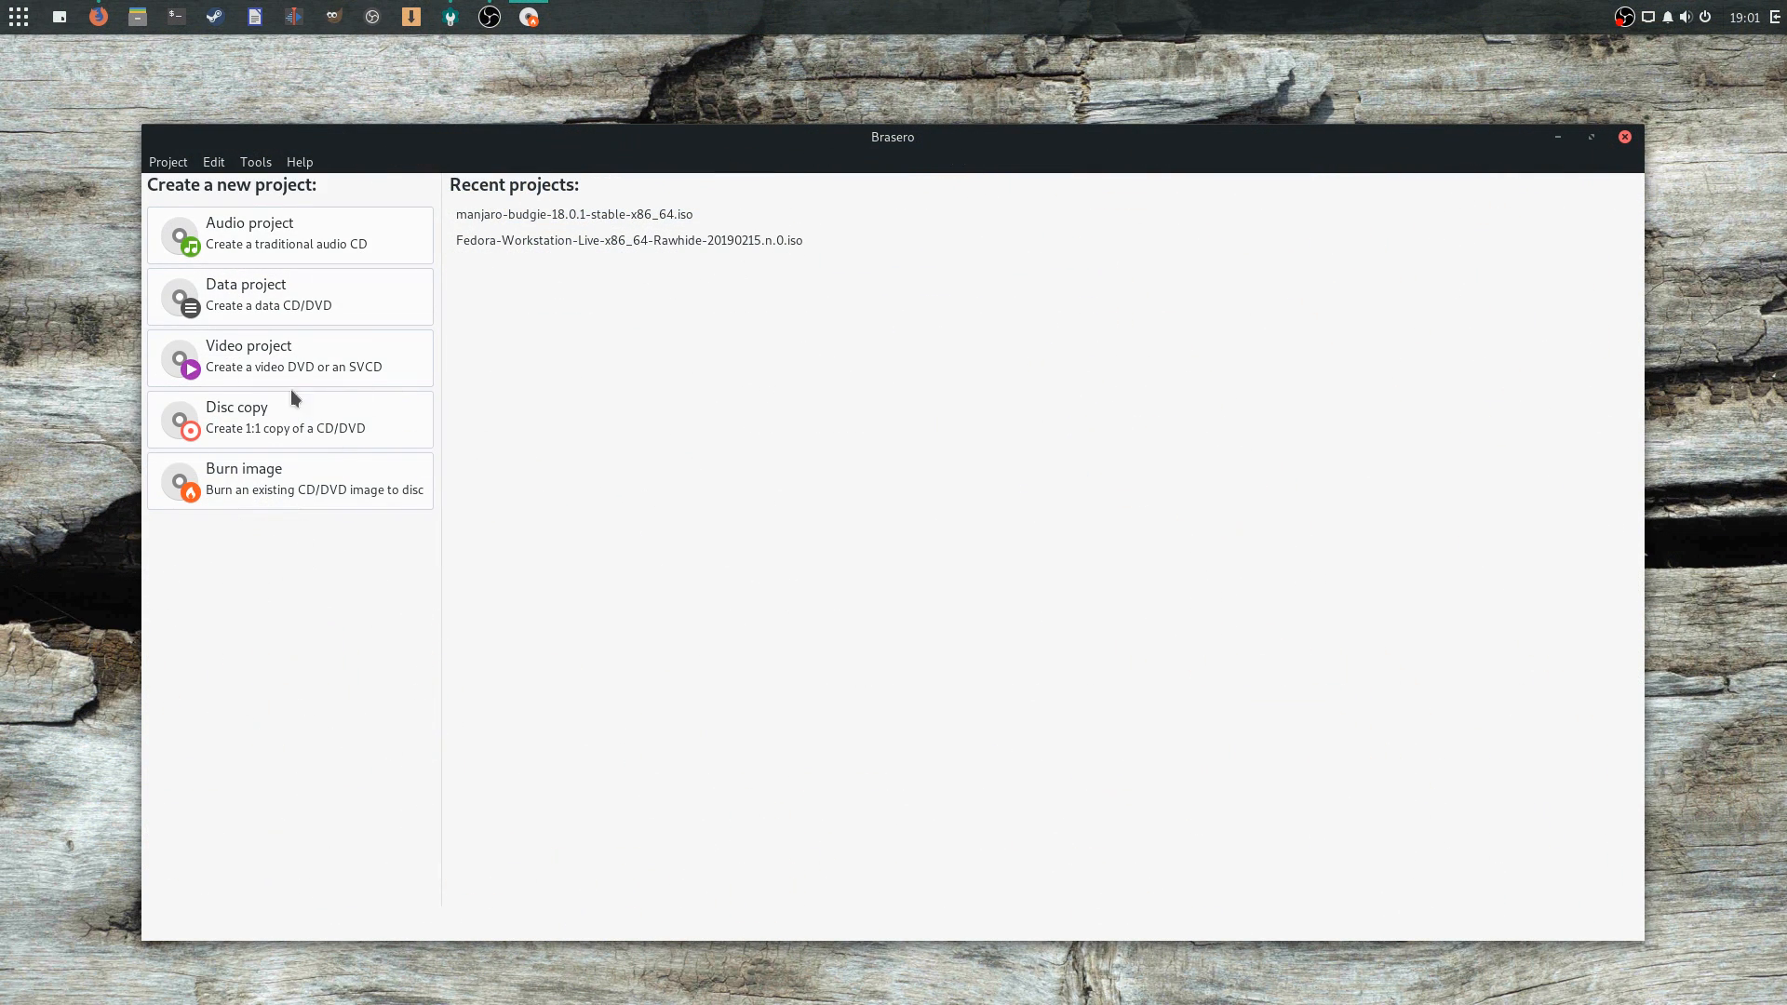
{"action": "mouse_move", "coordinate": [735, 159]}
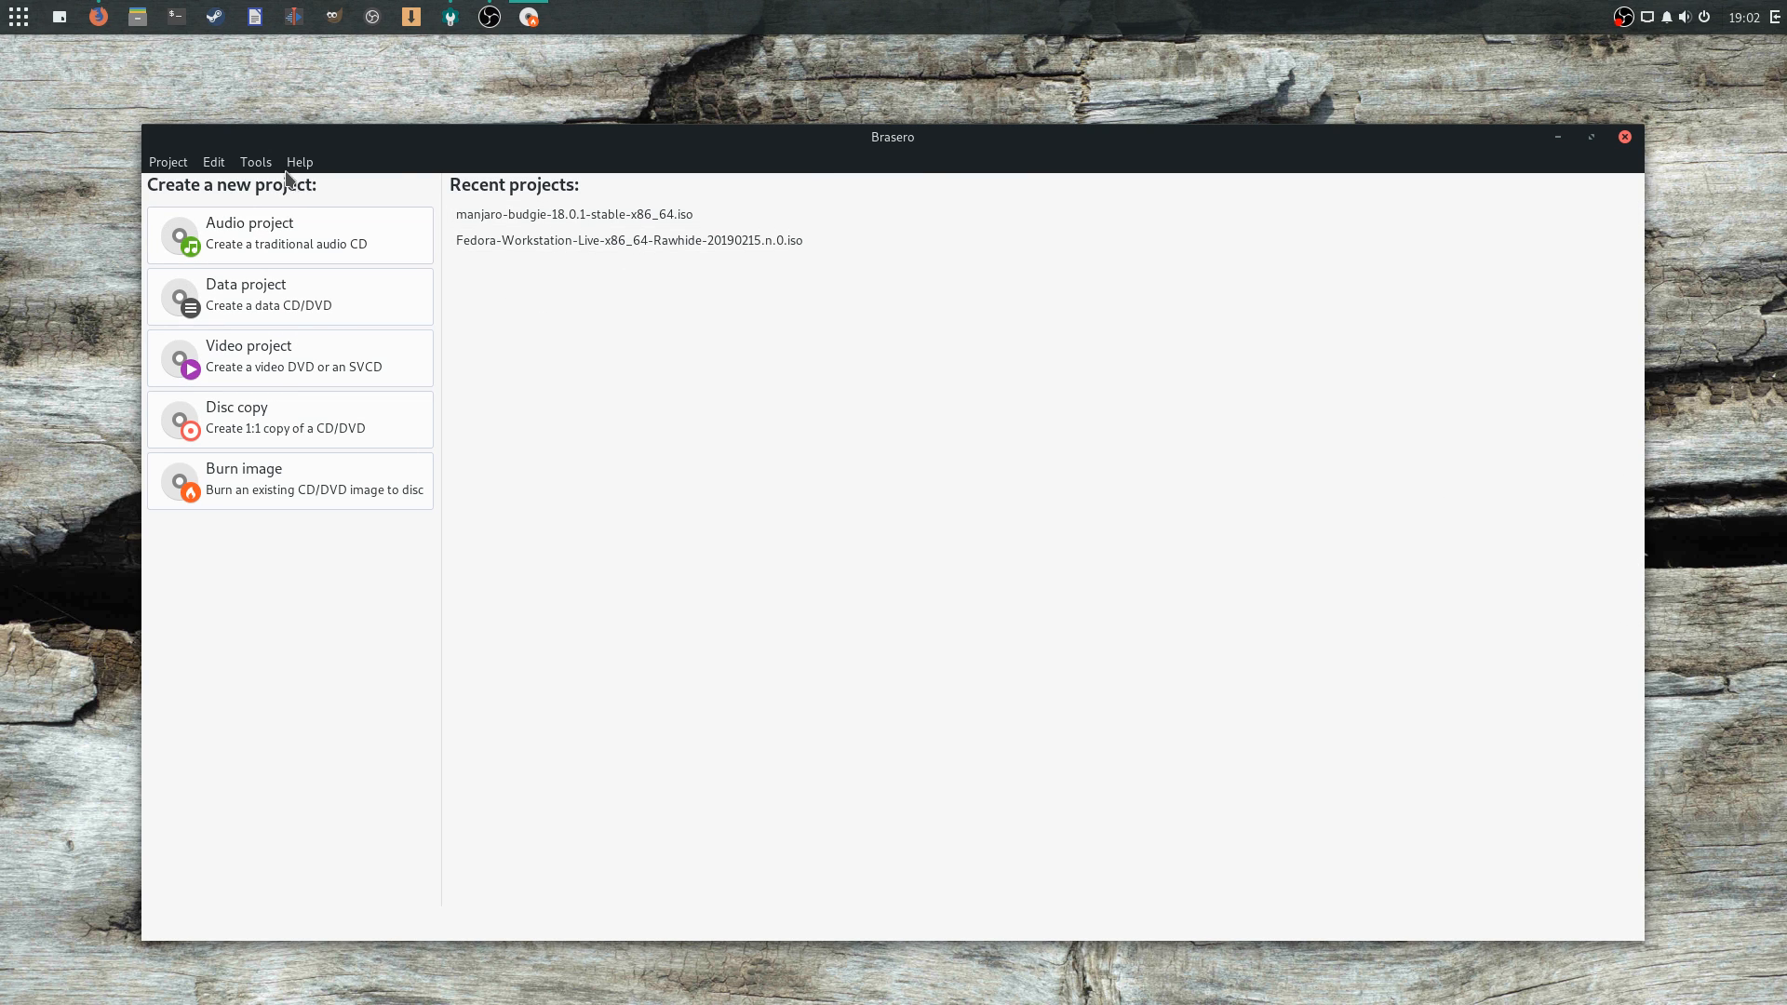
{"action": "left_click", "coordinate": [298, 162]}
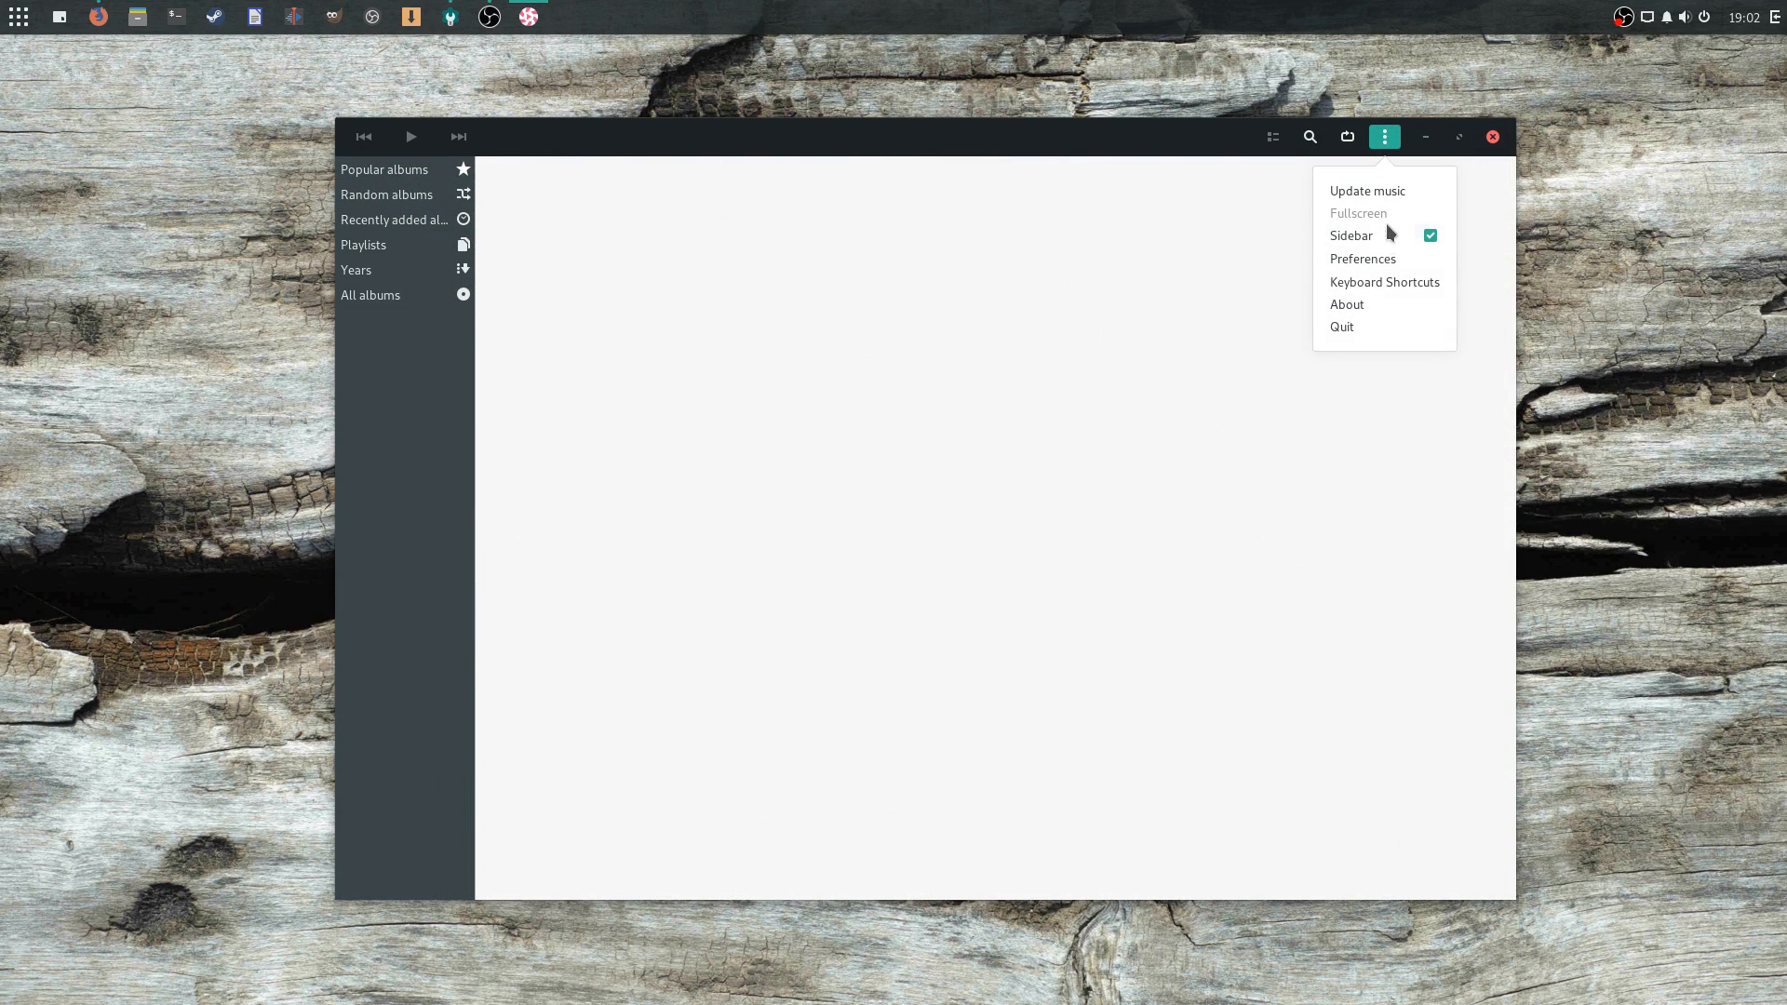
Open Lollipop's menu, finish the Timeshift Setup Wizard, then open the Steam Library
{"action": "left_click", "coordinate": [1345, 304]}
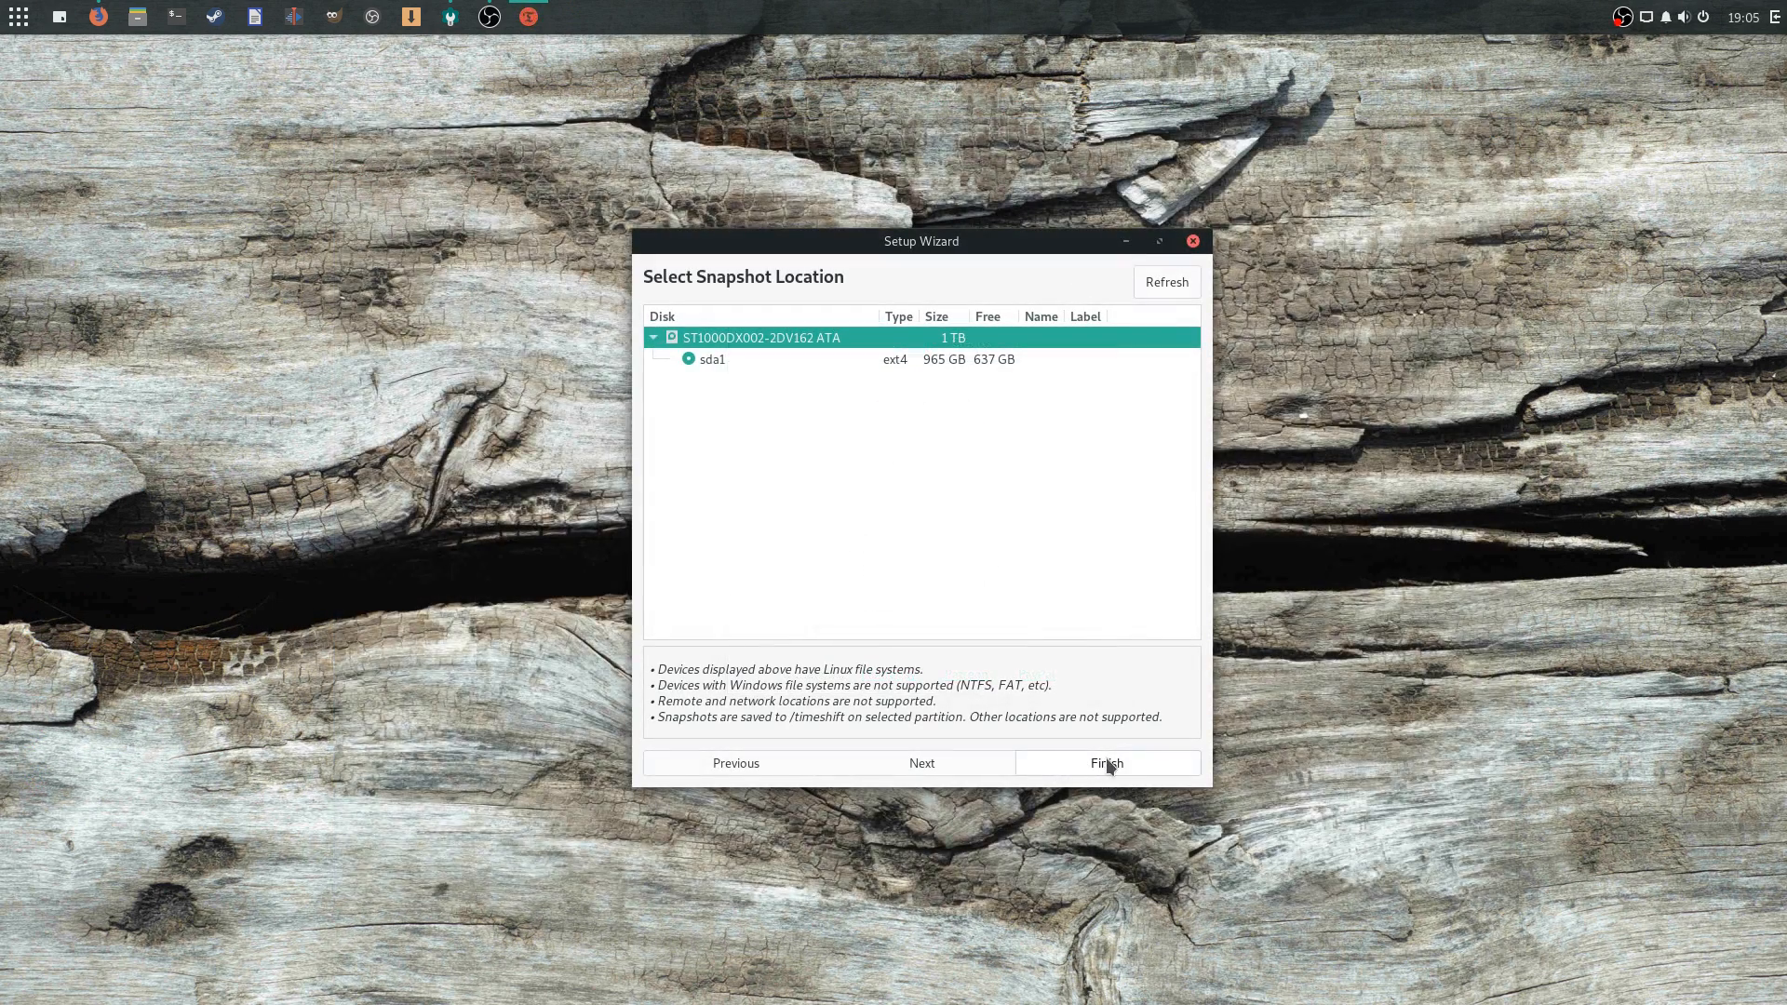
{"action": "left_click", "coordinate": [711, 359]}
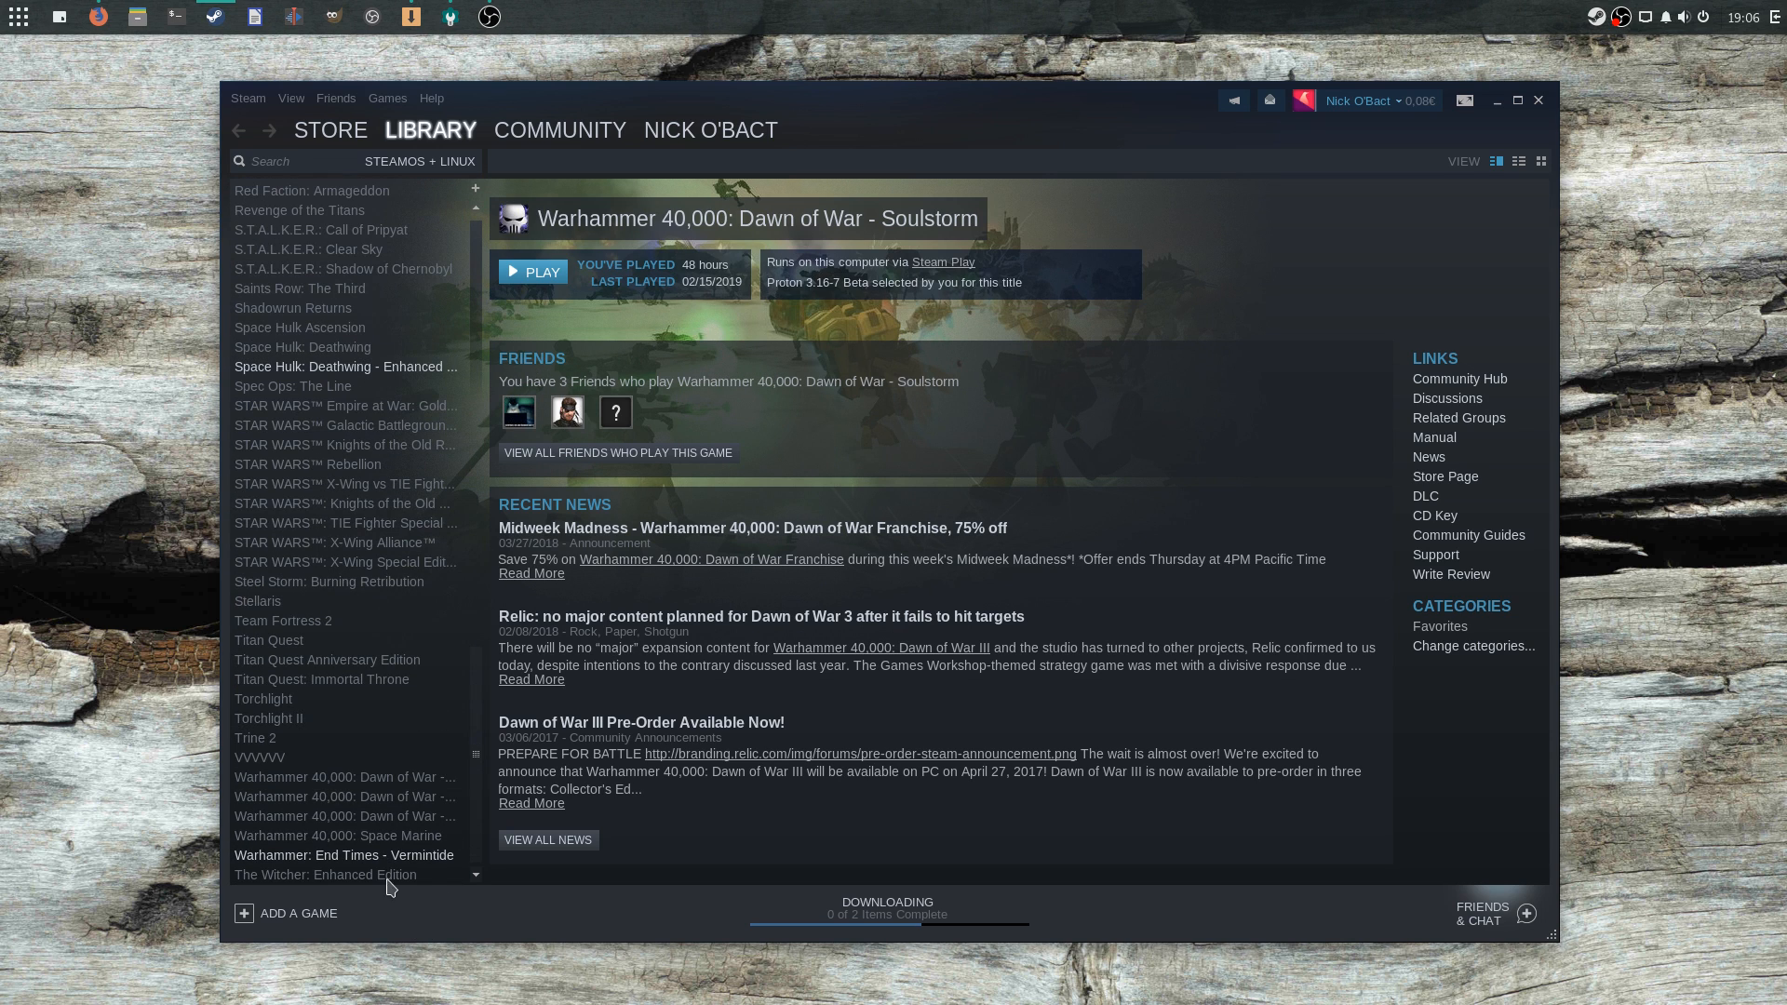
{"action": "left_click", "coordinate": [345, 366]}
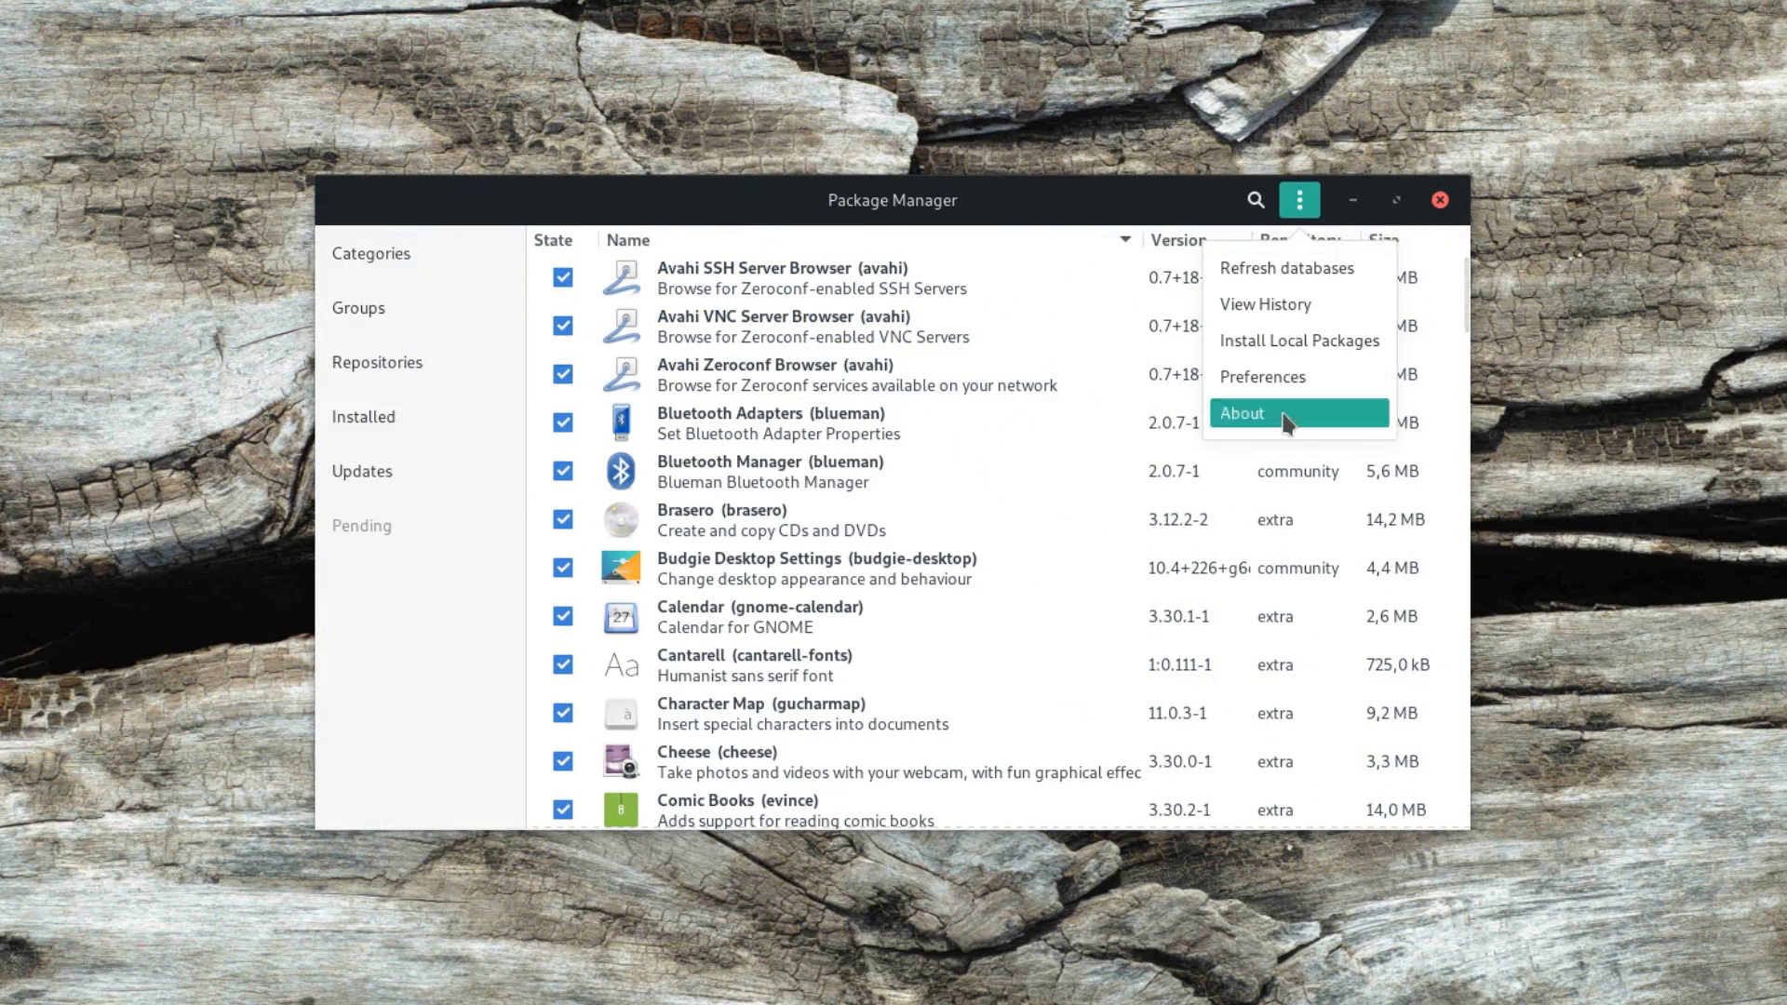
Check Pamac's About dialog (version 7.3.4-1), then scroll through the installed packages list
{"action": "left_click", "coordinate": [1239, 412]}
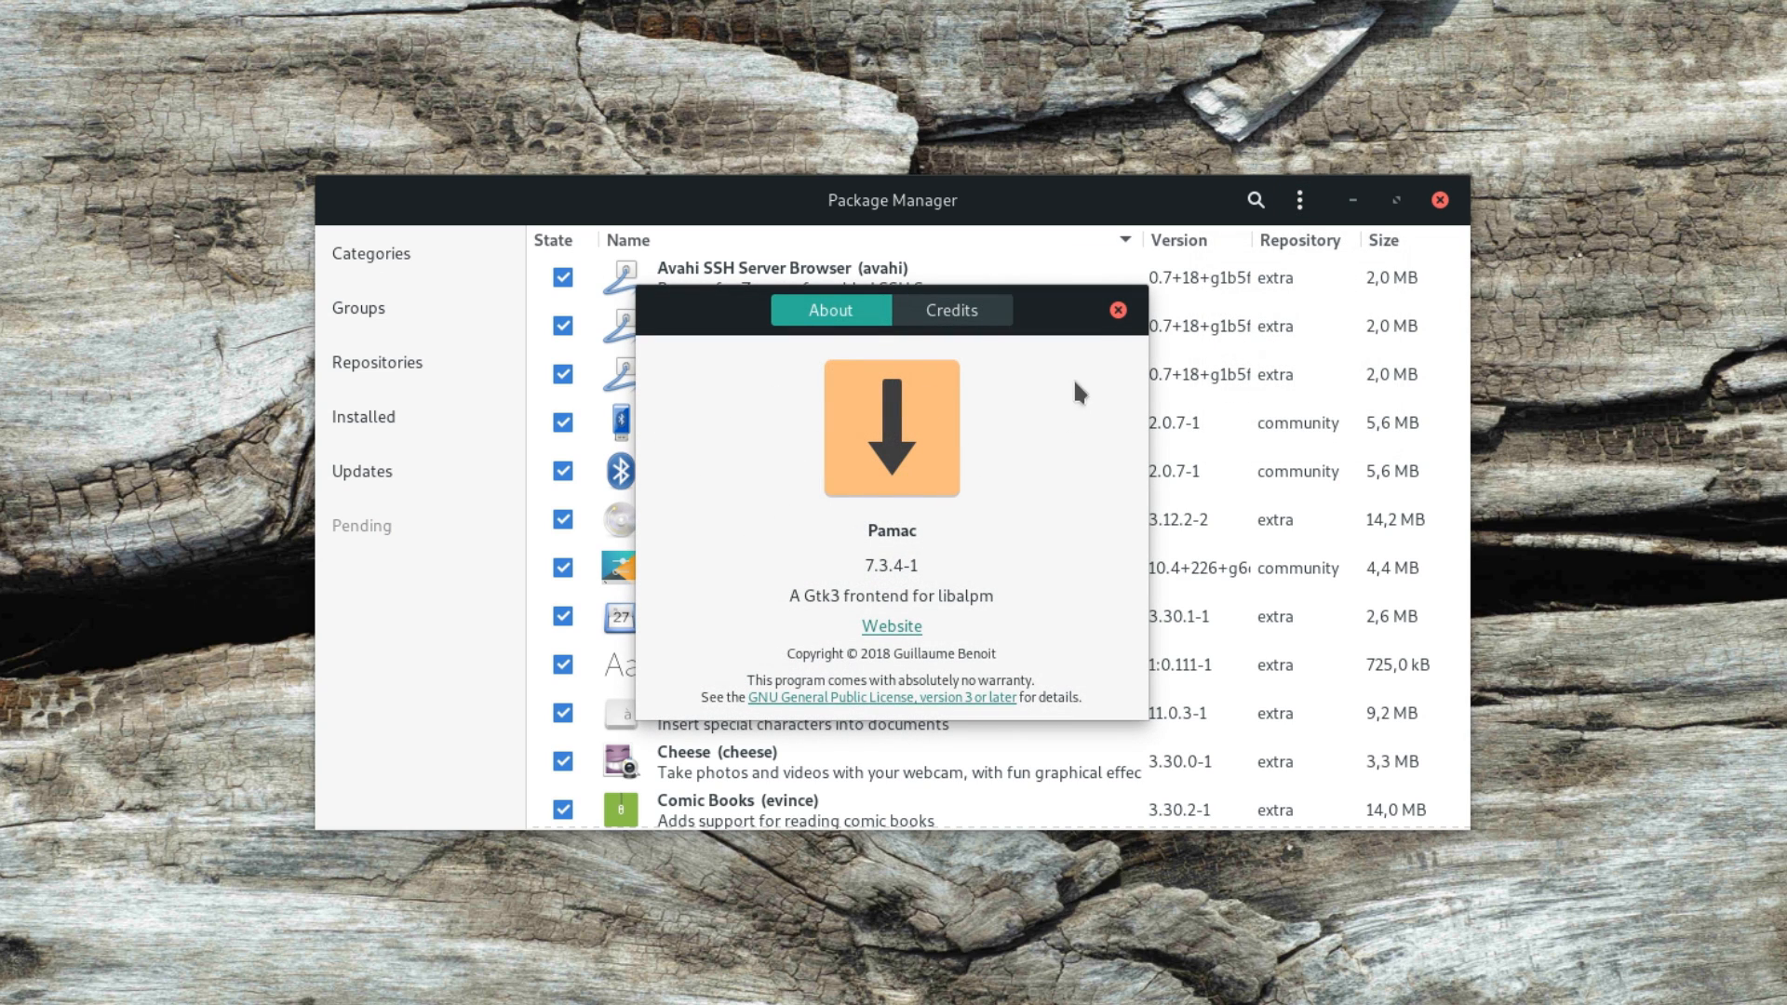
{"action": "left_click", "coordinate": [1116, 310]}
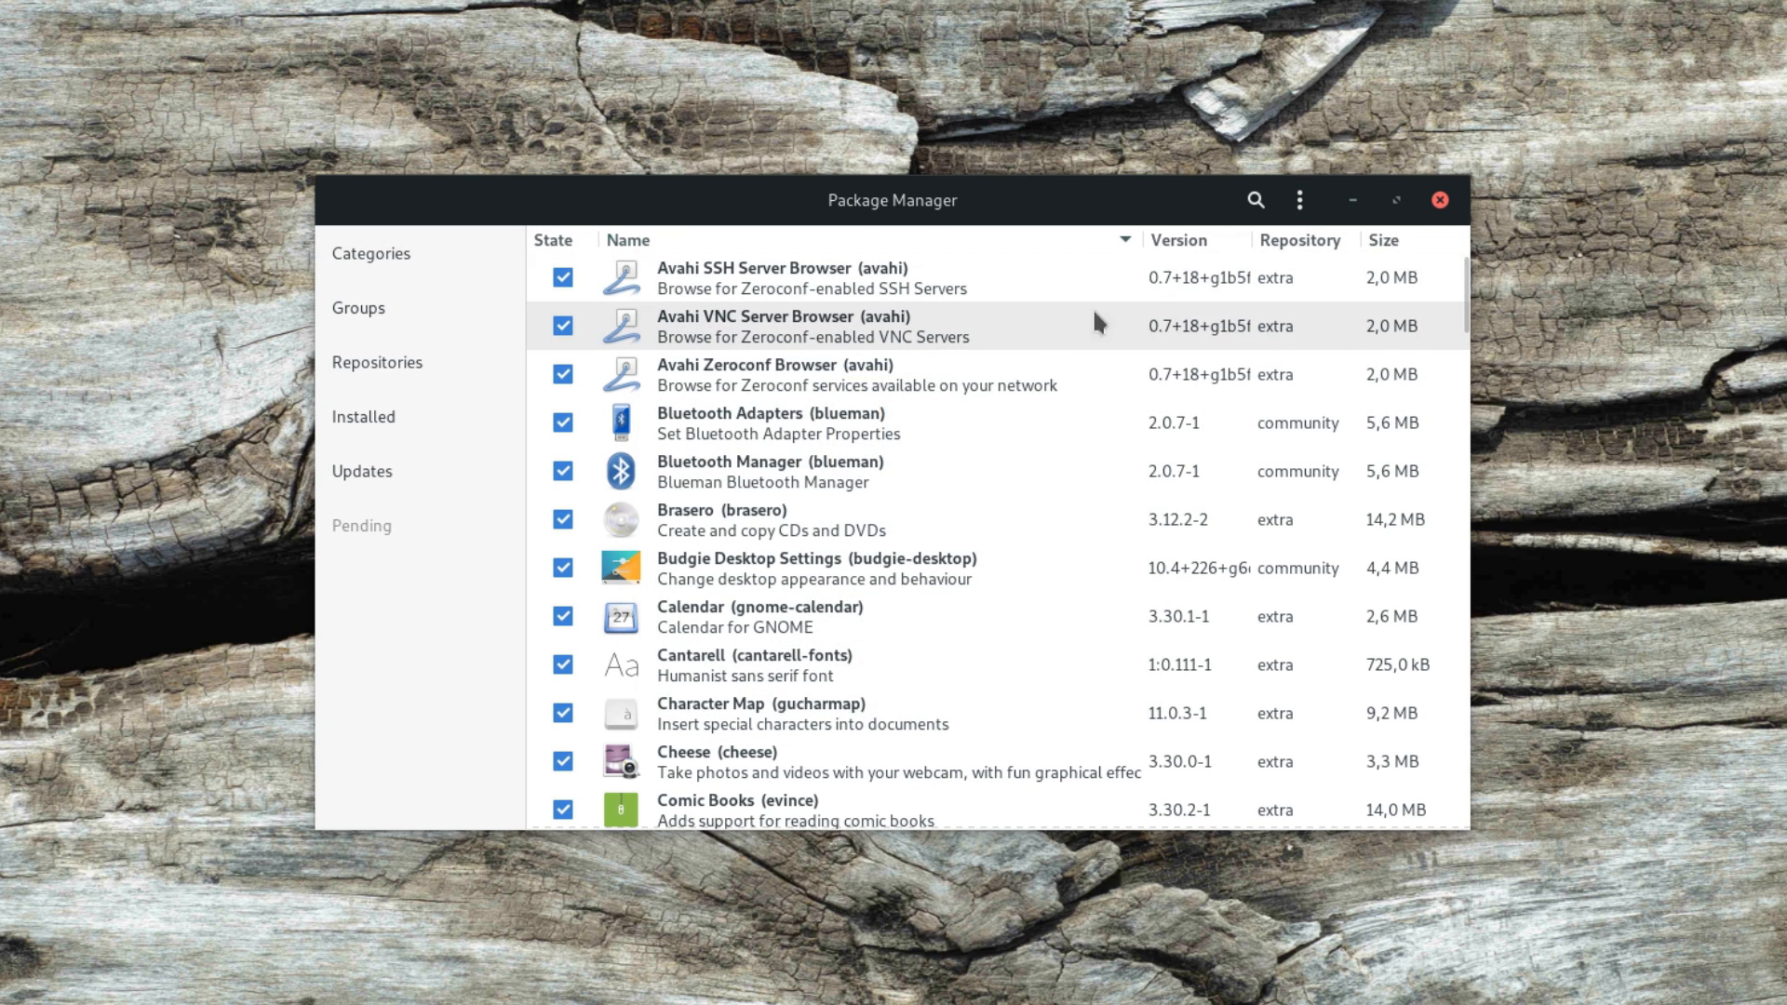
{"action": "scroll", "scroll_direction": "down", "scroll_amount": 3}
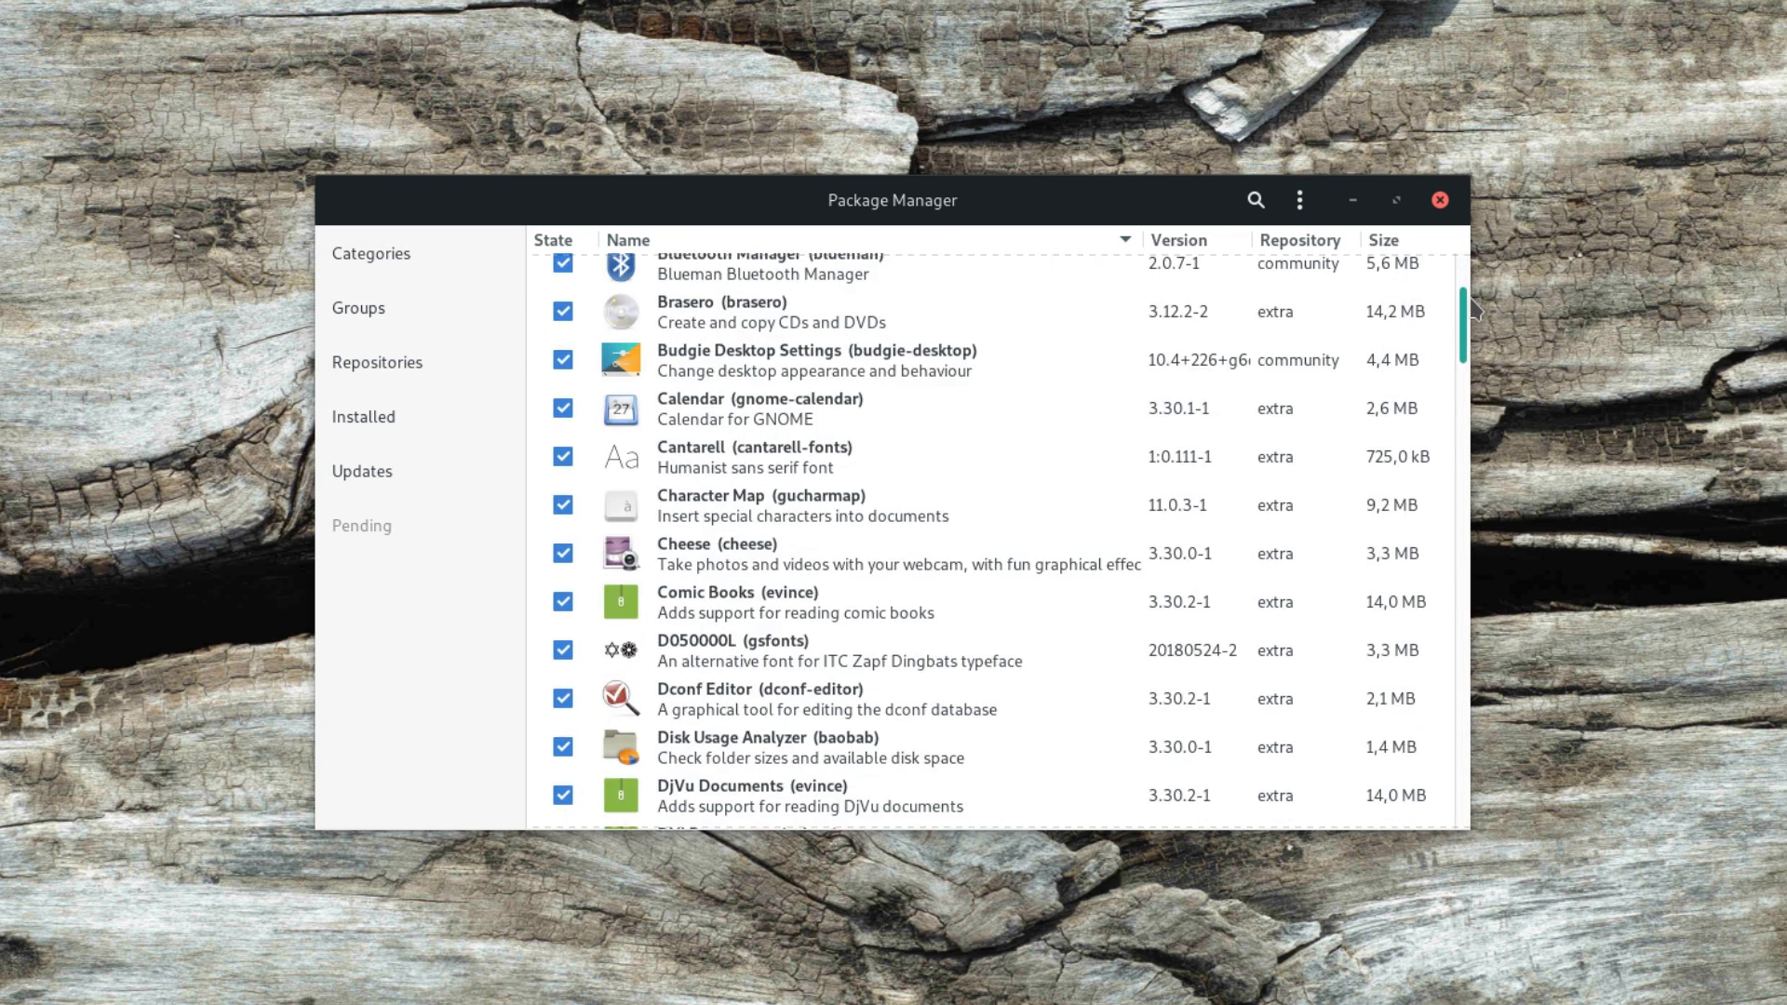
{"action": "scroll", "scroll_direction": "down", "scroll_amount": 3}
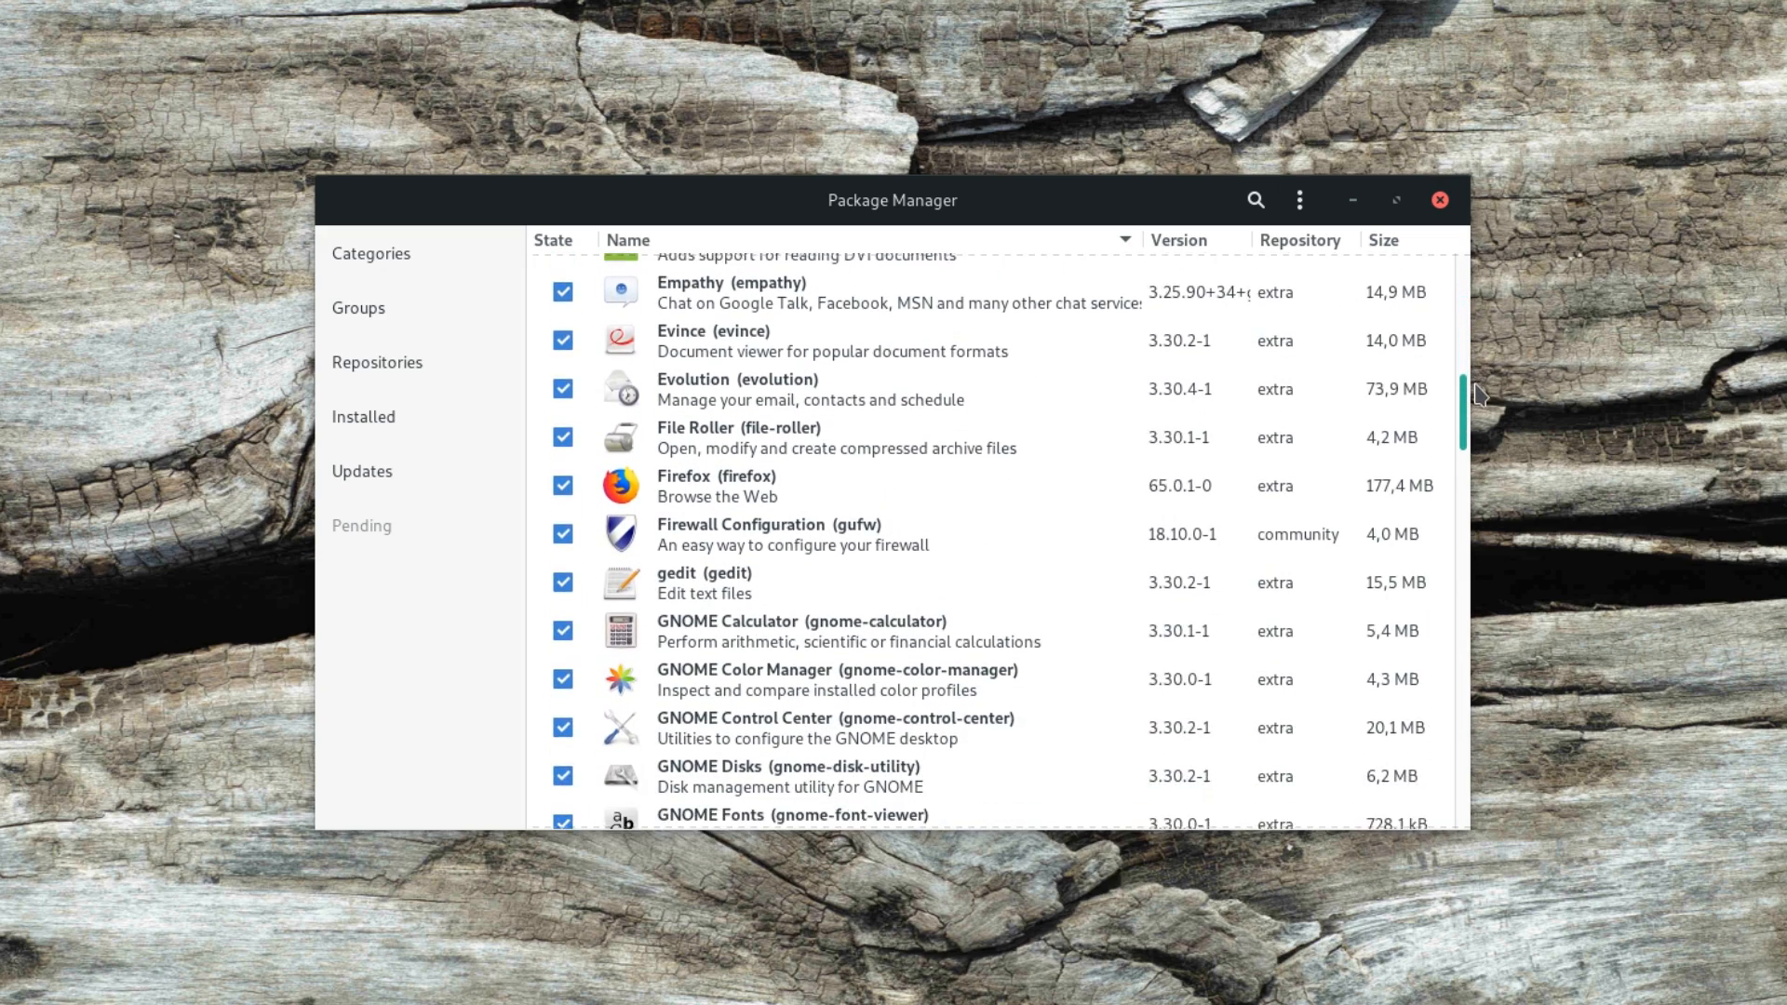
{"action": "scroll", "scroll_direction": "down", "scroll_amount": 3}
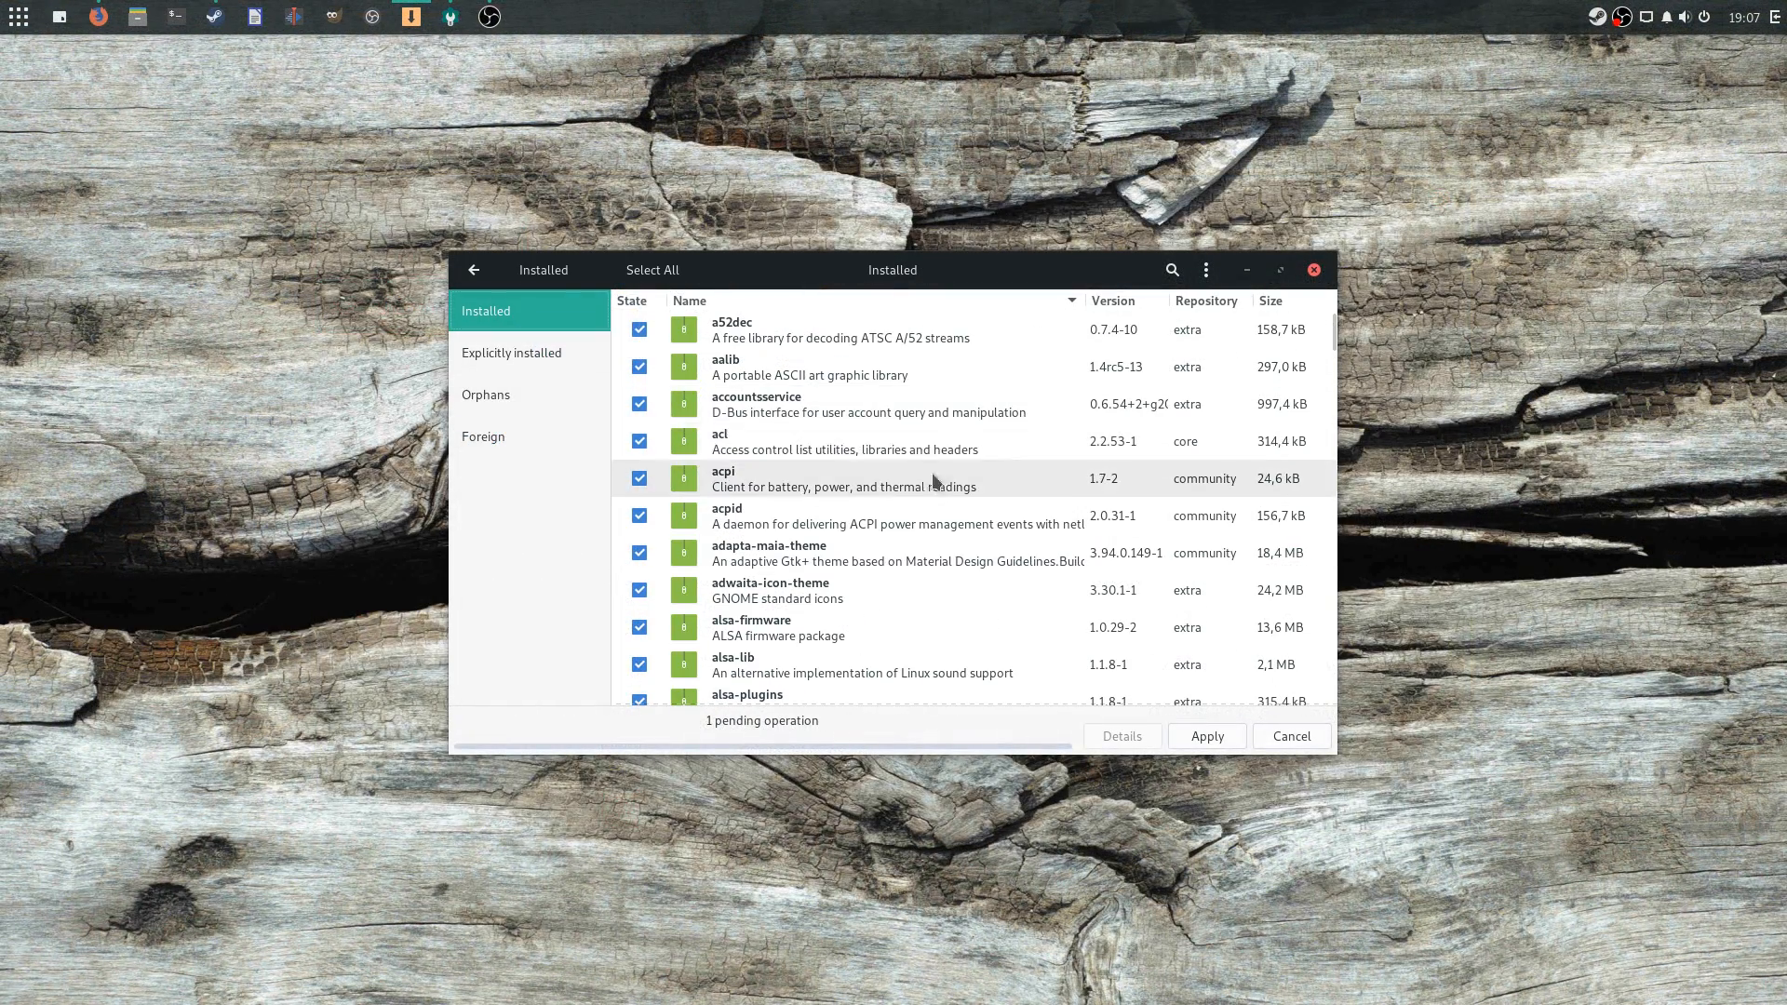
{"action": "scroll", "scroll_direction": "down", "scroll_amount": 3}
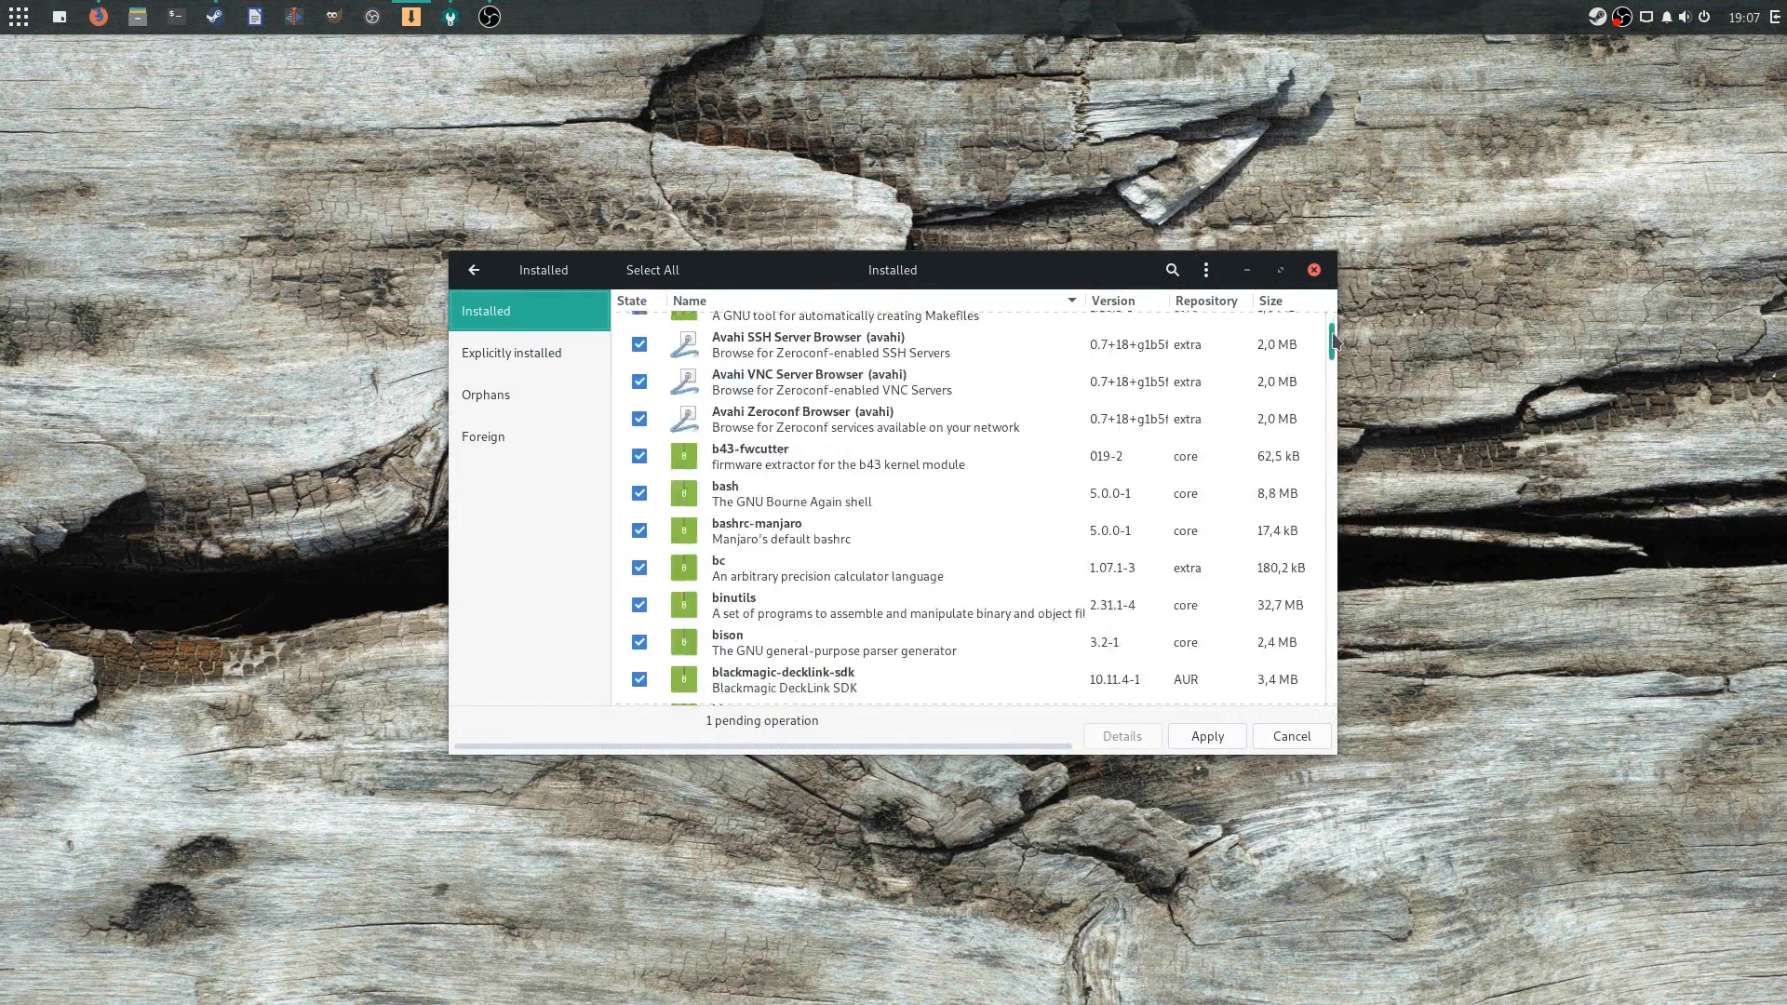
{"action": "scroll", "scroll_direction": "down", "scroll_amount": 3}
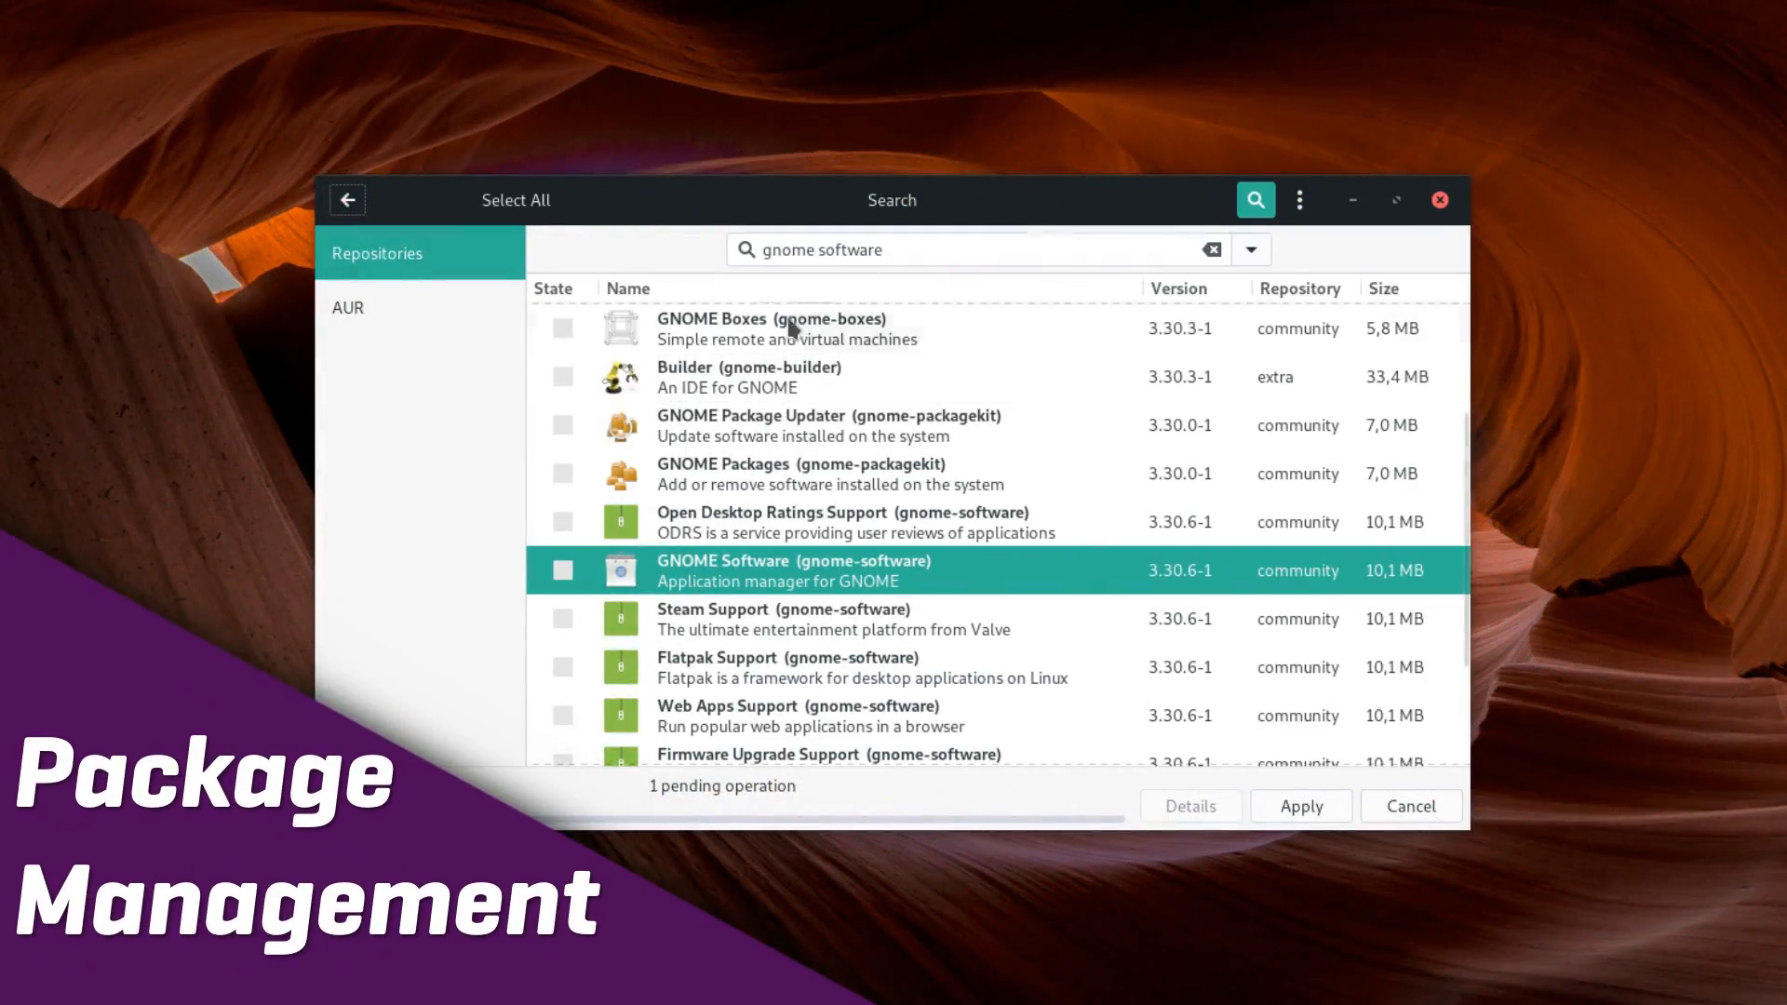
Show AUR results, check AUR support in Preferences, then search for davinci
{"action": "left_click", "coordinate": [346, 306]}
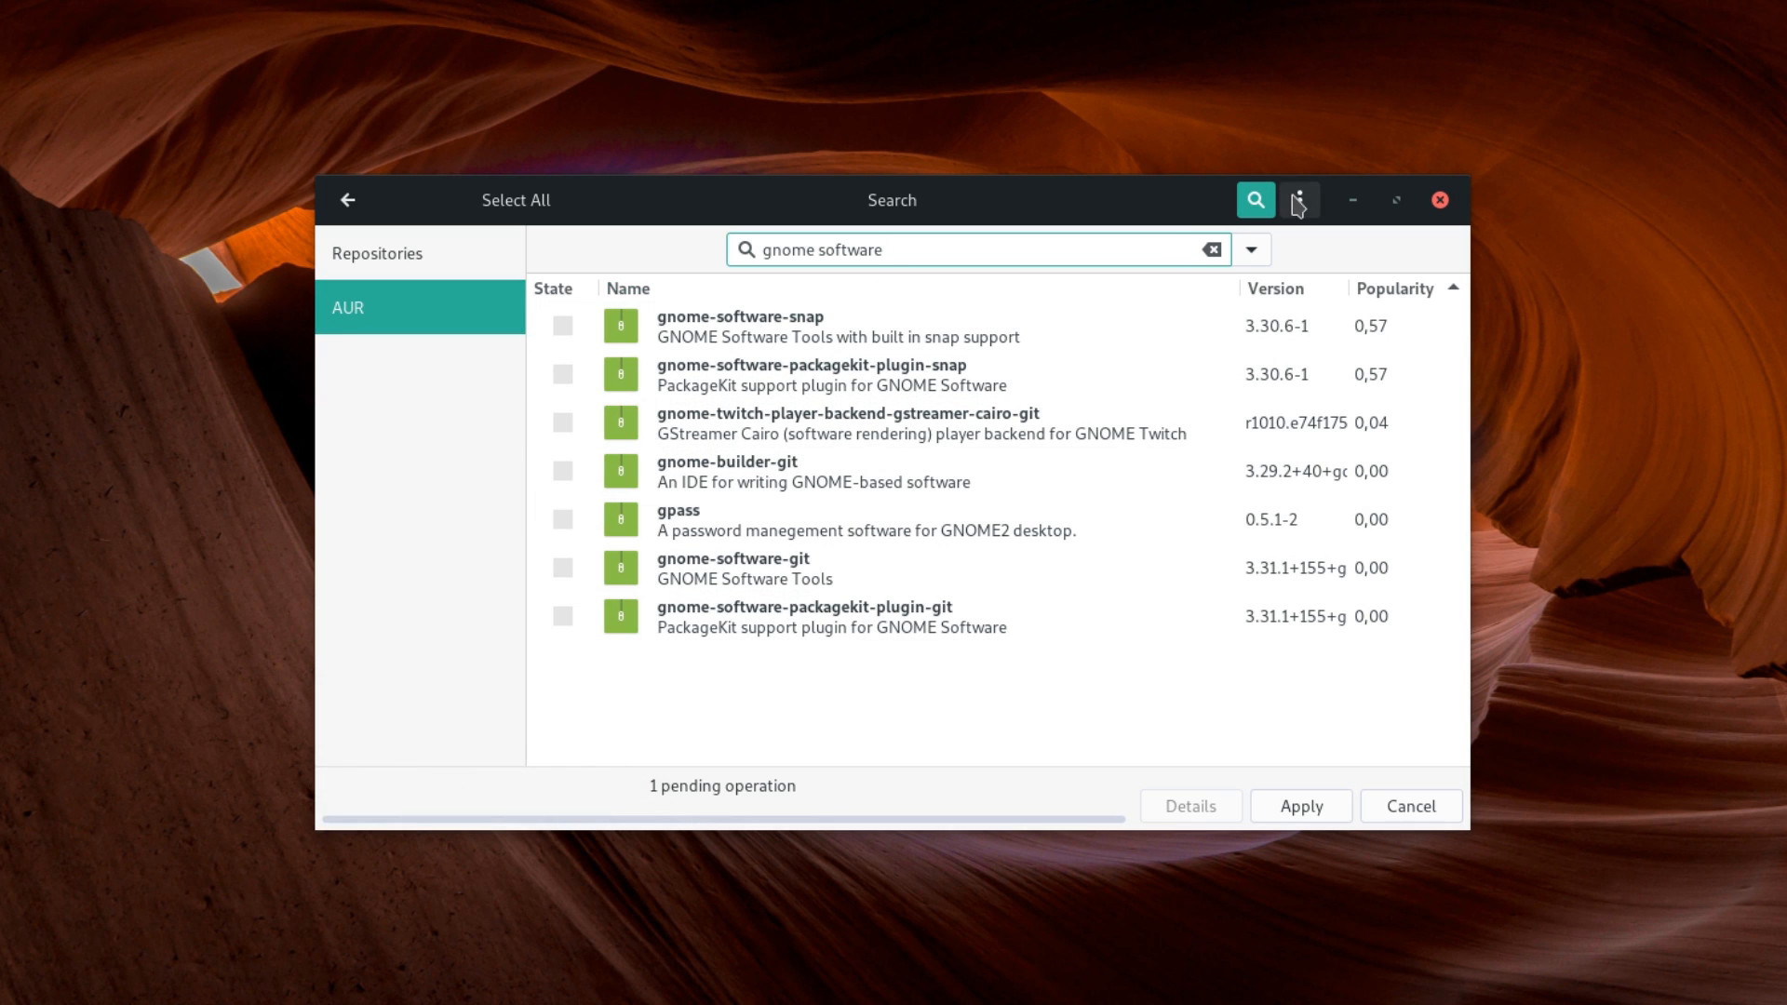
{"action": "left_click", "coordinate": [1300, 806]}
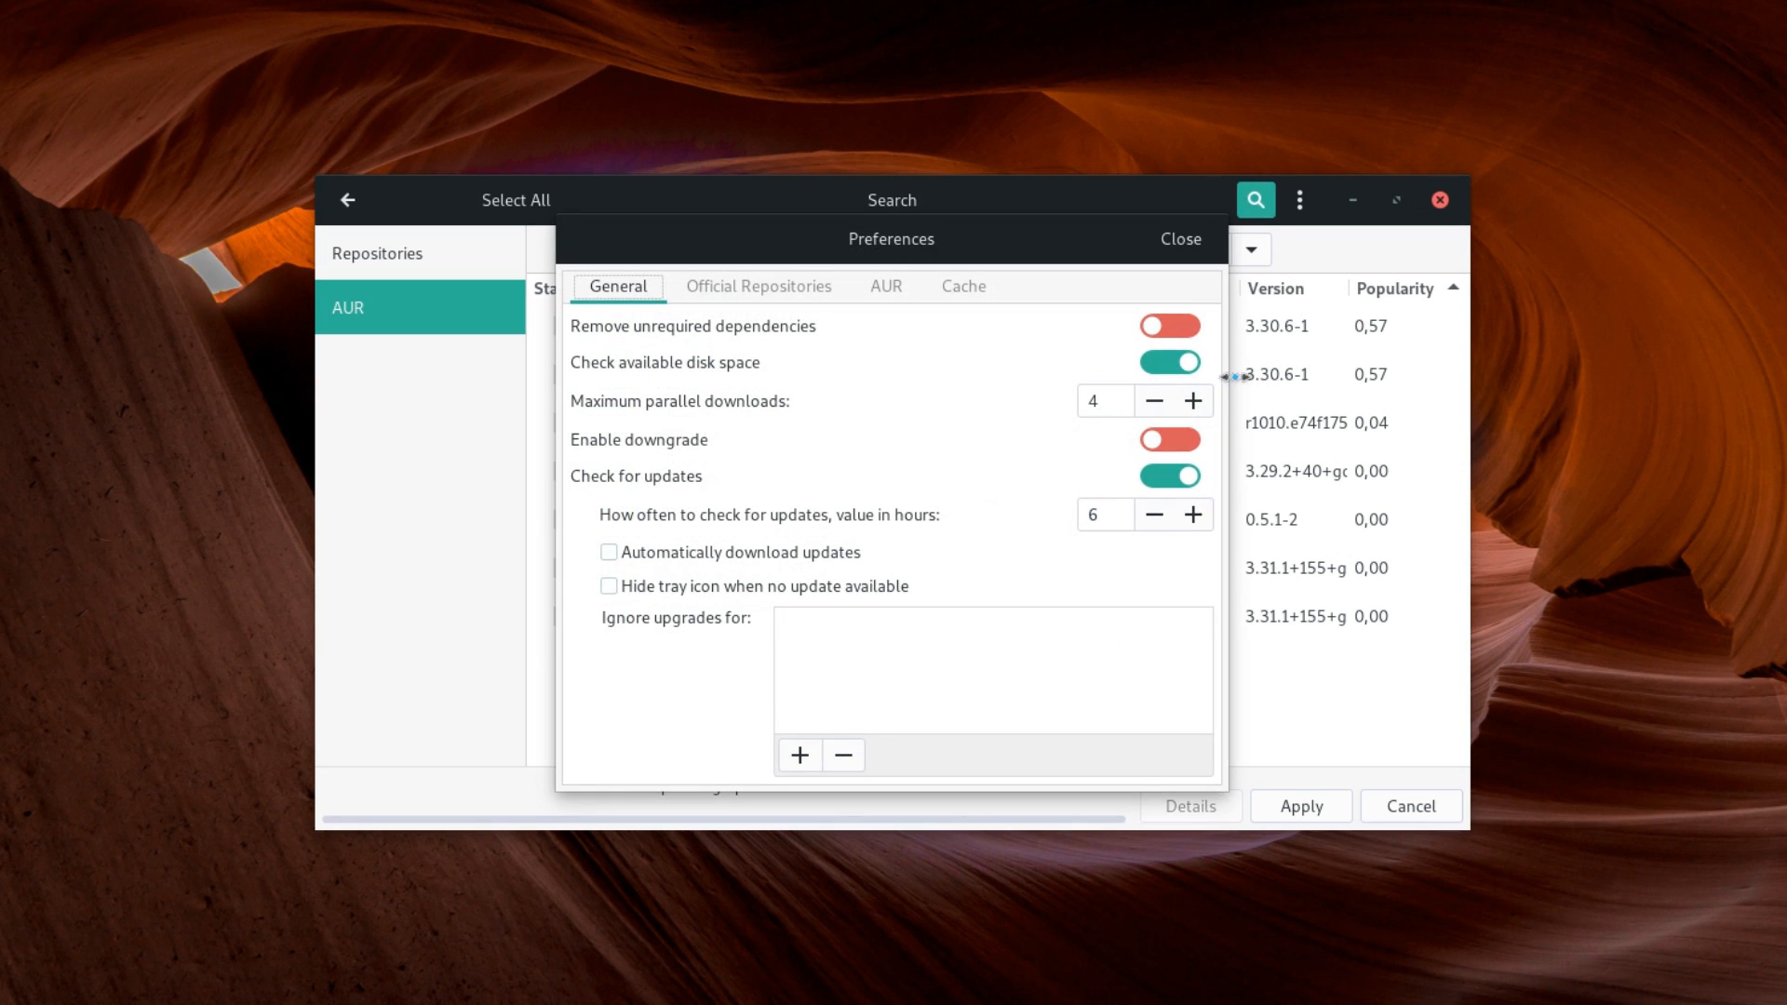
{"action": "left_click", "coordinate": [885, 286]}
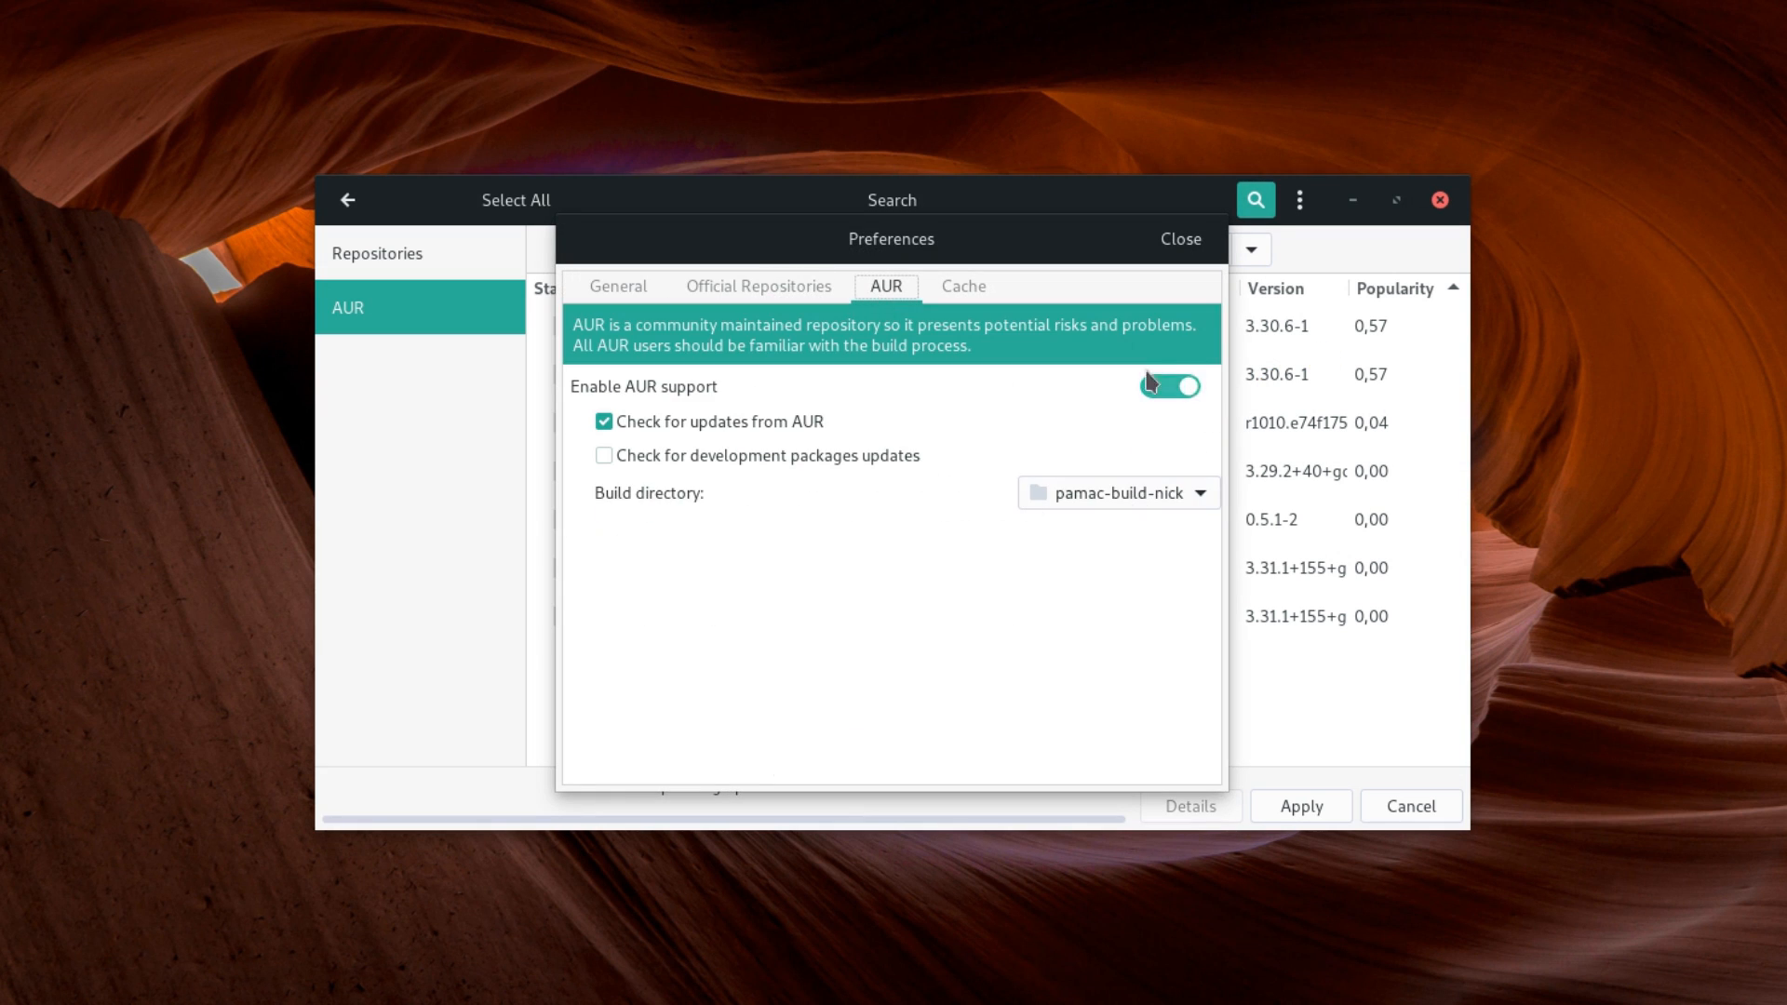
{"action": "left_click", "coordinate": [1179, 239]}
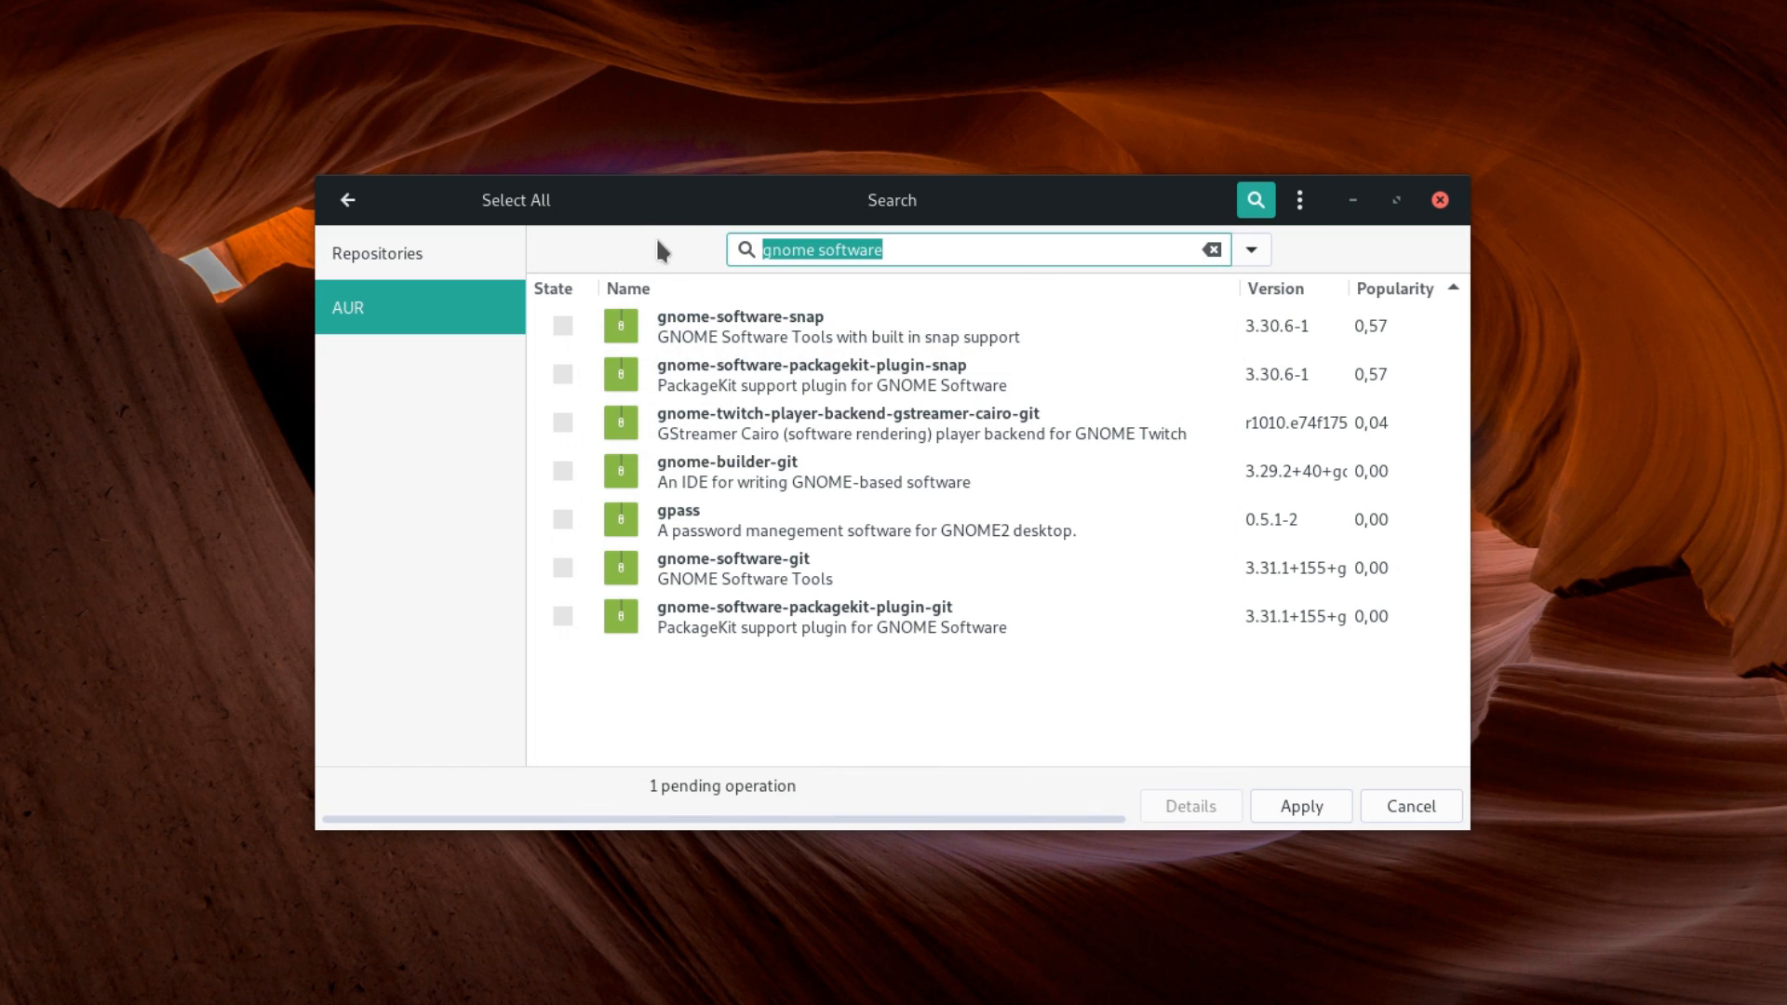
{"action": "type", "text": "davinci"}
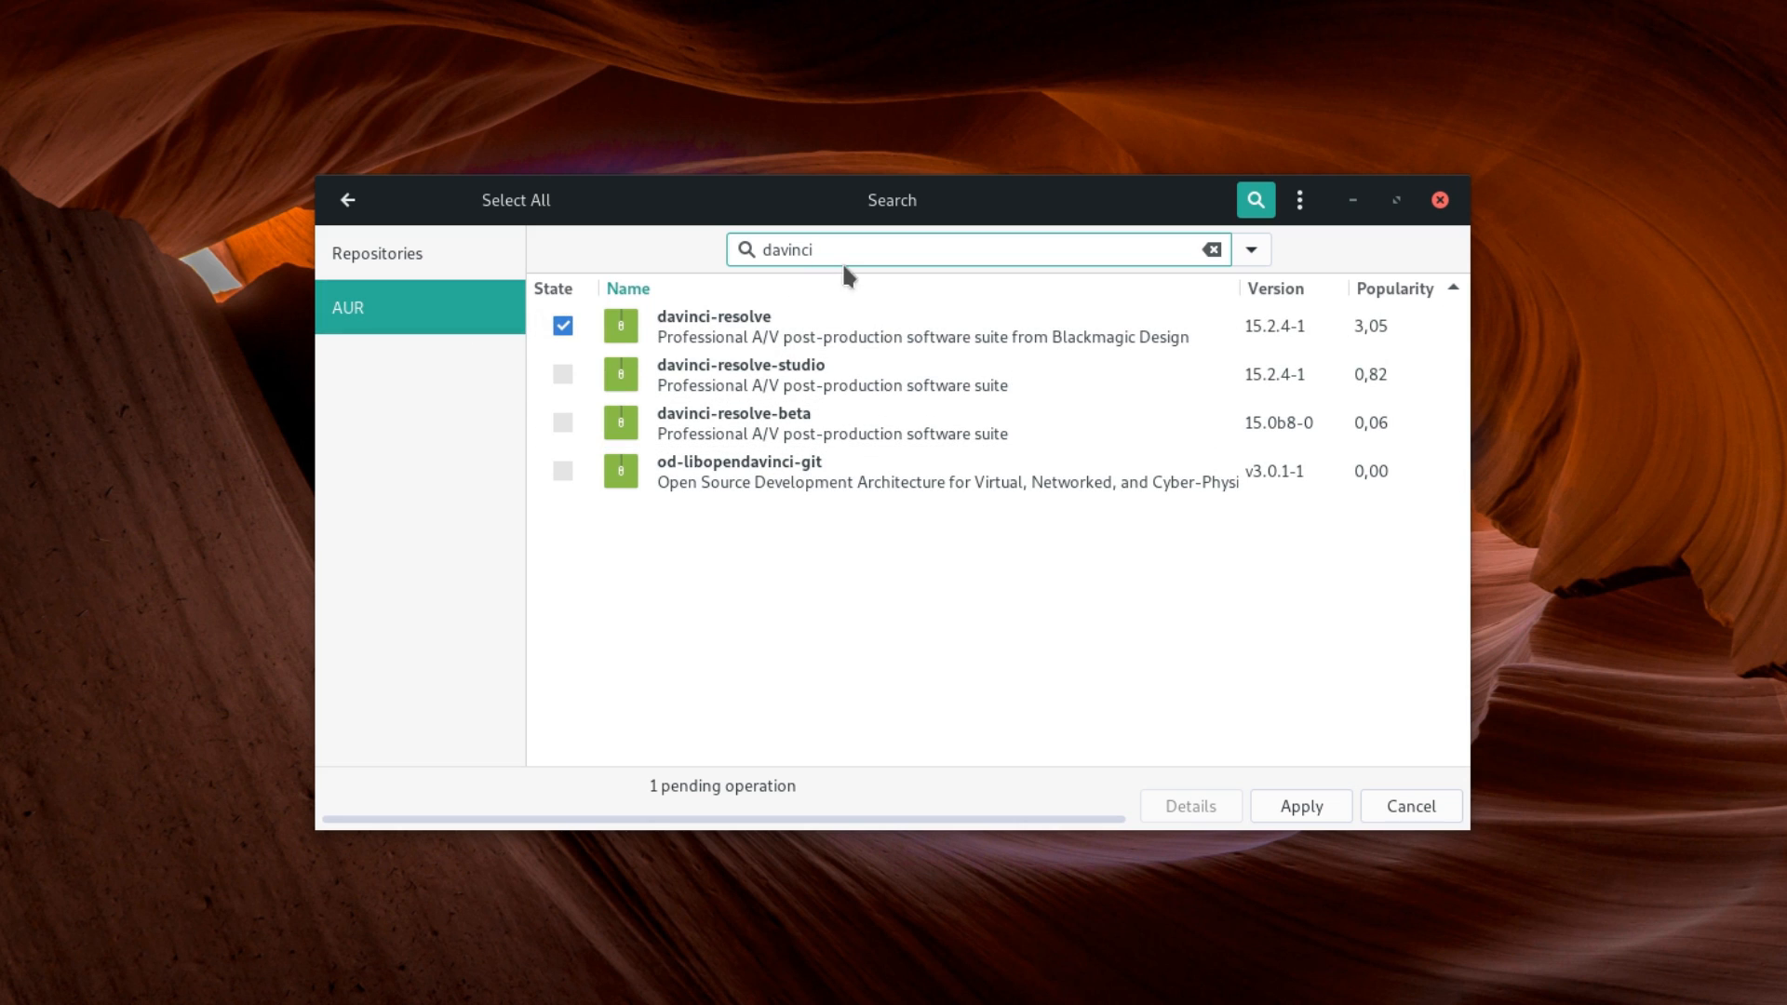
{"action": "type", "text": "od"}
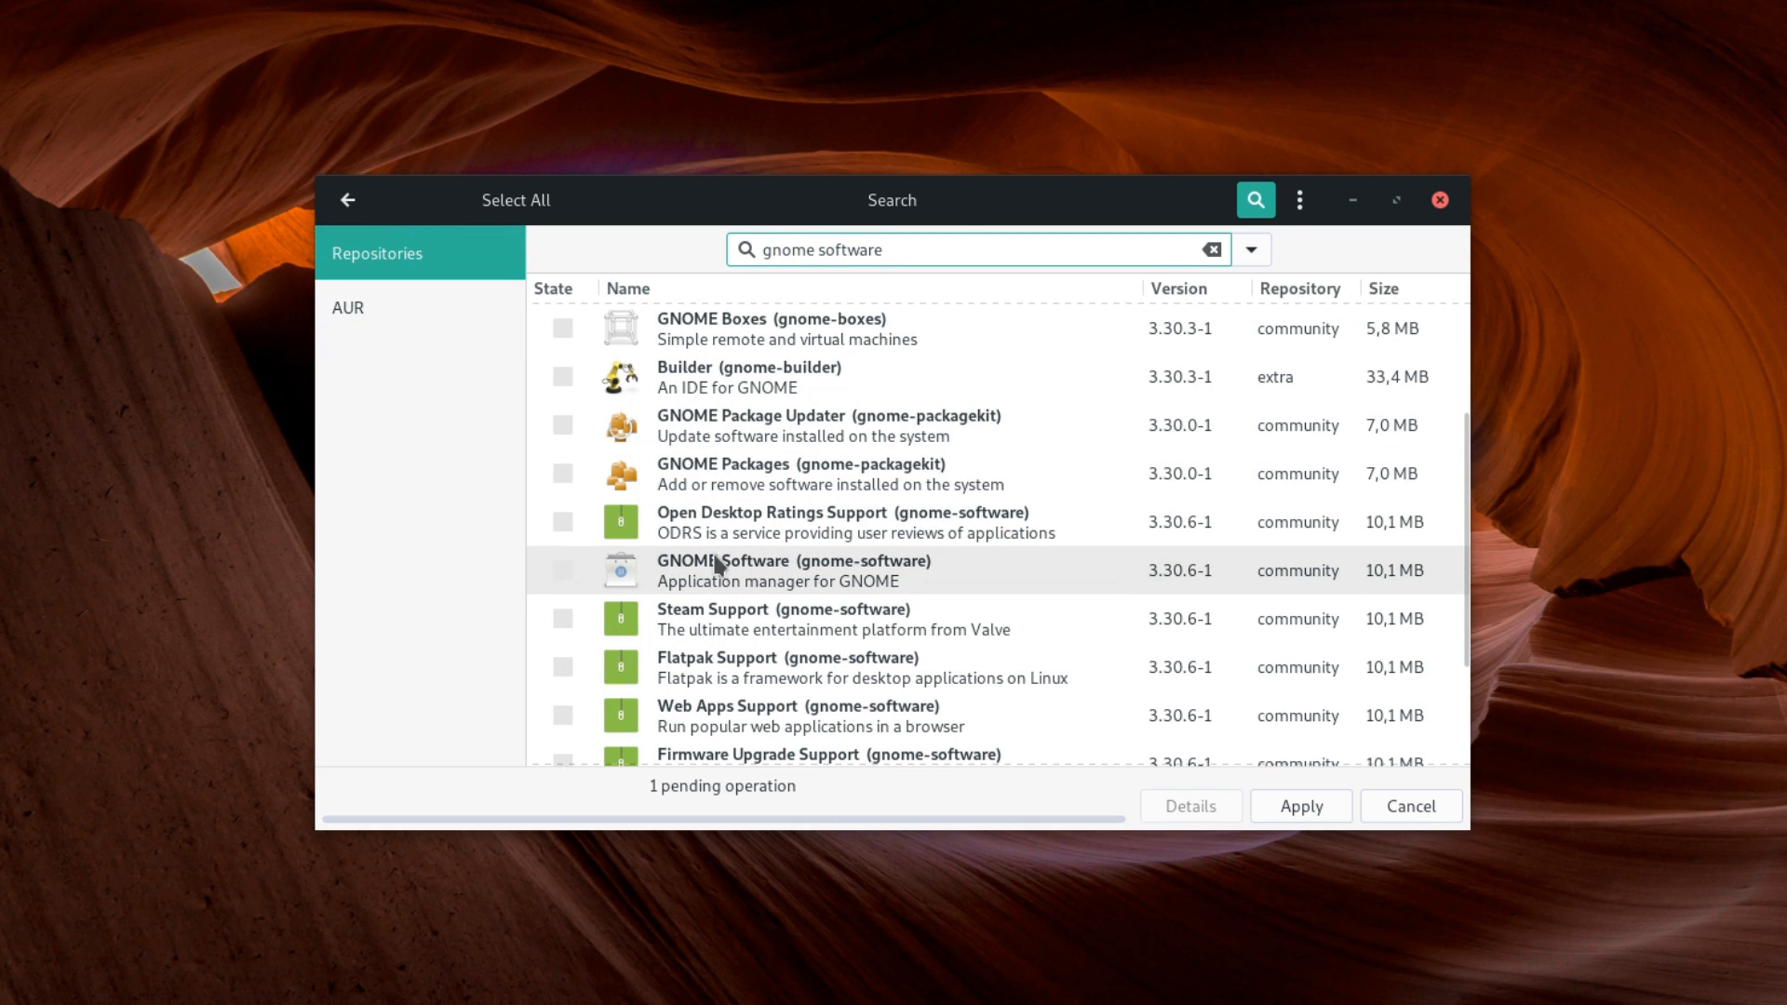
Mark GNOME Software for installation and confirm its optional dependencies choice
{"action": "left_click", "coordinate": [563, 569]}
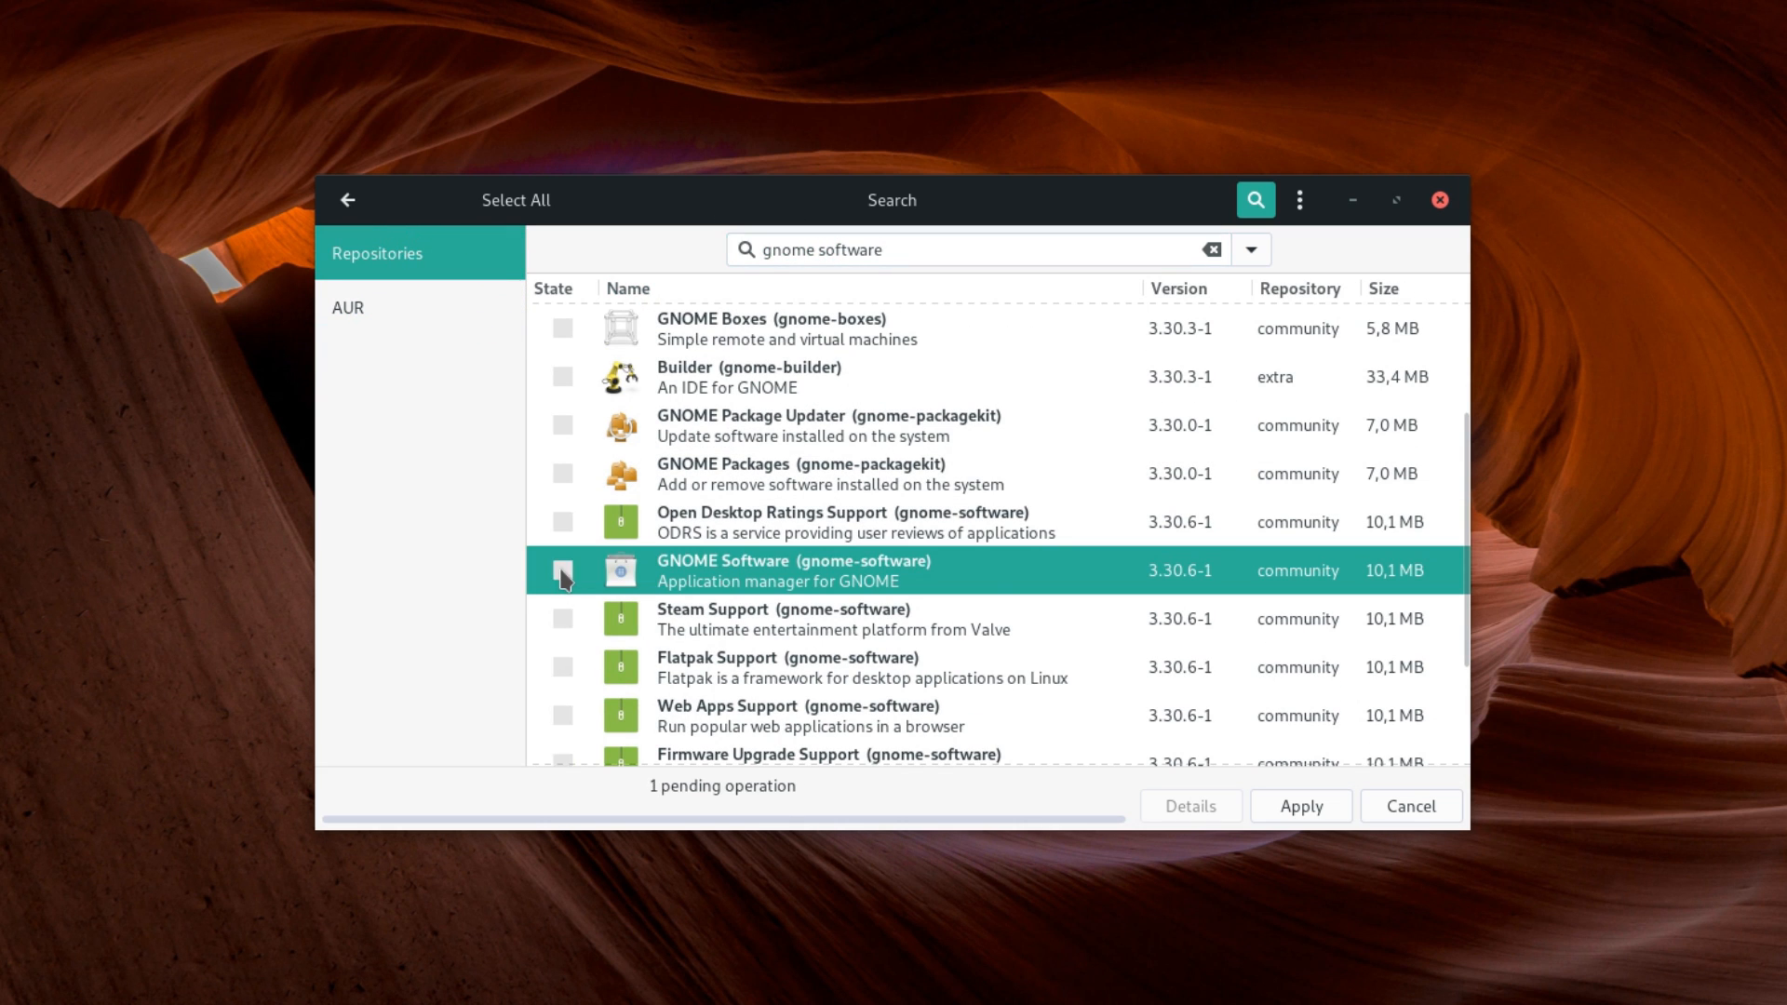
{"action": "left_click", "coordinate": [563, 569]}
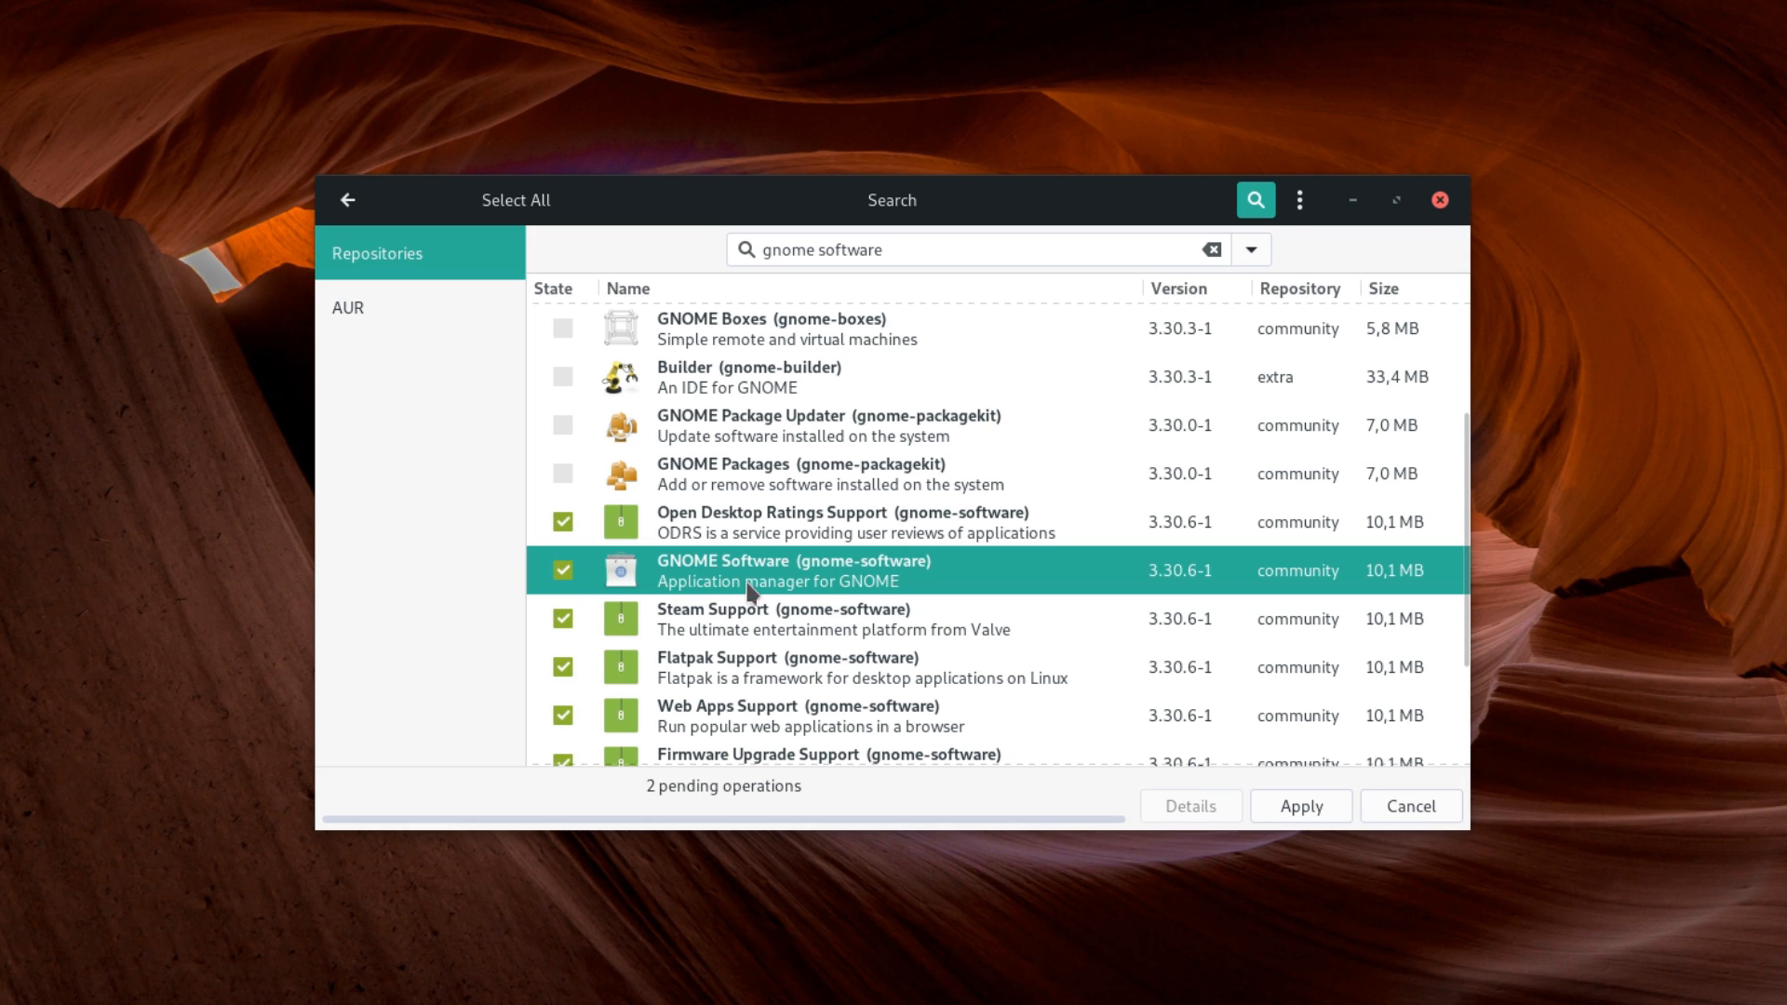
{"action": "scroll", "scroll_direction": "down", "scroll_amount": 3}
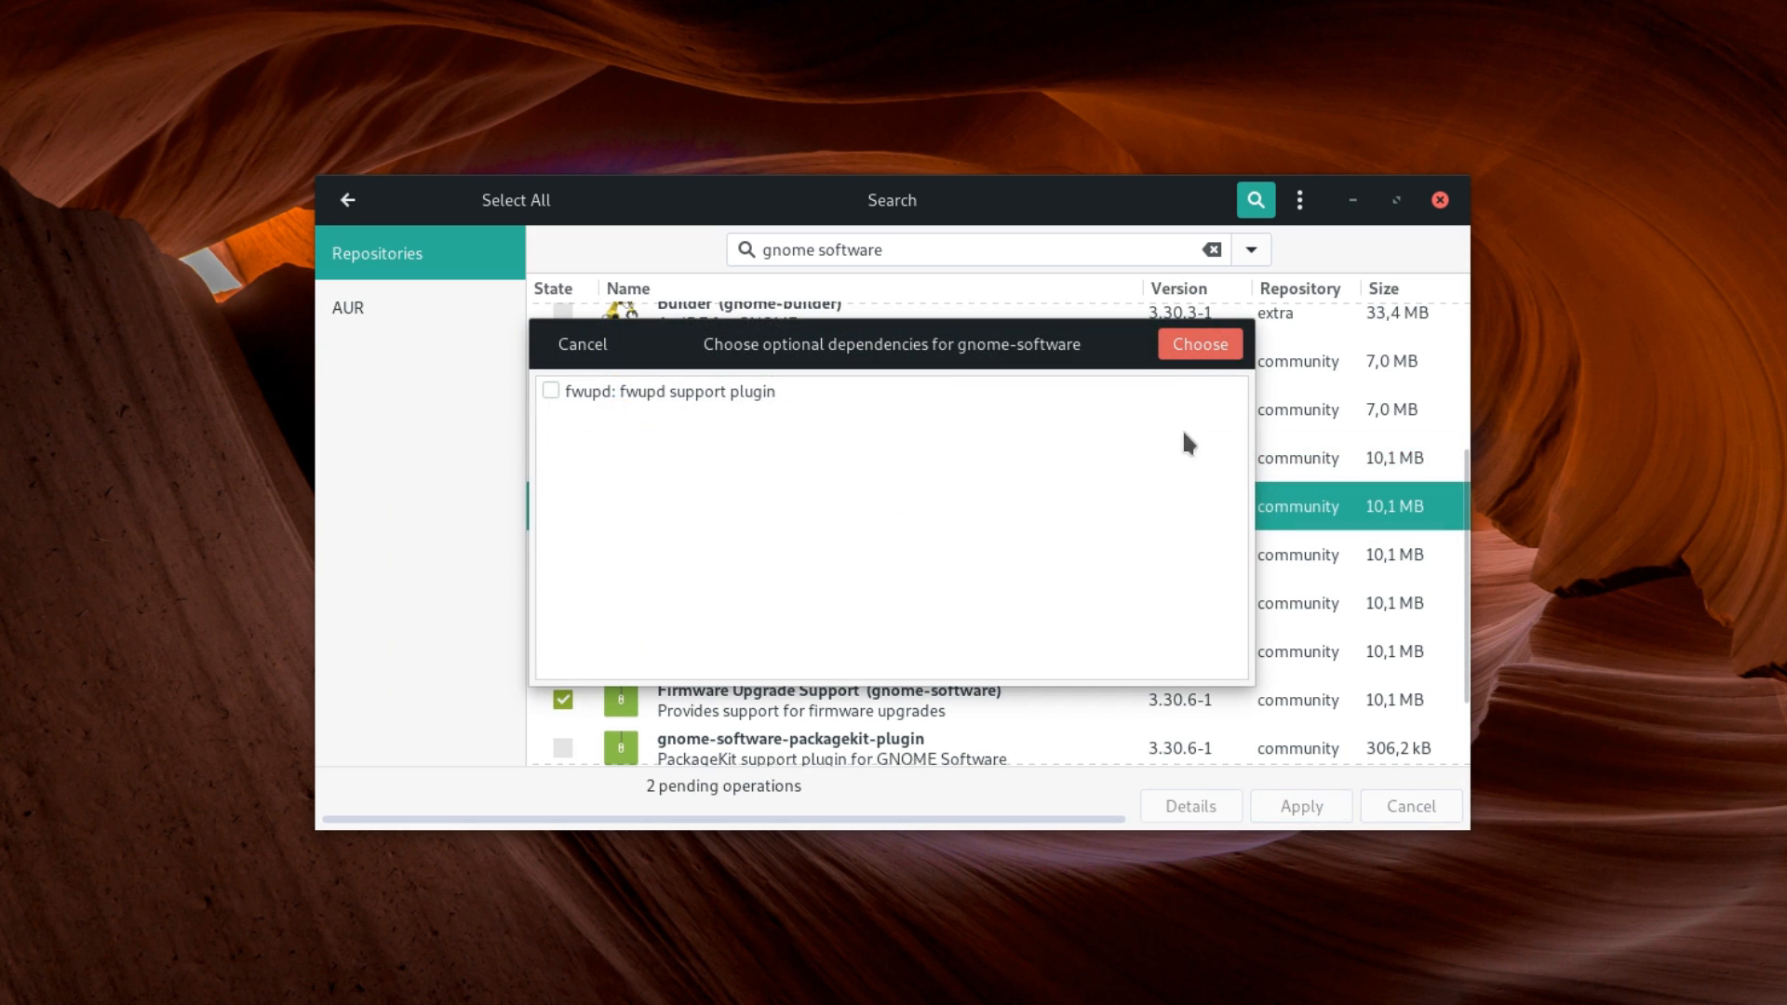
{"action": "left_click", "coordinate": [1198, 343]}
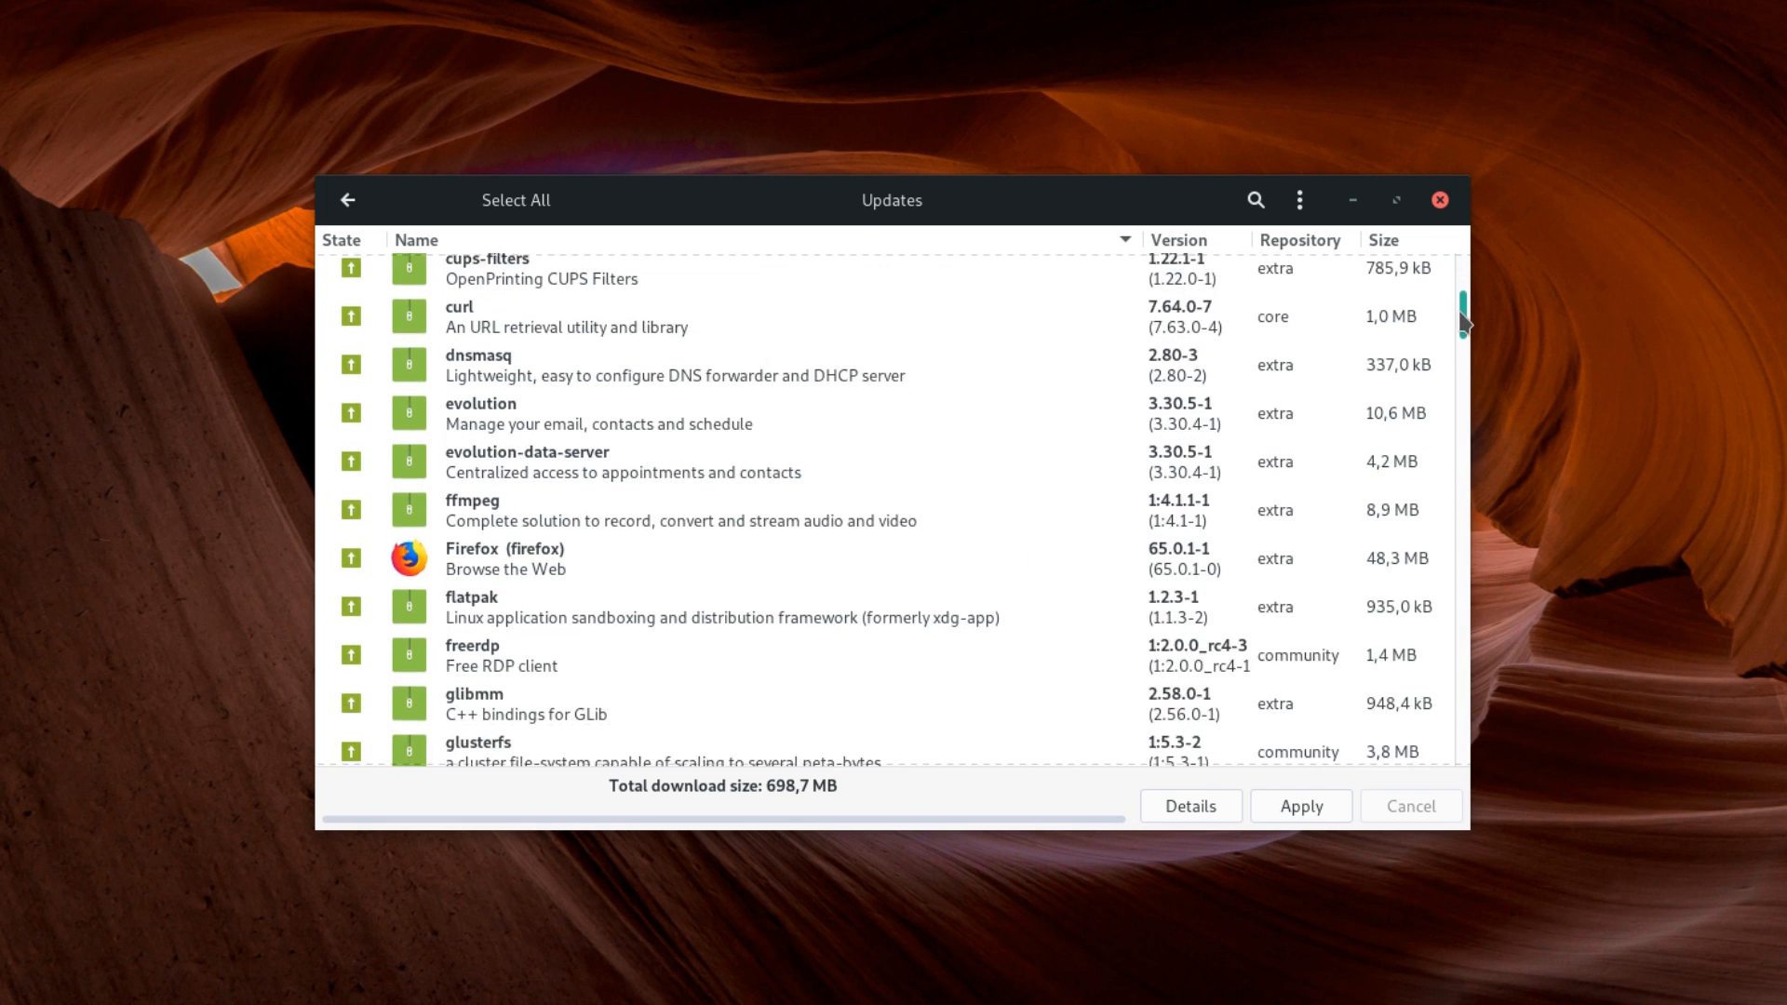
Scroll through the Pamac Updates list totalling 698.7 MB
{"action": "scroll", "scroll_direction": "down", "scroll_amount": 3}
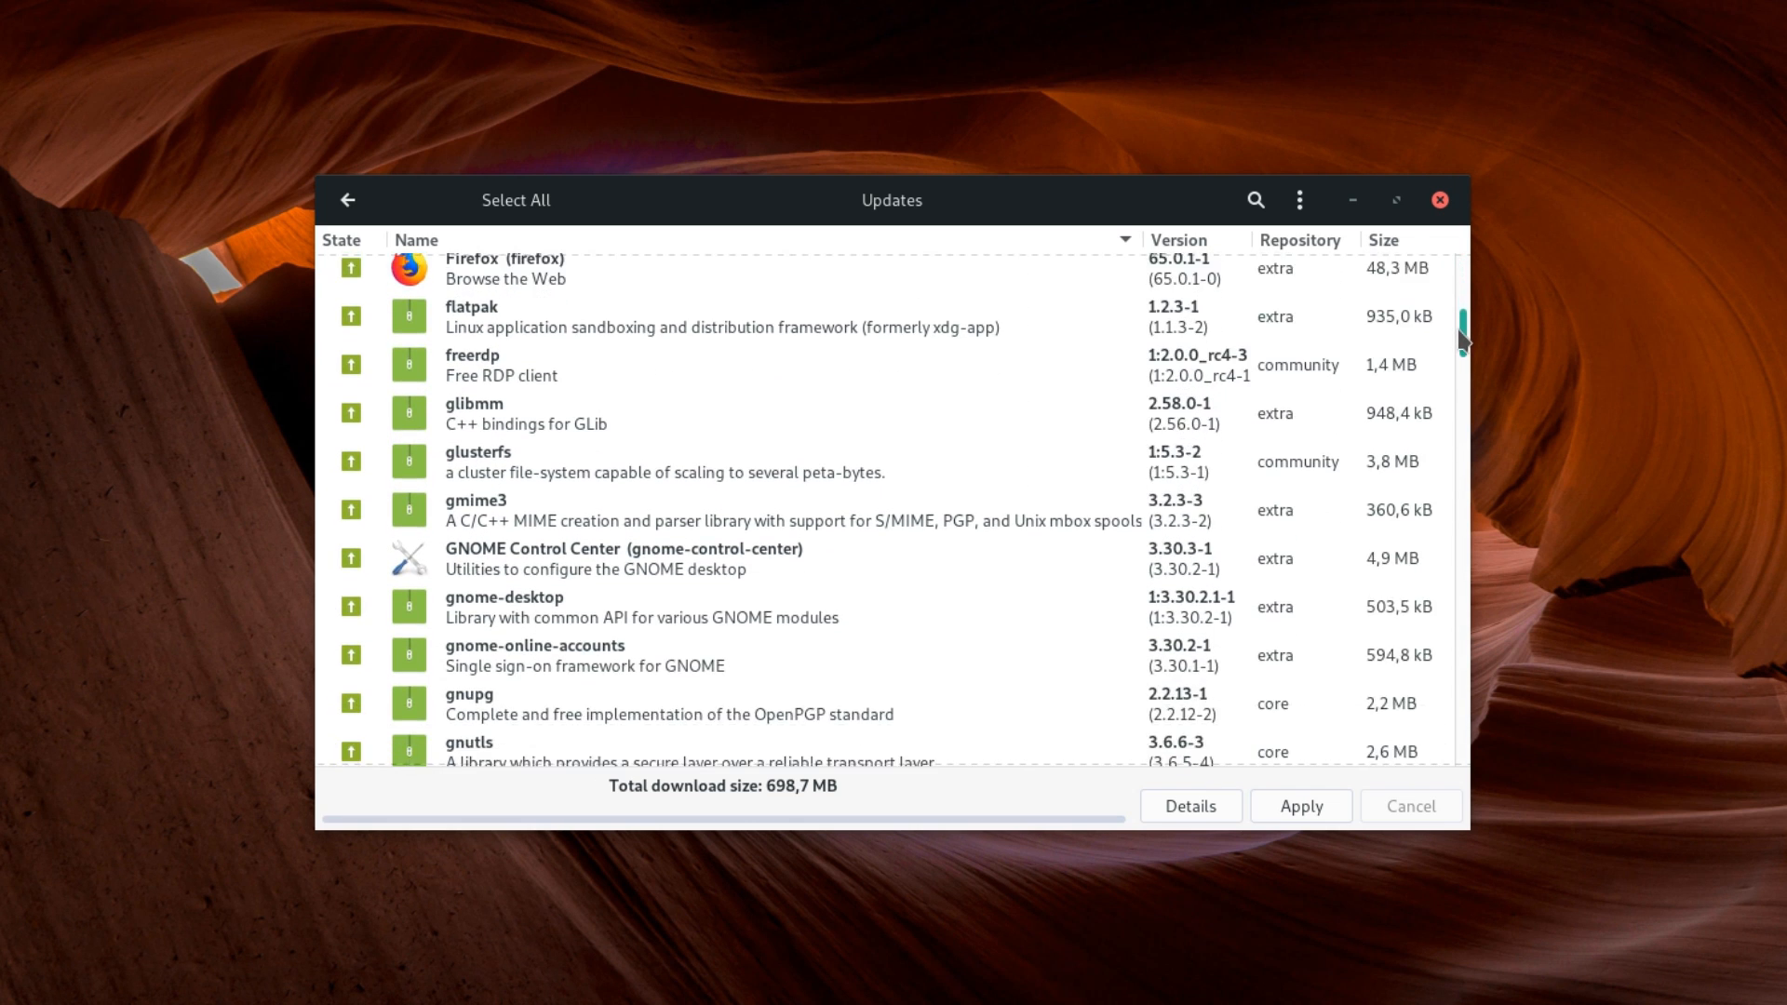
{"action": "scroll", "scroll_direction": "down", "scroll_amount": 3}
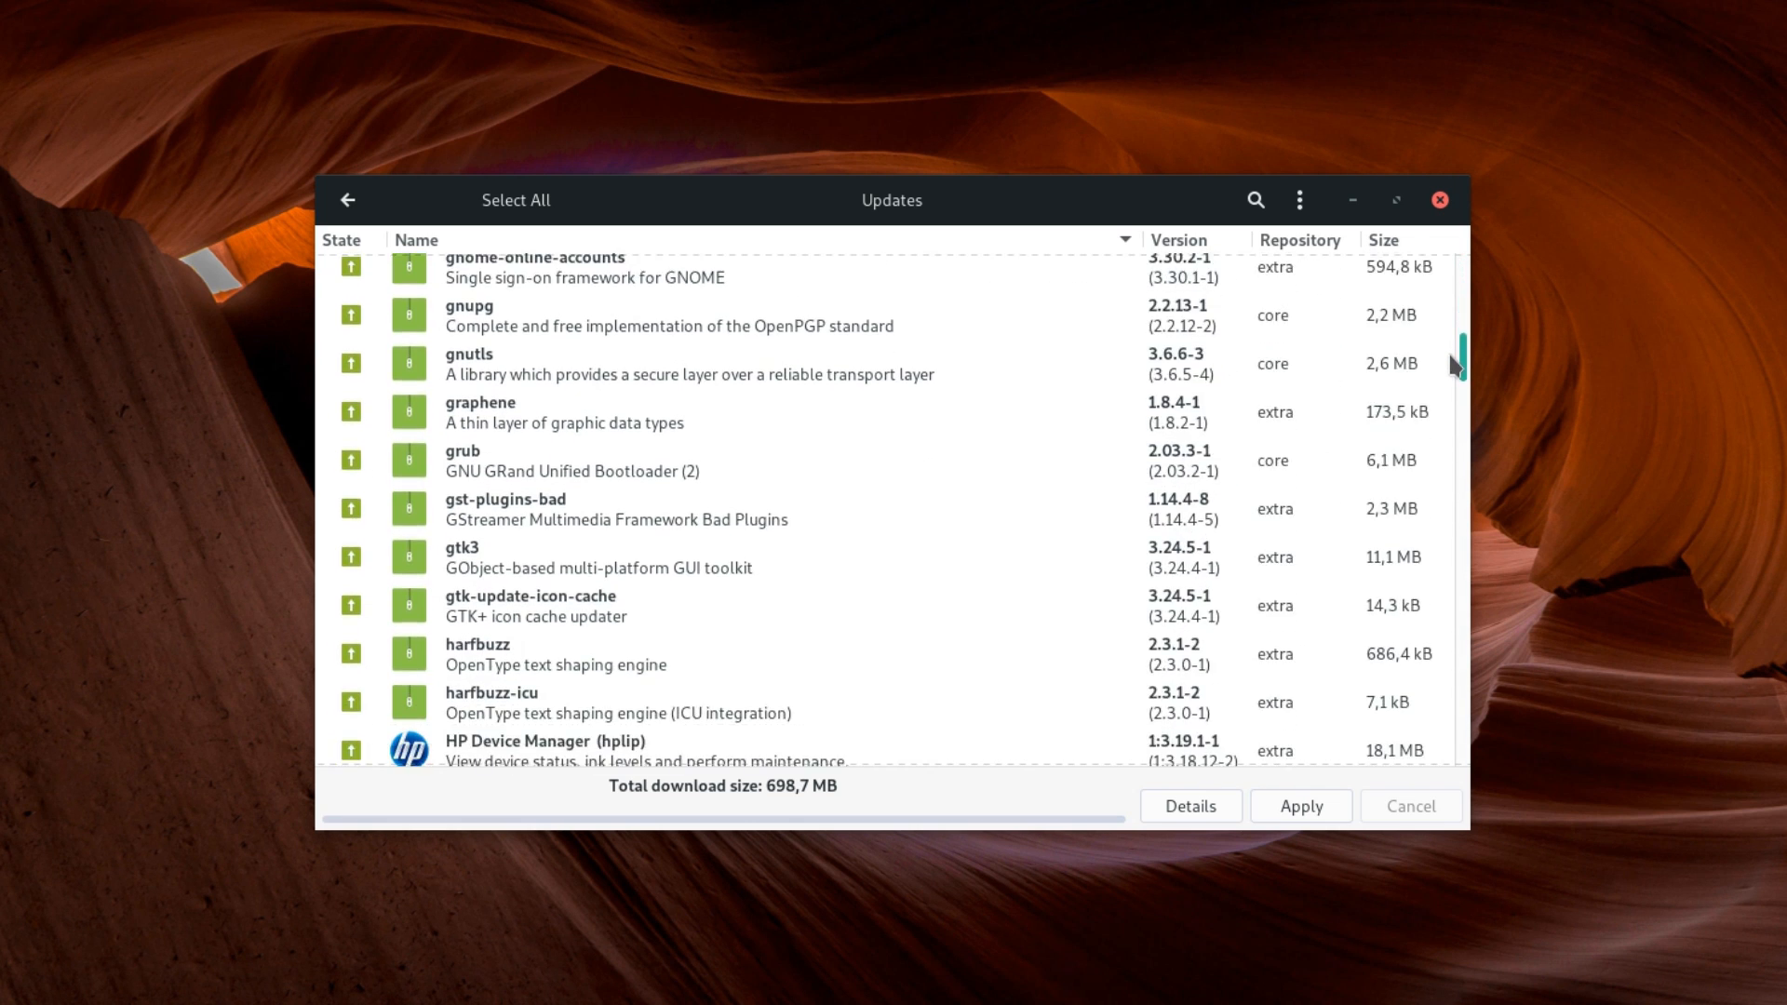
{"action": "scroll", "scroll_direction": "down", "scroll_amount": 3}
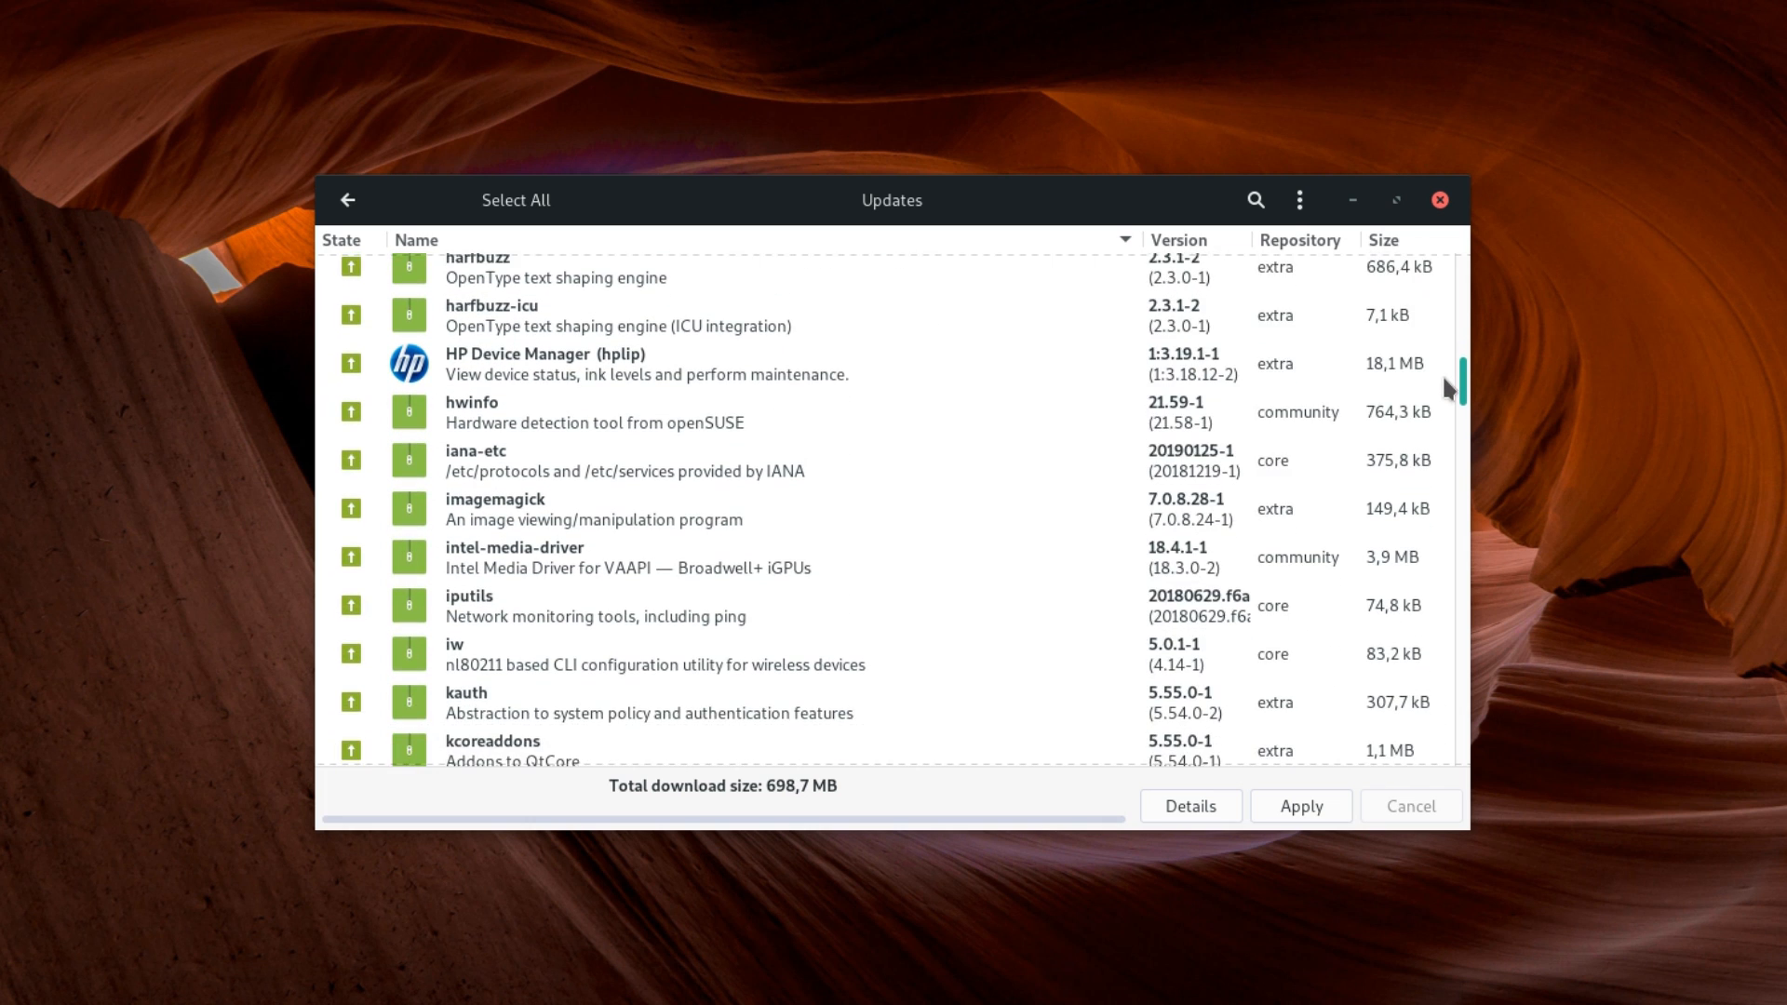
{"action": "scroll", "scroll_direction": "down", "scroll_amount": 3}
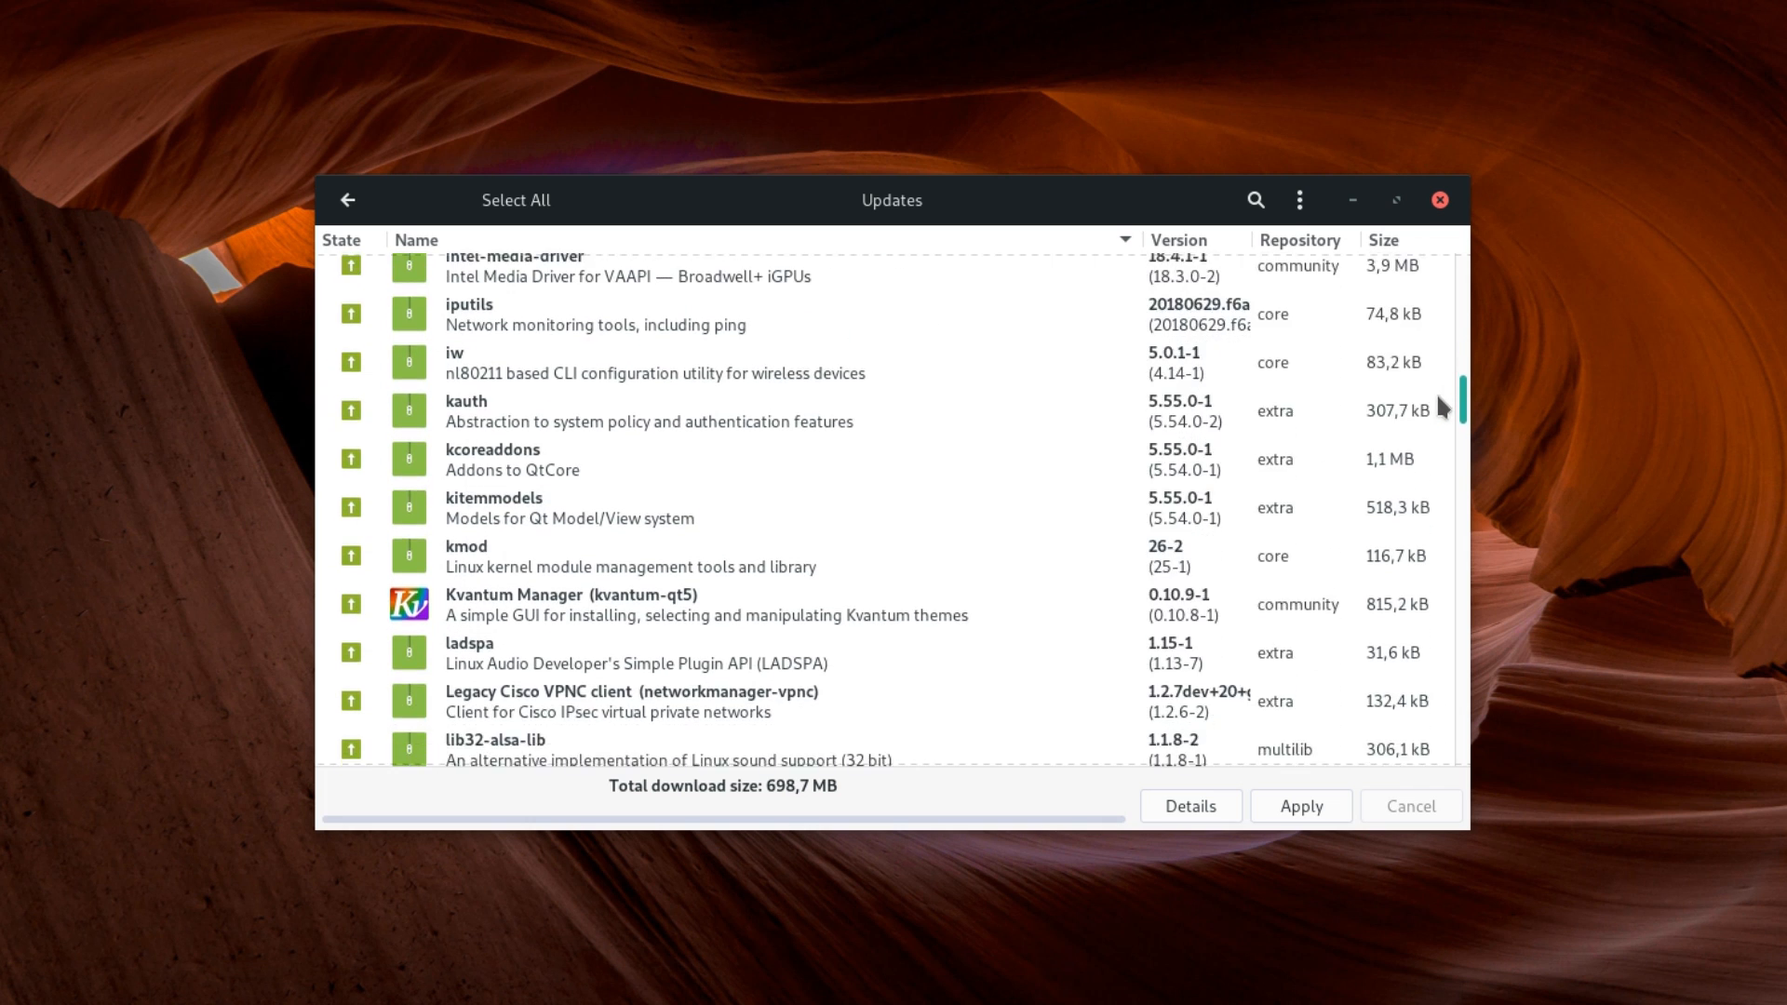
{"action": "scroll", "scroll_direction": "down", "scroll_amount": 3}
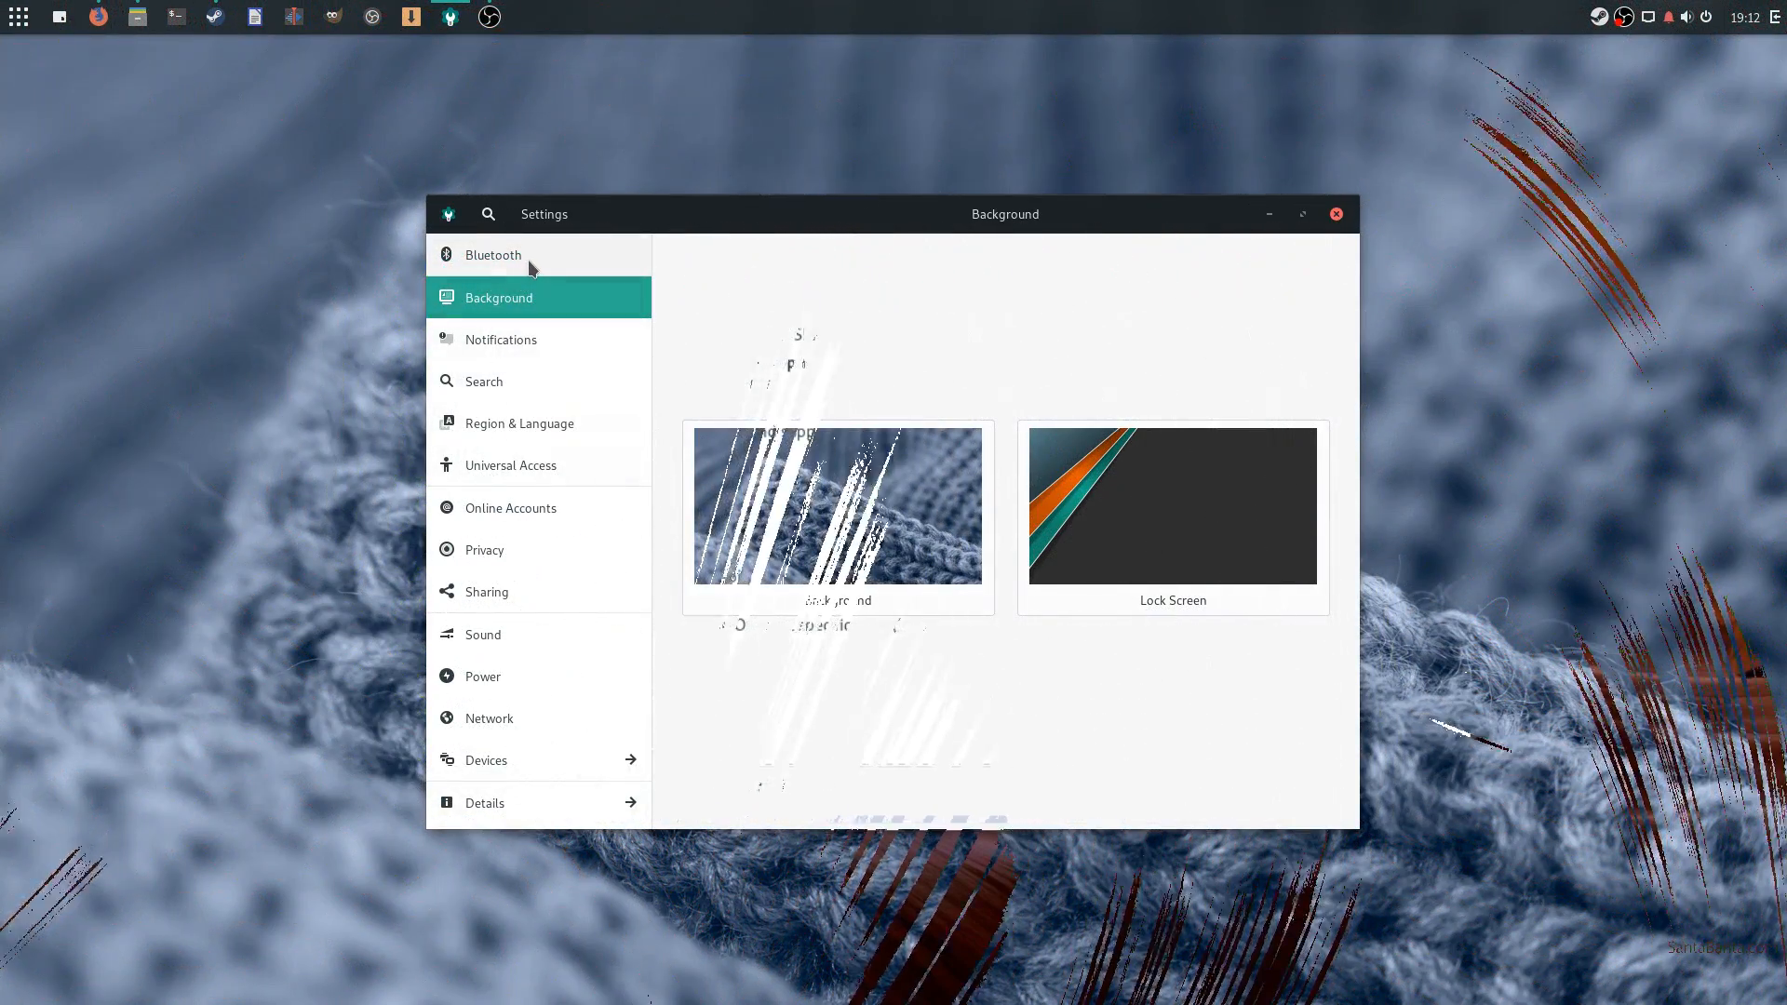
Open Details > About, go back, then view the Bluetooth and Notifications panels
{"action": "left_click", "coordinate": [483, 802]}
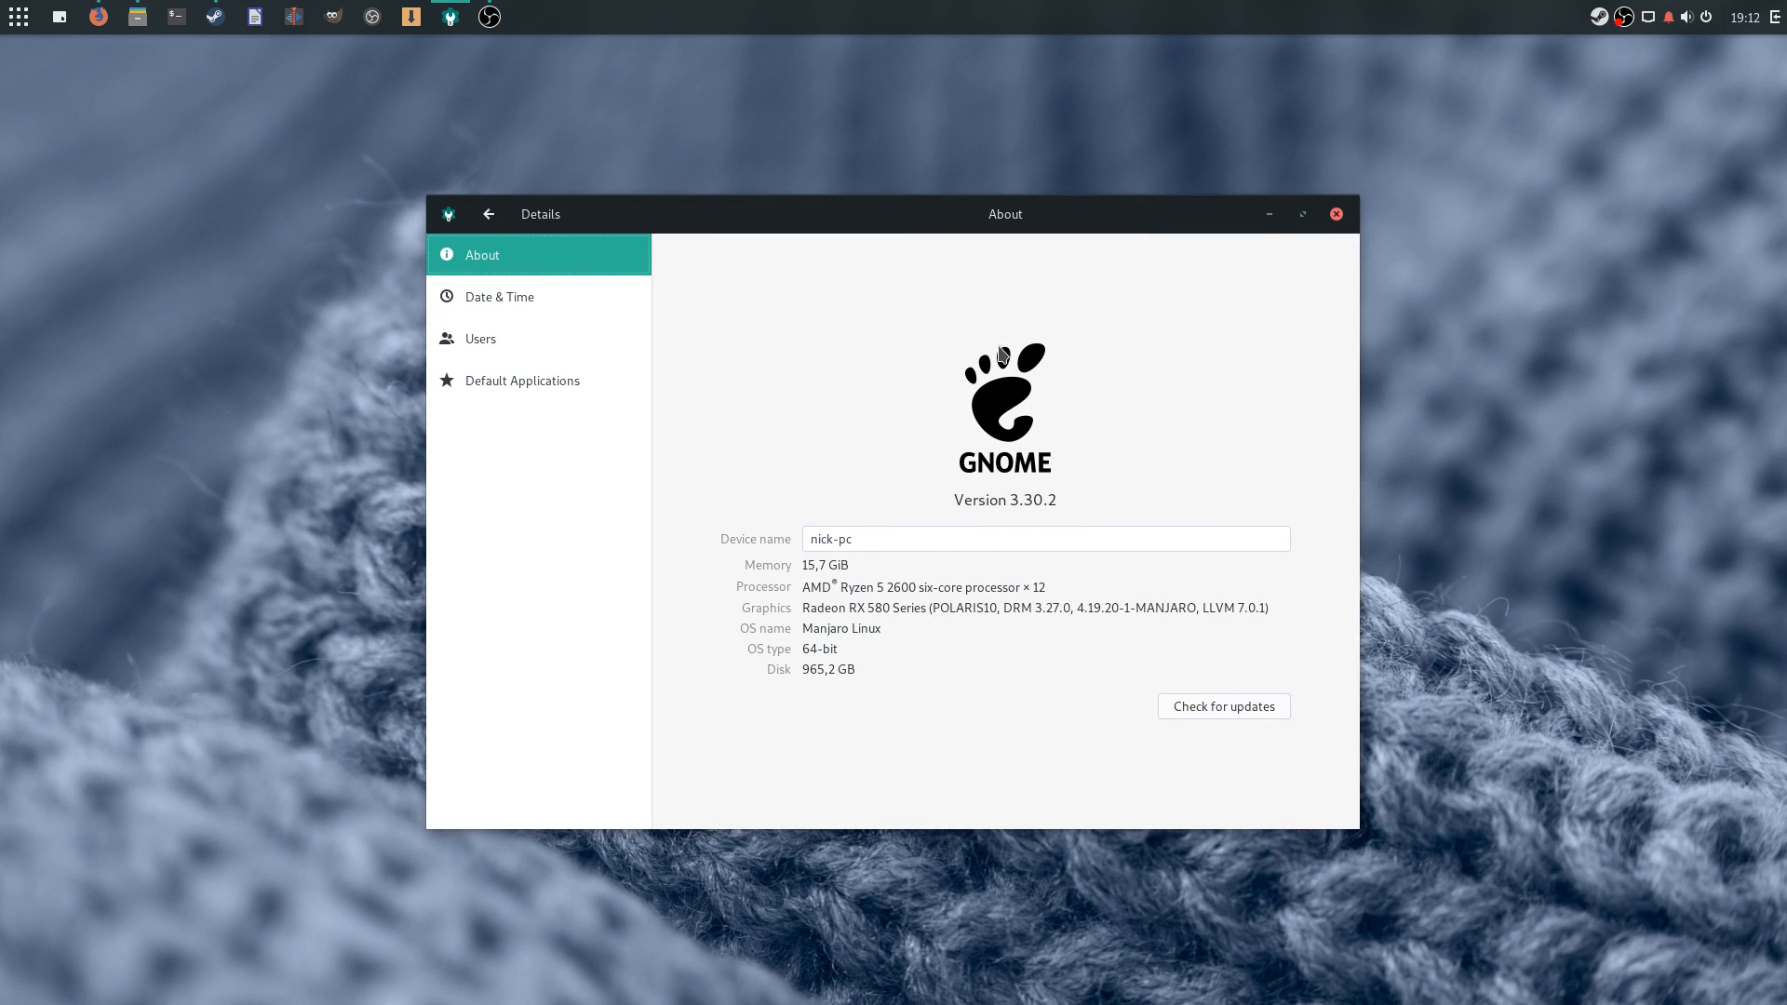
{"action": "left_click", "coordinate": [488, 214]}
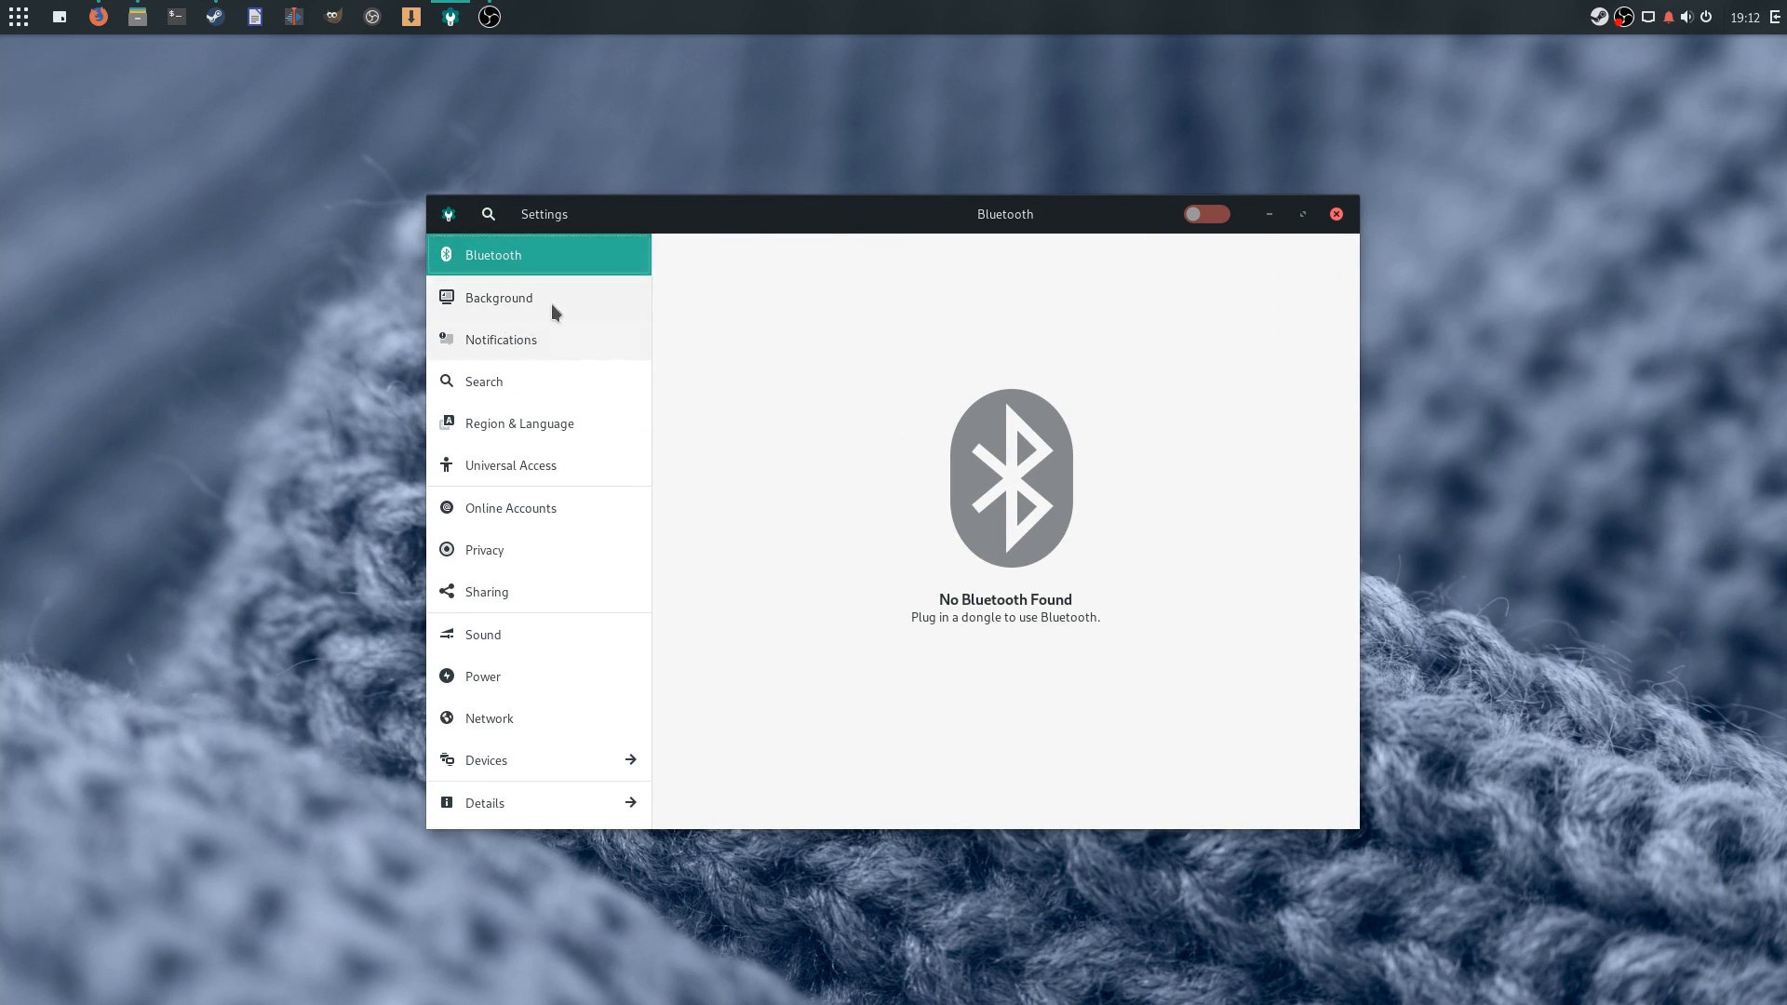
{"action": "left_click", "coordinate": [498, 339]}
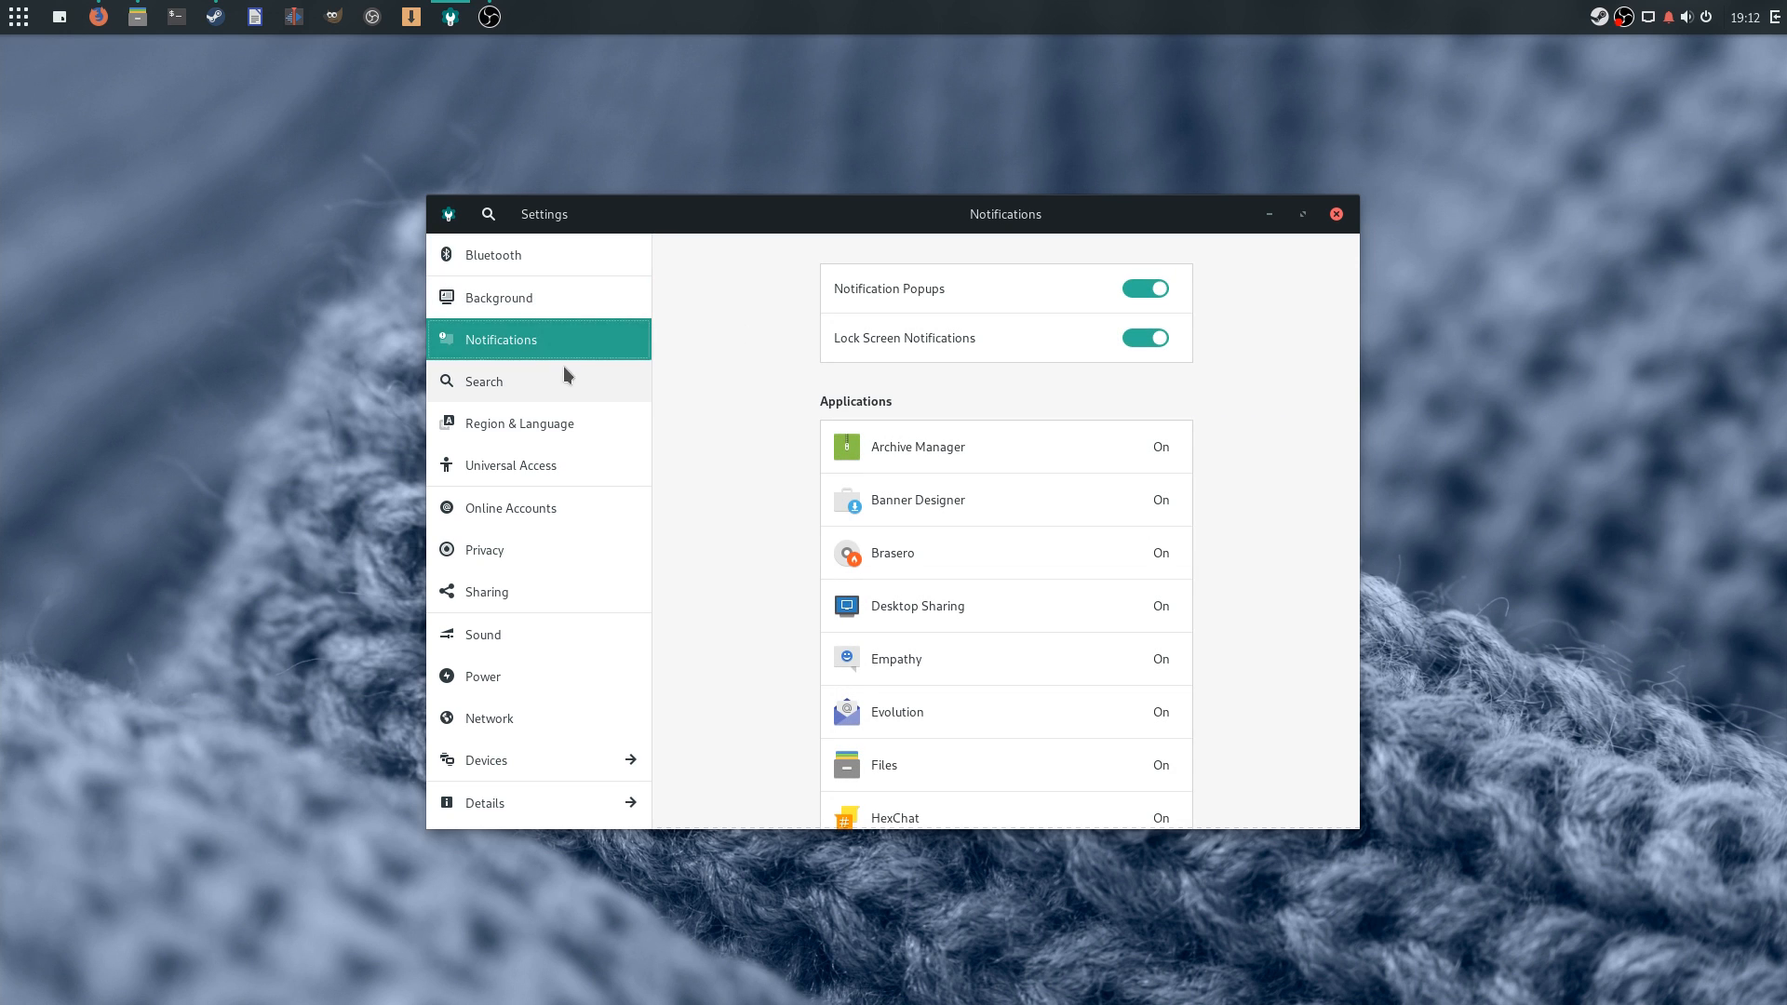
{"action": "left_click", "coordinate": [484, 381]}
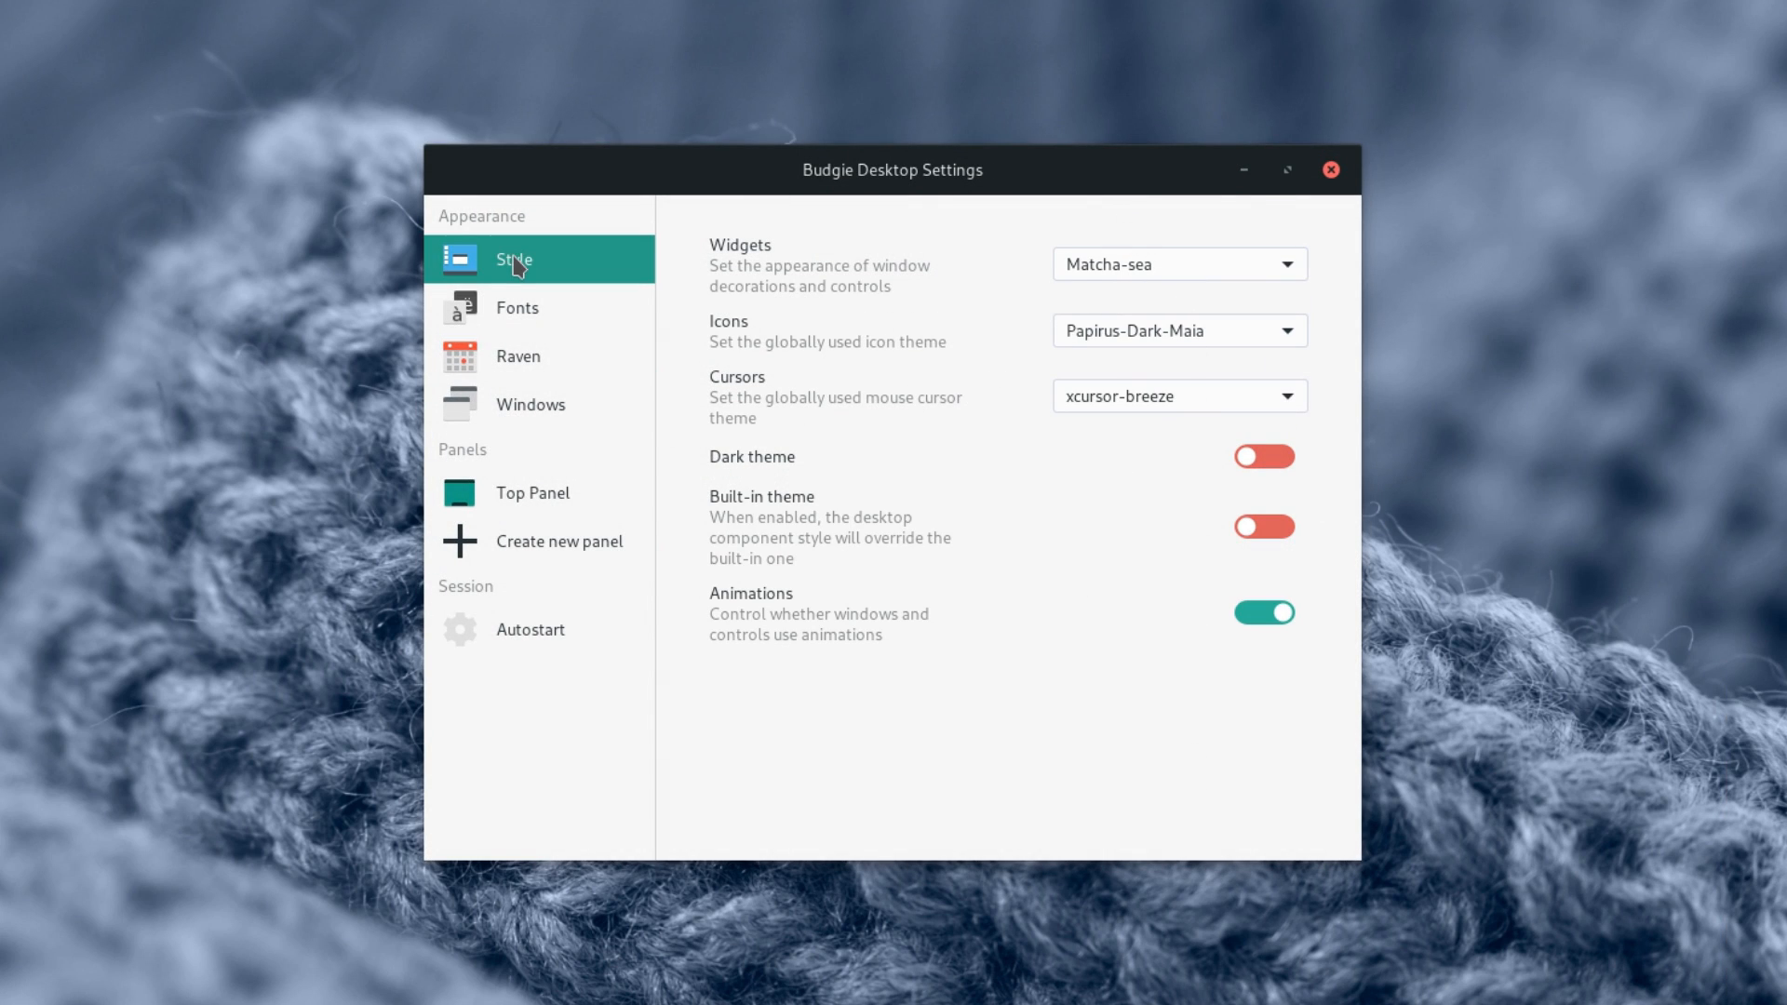
Keep the Matcha-sea widget theme and toggle the dark theme on and off
{"action": "left_click", "coordinate": [1178, 263]}
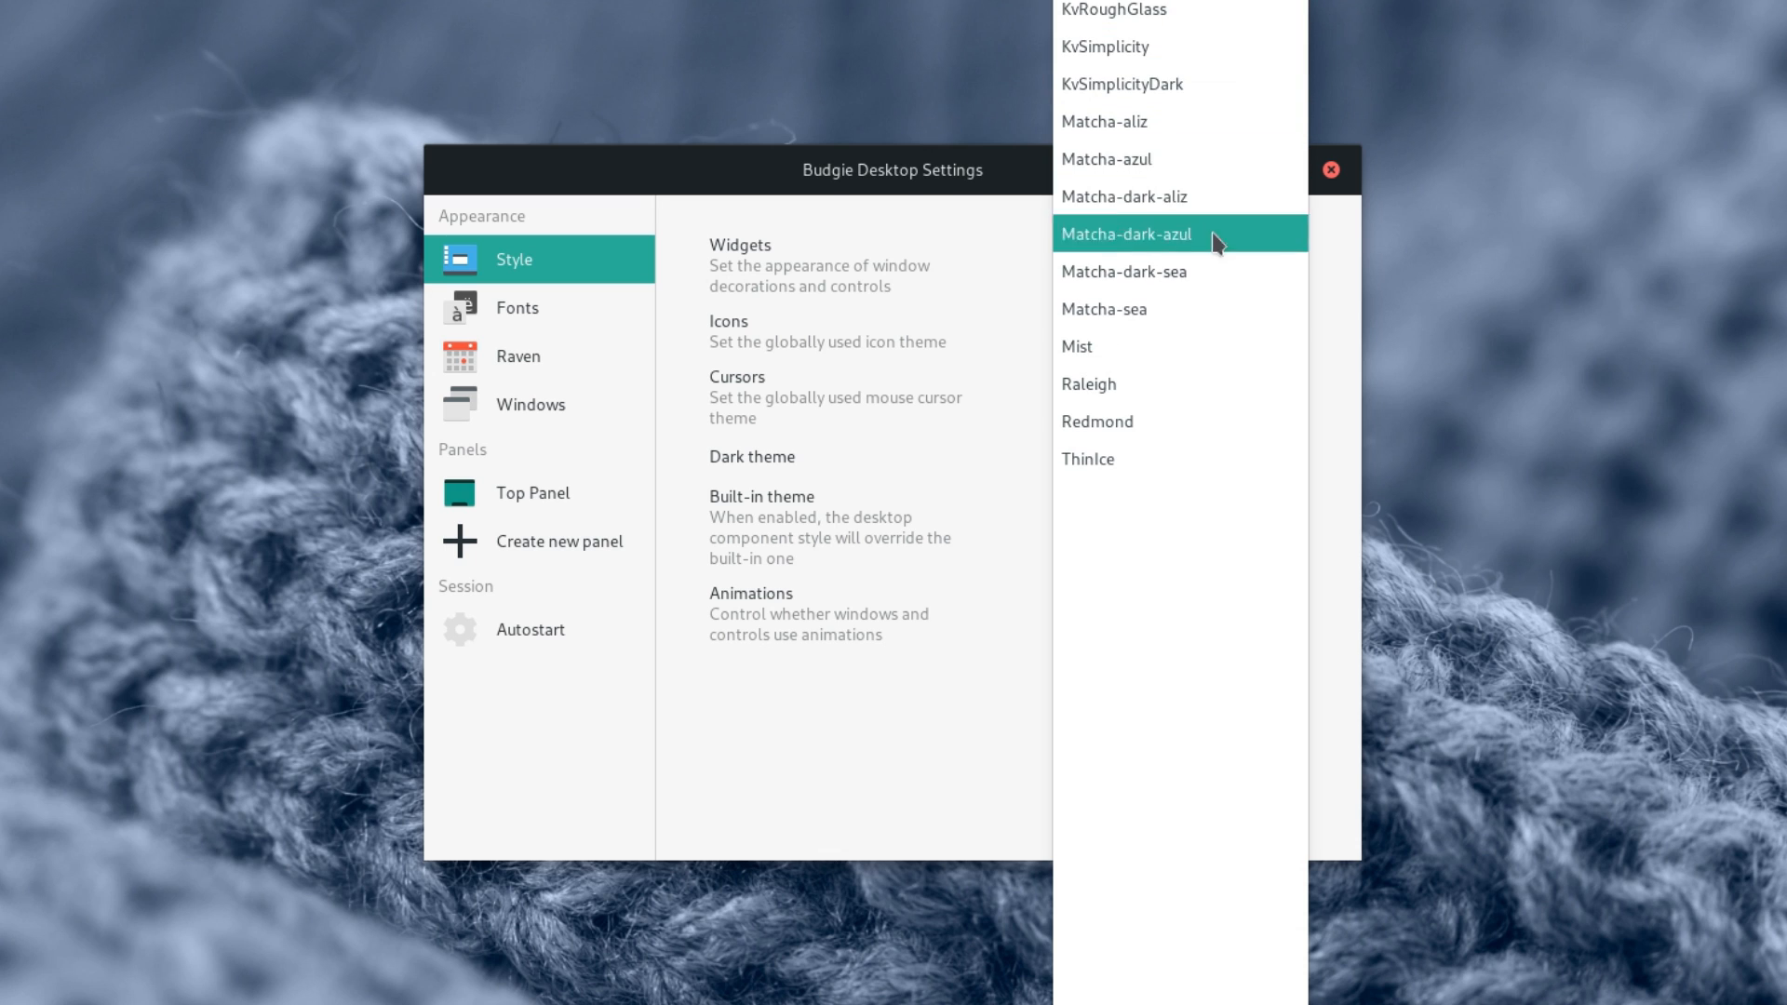
{"action": "left_click", "coordinate": [1101, 309]}
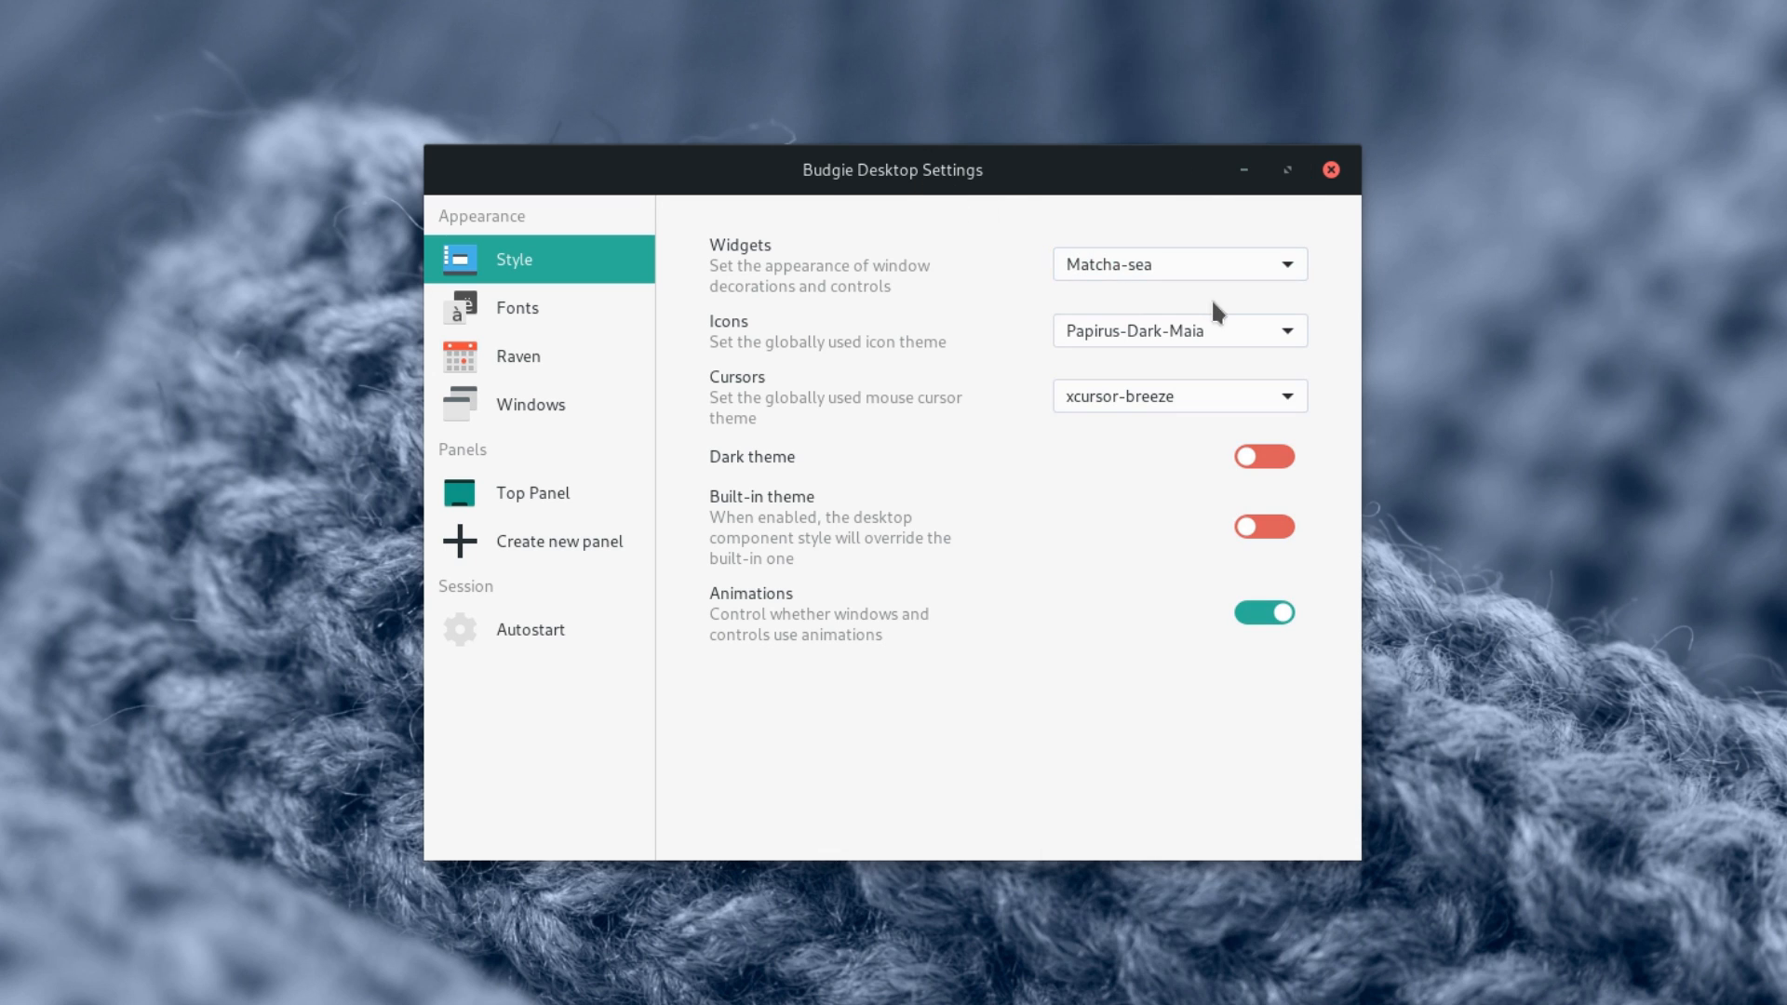
{"action": "left_click", "coordinate": [1263, 456]}
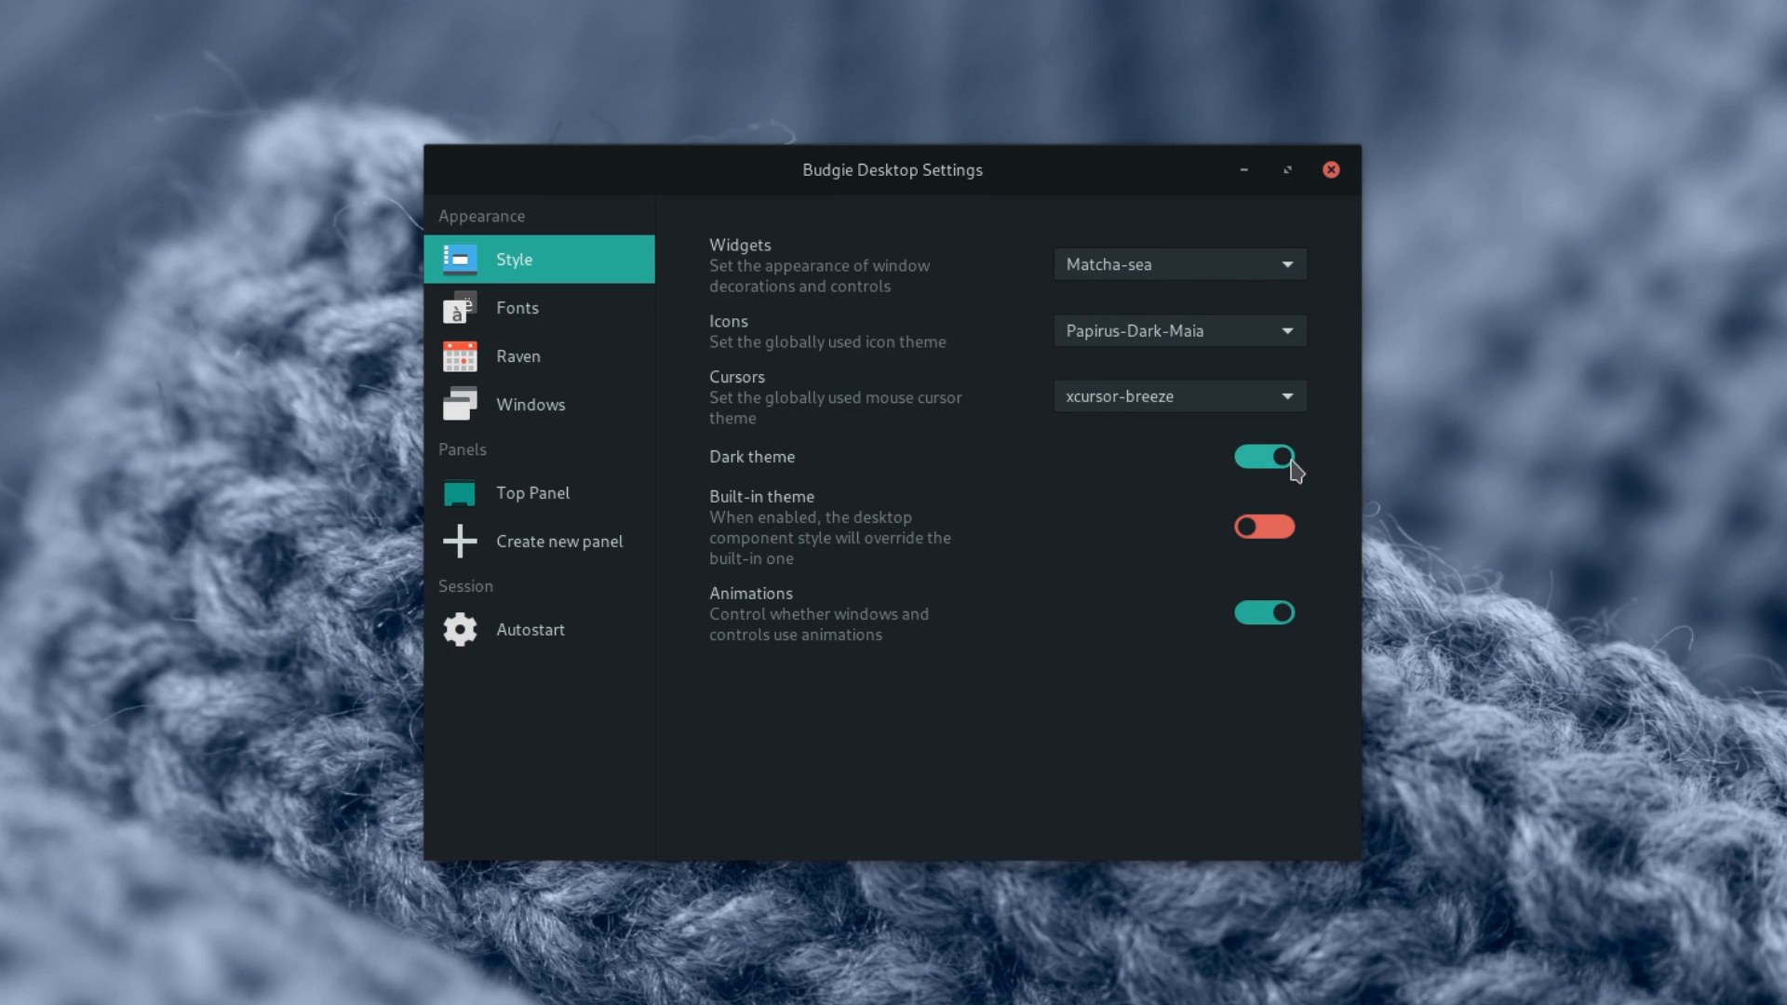
{"action": "left_click", "coordinate": [516, 306]}
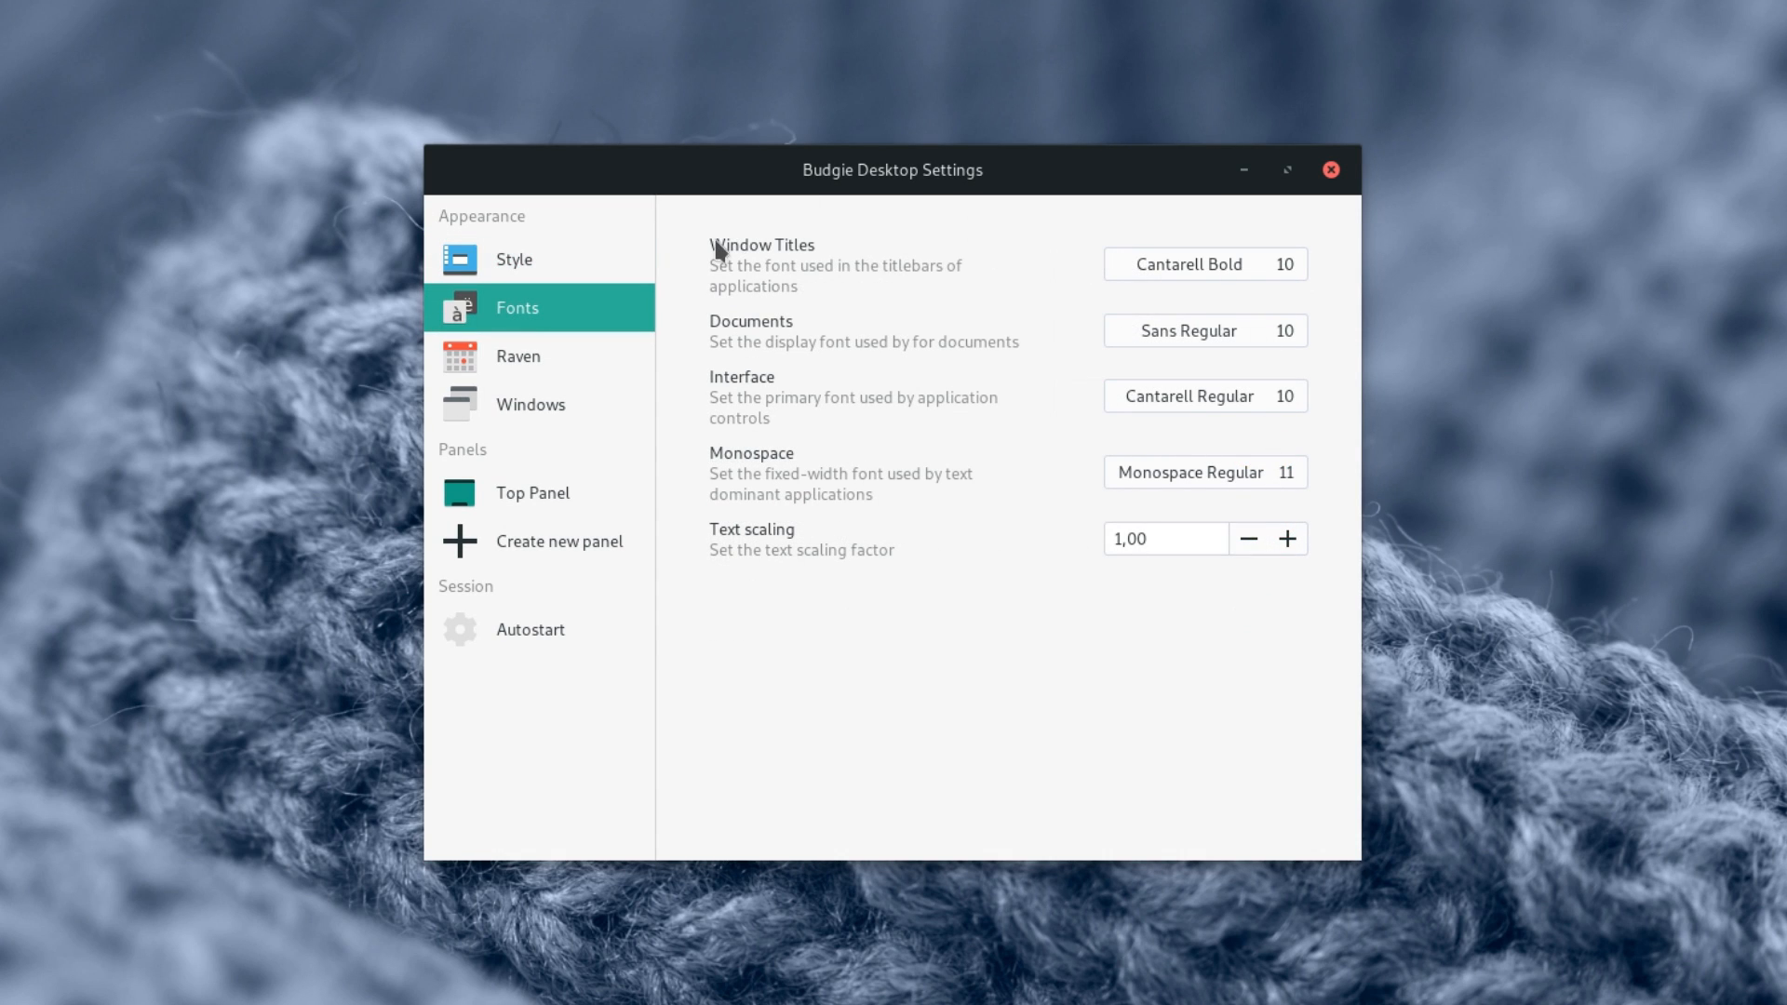
Look over the Fonts, Raven and Windows settings pages
{"action": "left_click", "coordinate": [517, 355]}
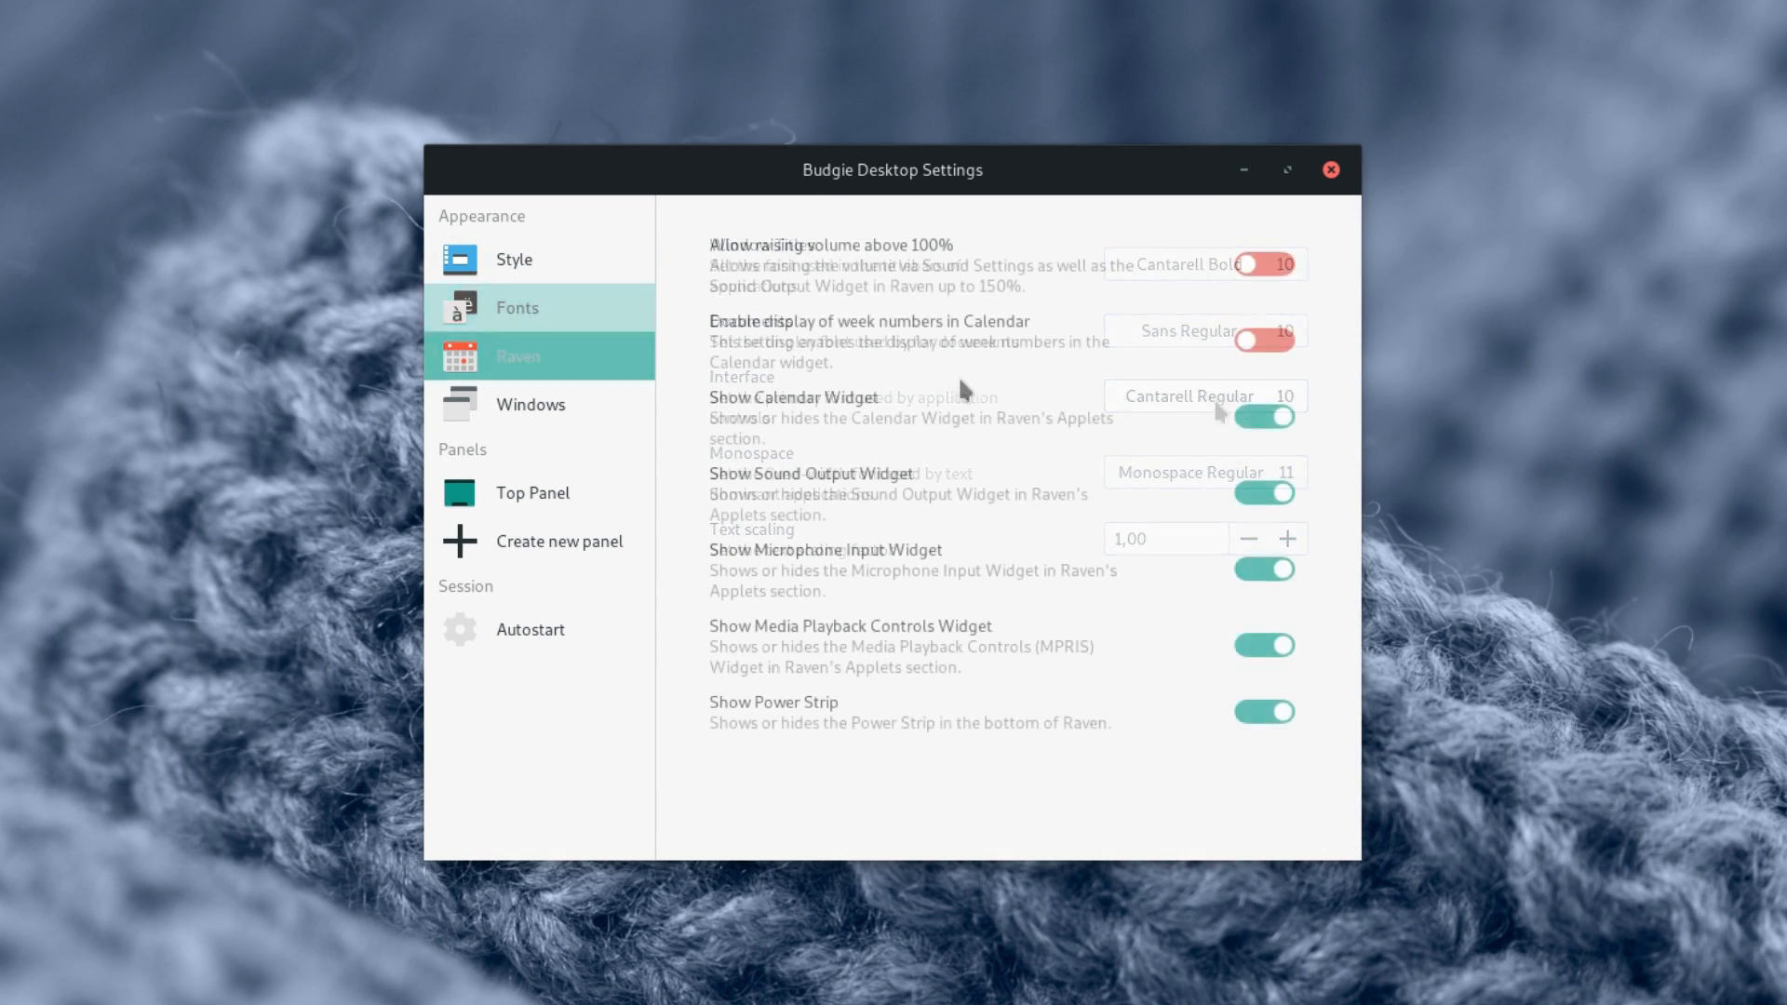
{"action": "left_click", "coordinate": [516, 355]}
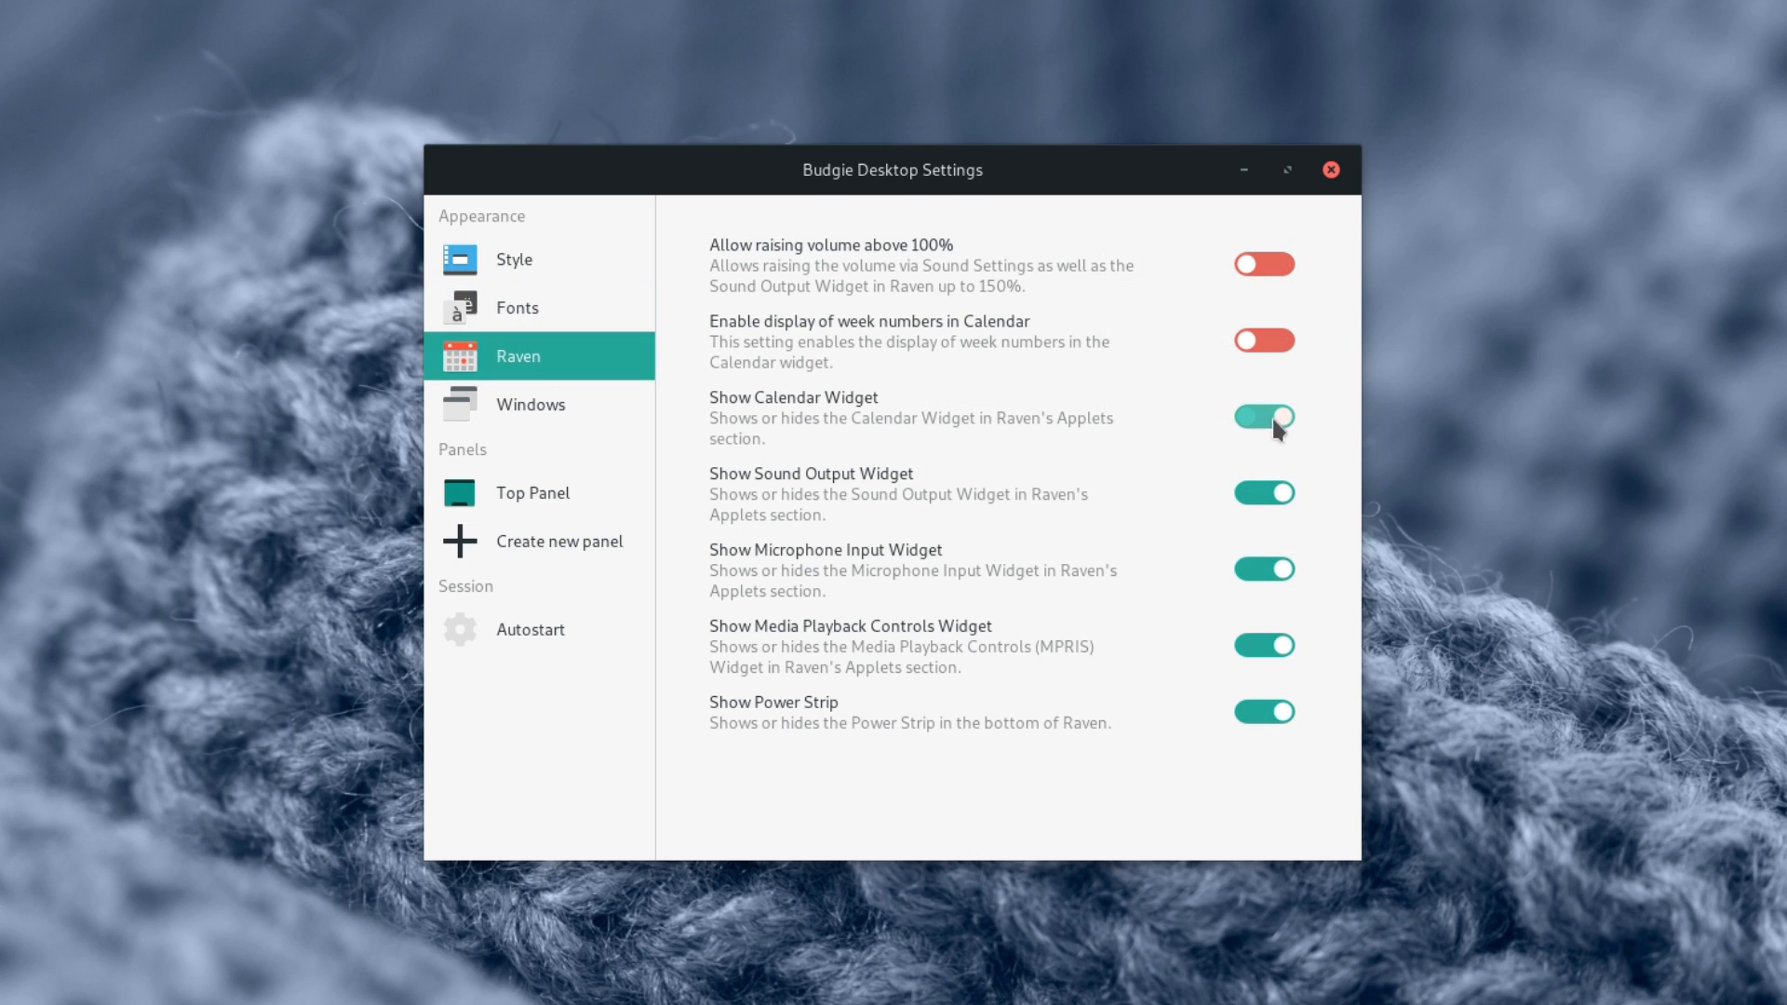
{"action": "left_click", "coordinate": [1263, 416]}
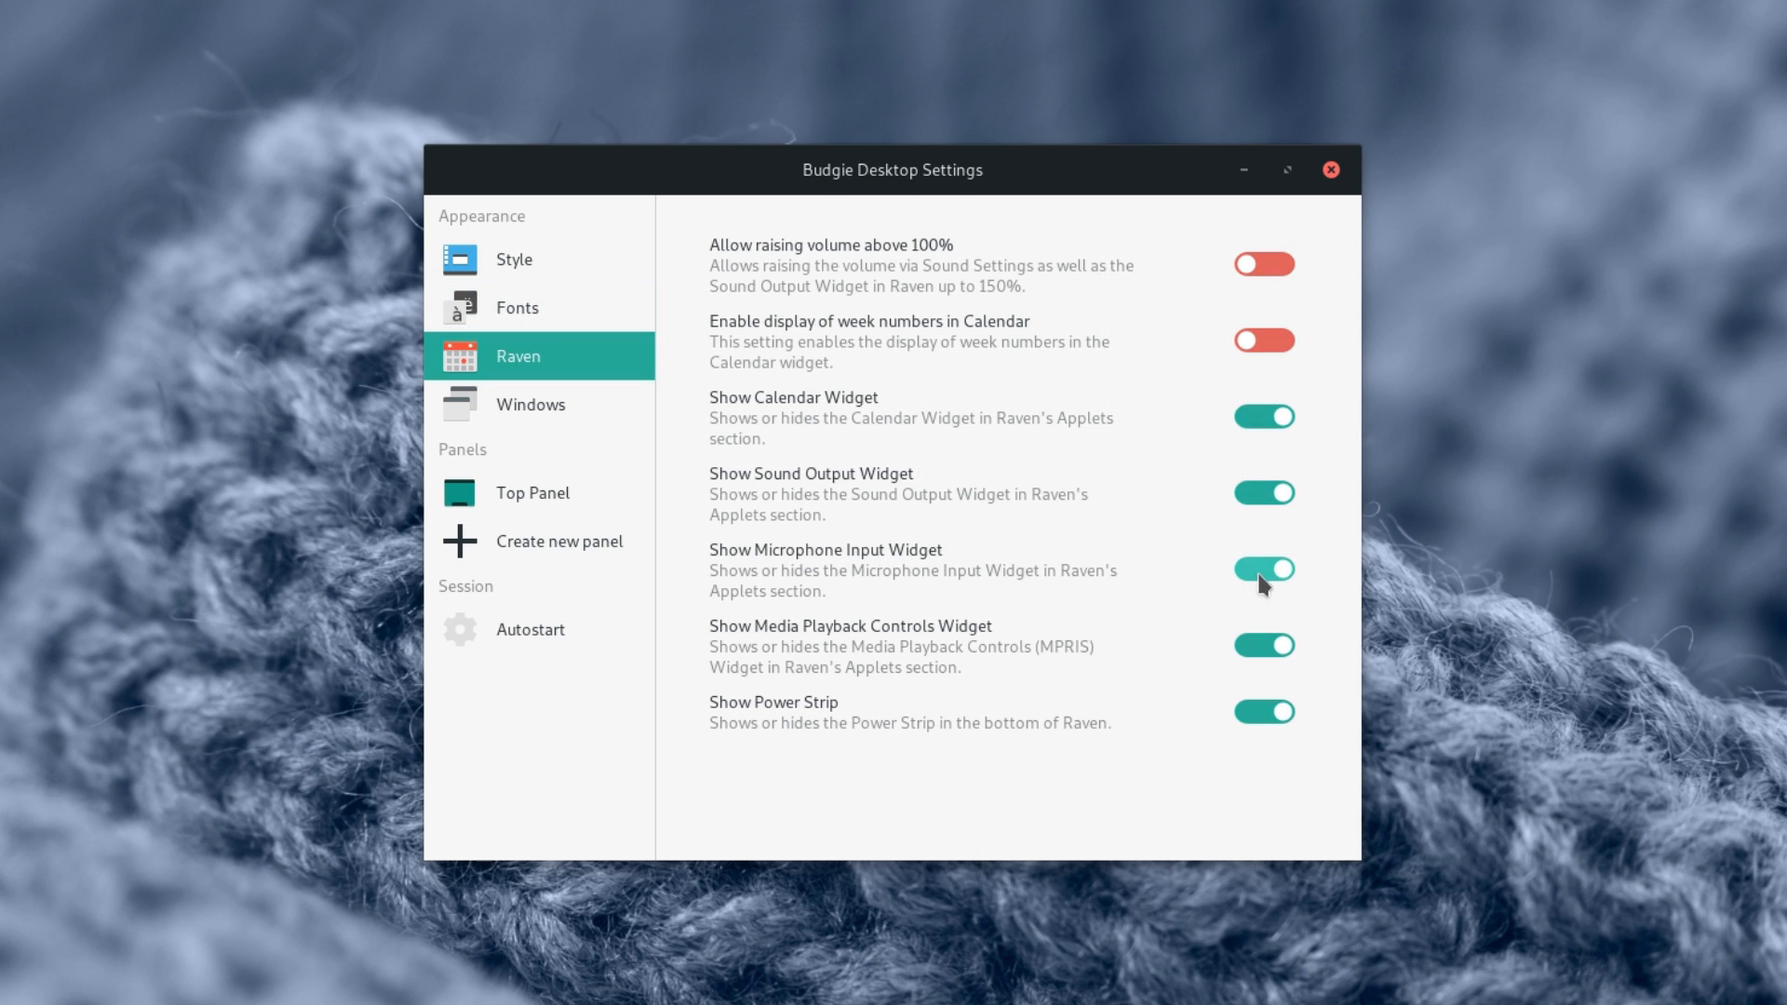
{"action": "left_click", "coordinate": [529, 403]}
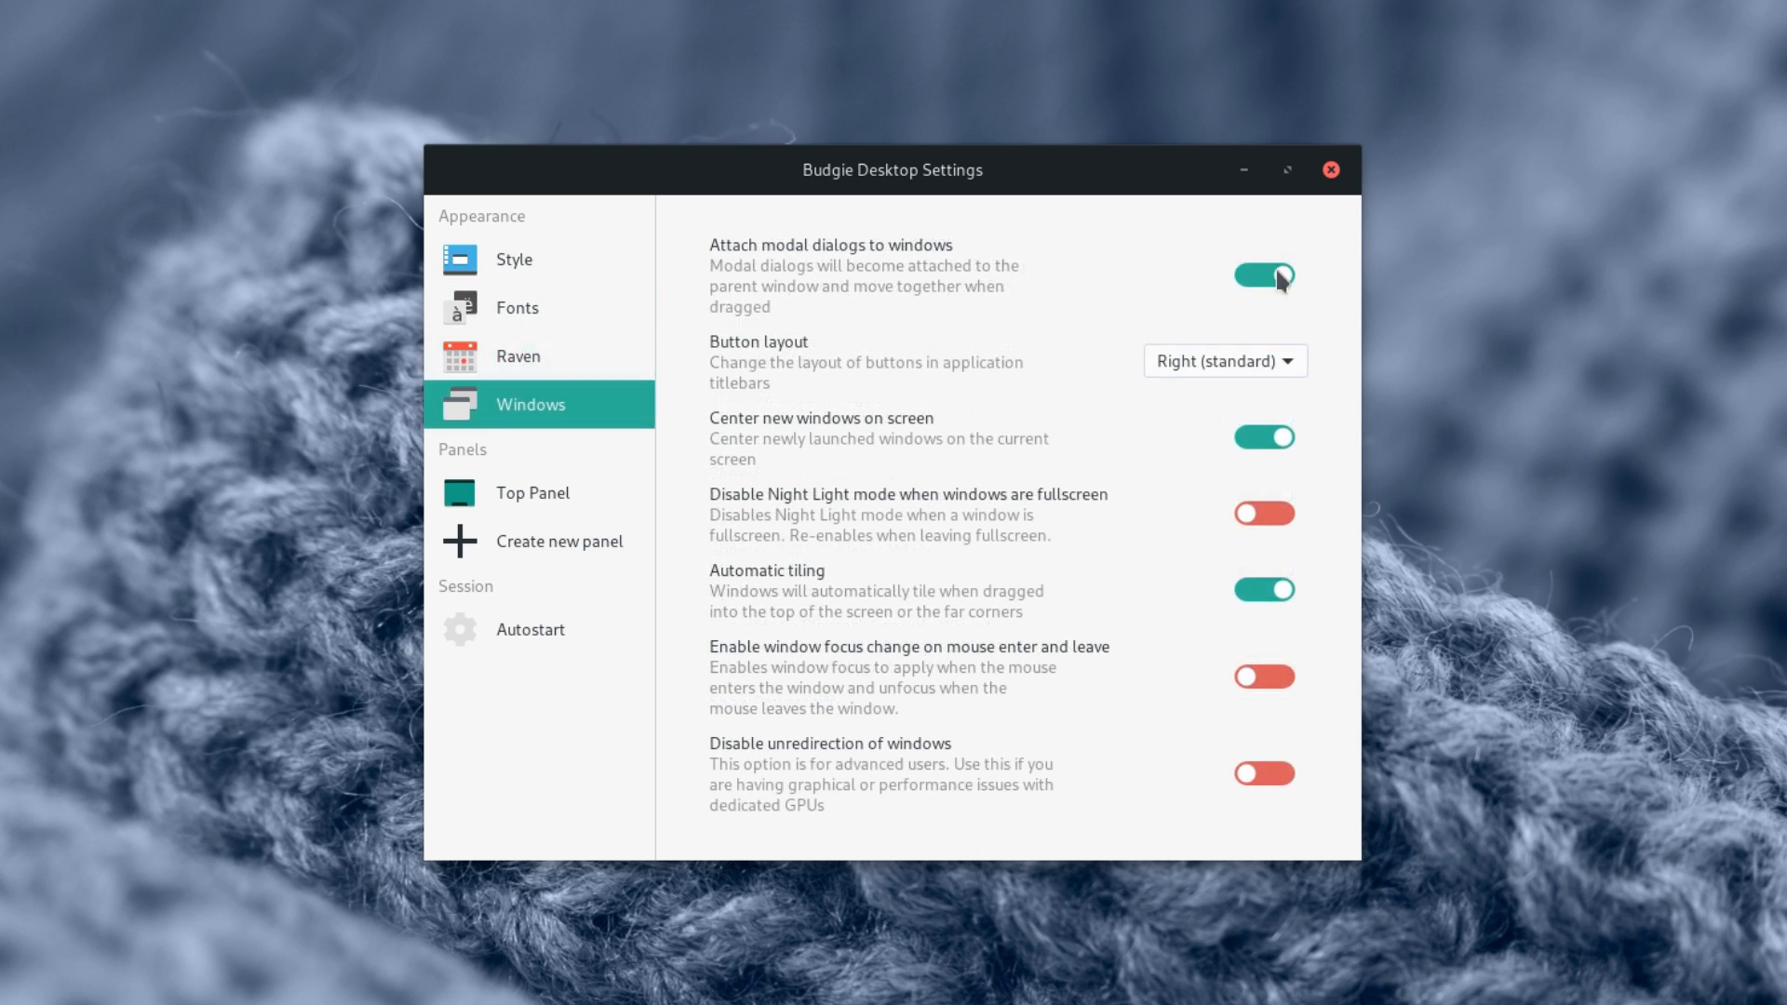
Open the Top Panel settings showing position, size, auto-hide, transparency and dock mode
{"action": "left_click", "coordinate": [1225, 361]}
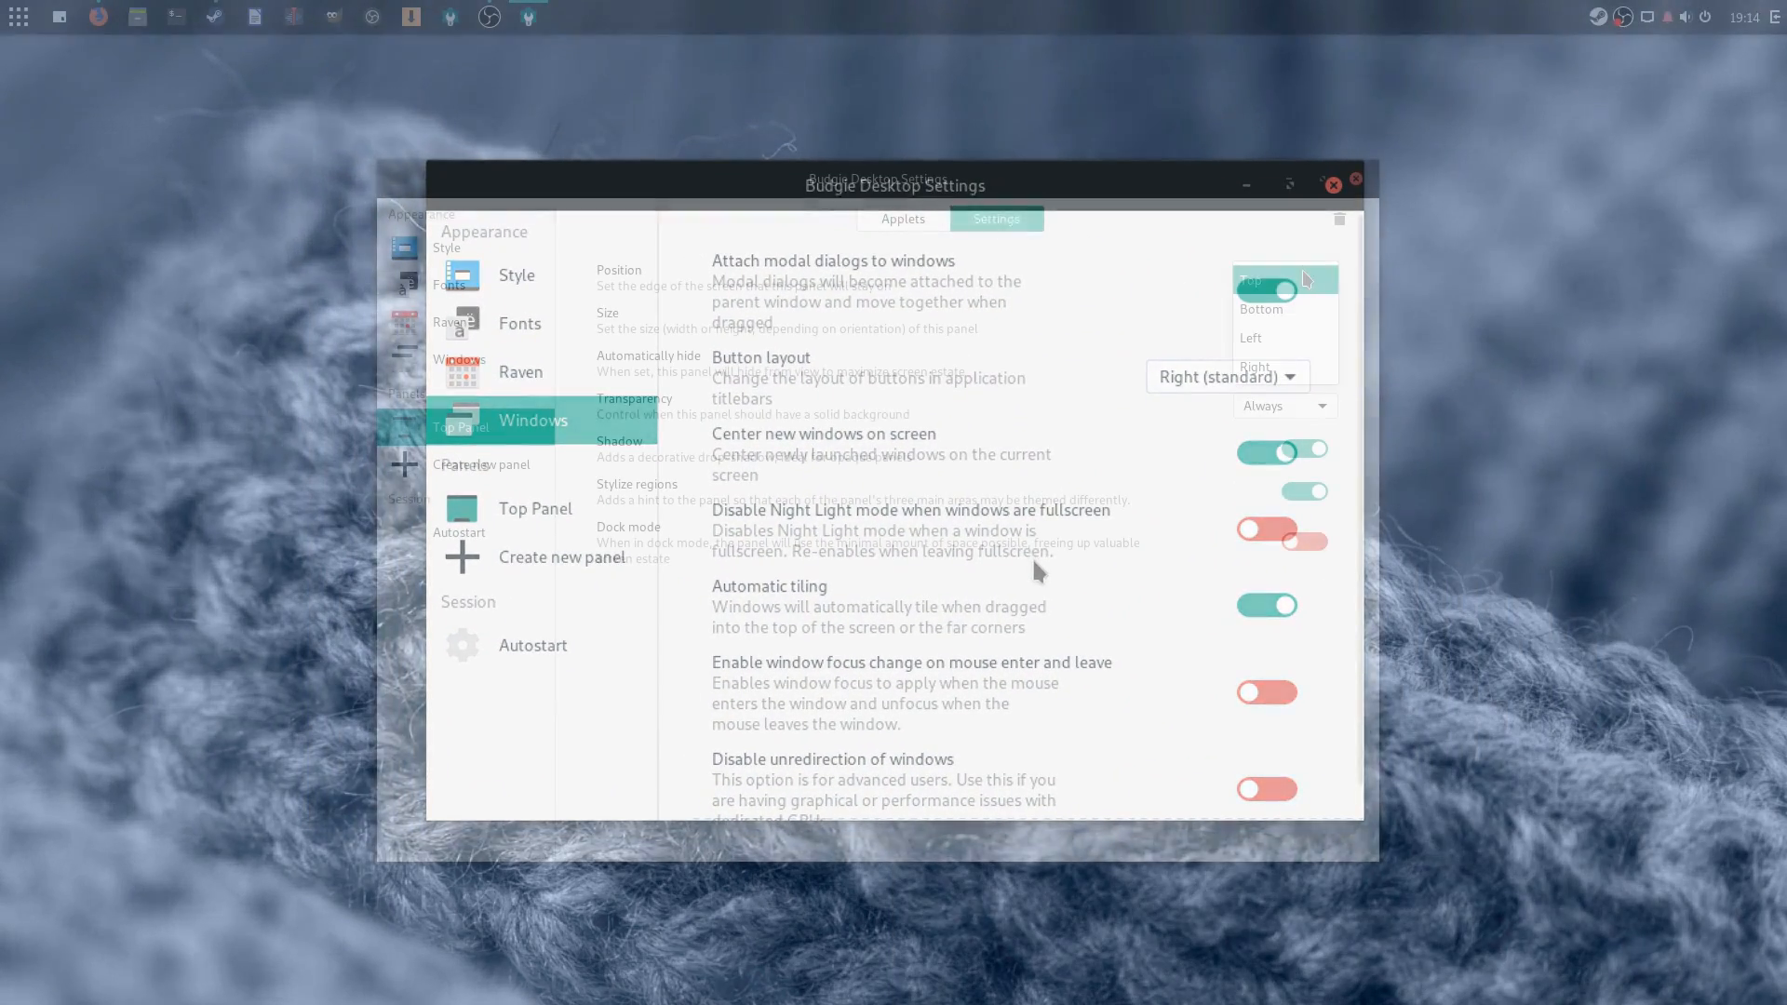
Make the top panel hide intelligently, adjust its transparency, and toggle dock mode
{"action": "left_click", "coordinate": [1259, 278]}
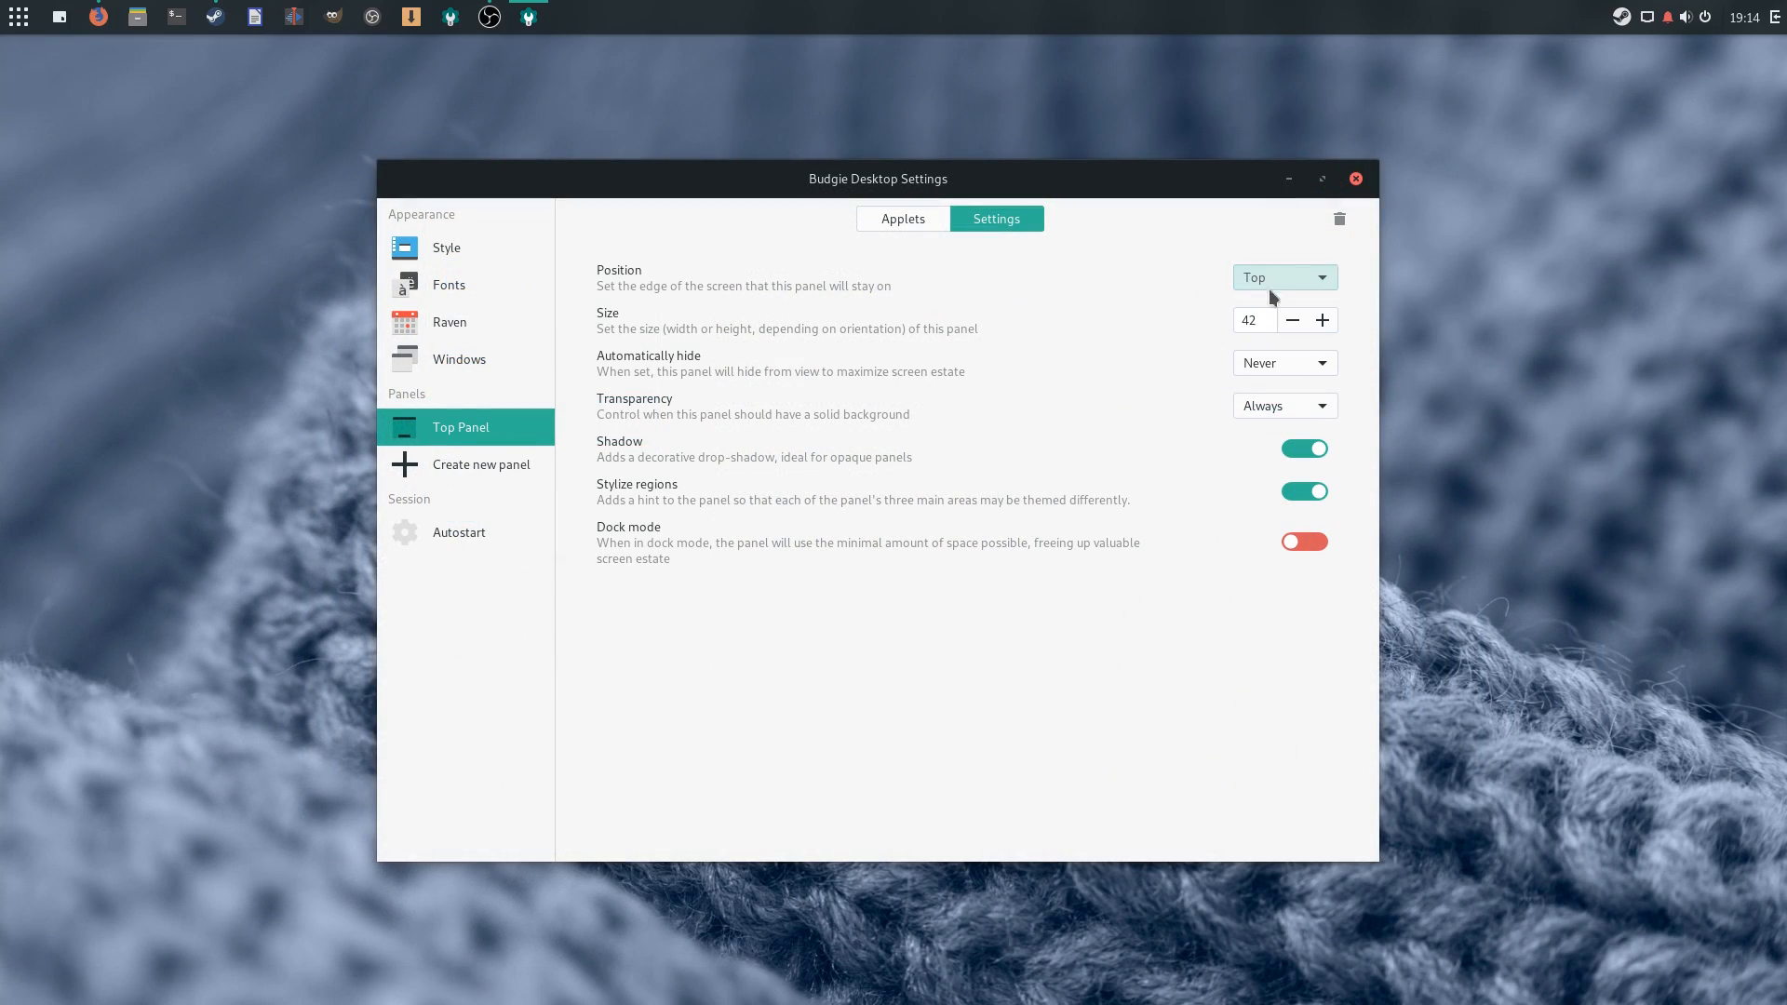
{"action": "left_click", "coordinate": [1284, 362]}
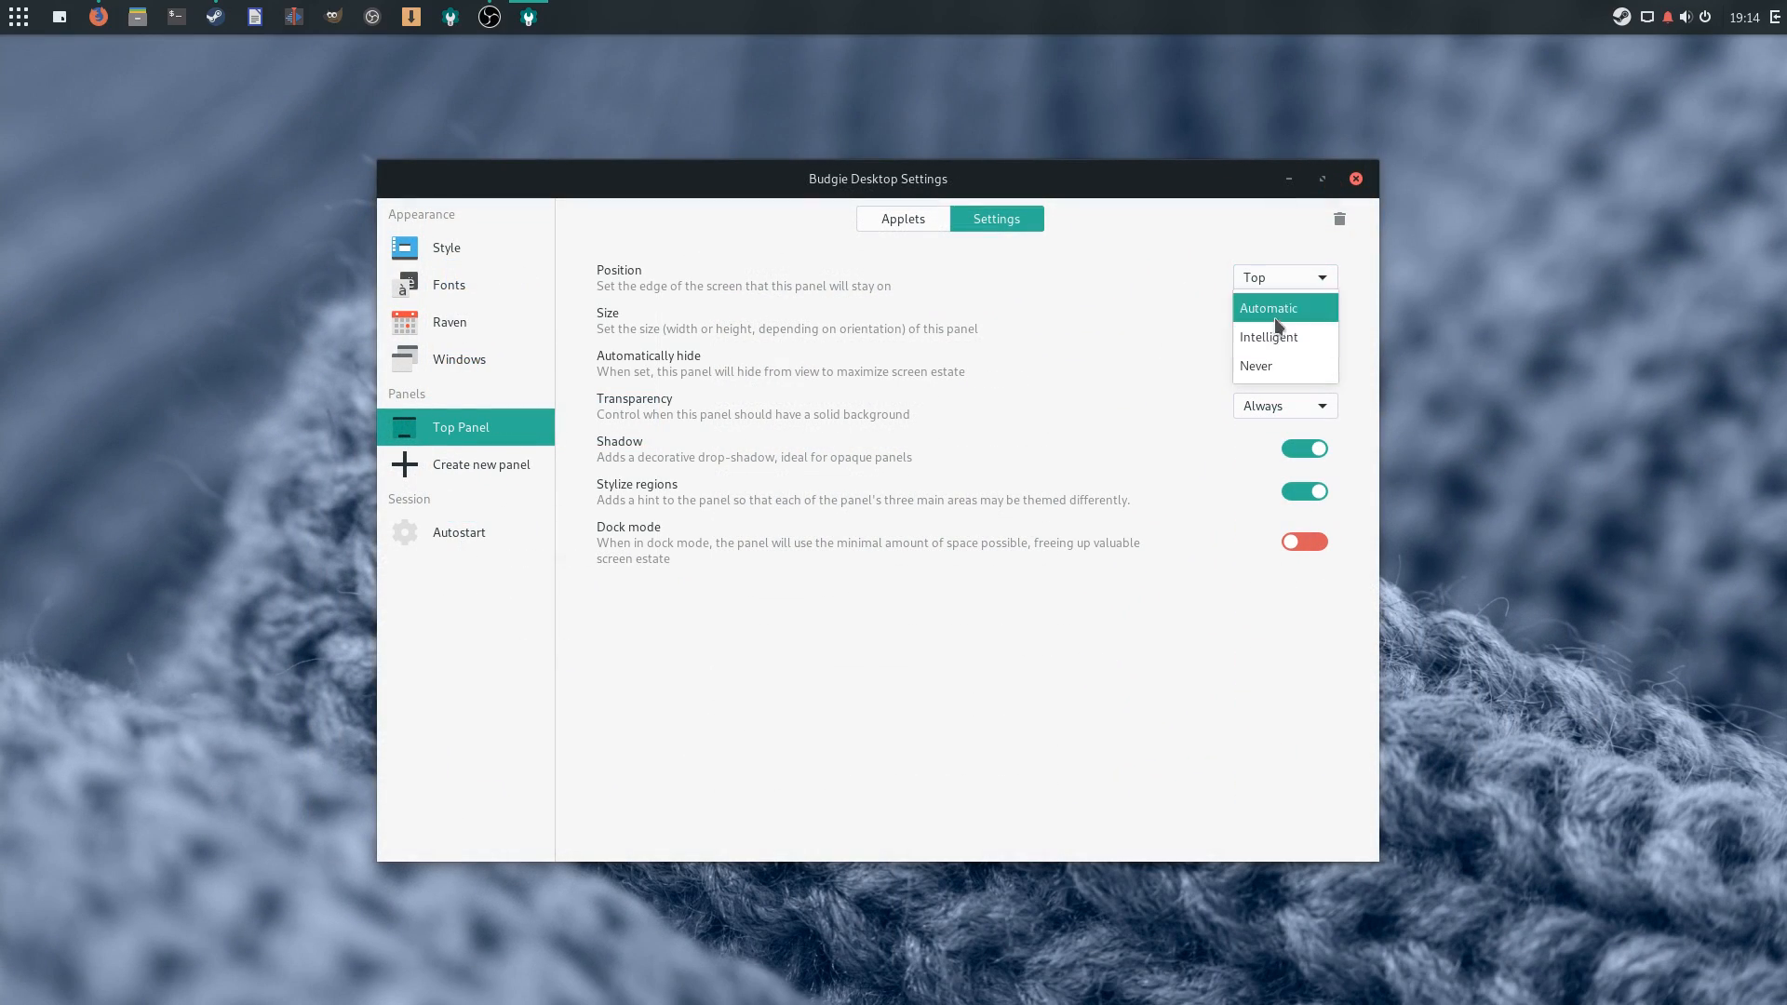
{"action": "left_click", "coordinate": [1266, 337]}
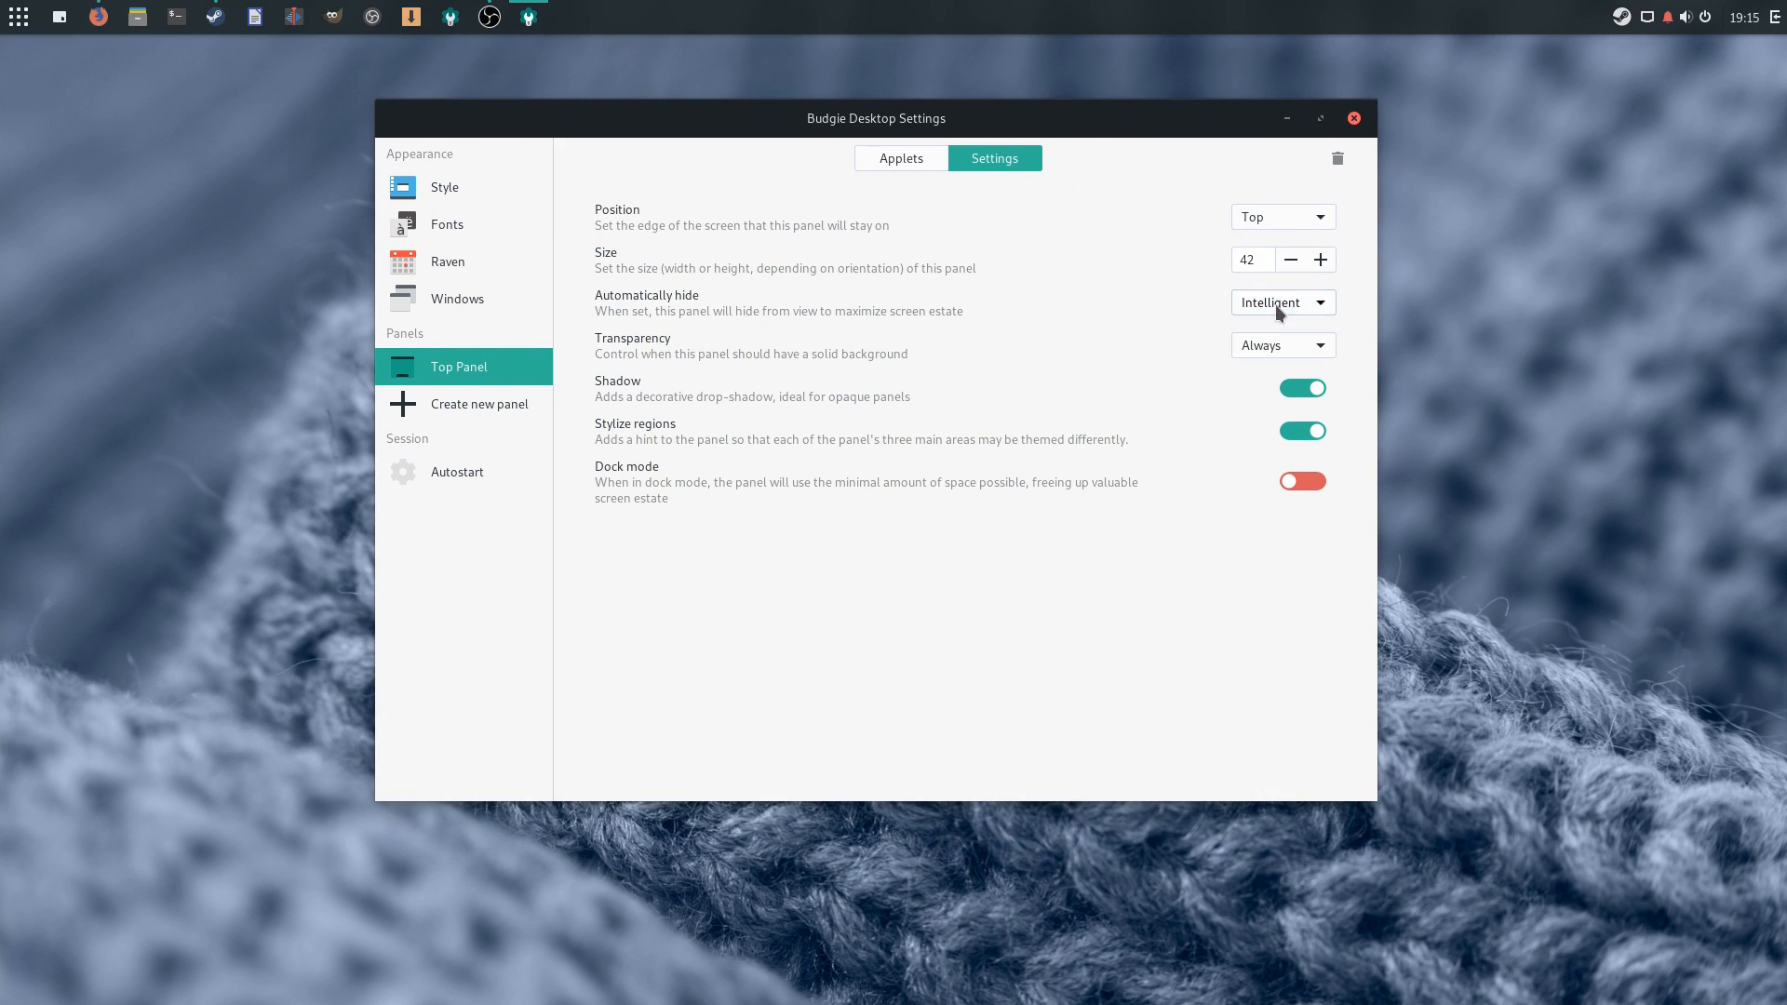
{"action": "left_click", "coordinate": [1280, 301]}
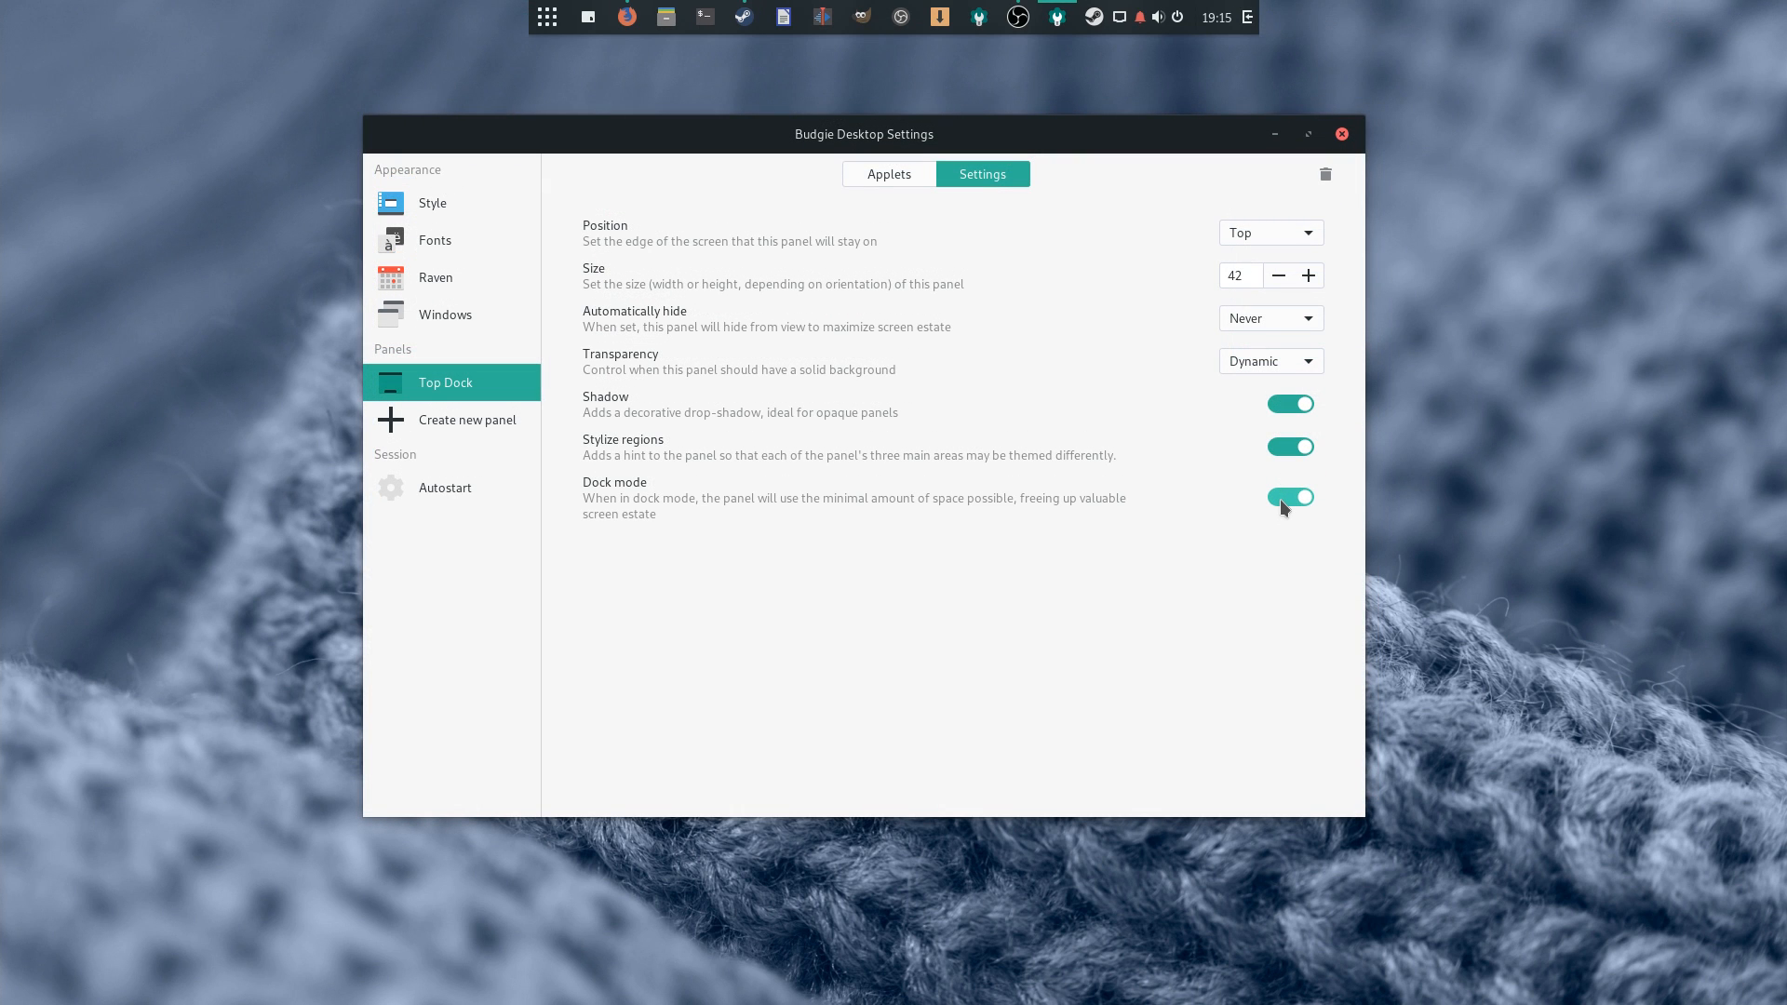
{"action": "left_click", "coordinate": [1289, 497]}
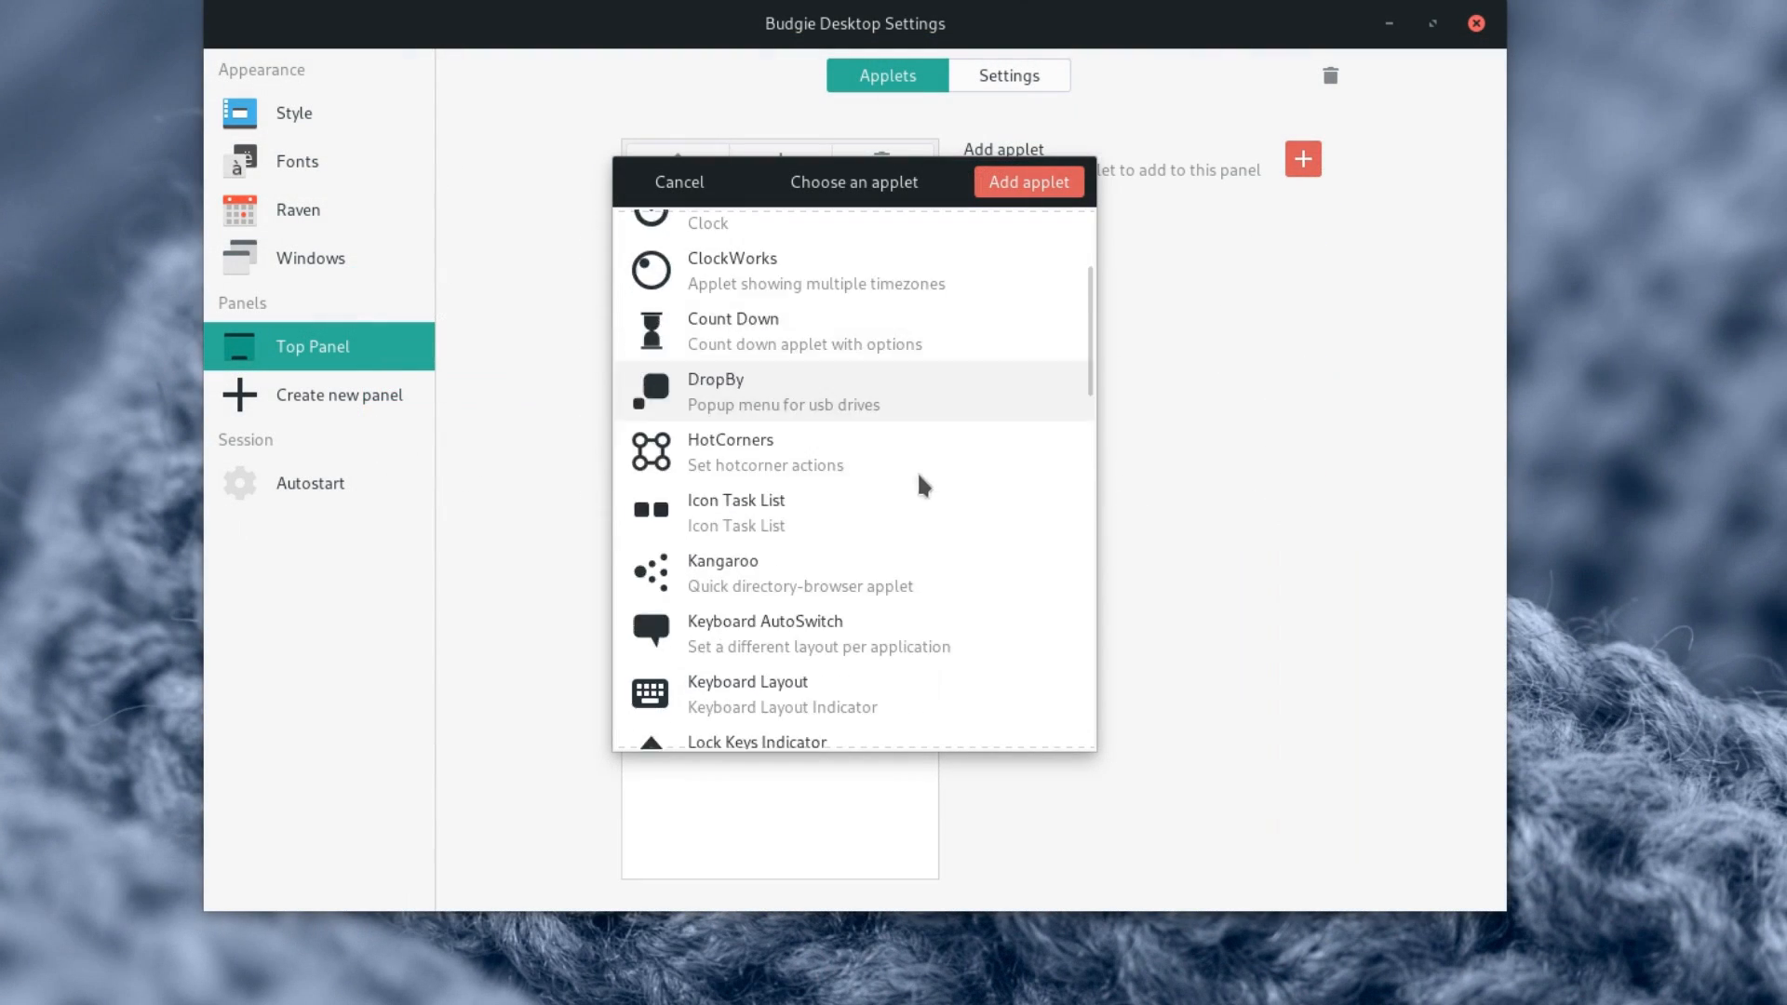
Add the Places applet to the top panel, then reopen the applet chooser
{"action": "scroll", "scroll_direction": "down", "scroll_amount": 3}
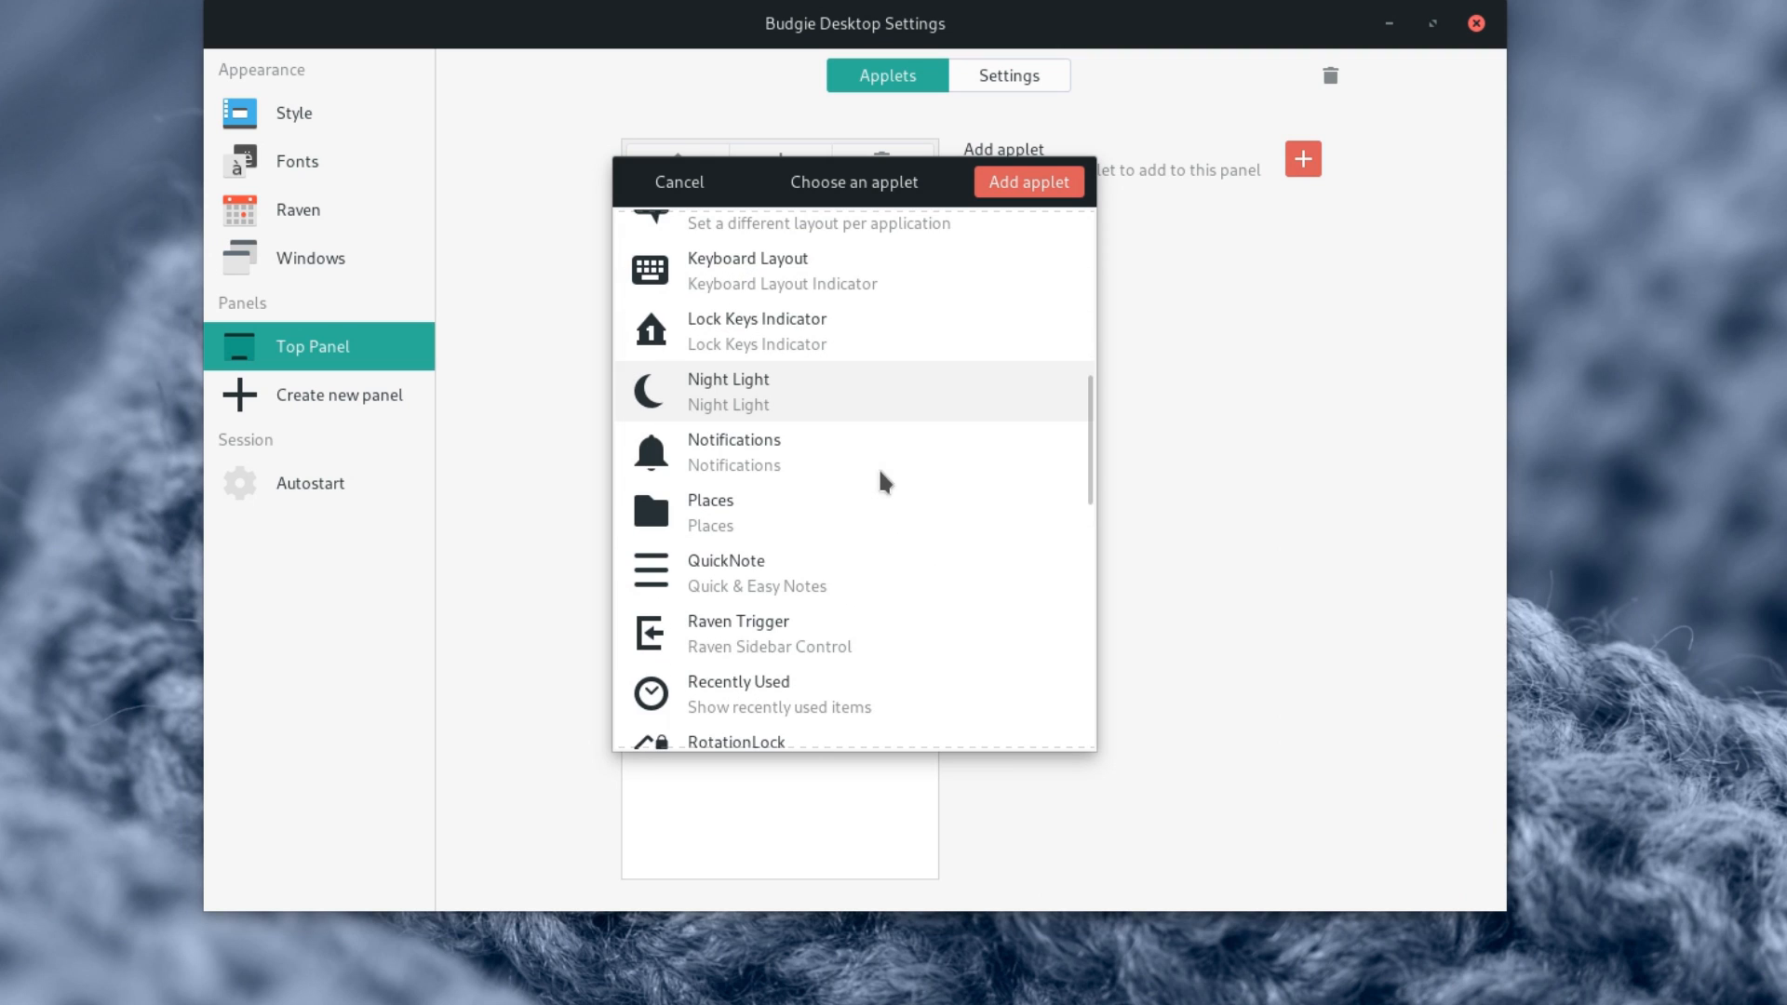
{"action": "left_click", "coordinate": [817, 509]}
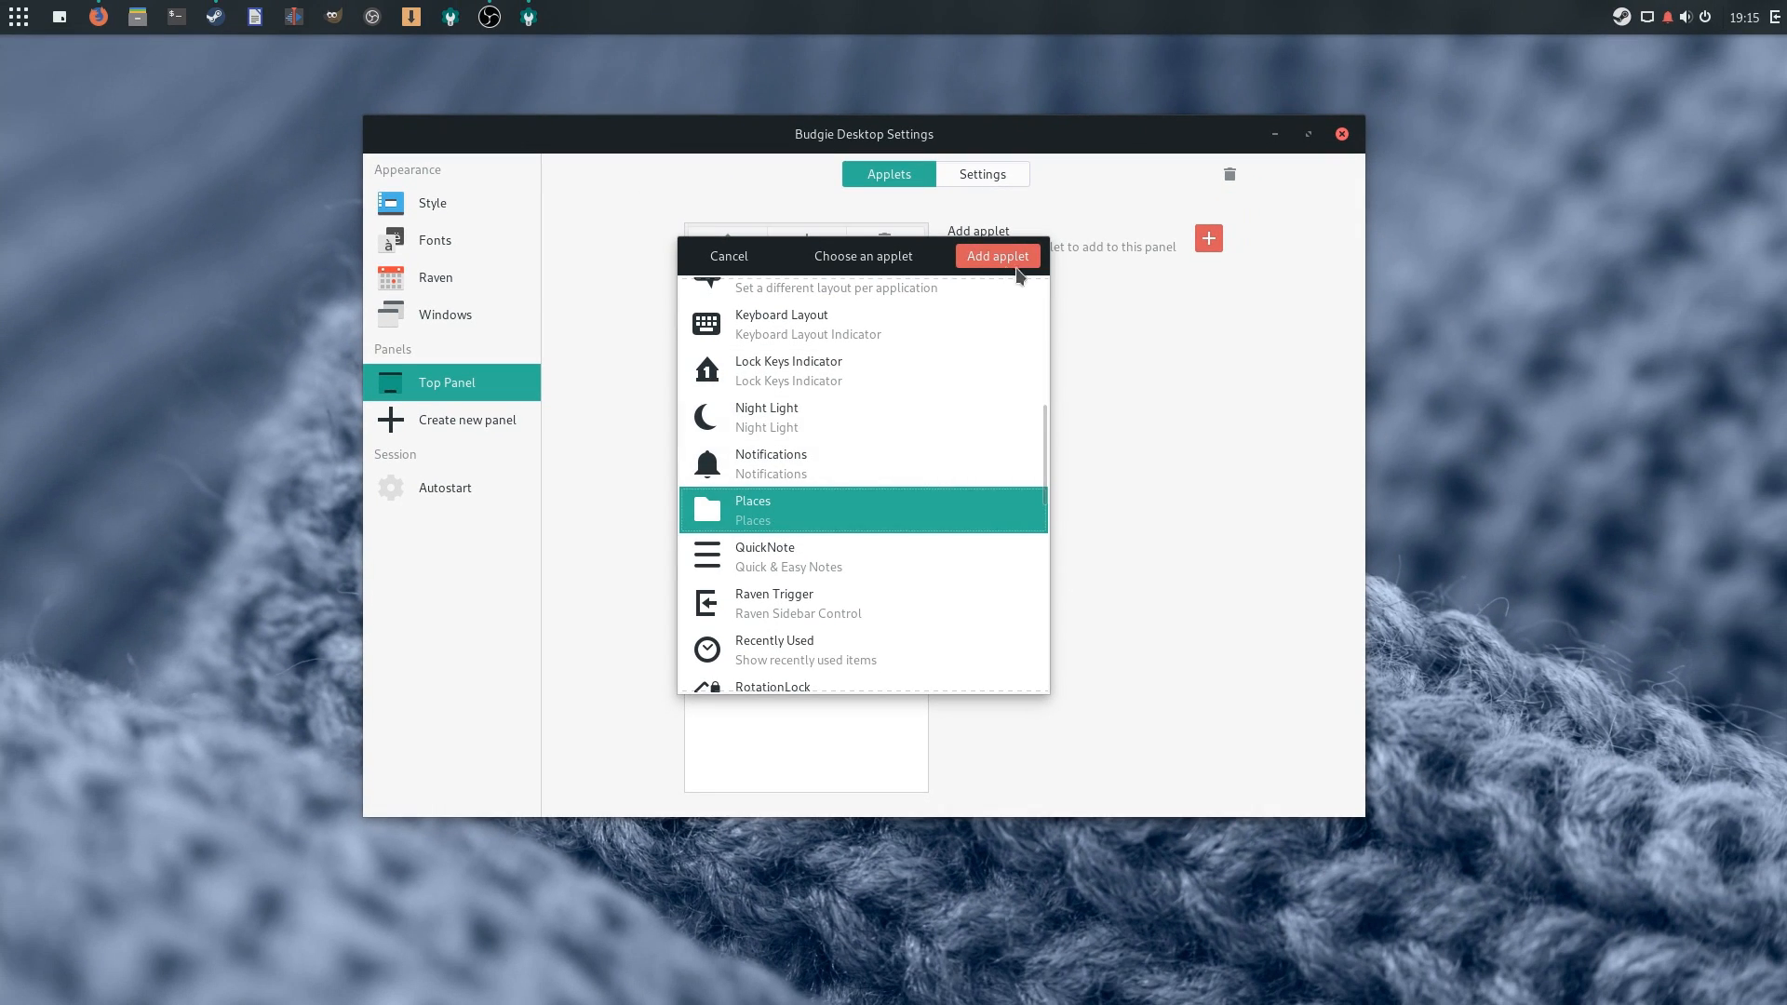
{"action": "left_click", "coordinate": [996, 255]}
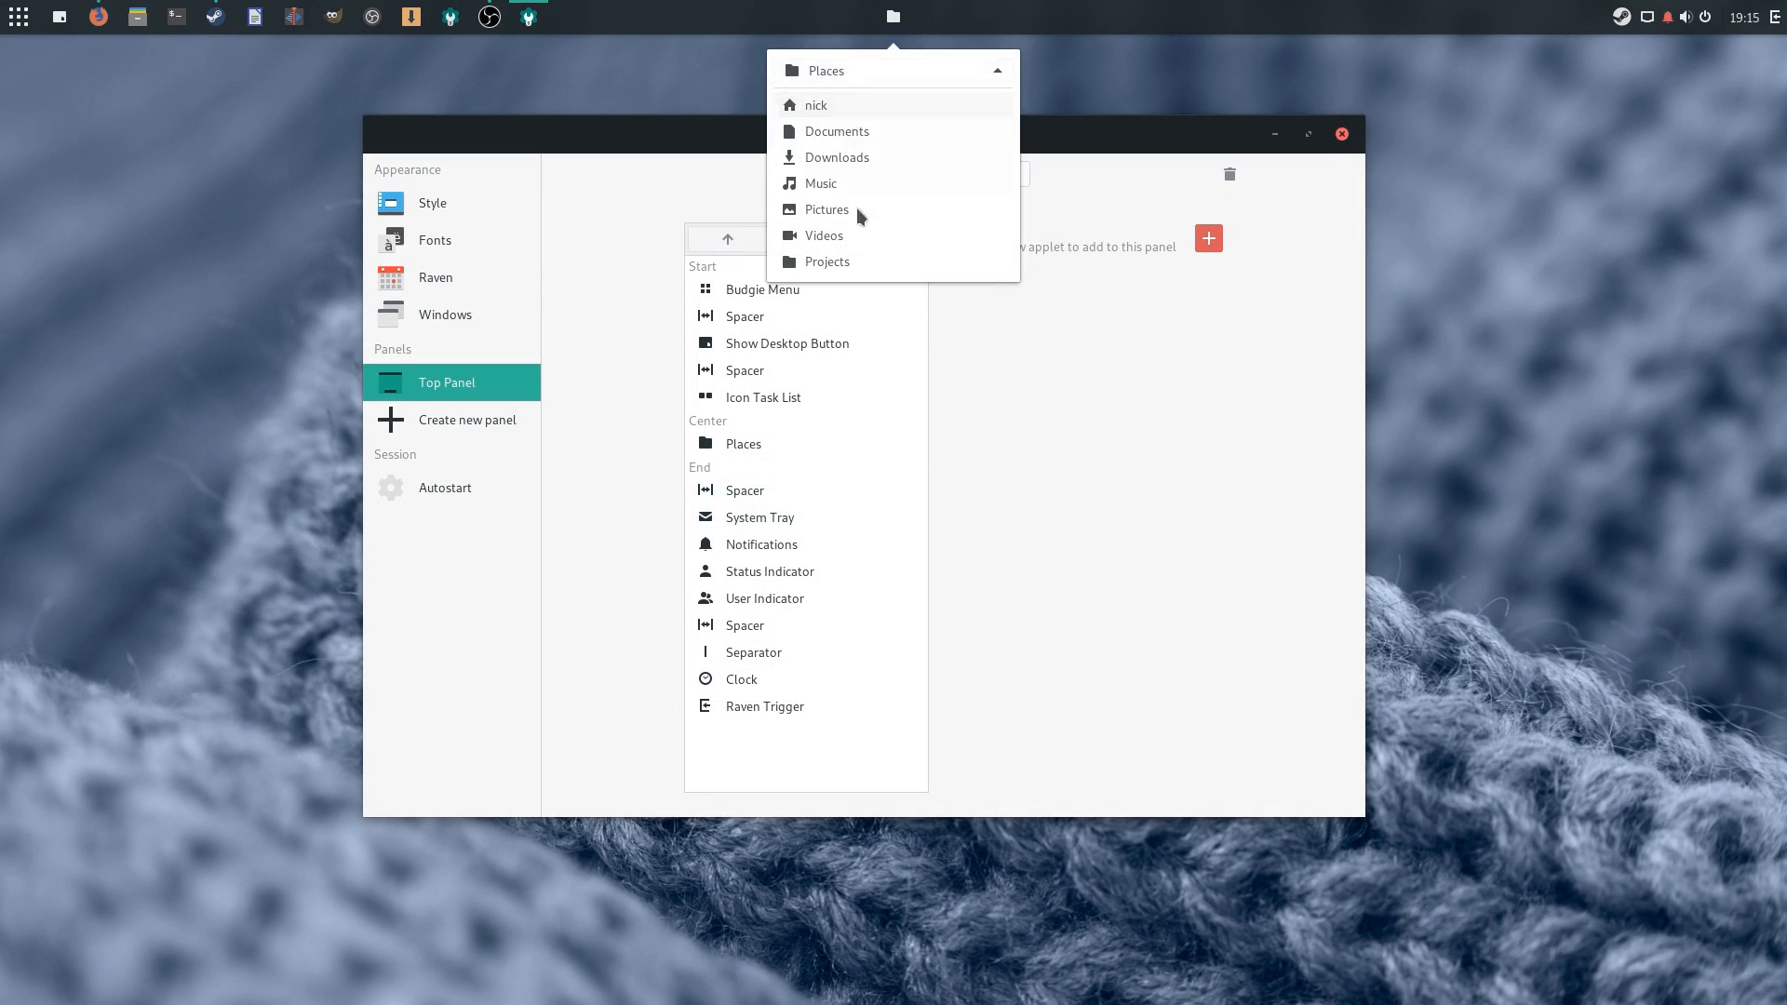
{"action": "mouse_move", "coordinate": [857, 157]}
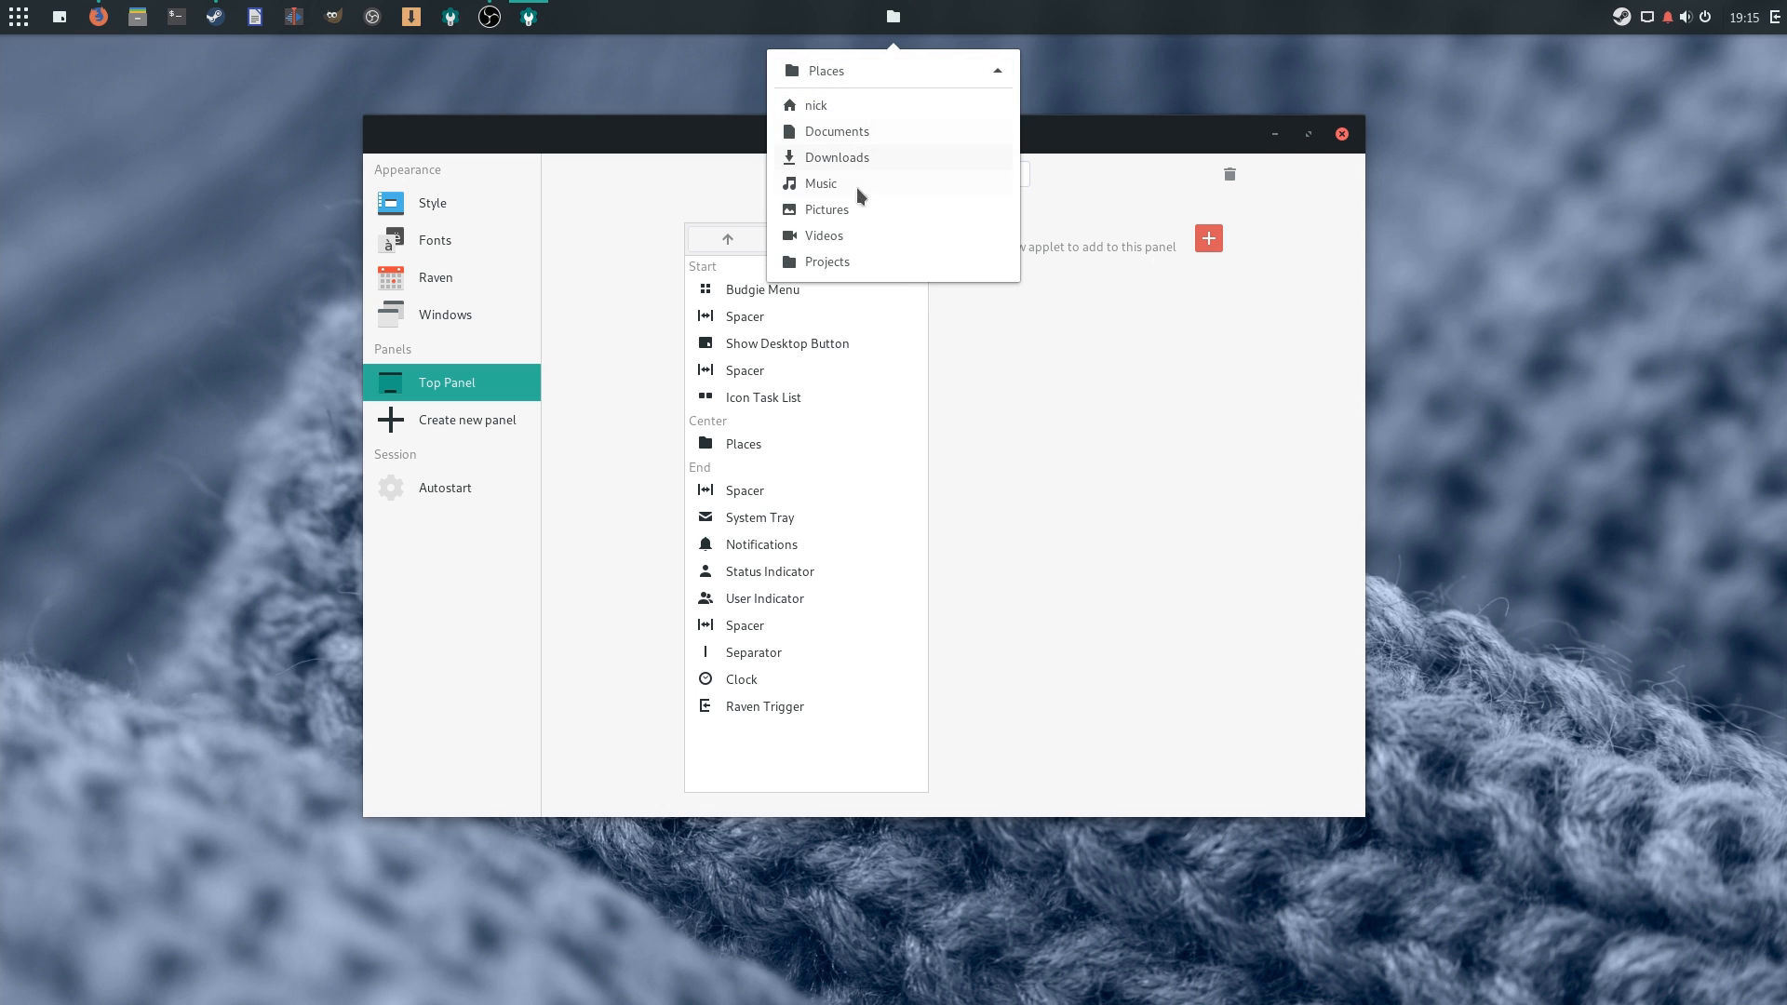
{"action": "left_click", "coordinate": [1207, 238]}
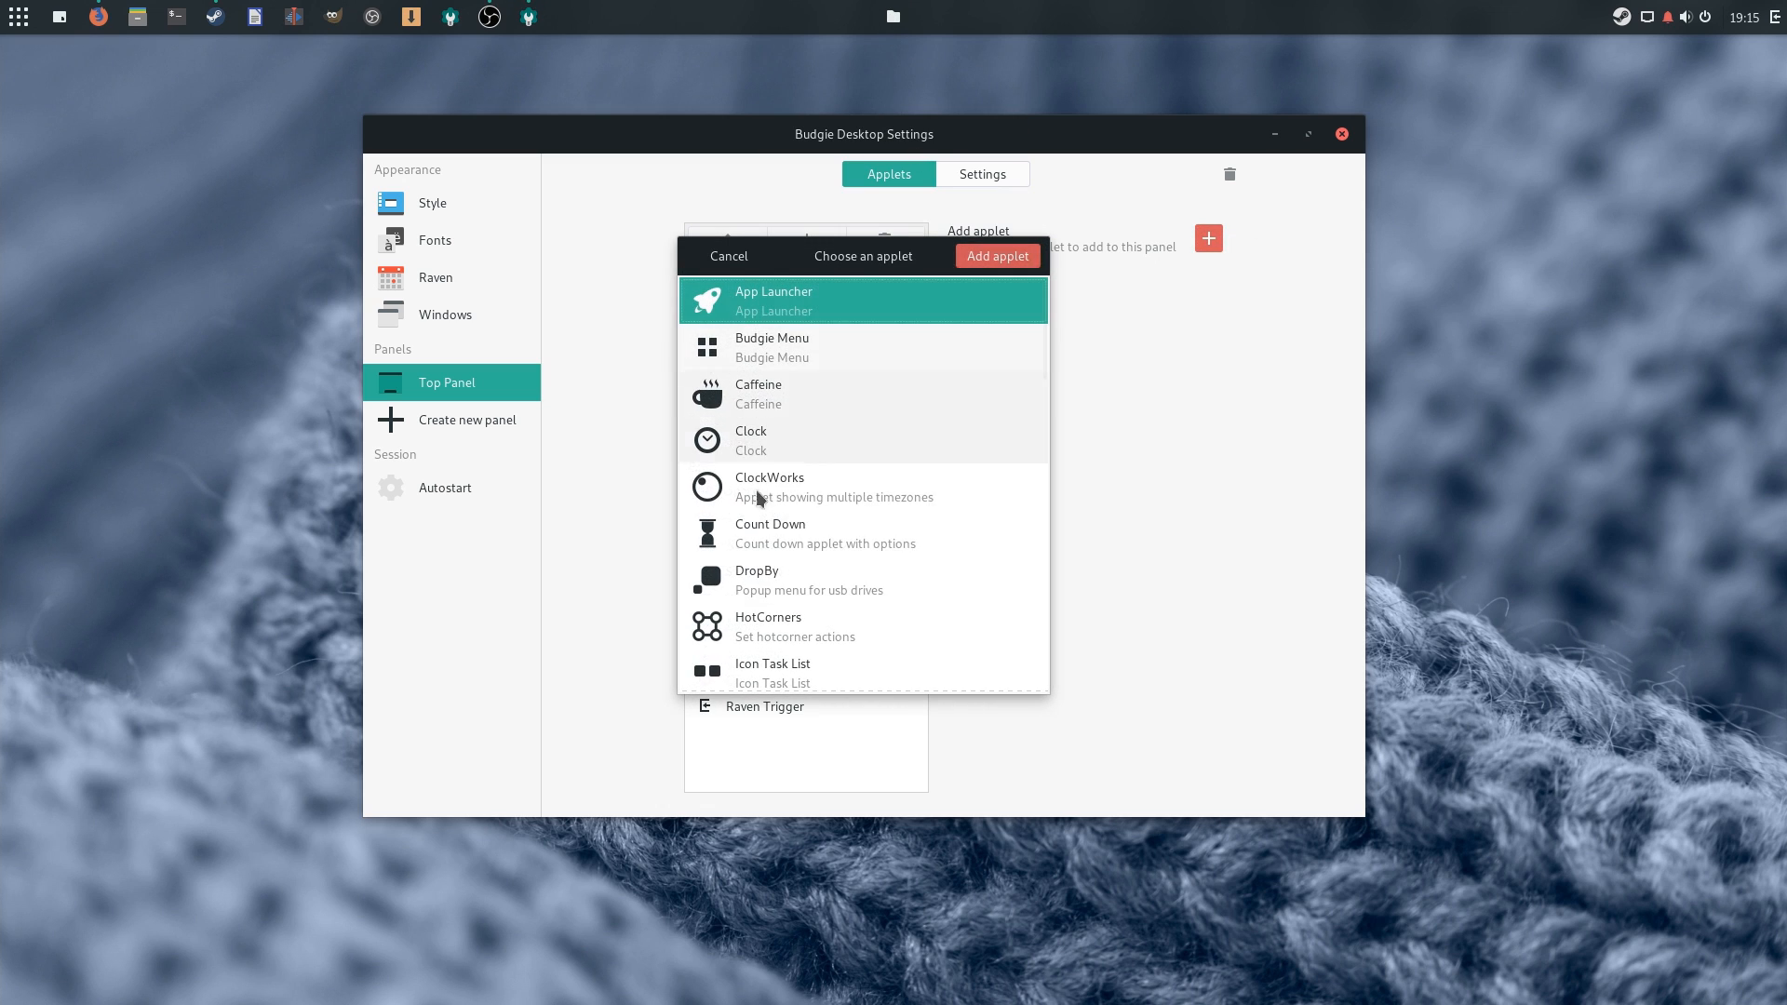
{"action": "scroll", "scroll_direction": "down", "scroll_amount": 3}
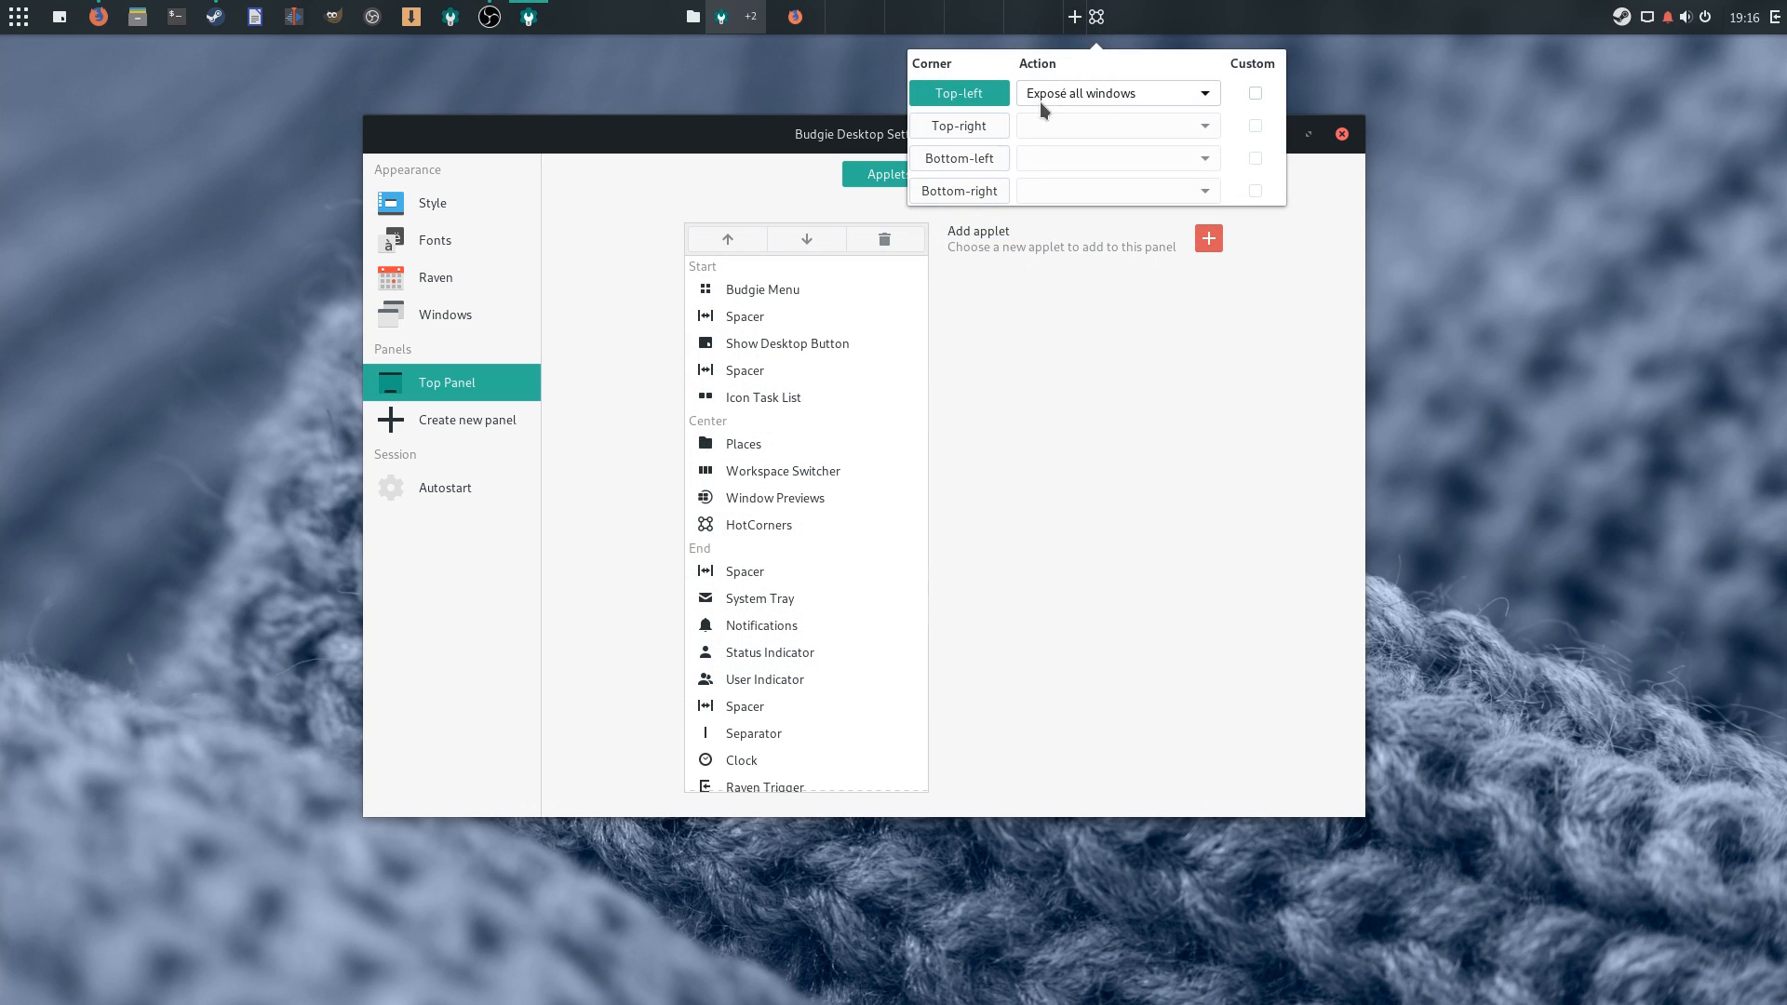
Choose an action for the top-left hot corner and drag within Budgie Desktop Settings
{"action": "left_click", "coordinate": [1254, 93]}
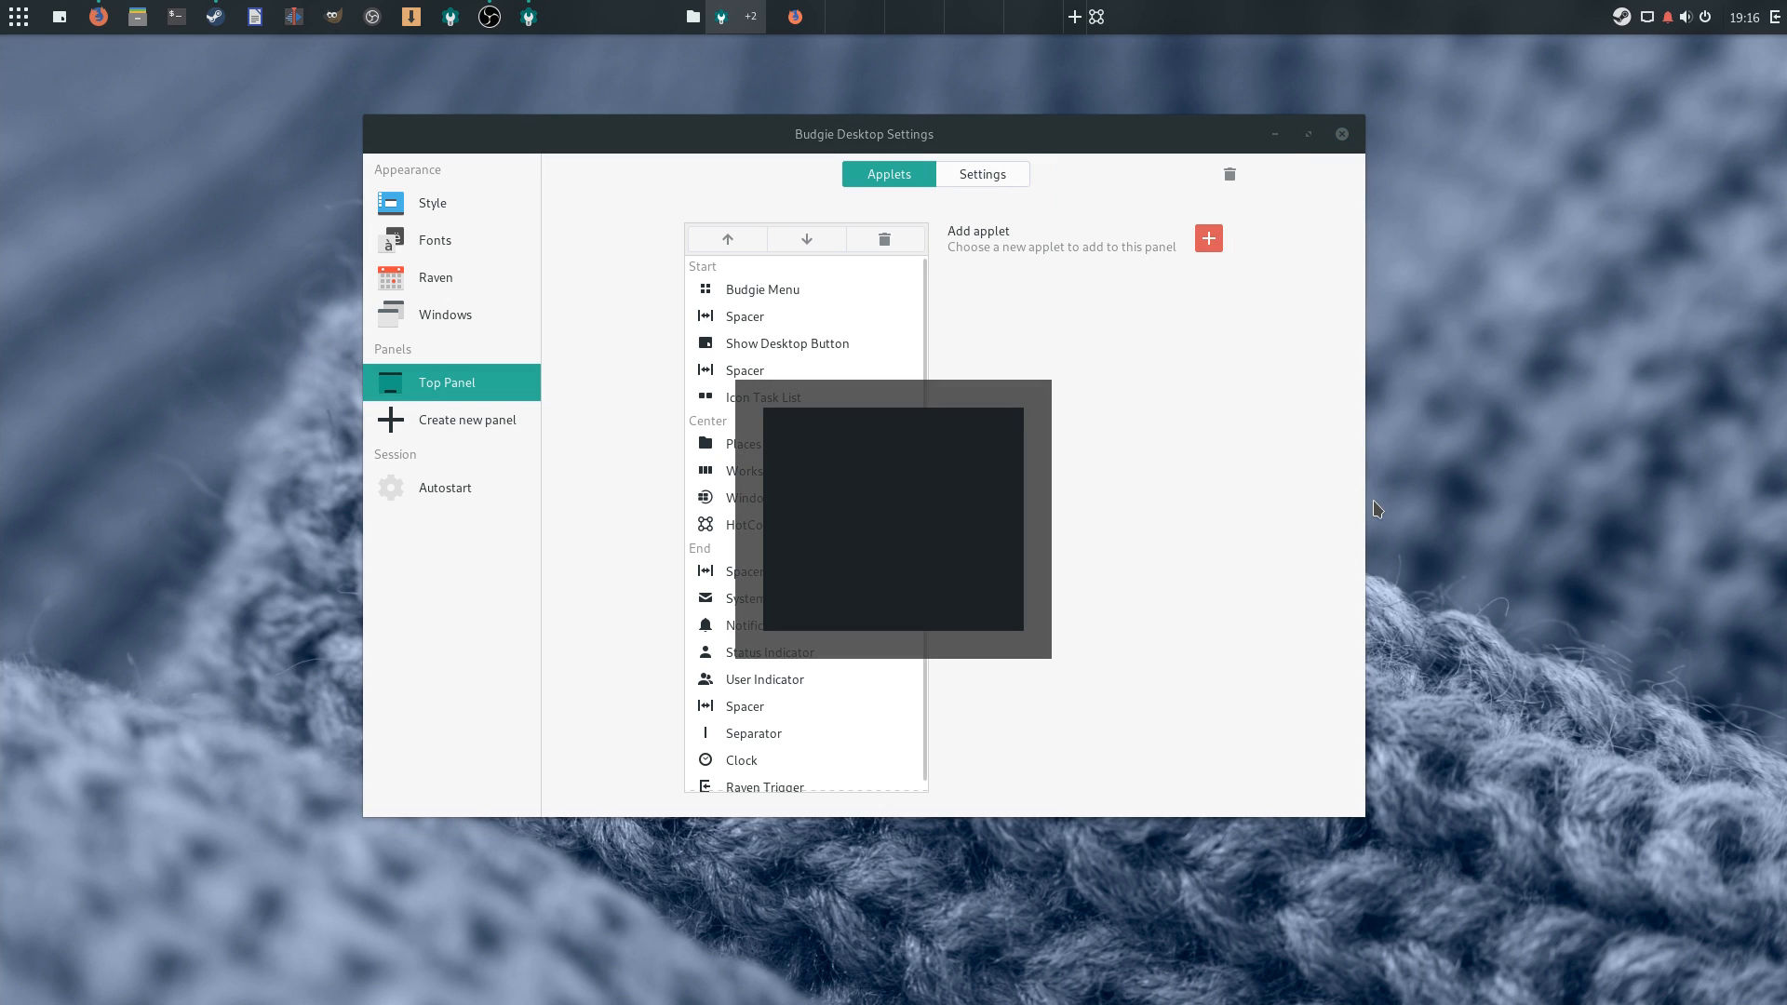
{"action": "left_click_drag", "start_coordinate": [863, 133], "coordinate": [808, 172]}
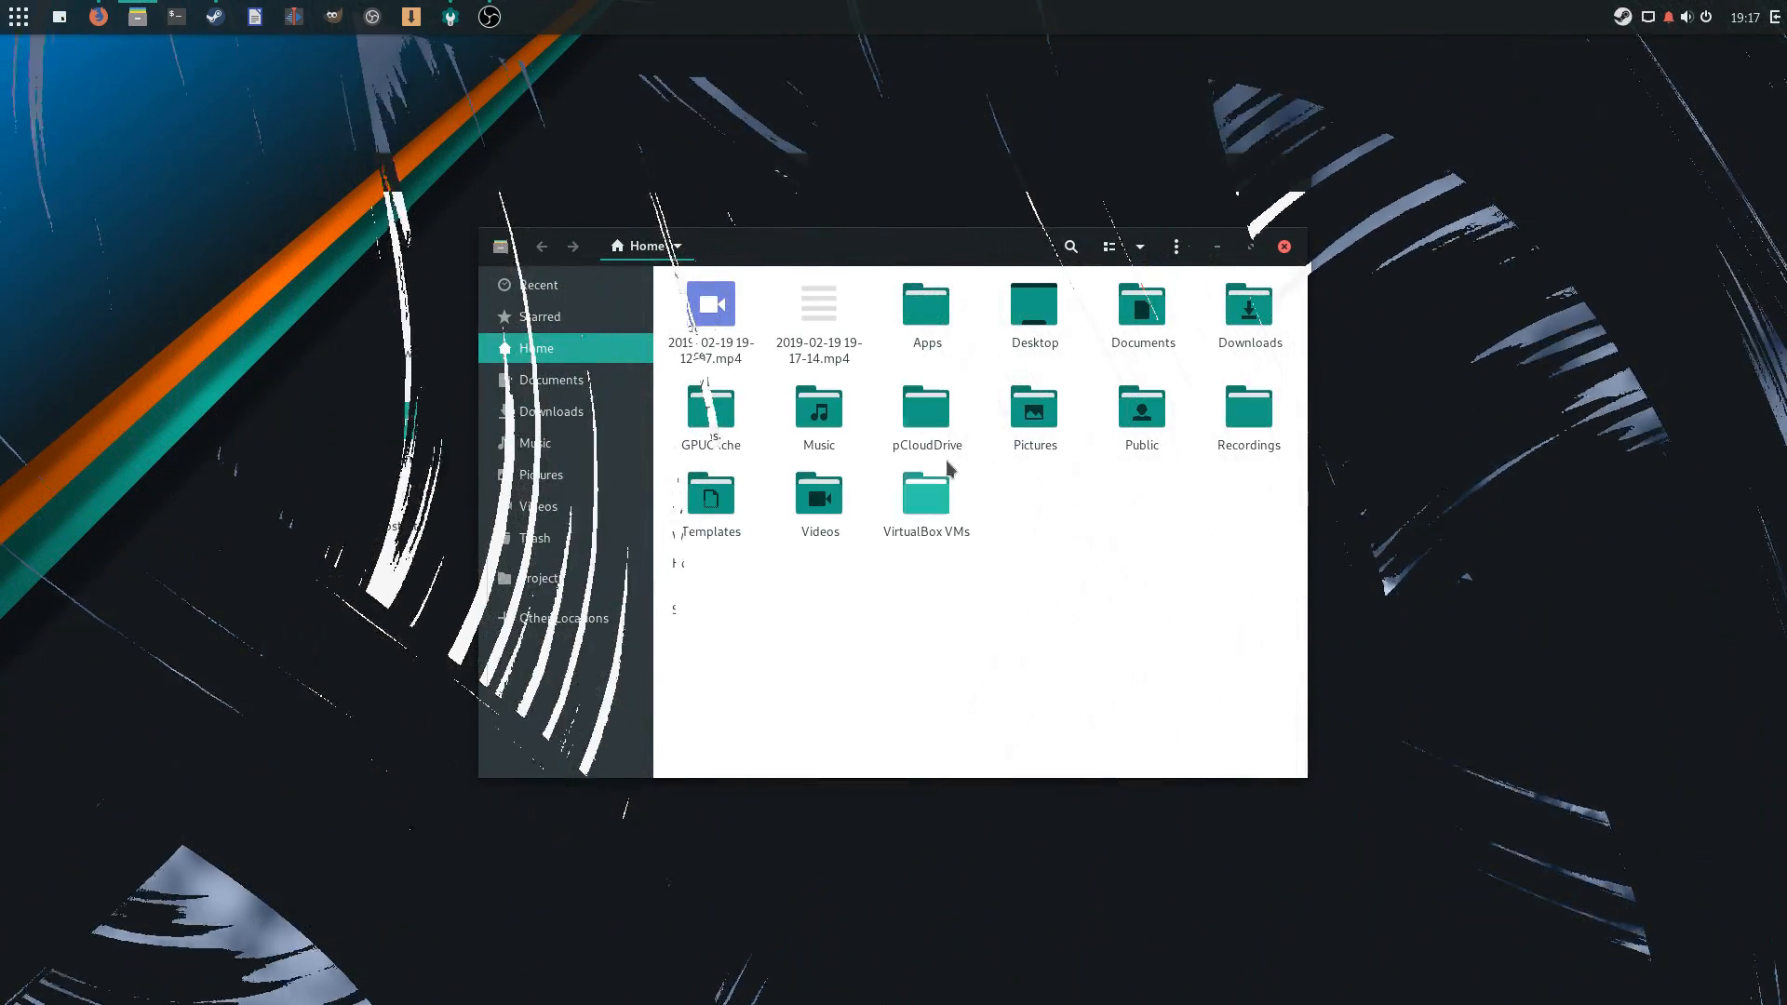
Show the Apps folder's context menu, then drag the Files window to the upper-left
{"action": "right_click", "coordinate": [925, 308]}
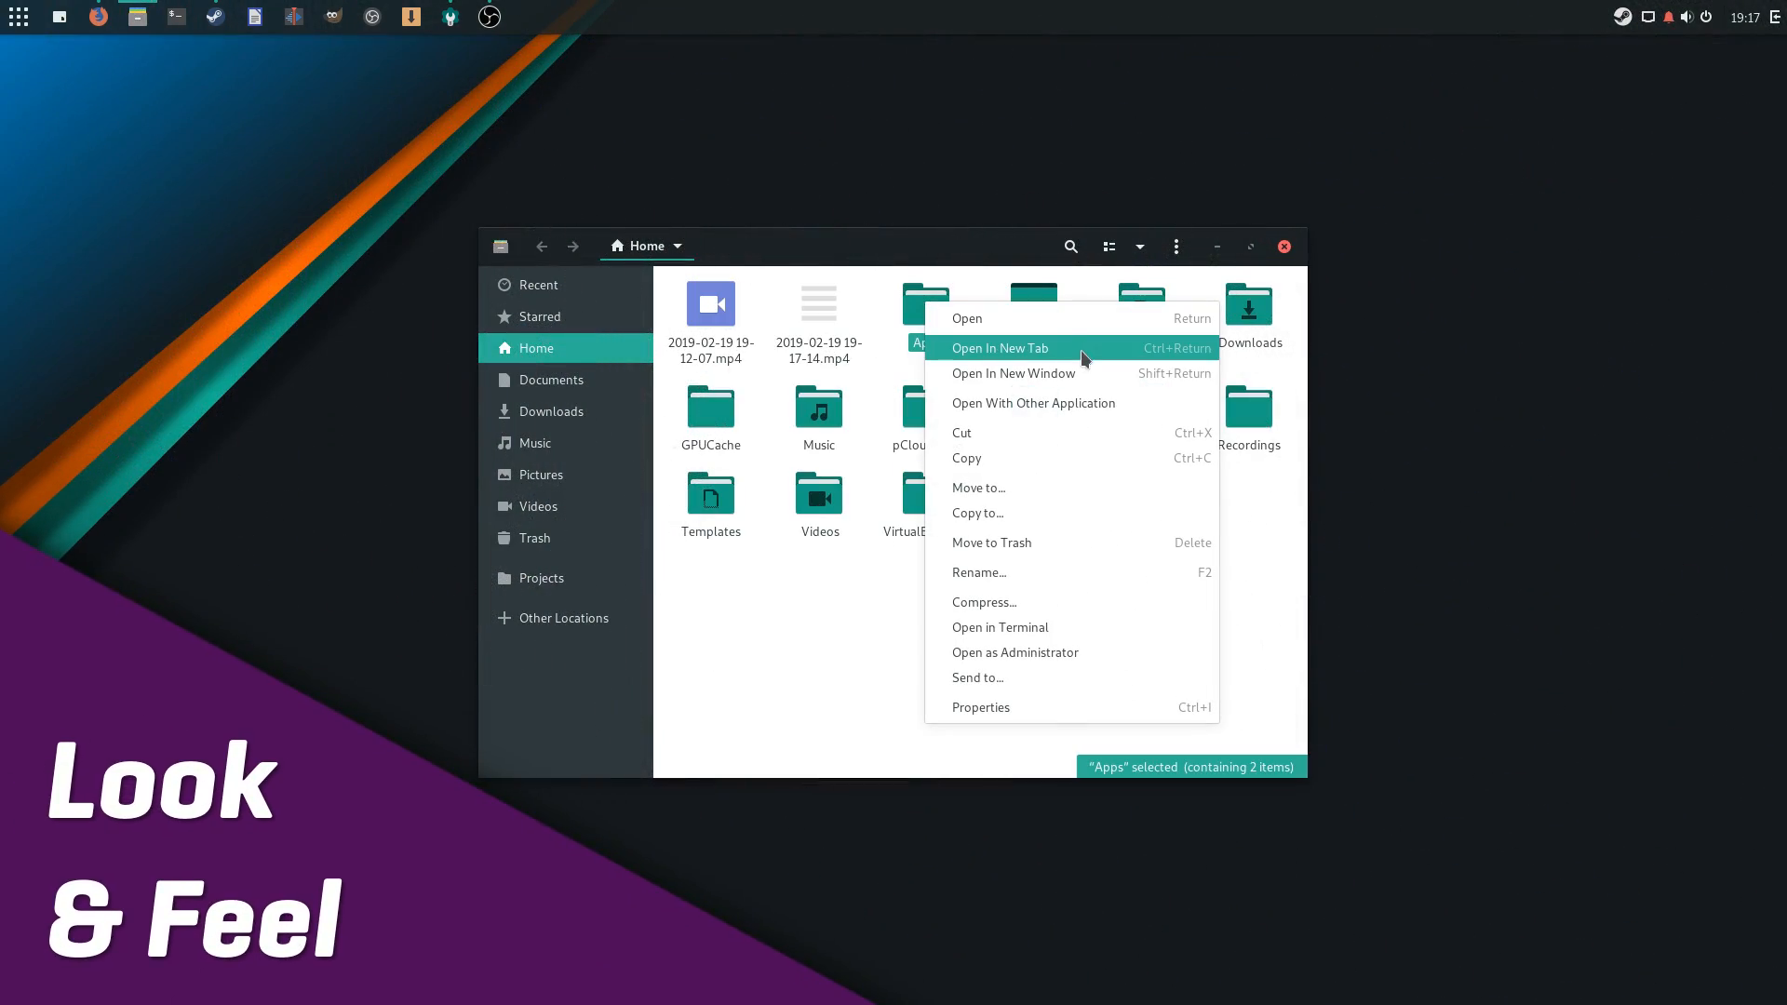
{"action": "mouse_move", "coordinate": [1051, 627]}
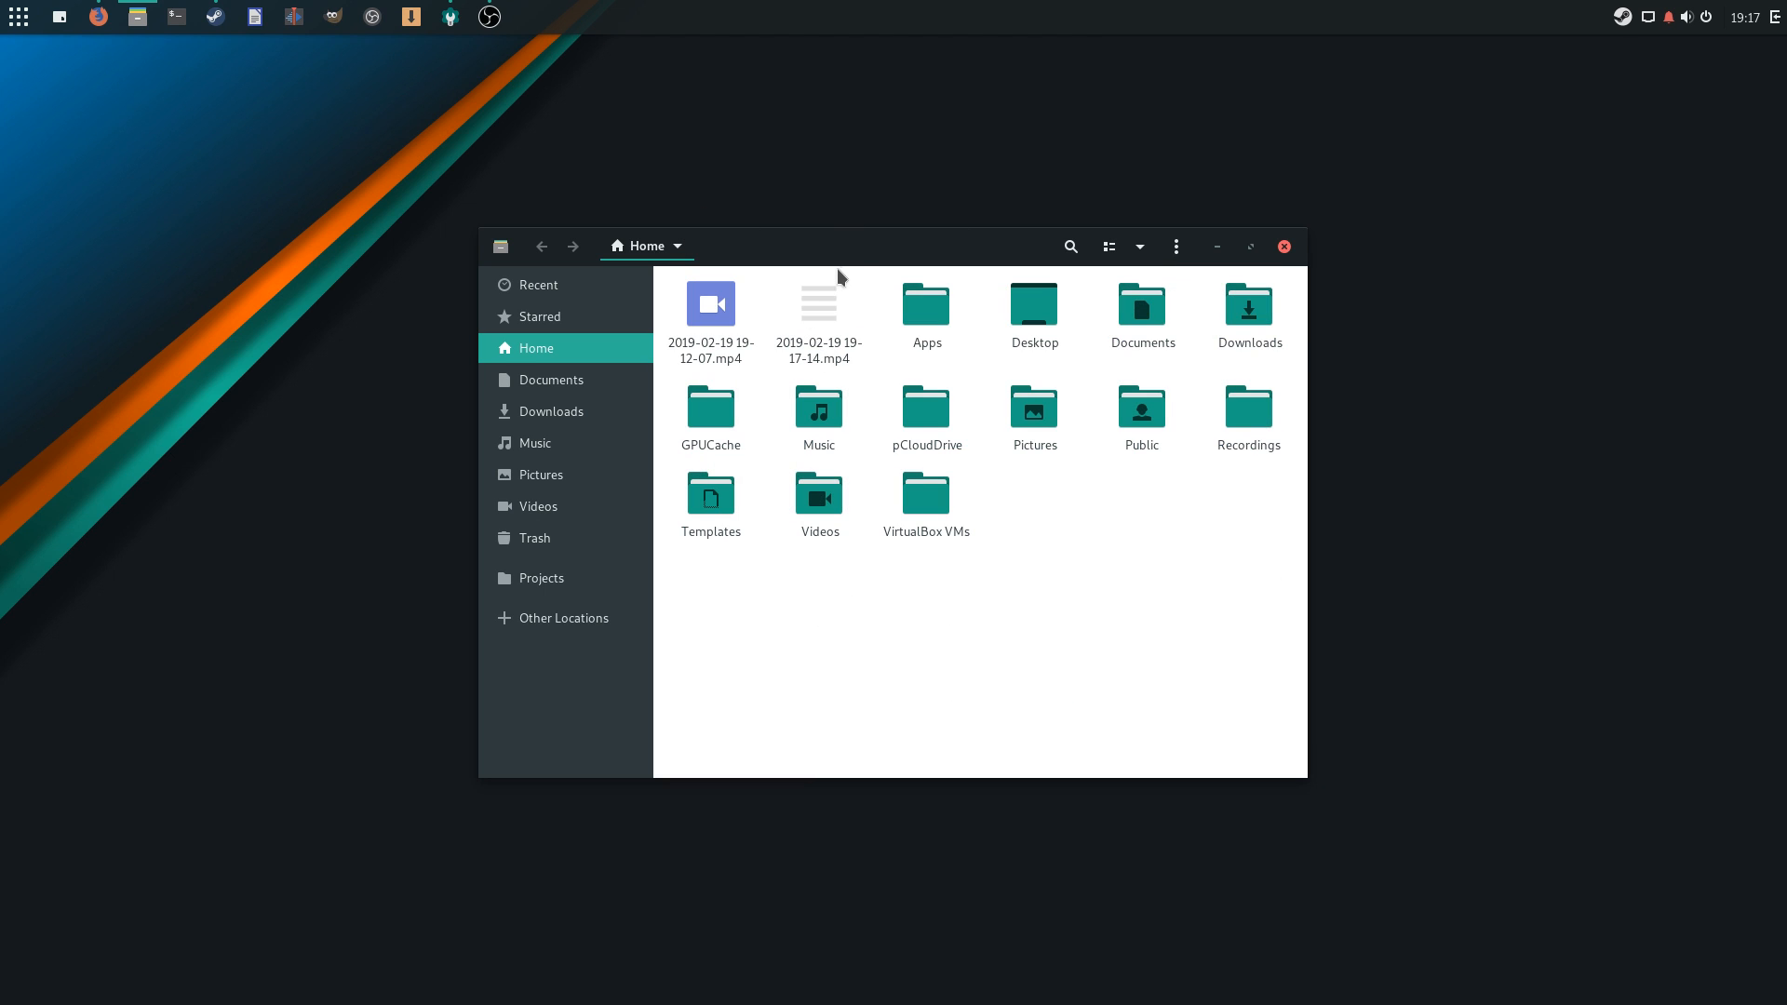
{"action": "left_click_drag", "start_coordinate": [837, 246], "coordinate": [447, 93]}
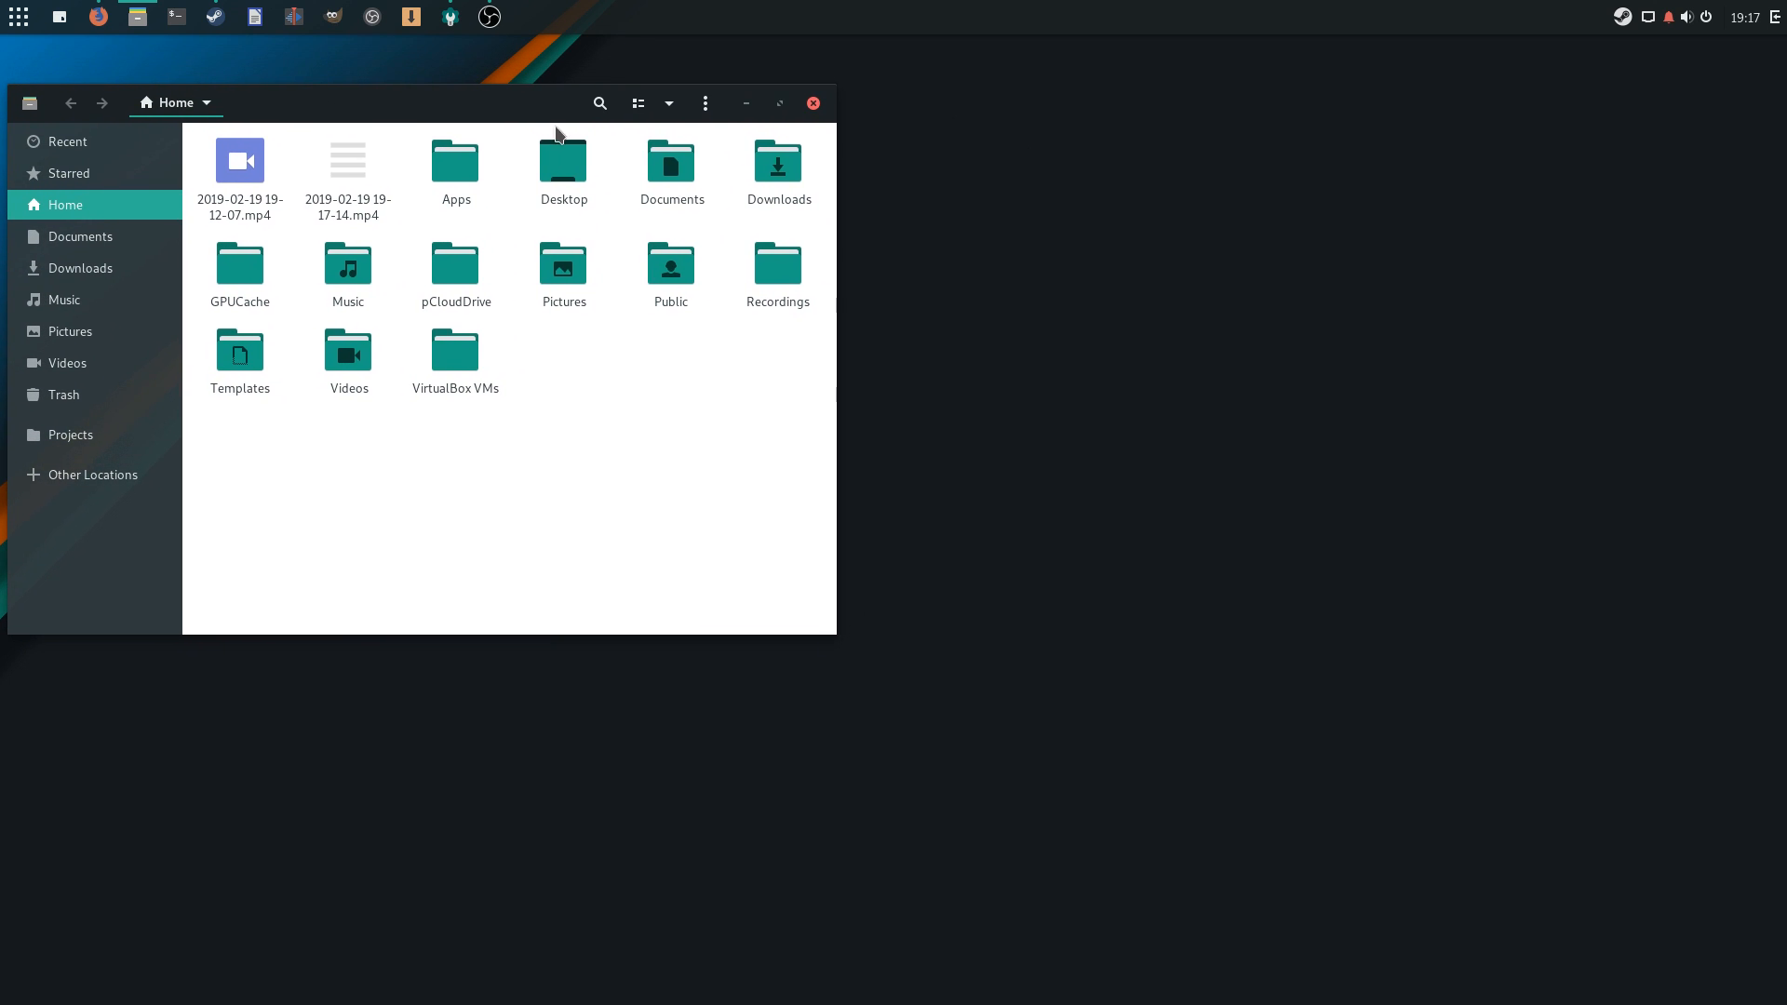
{"action": "mouse_move", "coordinate": [453, 127]}
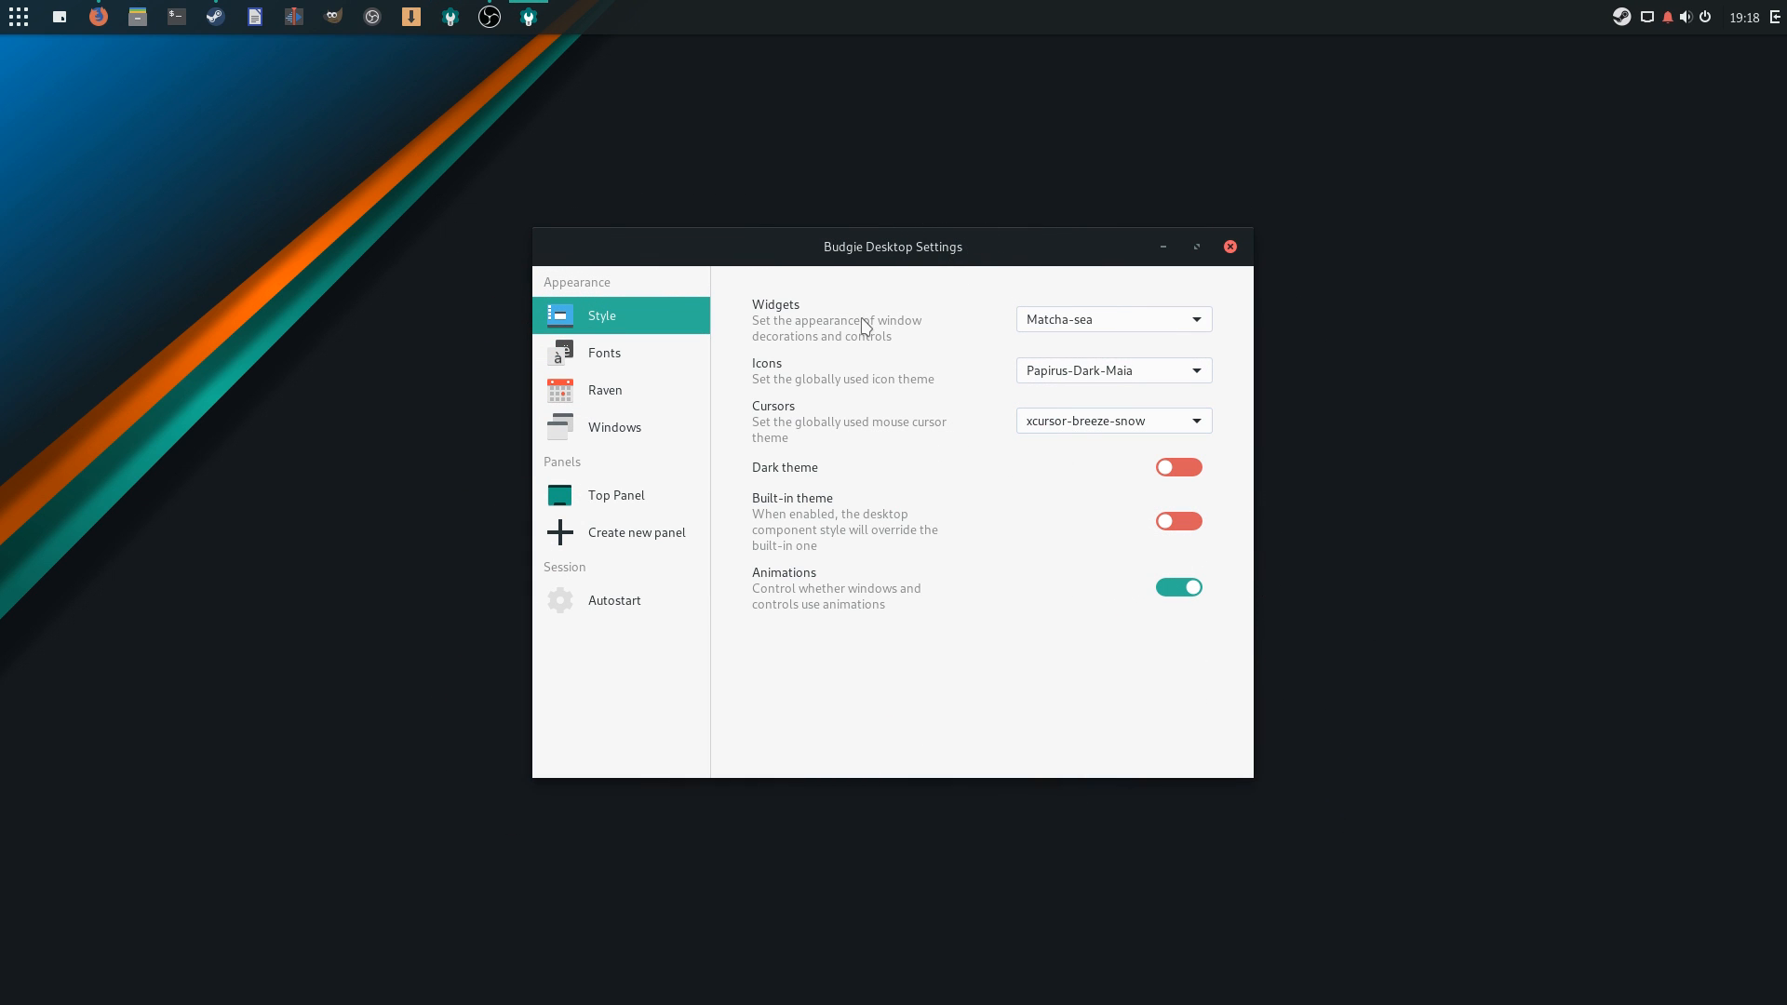
{"action": "mouse_move", "coordinate": [634, 309]}
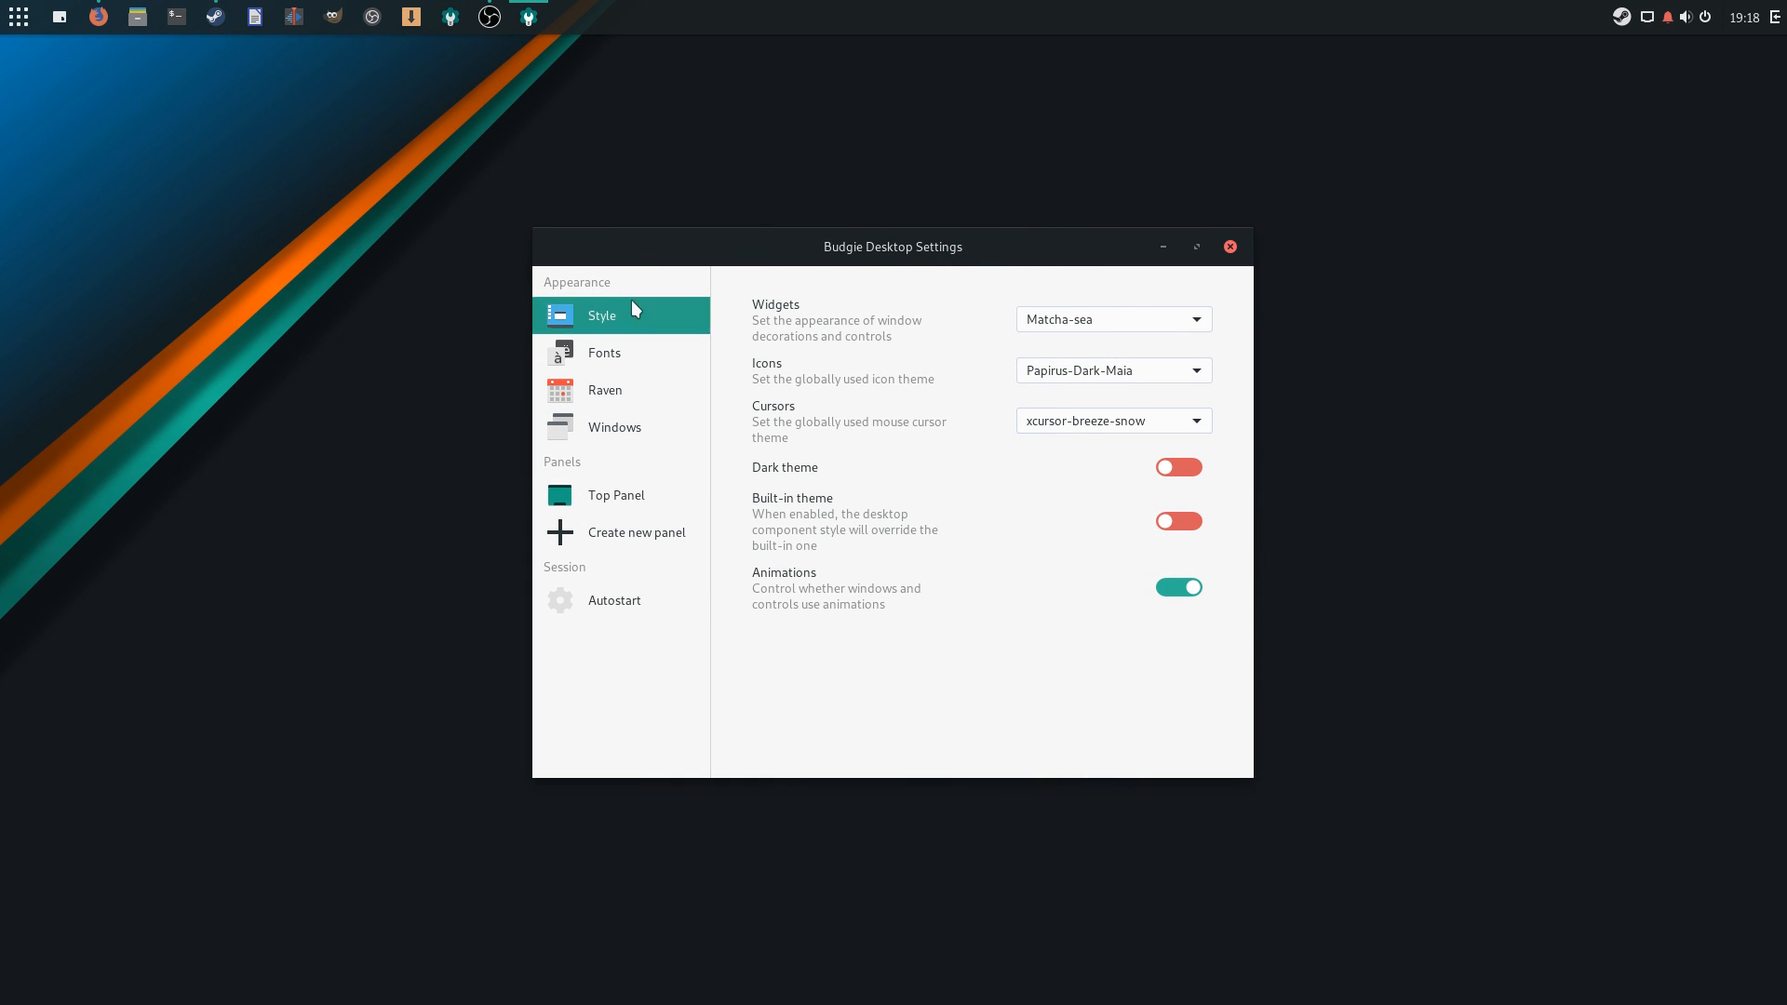
Set the cursor theme to xcursor-breeze, passing through Adwaita
{"action": "right_click", "coordinate": [893, 246]}
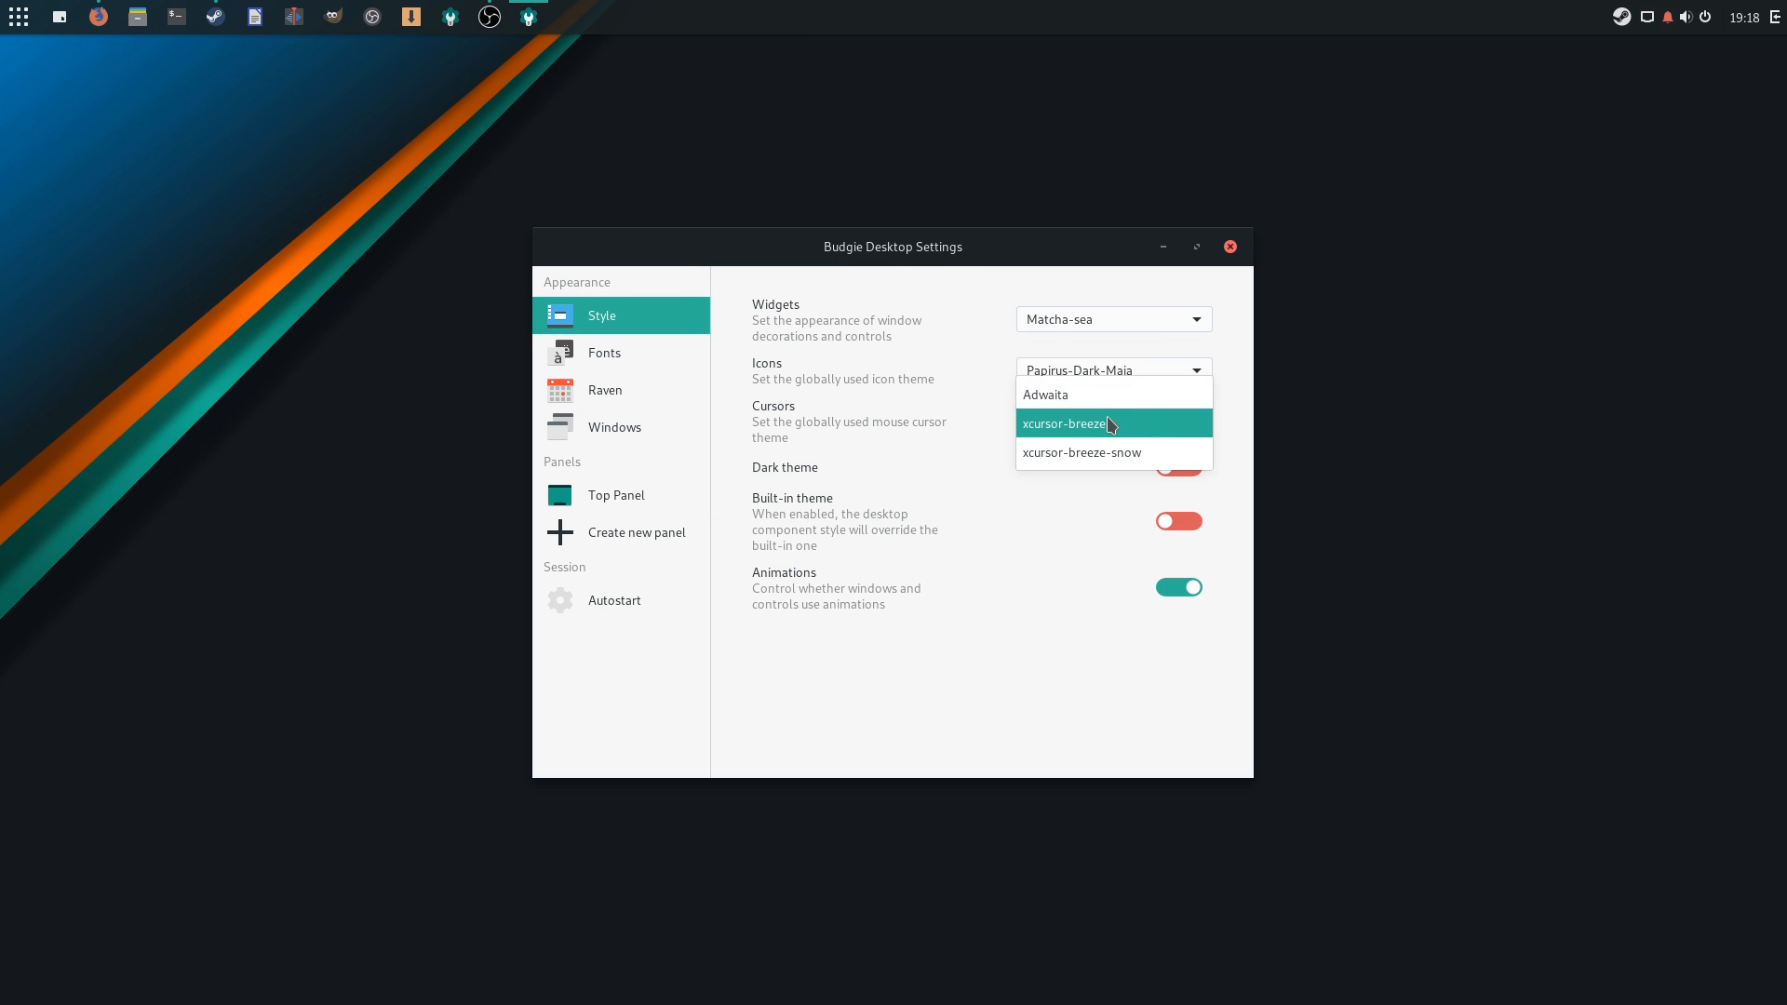
{"action": "left_click", "coordinate": [1042, 394]}
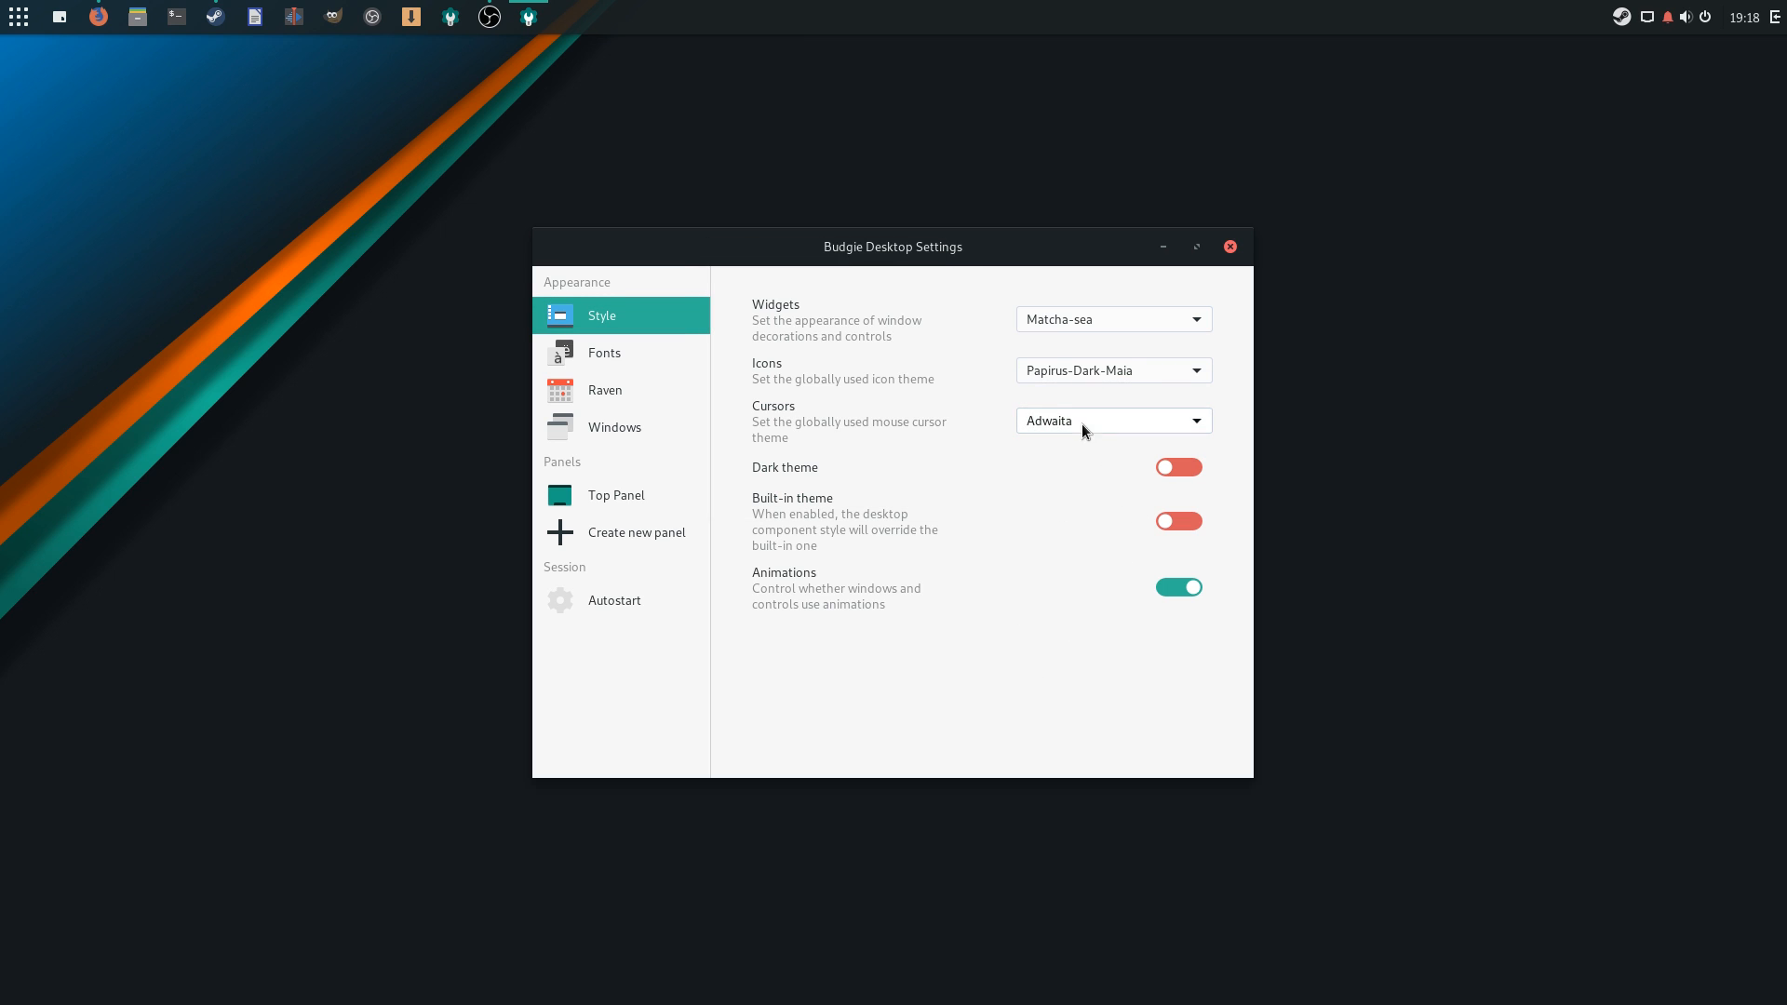
{"action": "left_click", "coordinate": [1111, 419]}
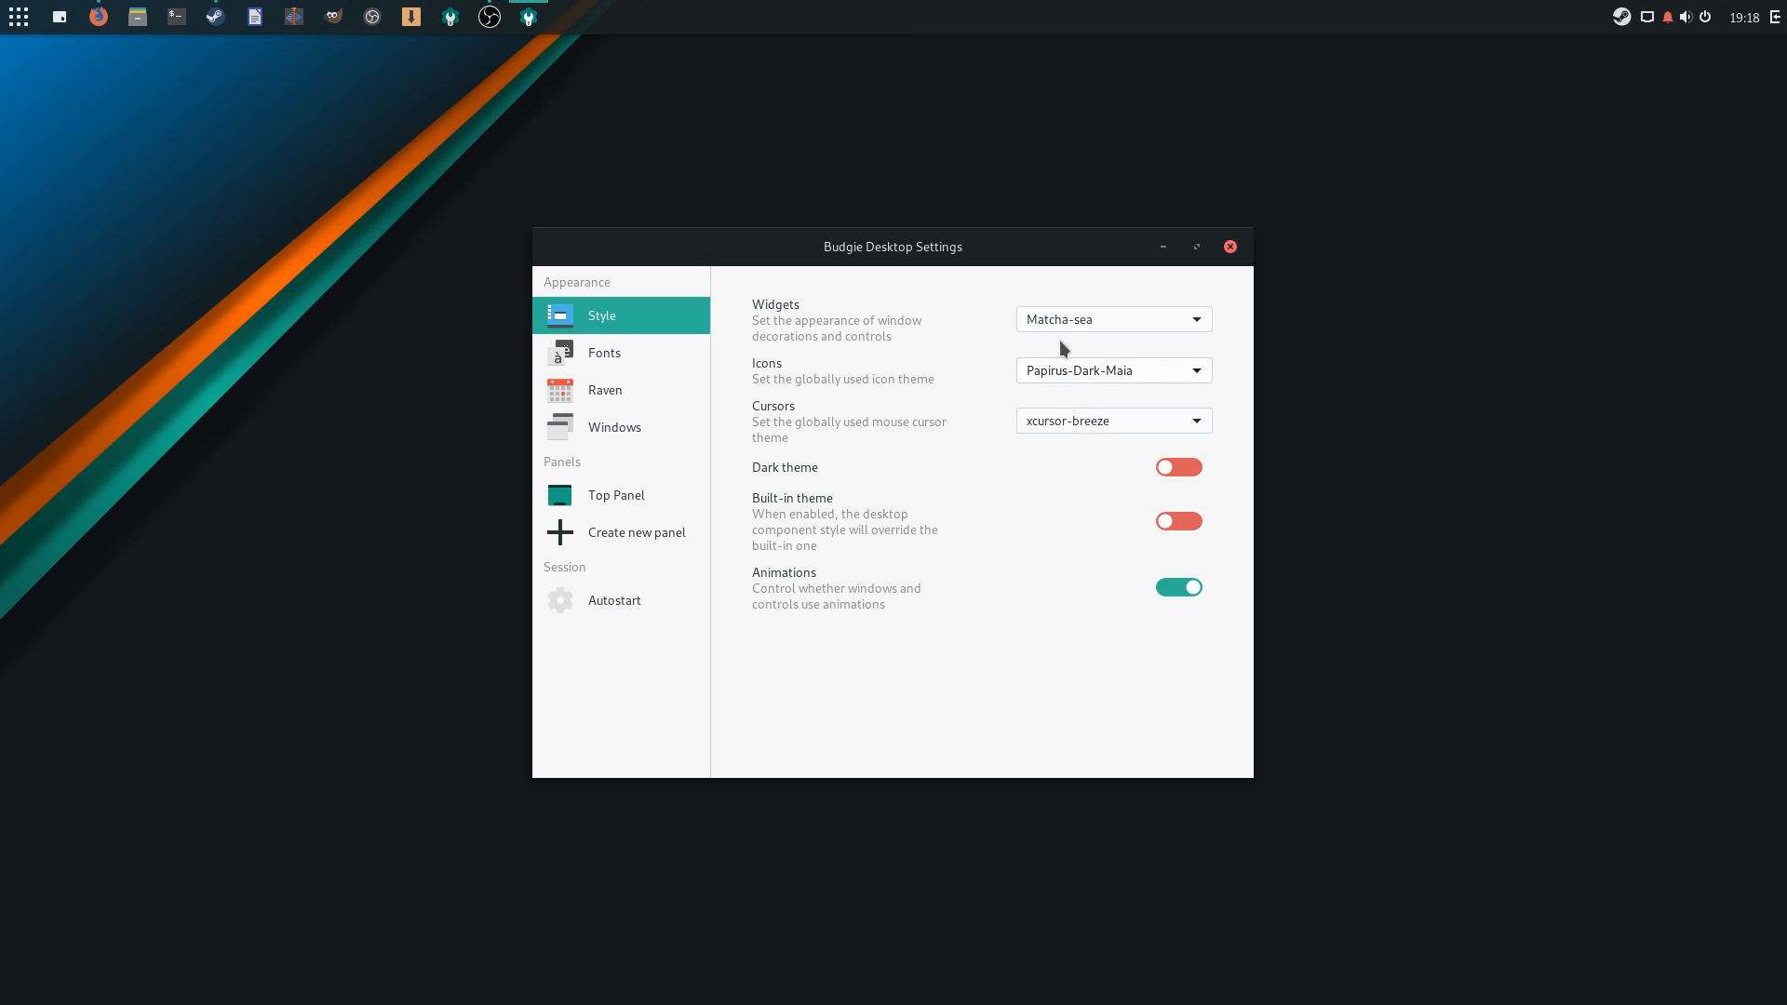
Cycle widget themes through KvArcDark, Adwaita-dark, Matcha-azul and Matcha-dark-azul
{"action": "left_click", "coordinate": [1111, 319]}
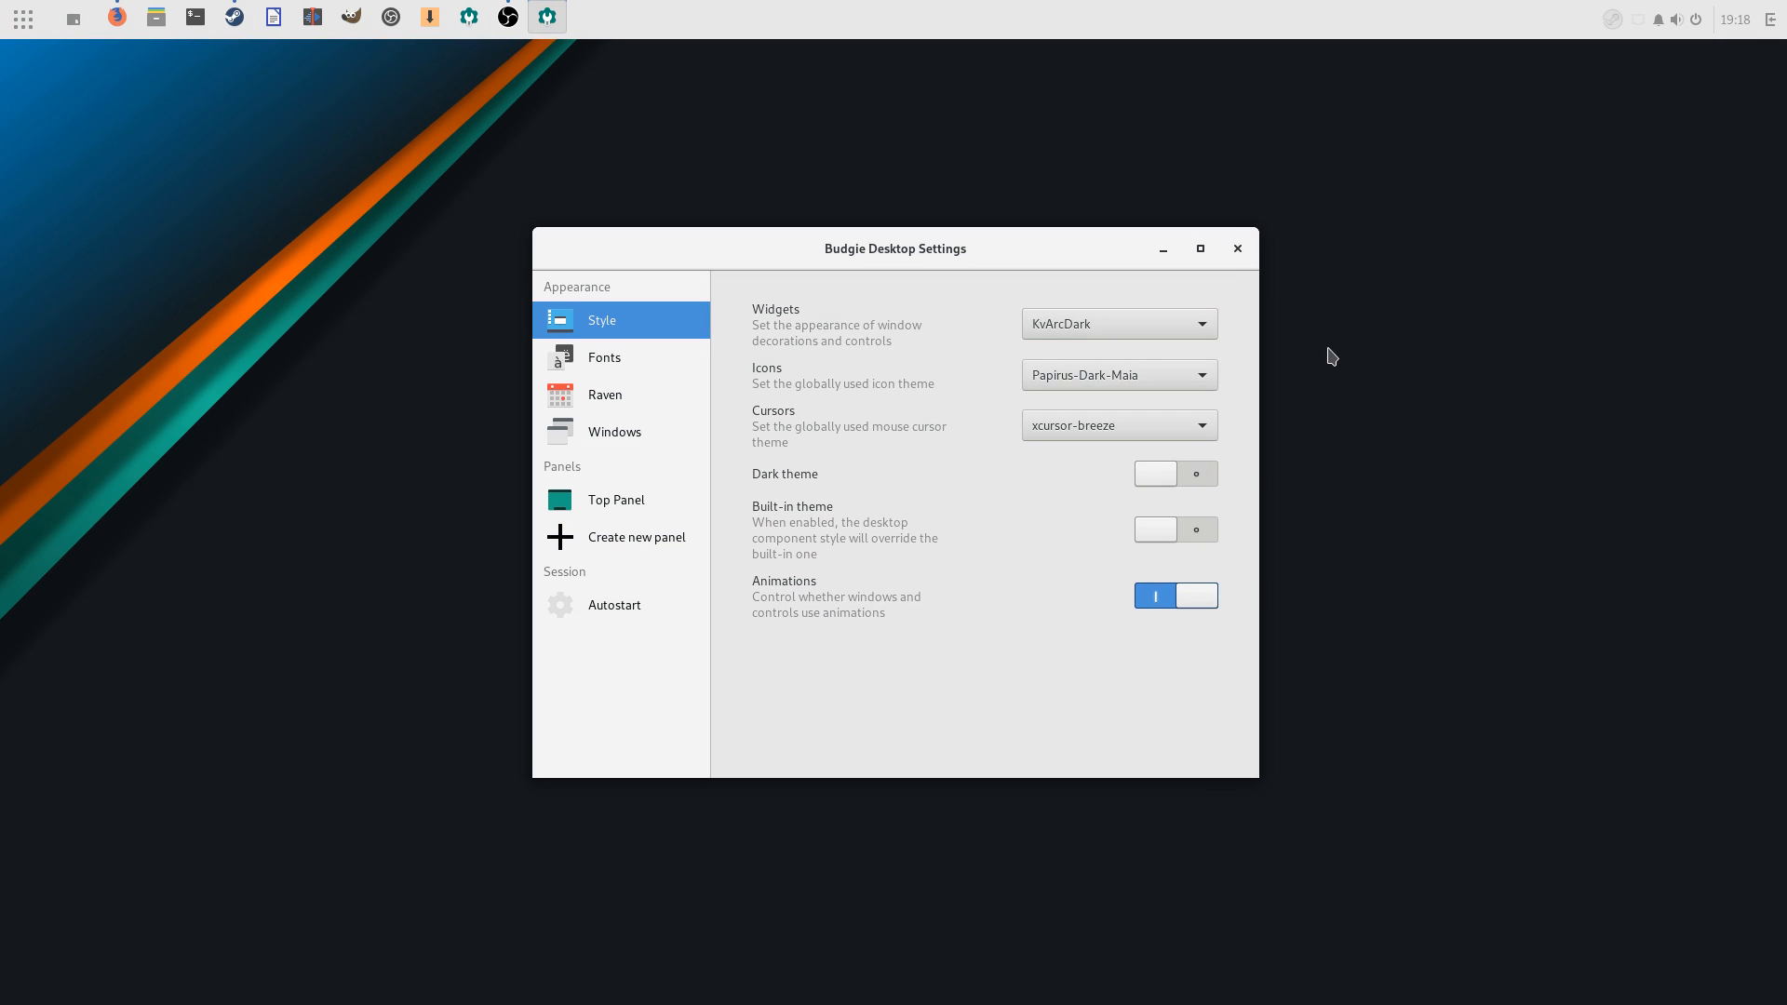
{"action": "left_click", "coordinate": [1117, 323]}
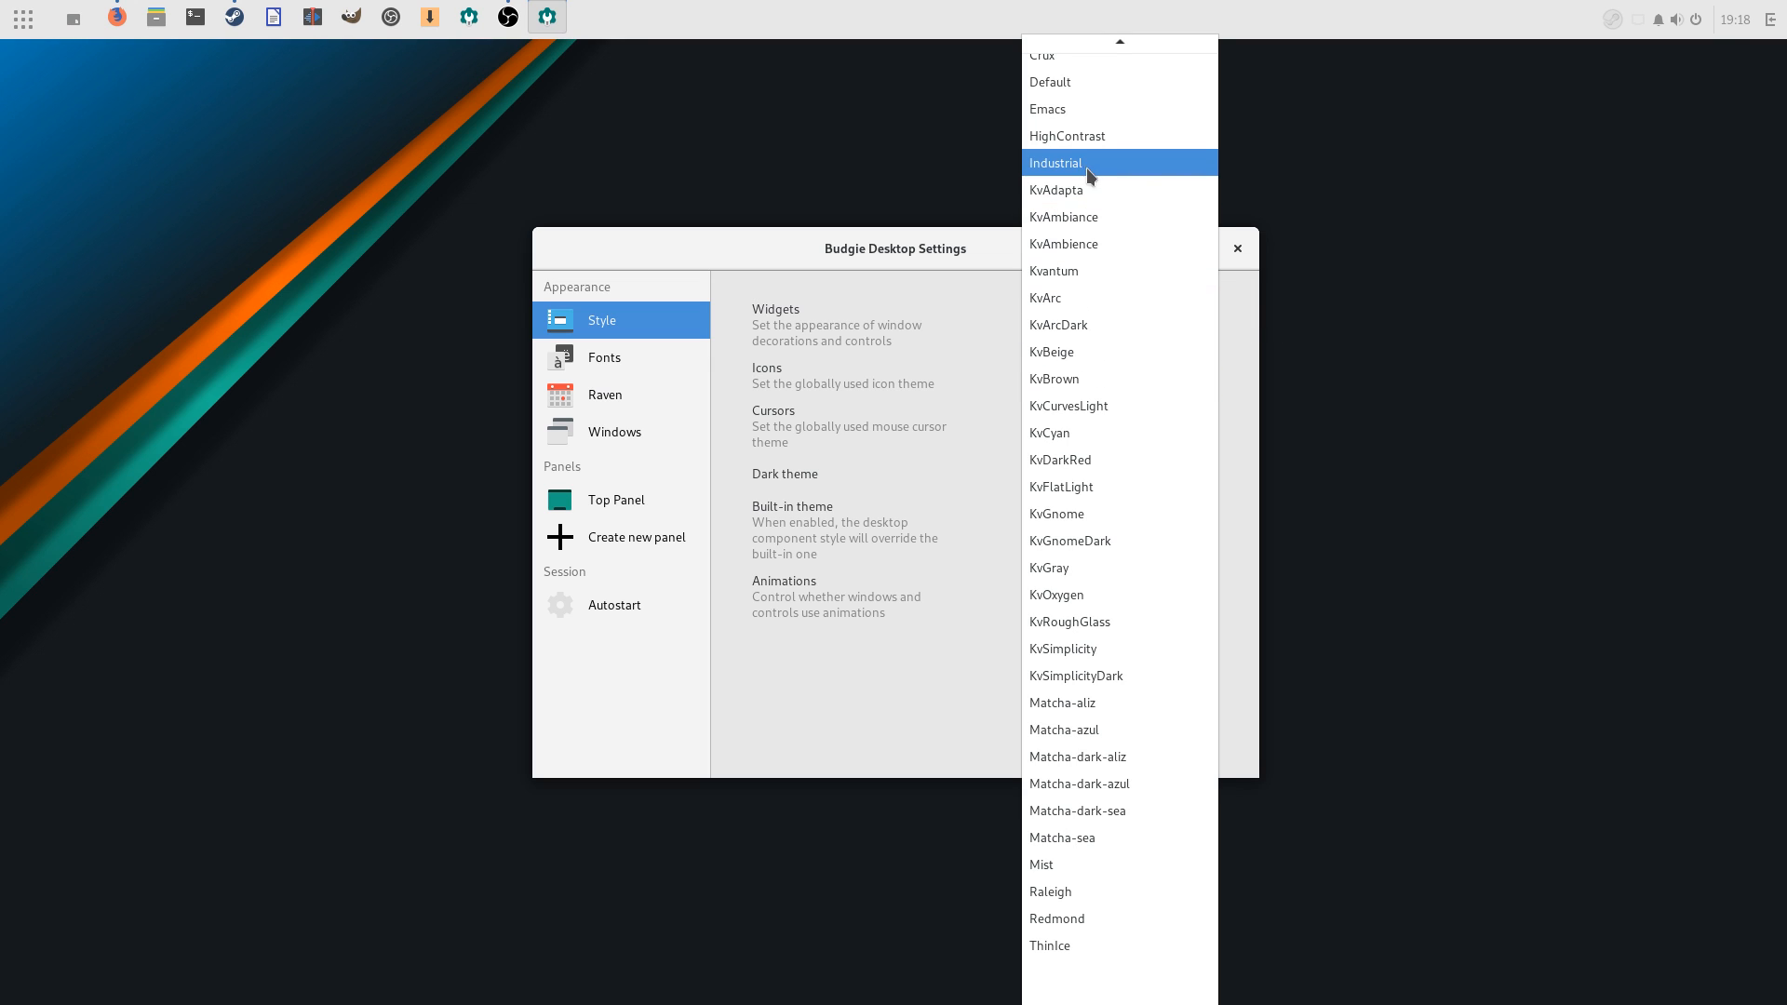
{"action": "left_click", "coordinate": [1054, 162]}
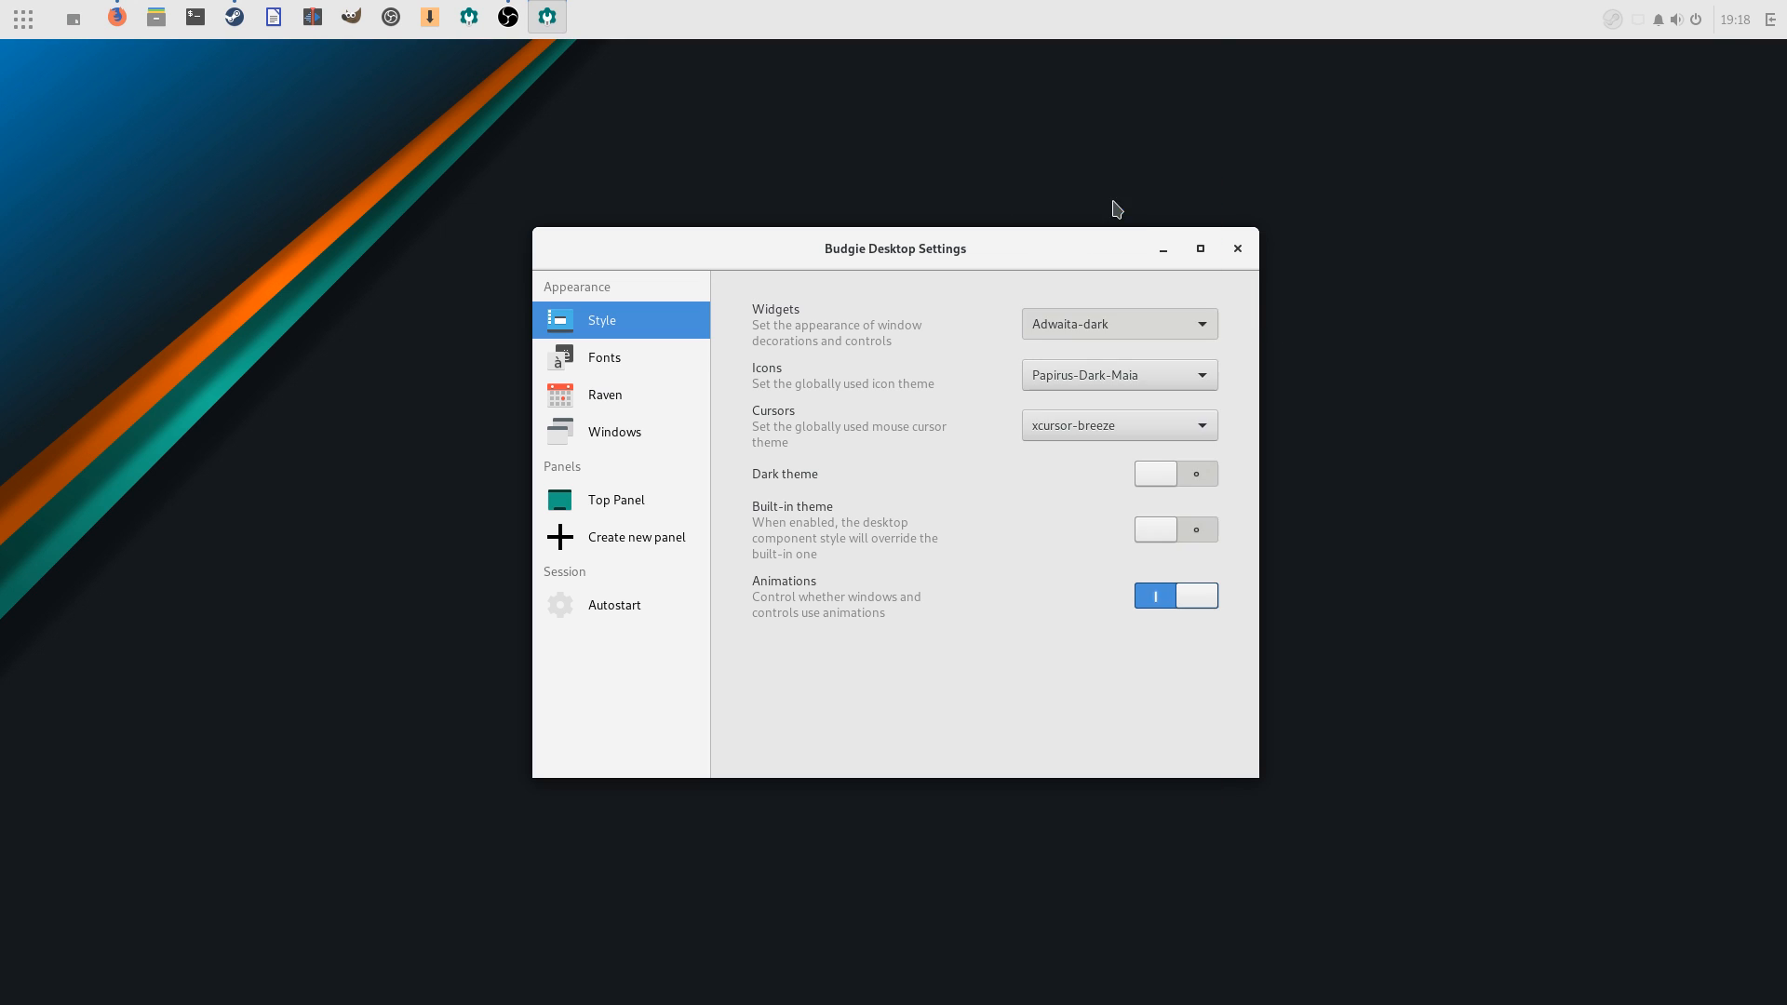
{"action": "left_click", "coordinate": [1117, 324]}
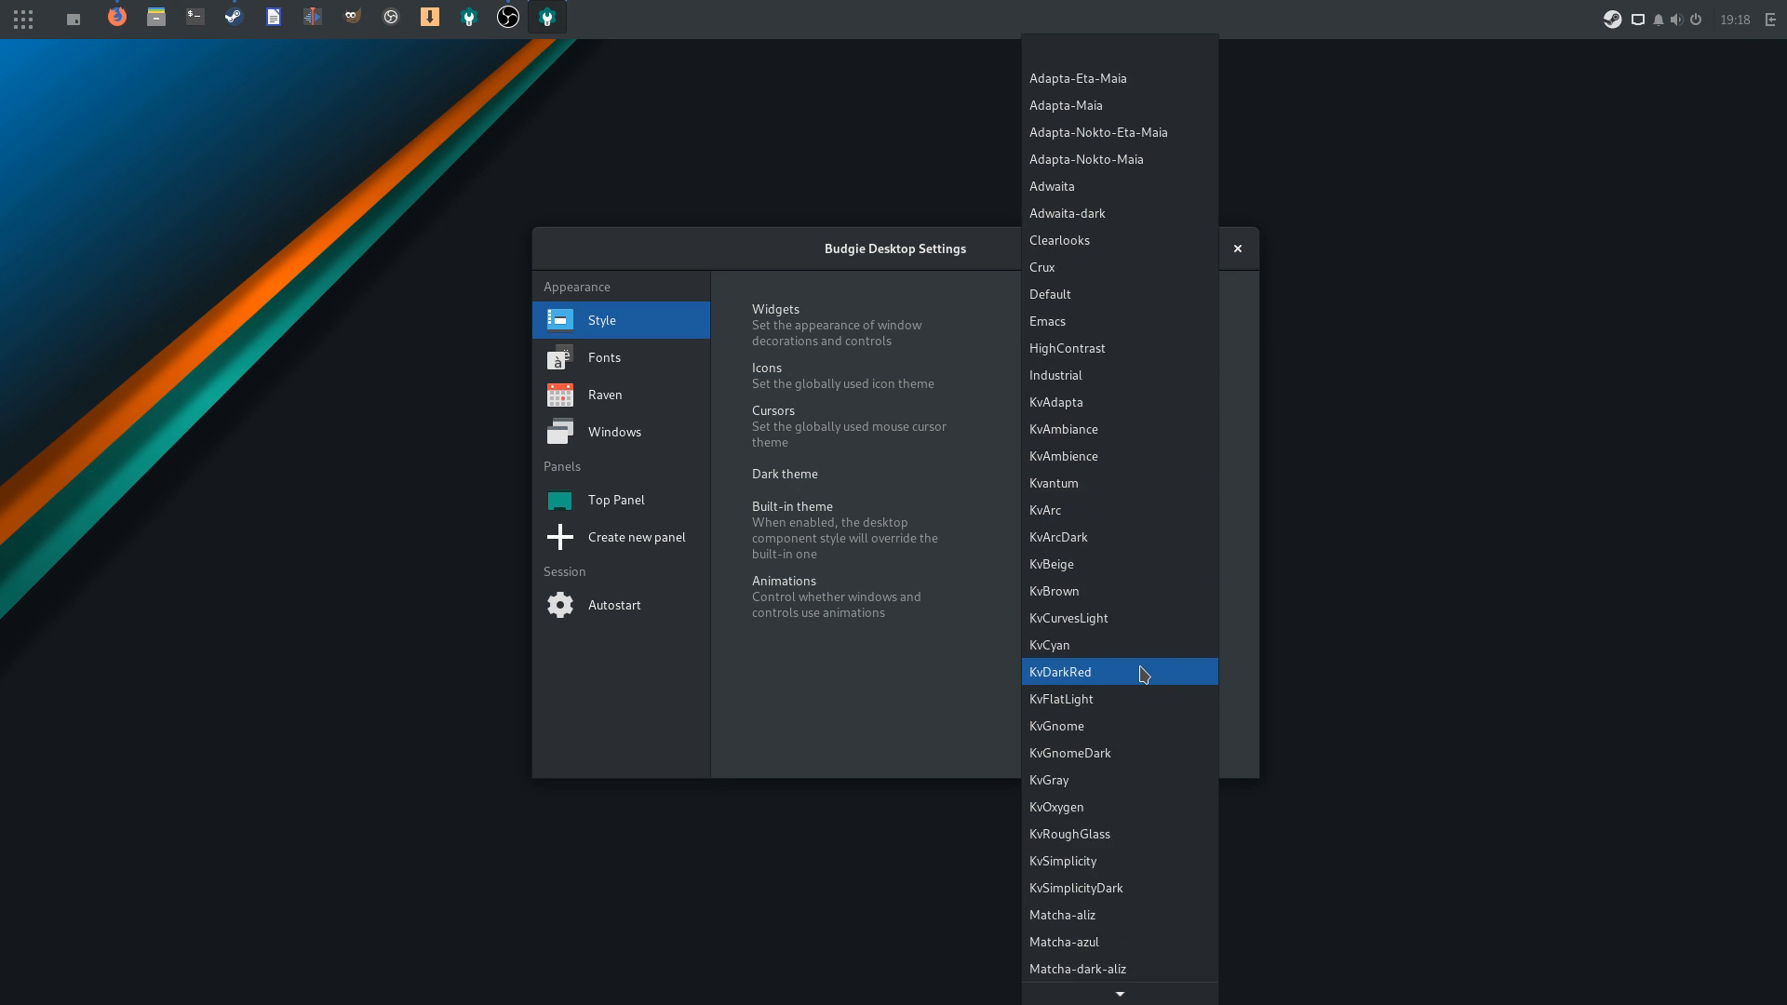
{"action": "scroll", "scroll_direction": "down", "scroll_amount": 3}
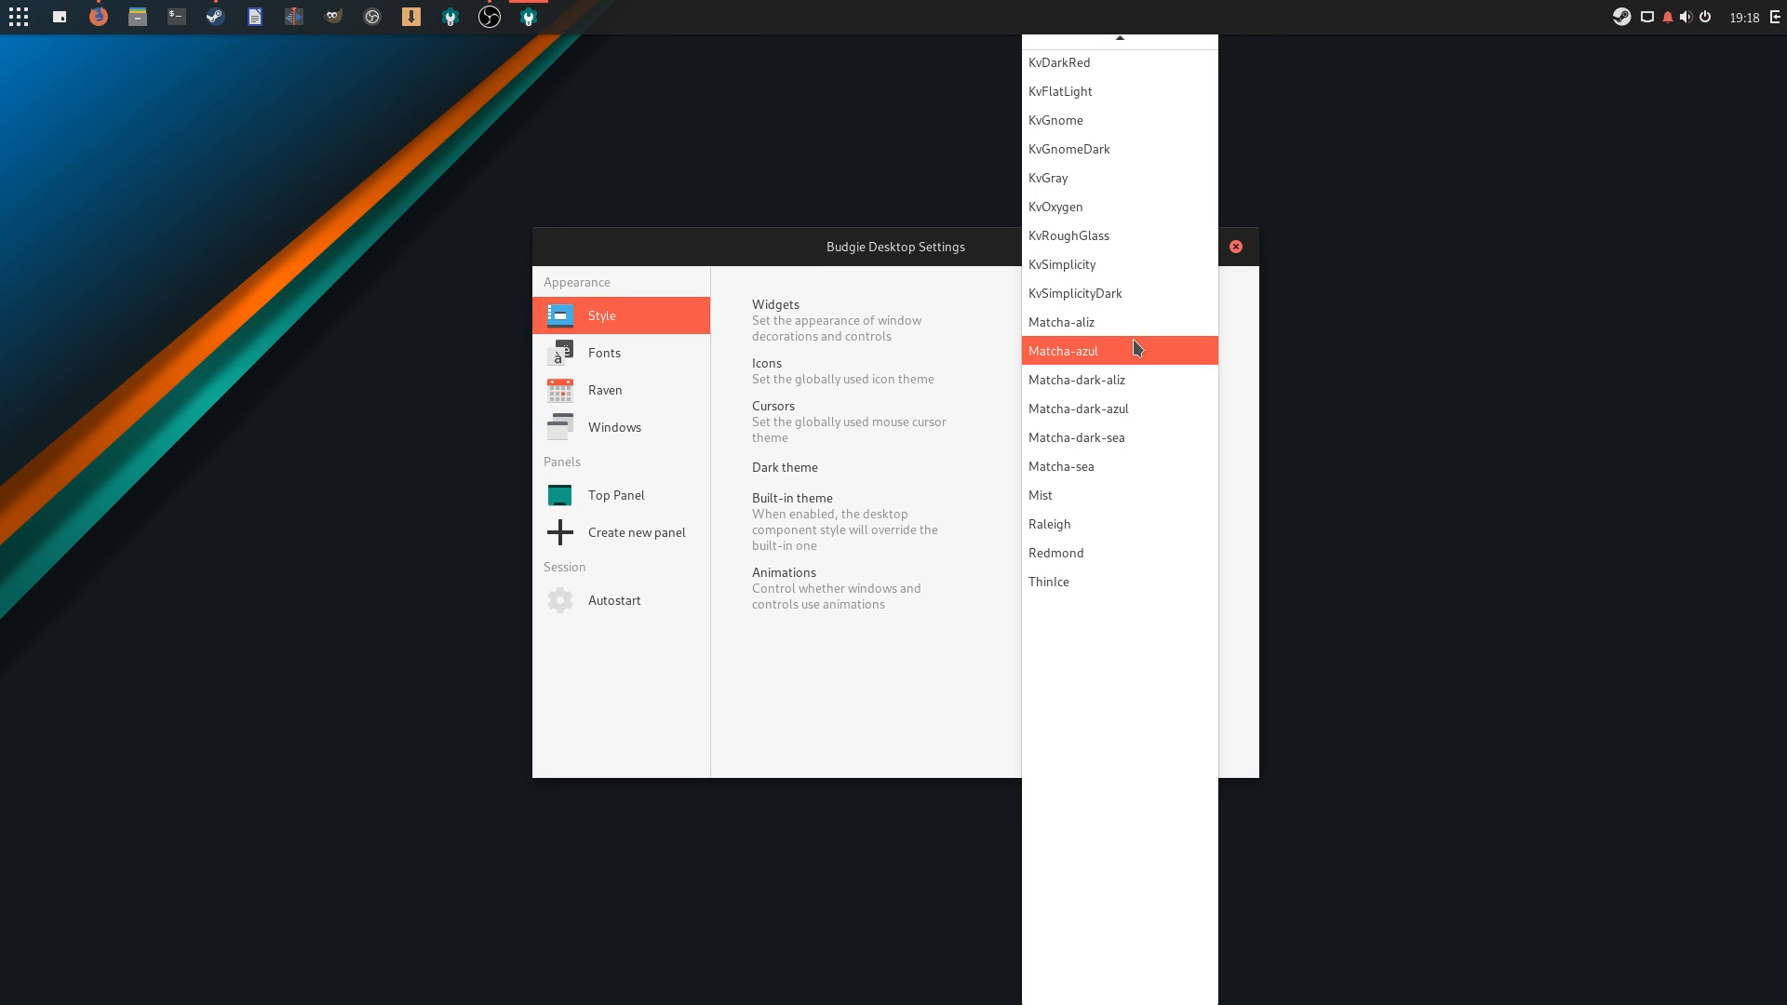
{"action": "left_click", "coordinate": [1062, 350]}
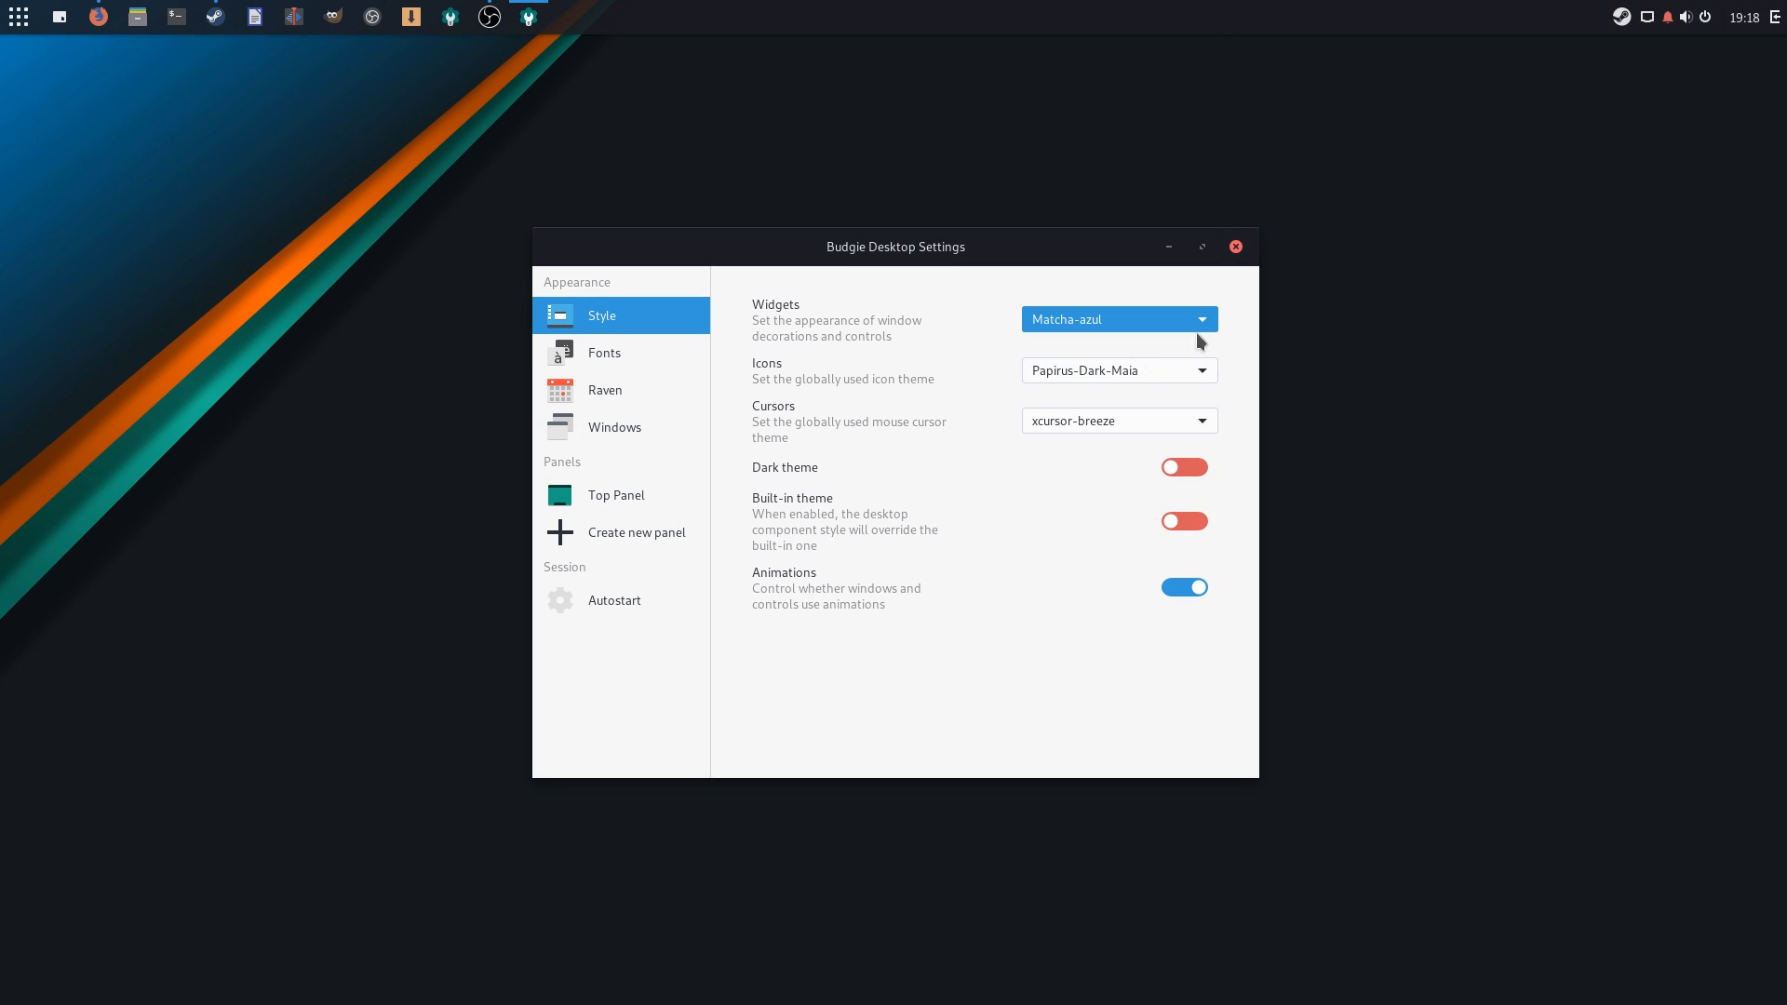
{"action": "left_click", "coordinate": [1117, 319]}
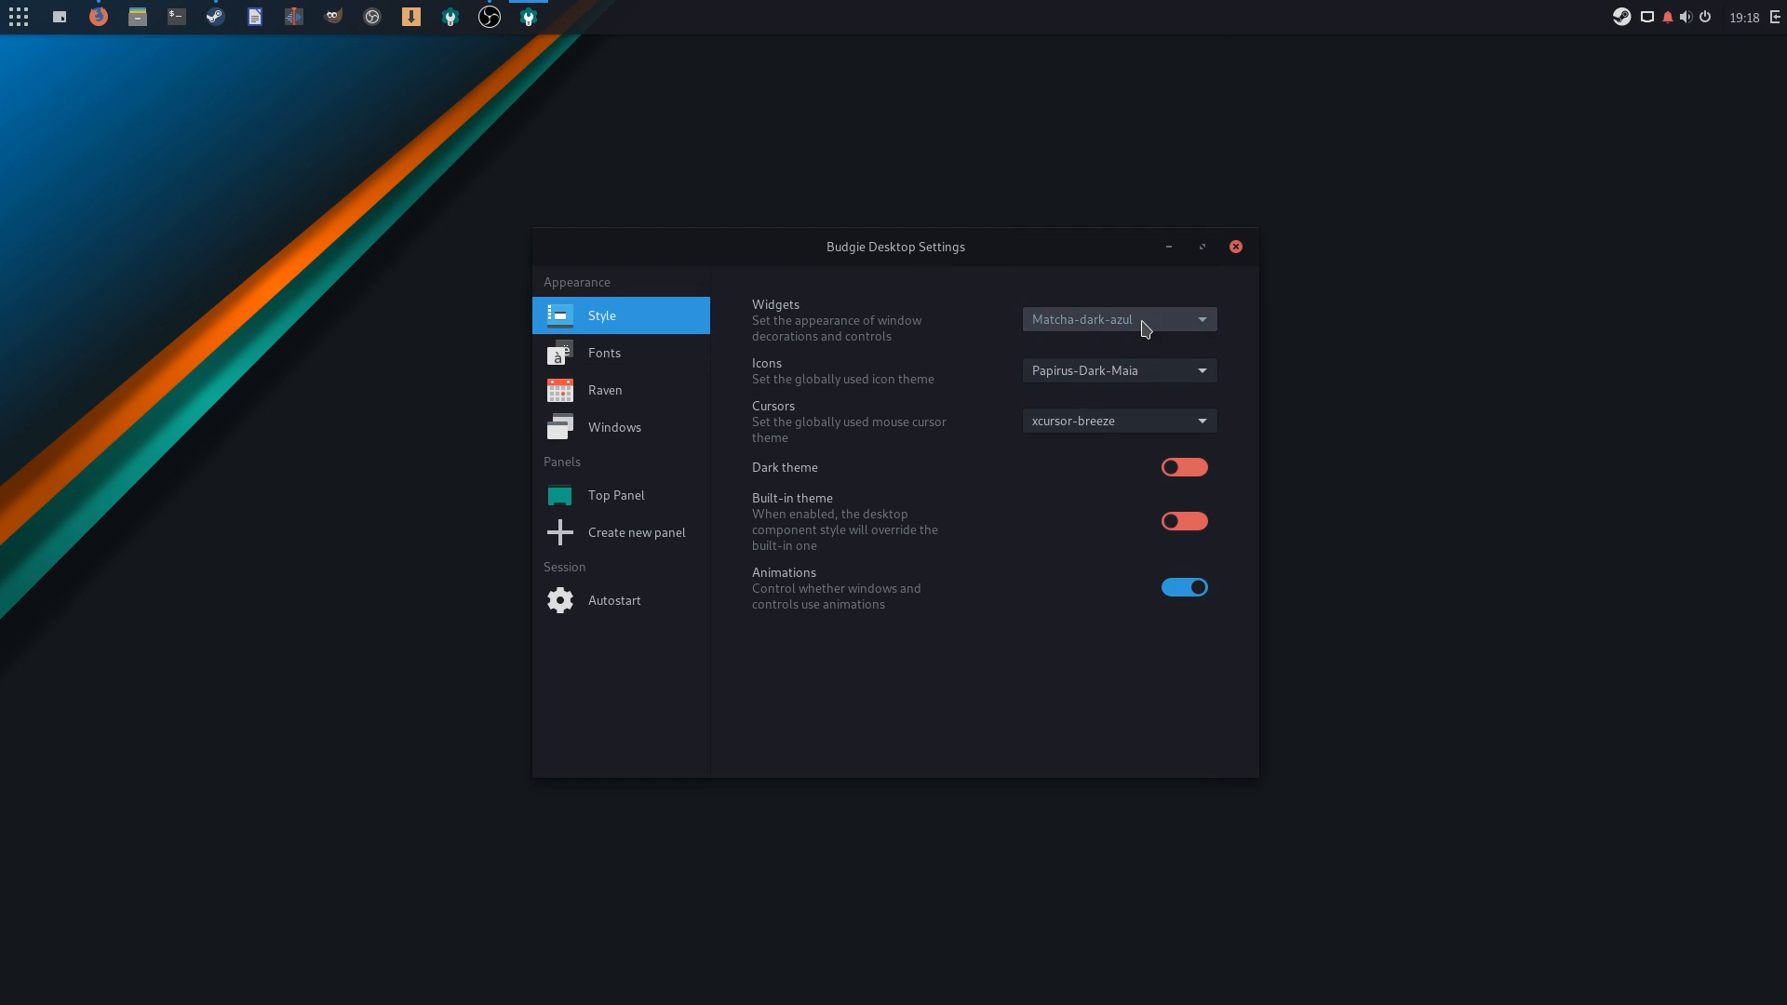
Restore Matcha-sea widgets and switch icons to Papirus-Maia, then Adwaita
{"action": "left_click", "coordinate": [1116, 319]}
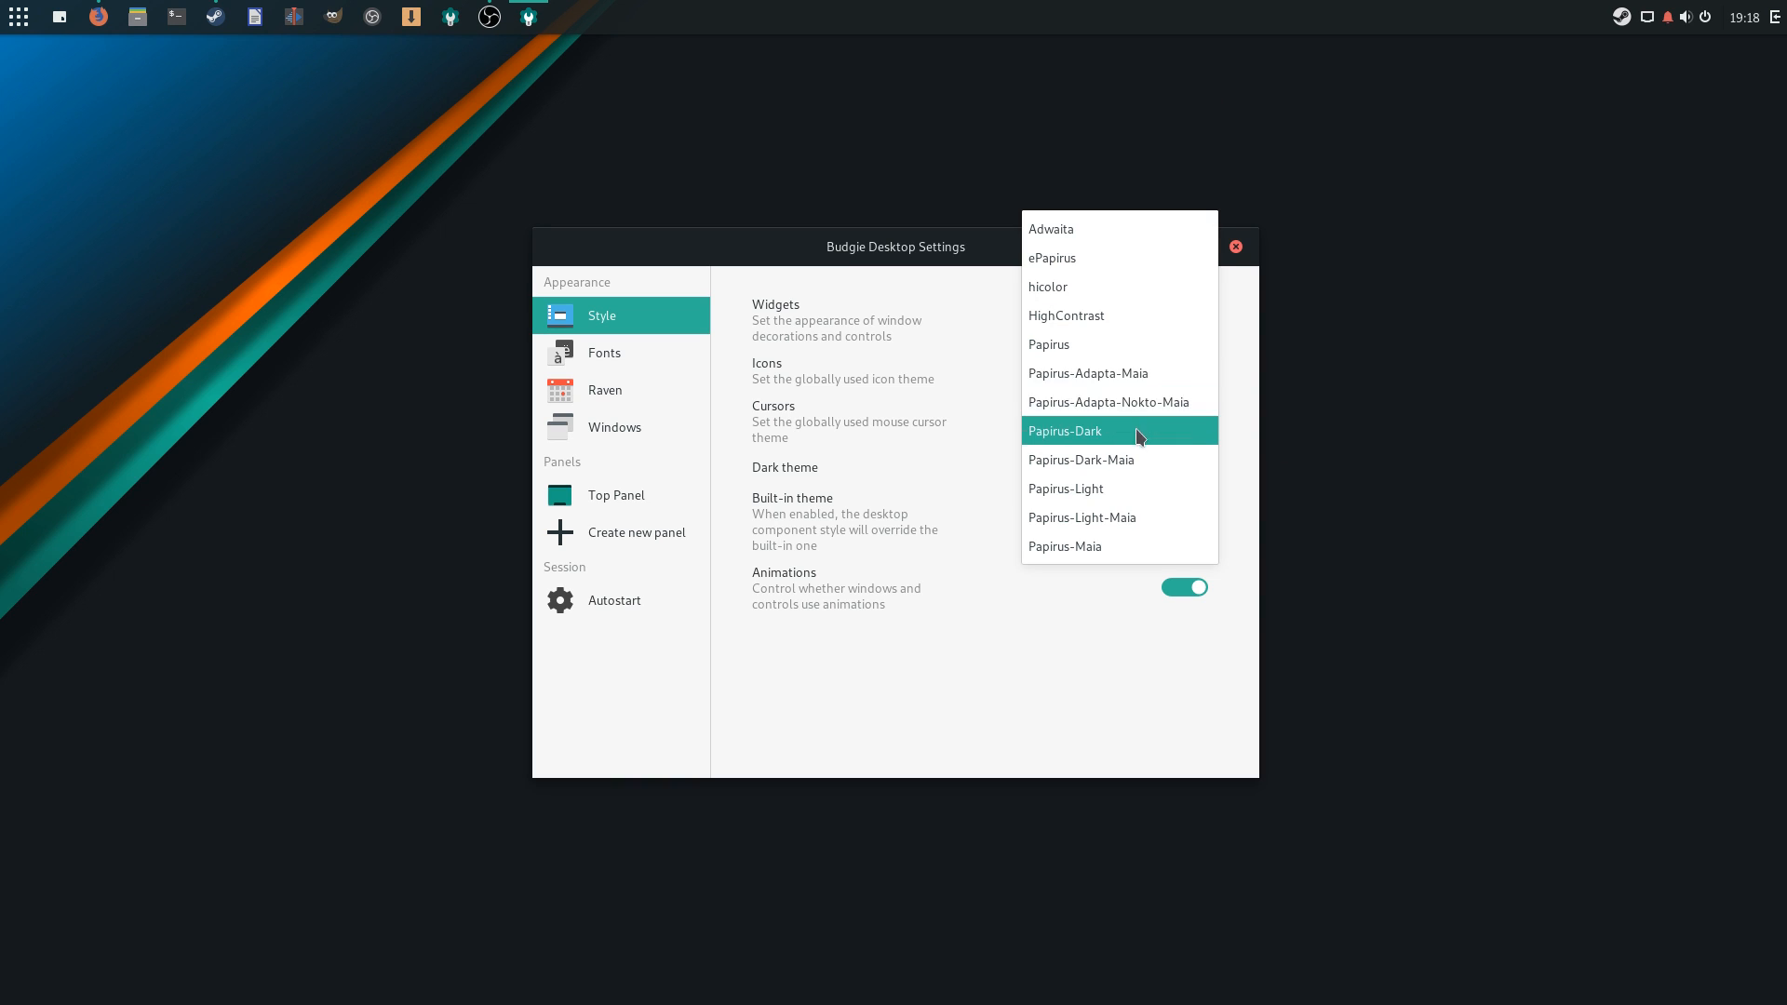
{"action": "mouse_move", "coordinate": [1119, 517]}
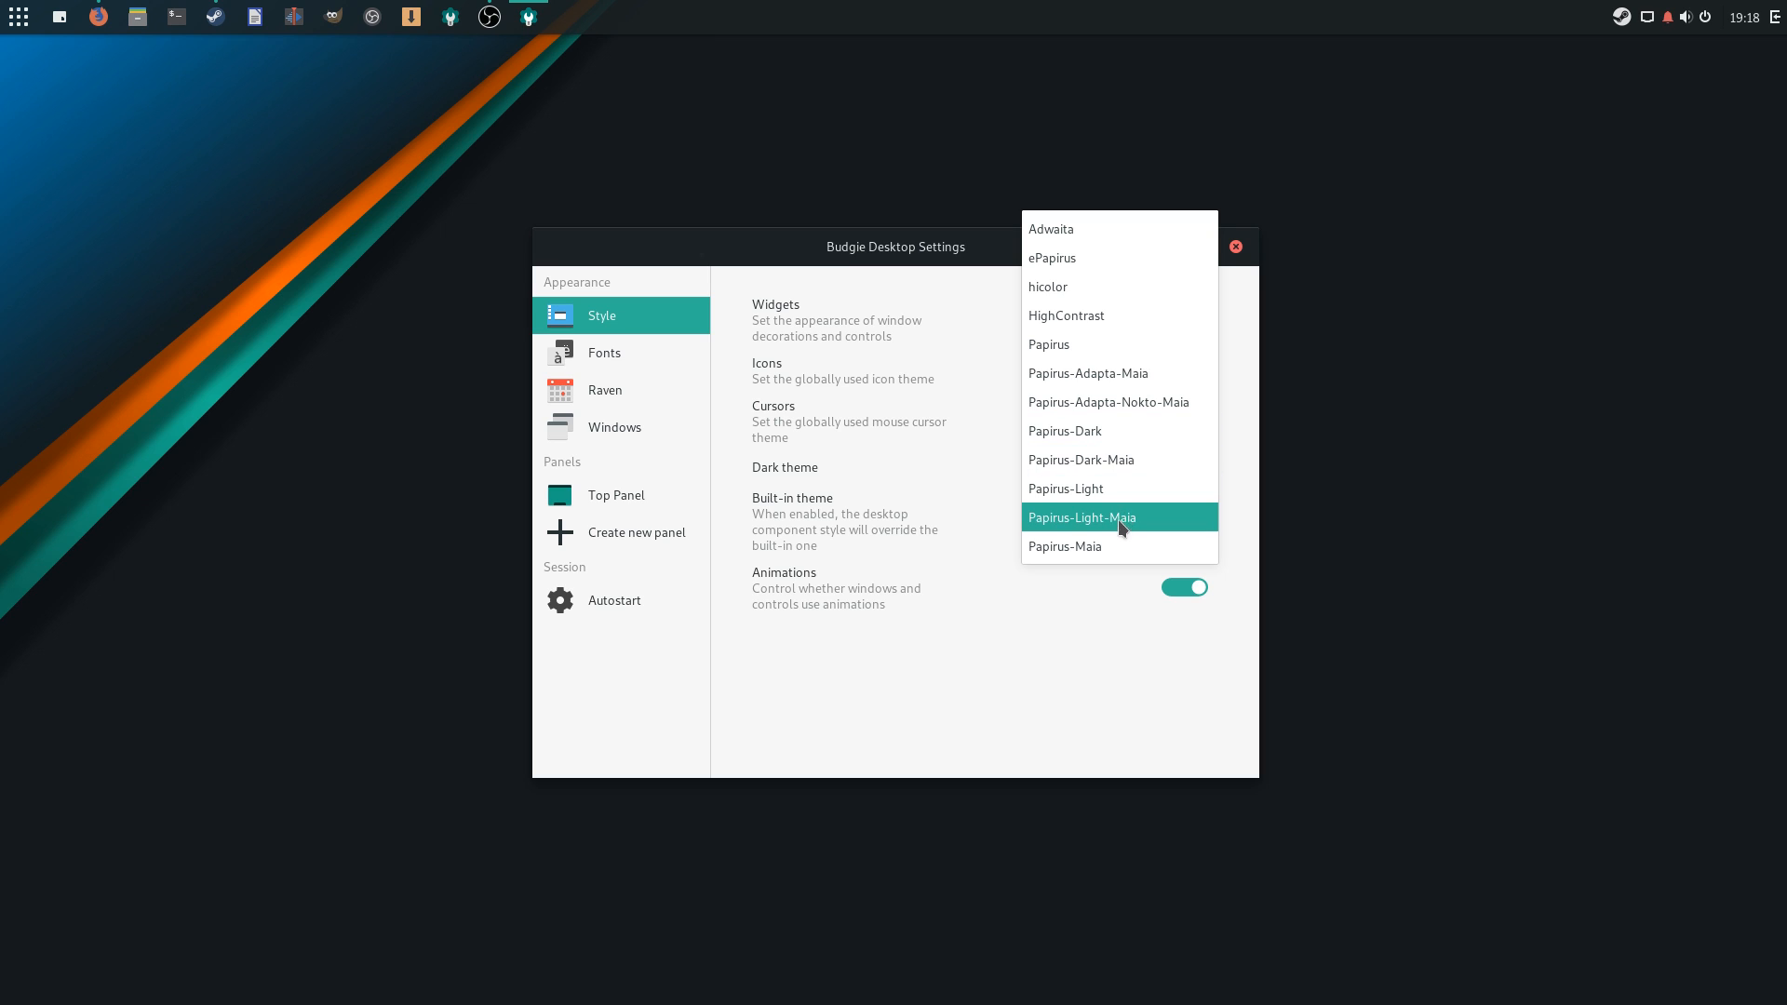
{"action": "left_click", "coordinate": [1082, 518]}
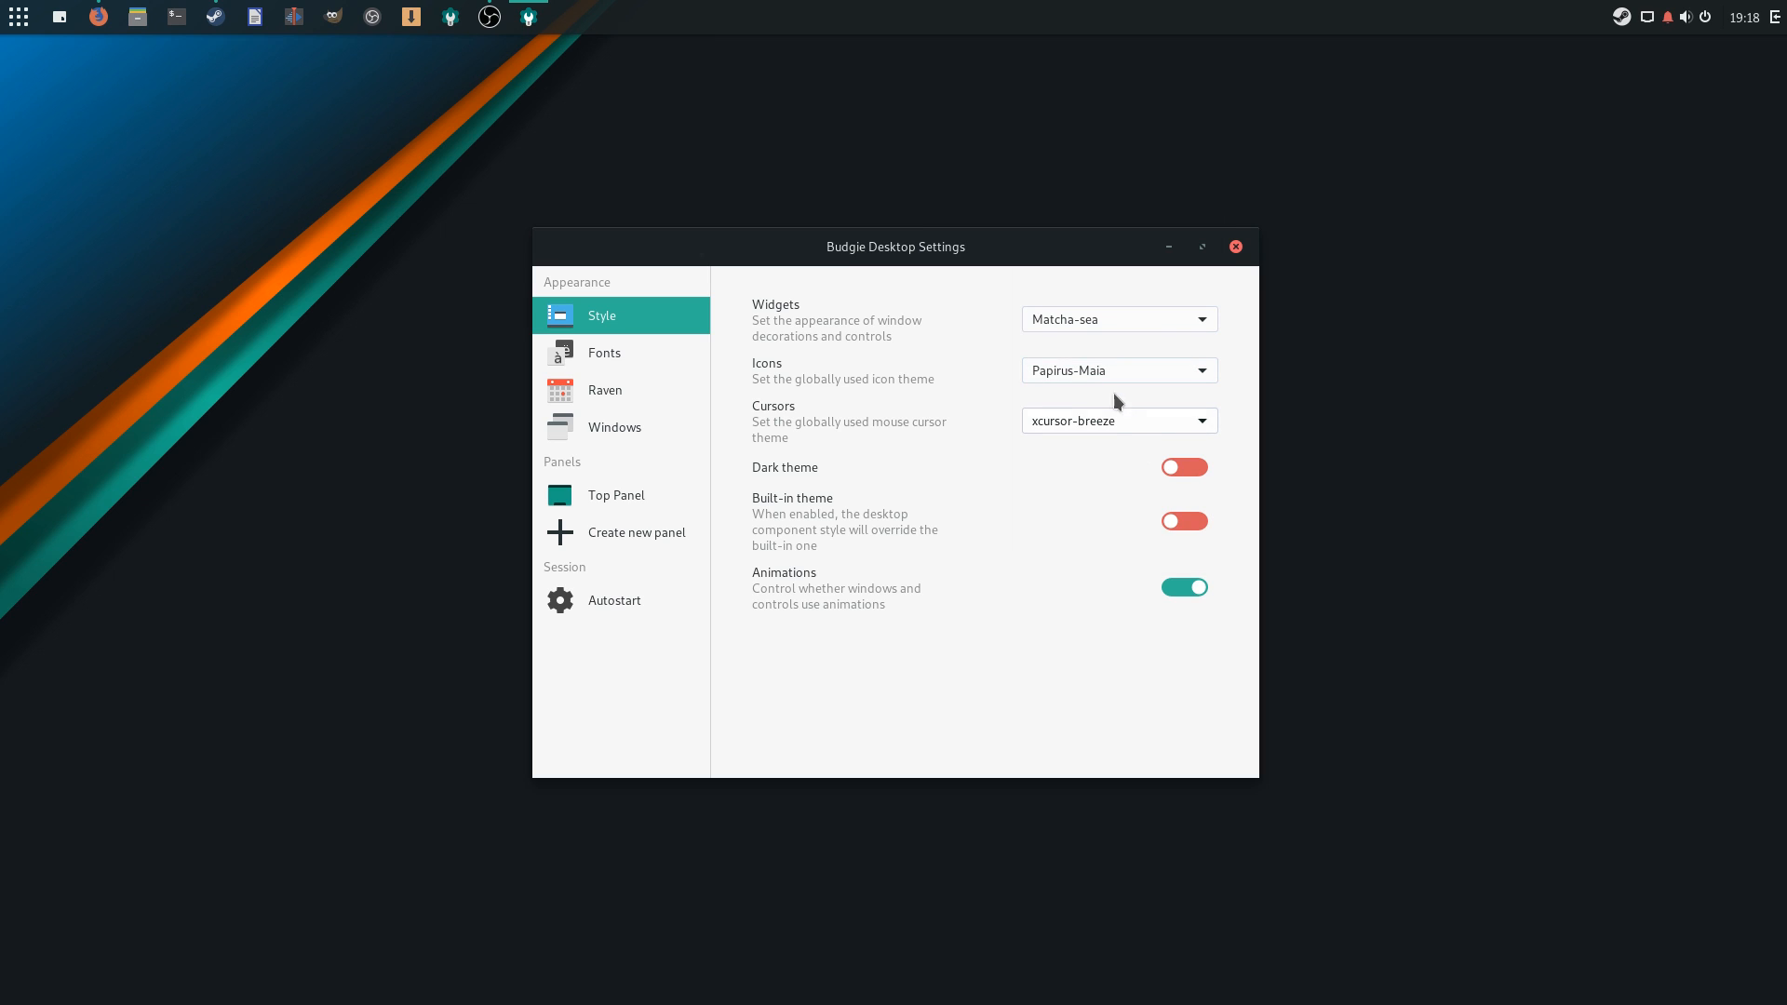
{"action": "left_click", "coordinate": [1118, 369]}
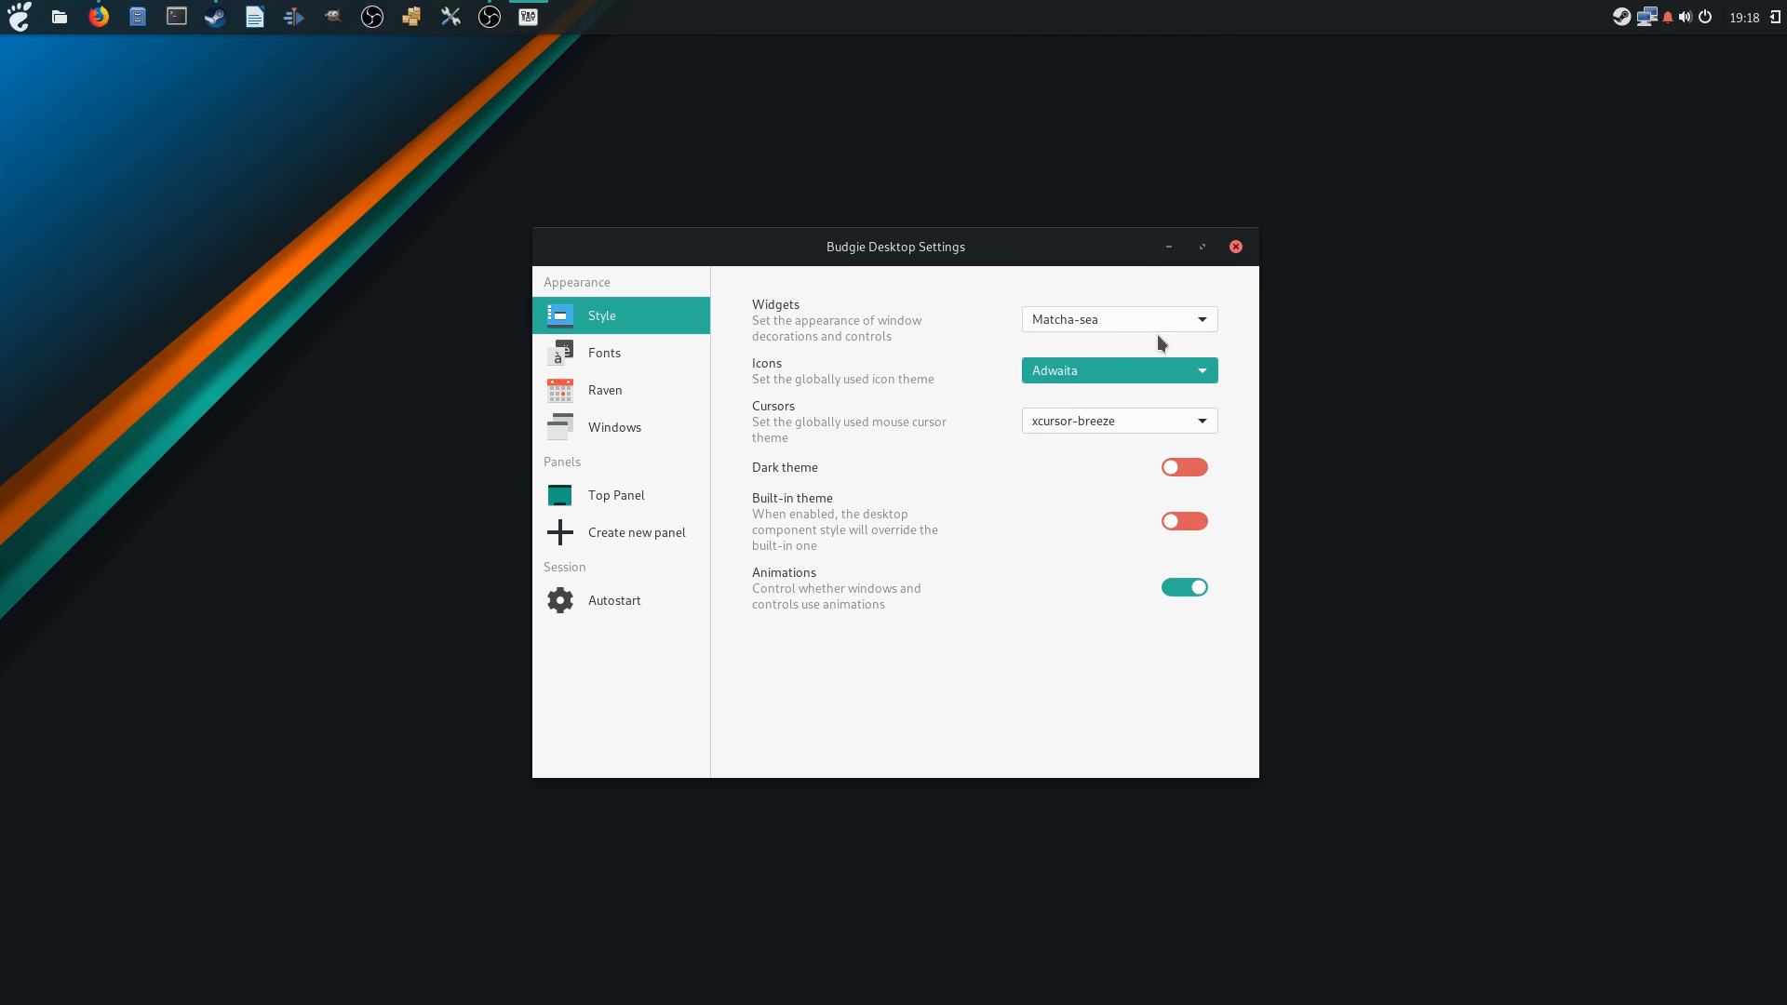
{"action": "left_click", "coordinate": [1116, 369]}
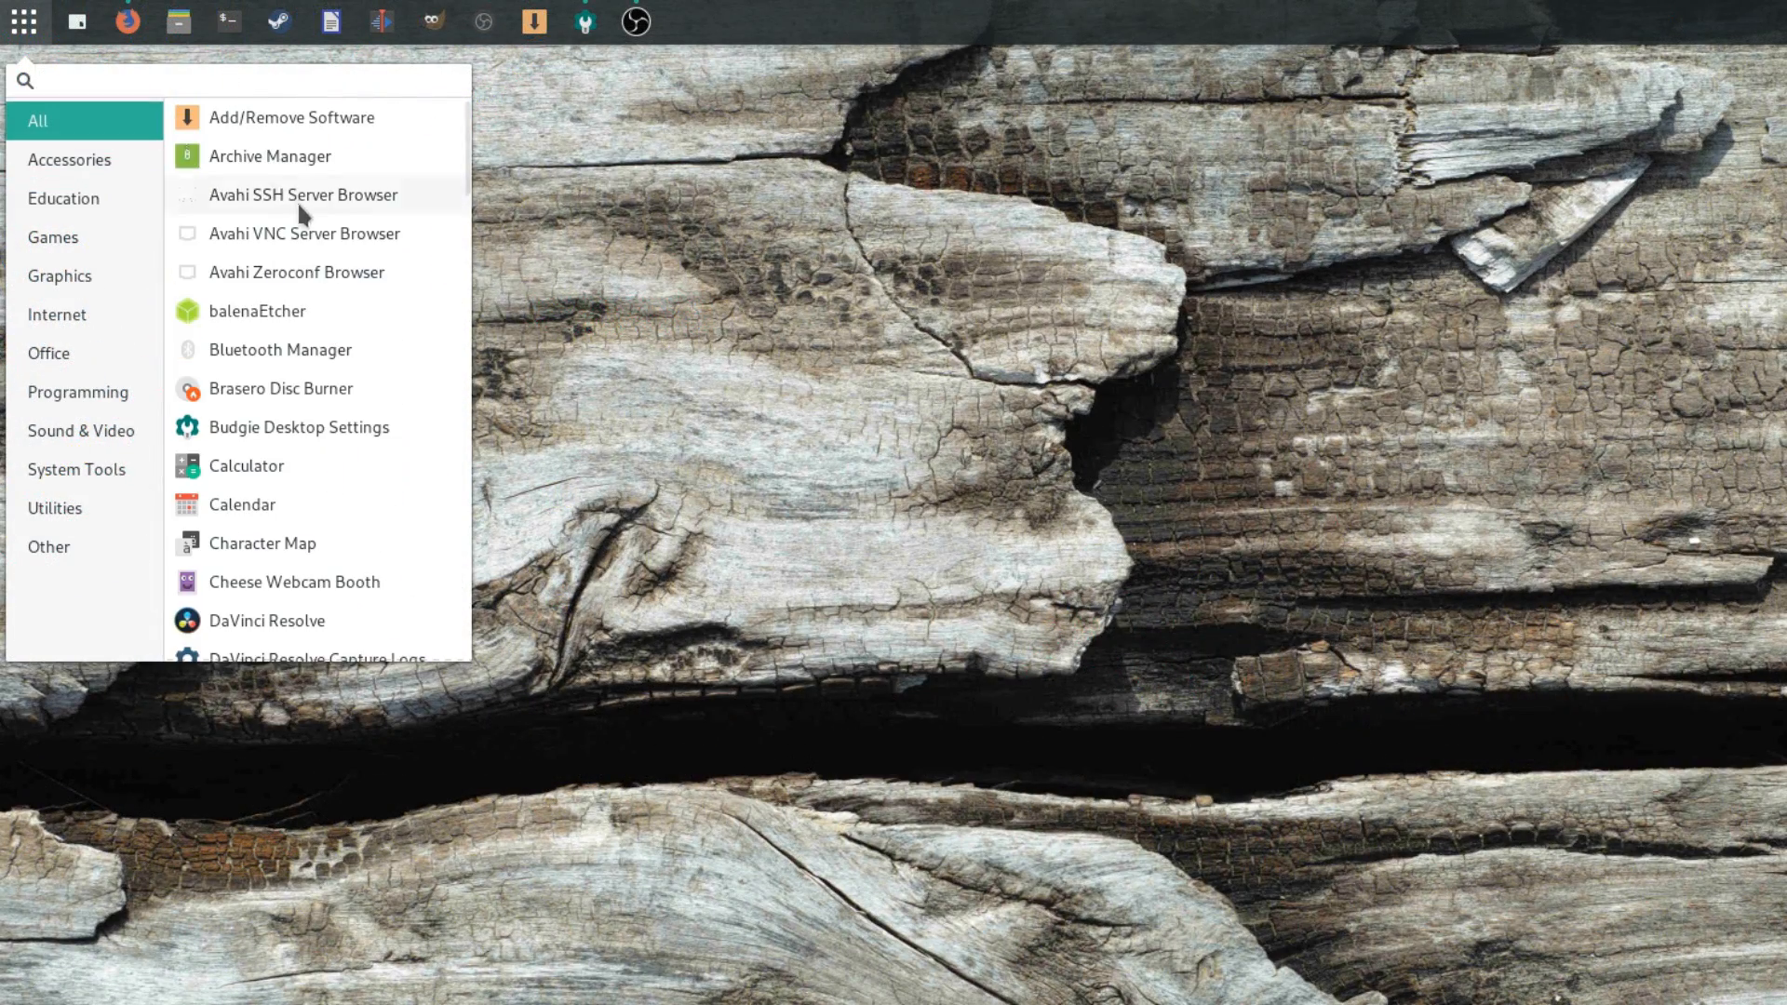
Launch Add/Remove Software from the Budgie Menu and search the AUR for 'gnome s'
{"action": "scroll", "scroll_direction": "down", "scroll_amount": 3}
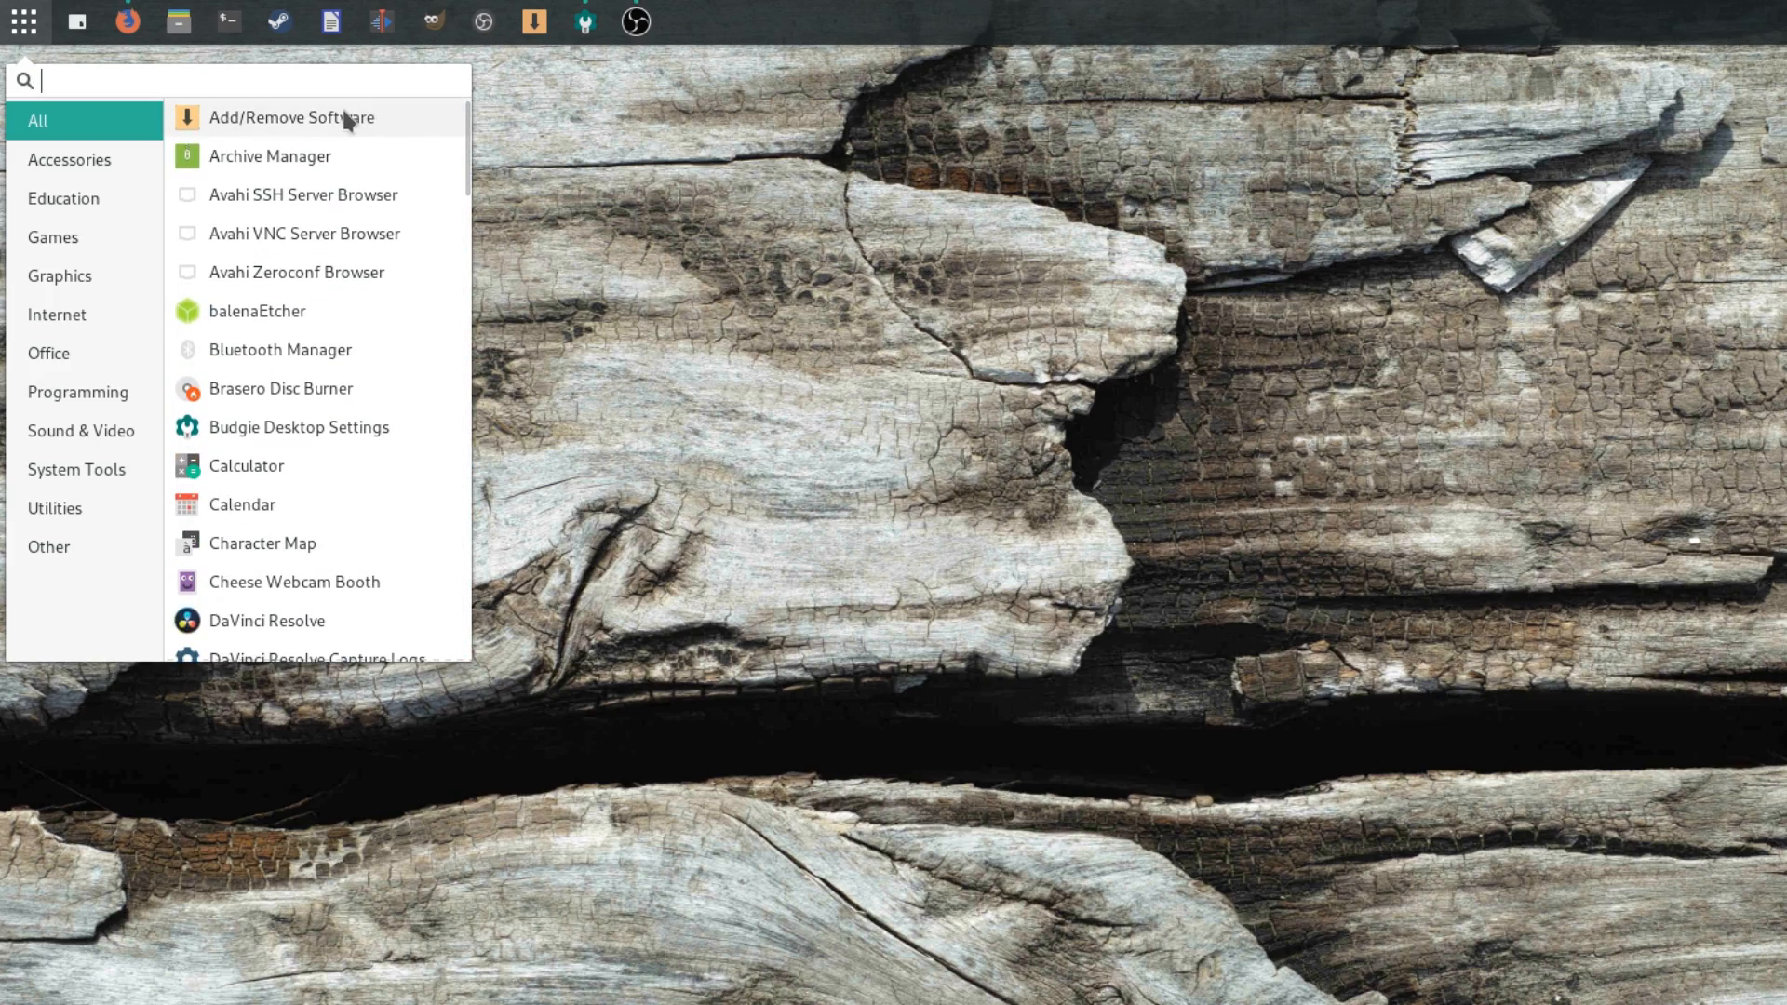
{"action": "left_click", "coordinate": [291, 117]}
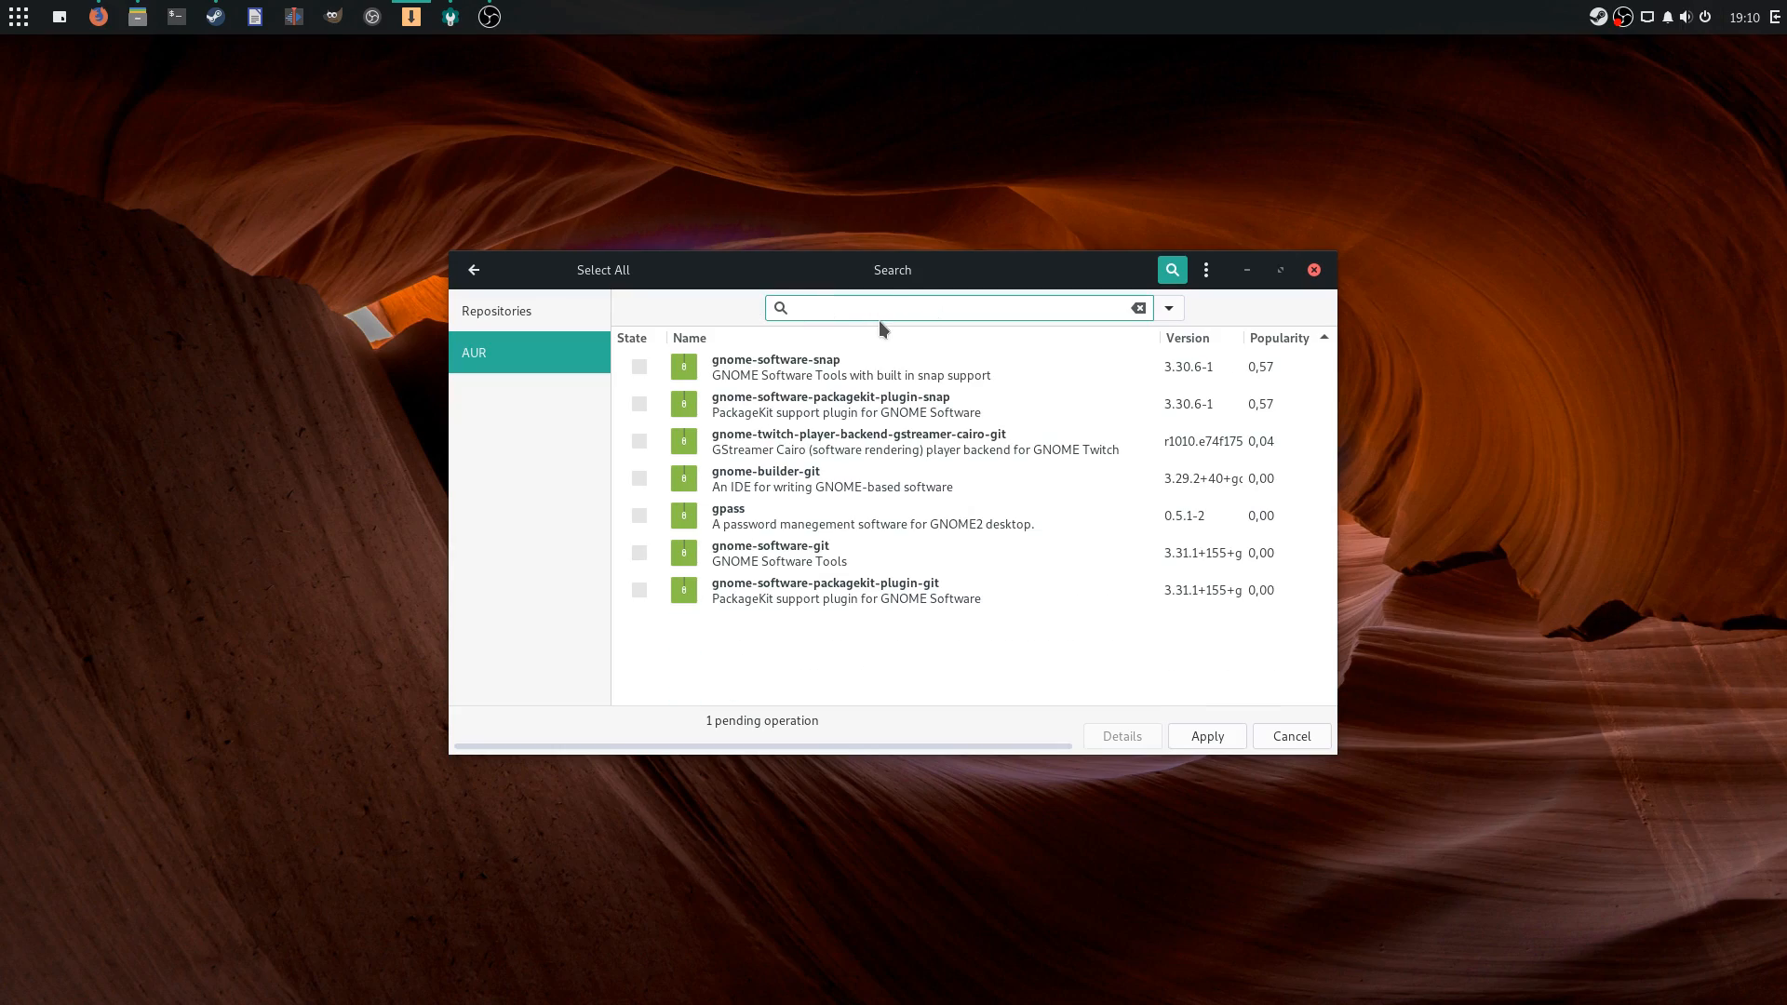
{"action": "type", "text": "gnome s"}
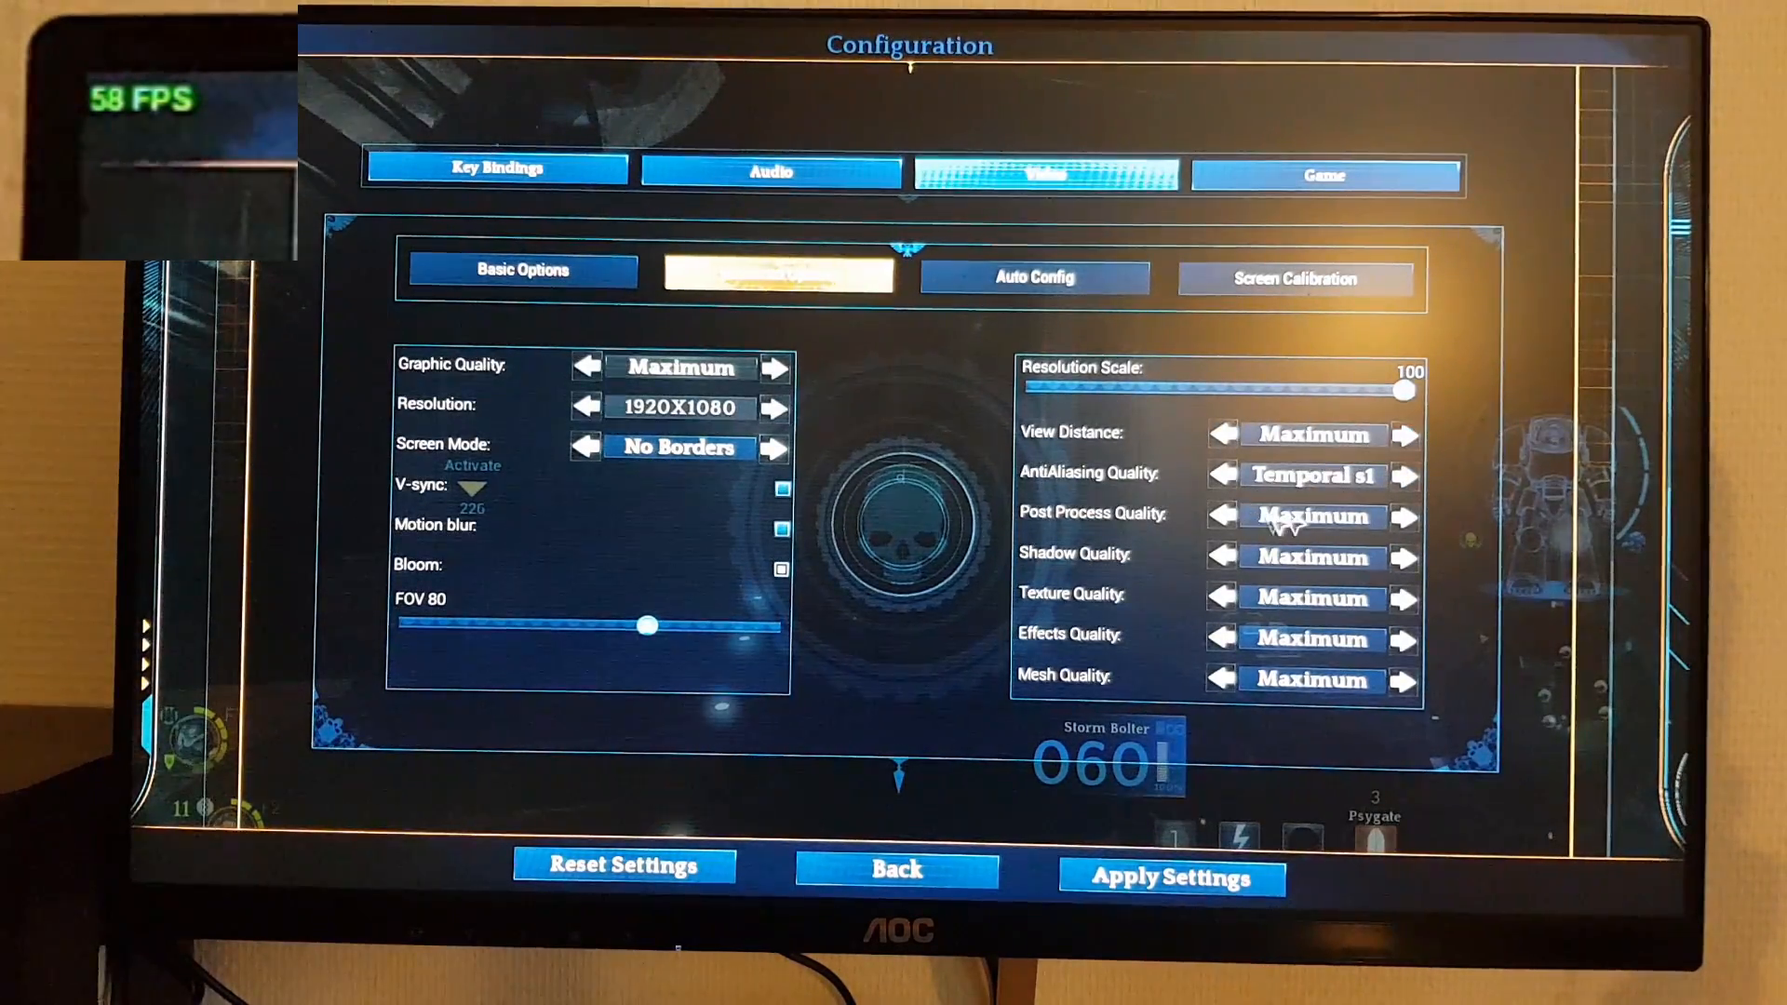
{"action": "left_click", "coordinate": [895, 869]}
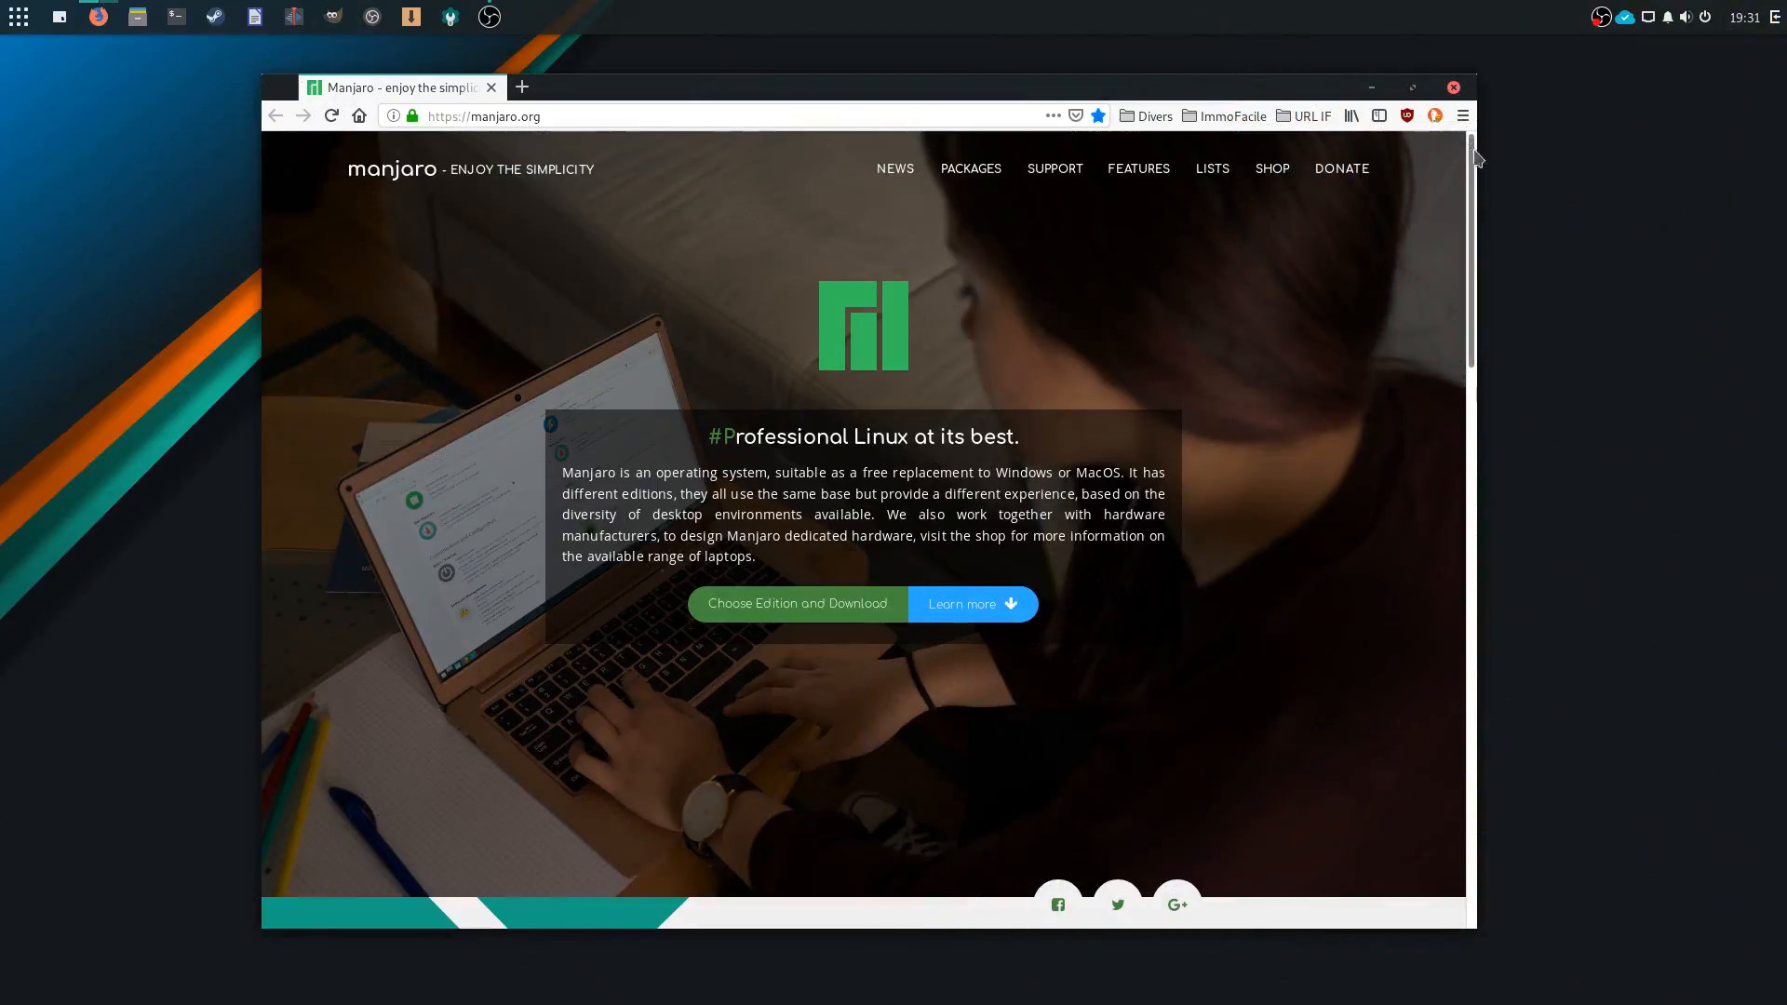
Scroll manjaro.org past the intro and community sections down to Our Core Team
{"action": "scroll", "scroll_direction": "down", "scroll_amount": 3}
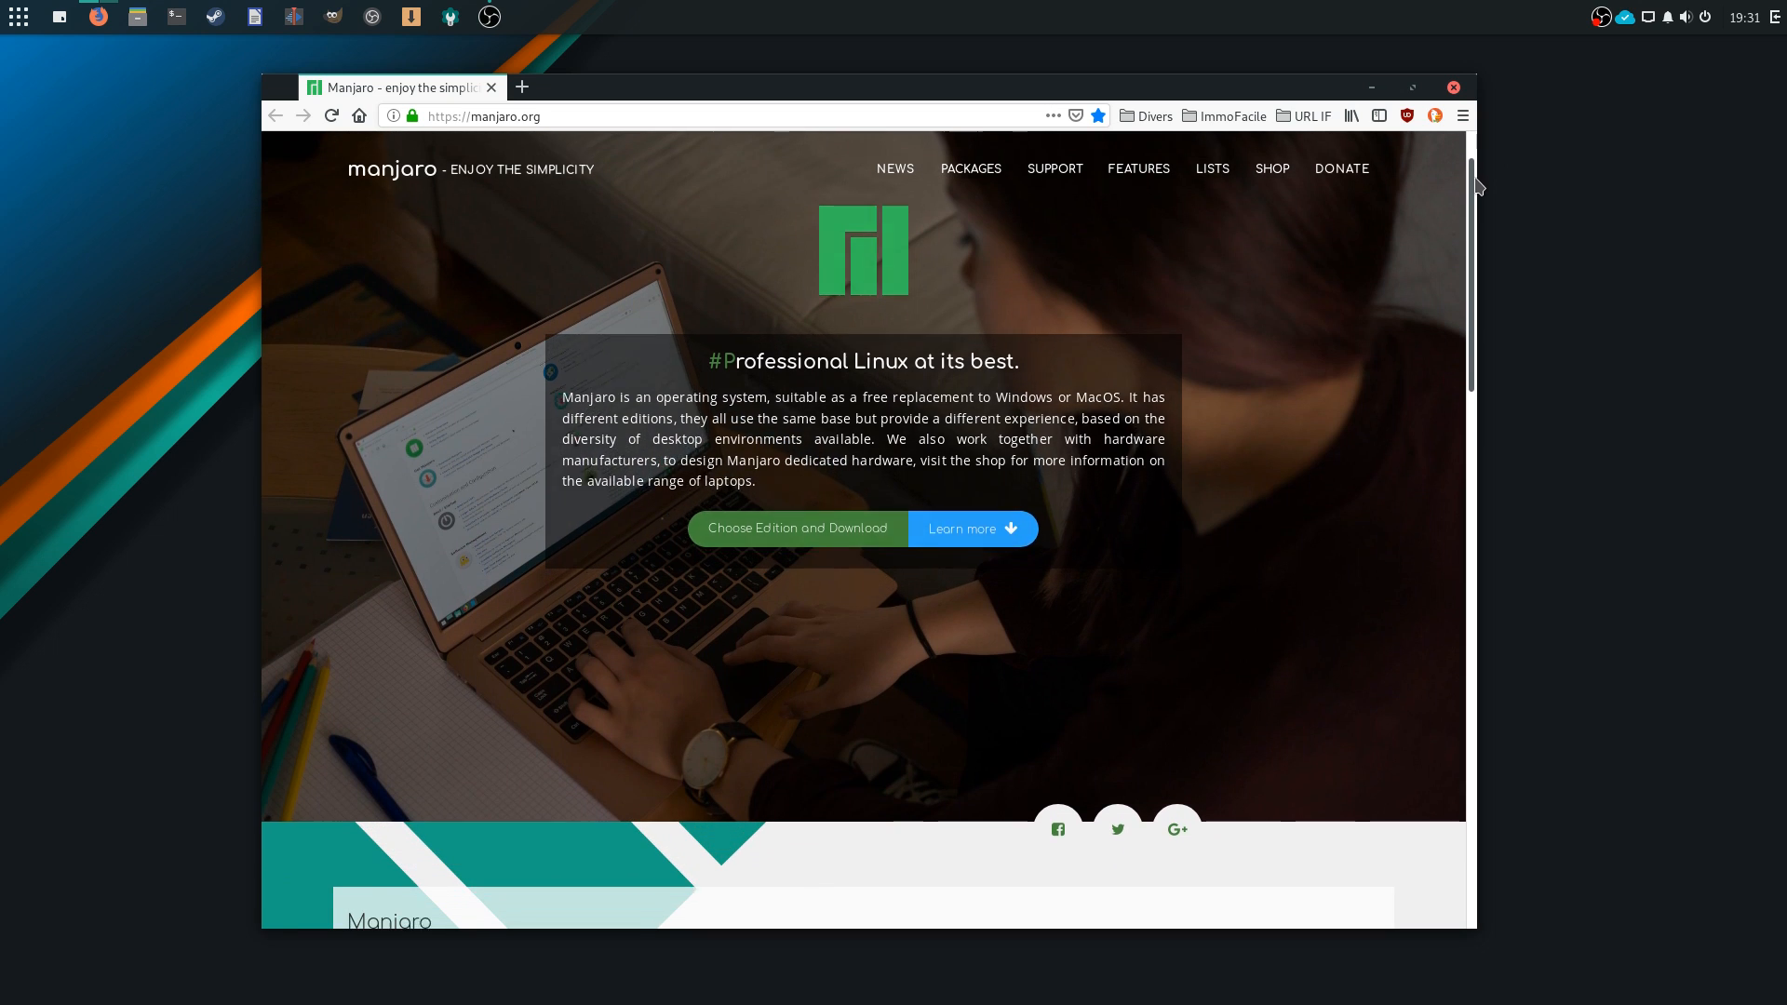
{"action": "scroll", "scroll_direction": "down", "scroll_amount": 3}
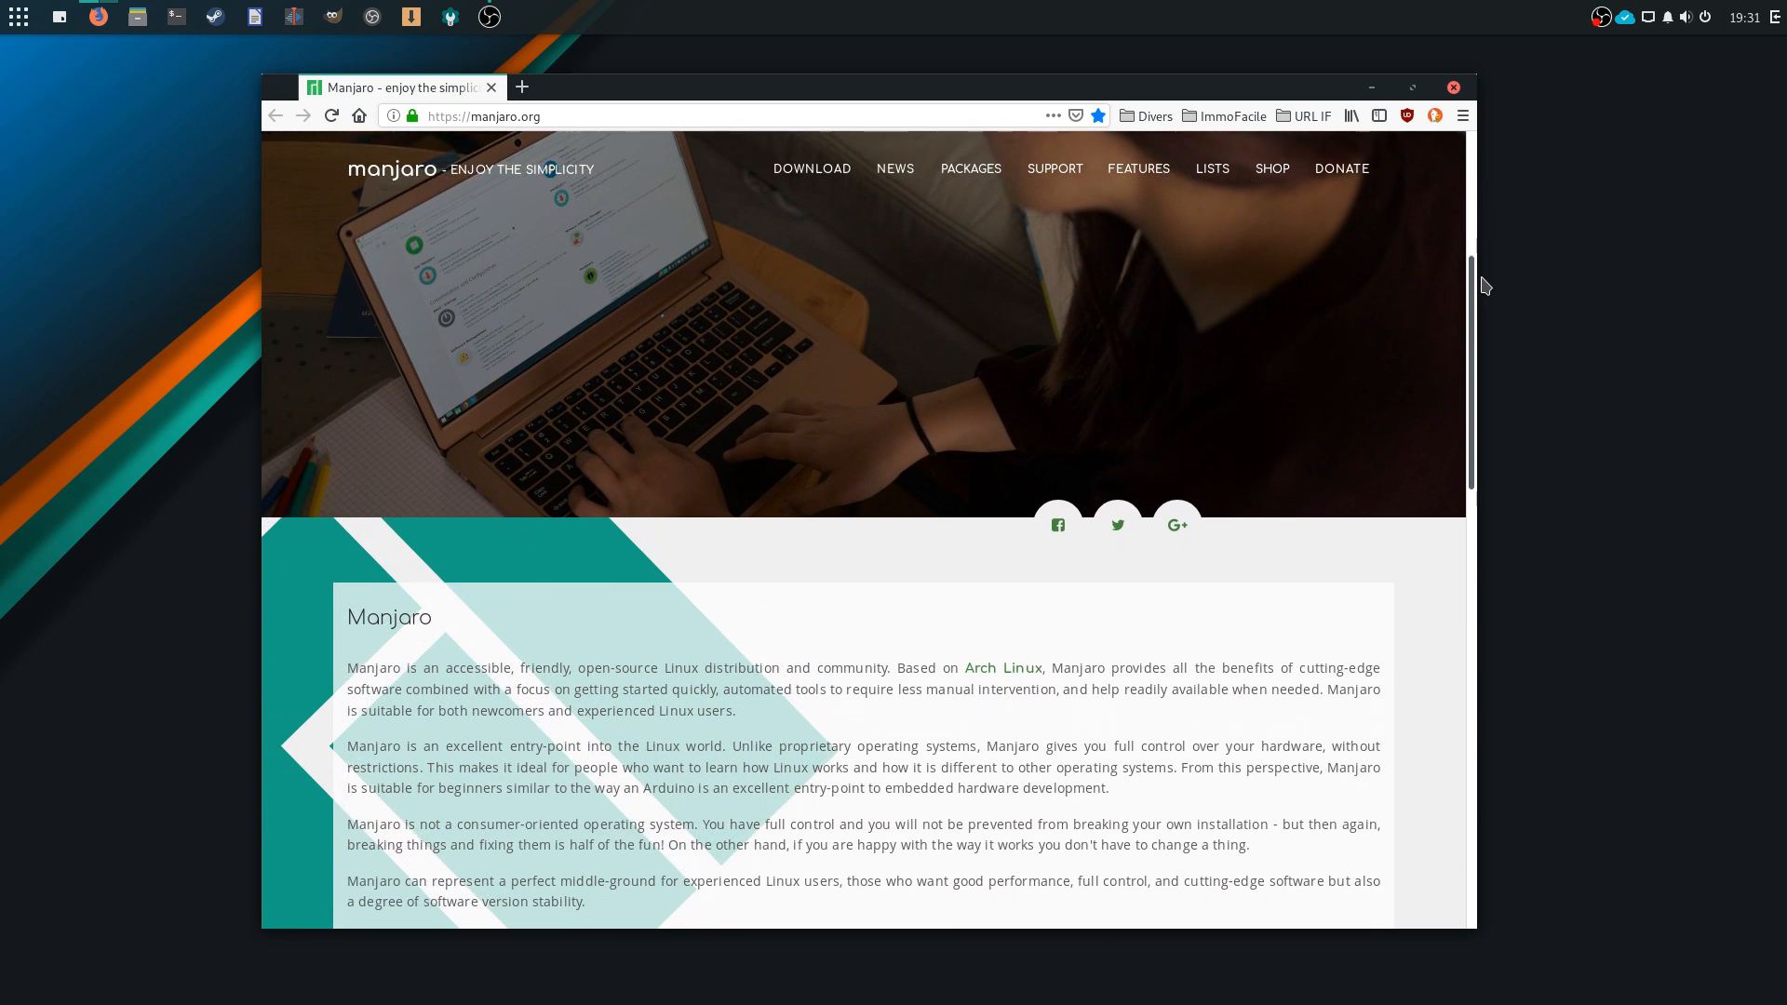
{"action": "scroll", "scroll_direction": "down", "scroll_amount": 3}
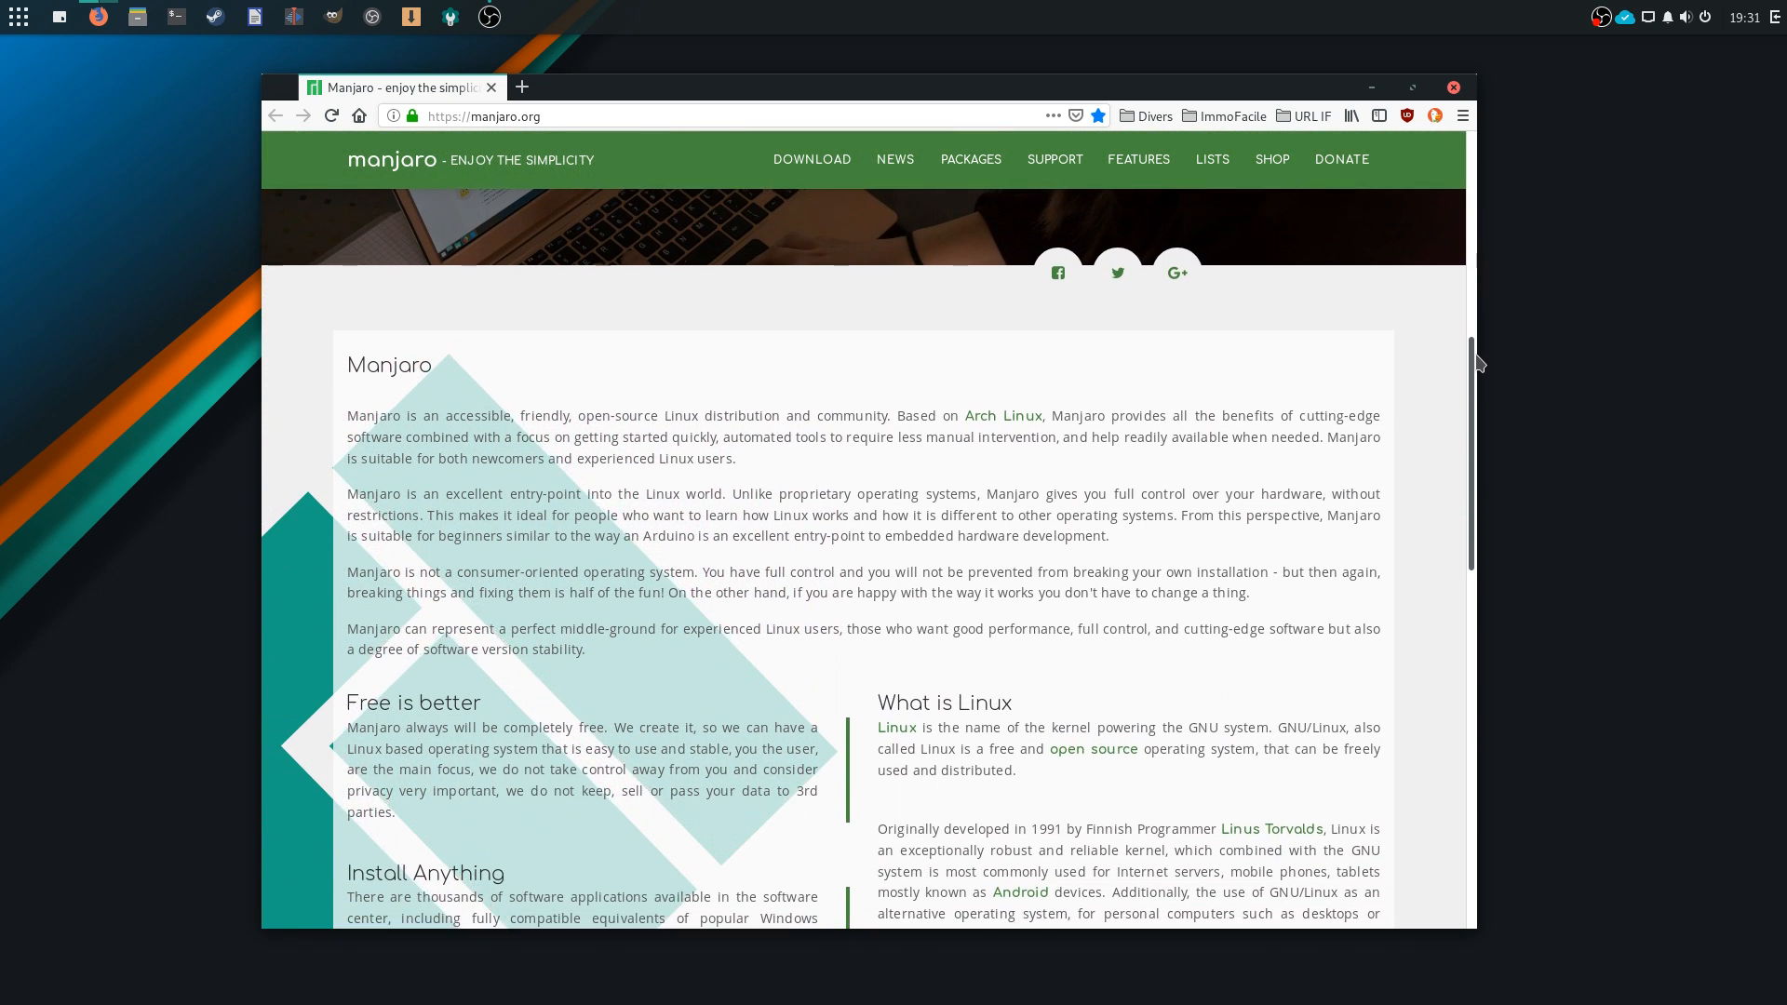
{"action": "scroll", "scroll_direction": "down", "scroll_amount": 3}
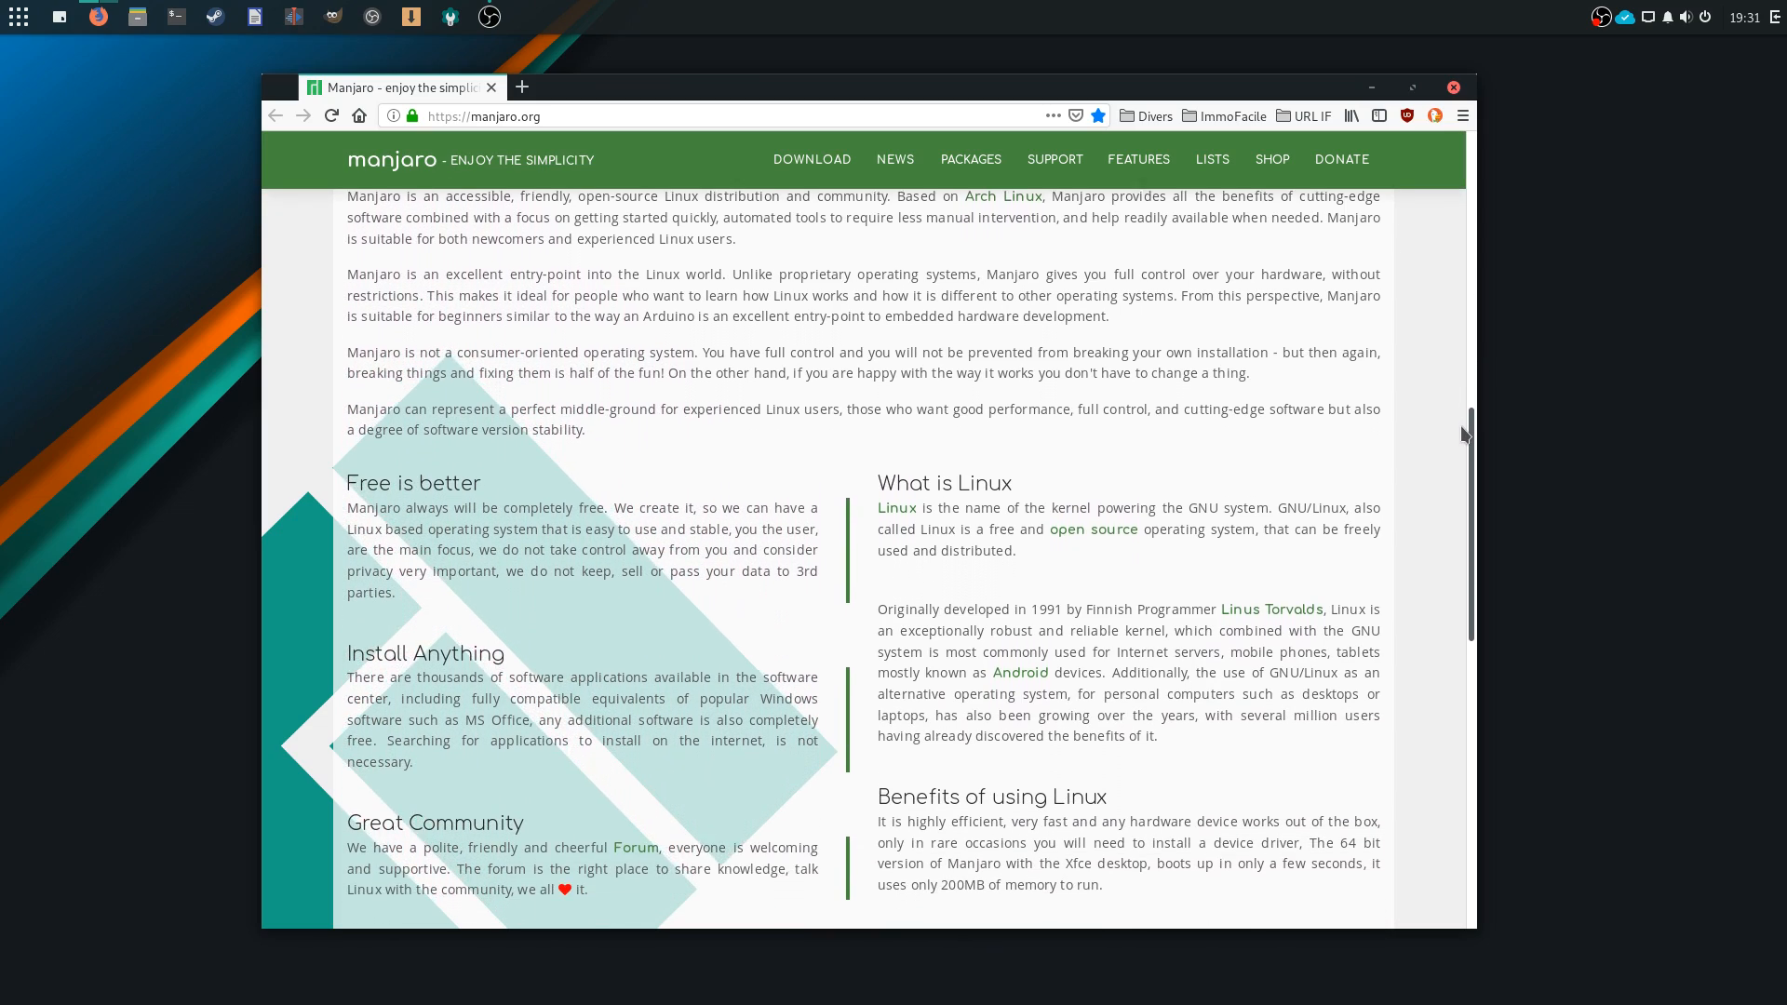
{"action": "scroll", "scroll_direction": "down", "scroll_amount": 3}
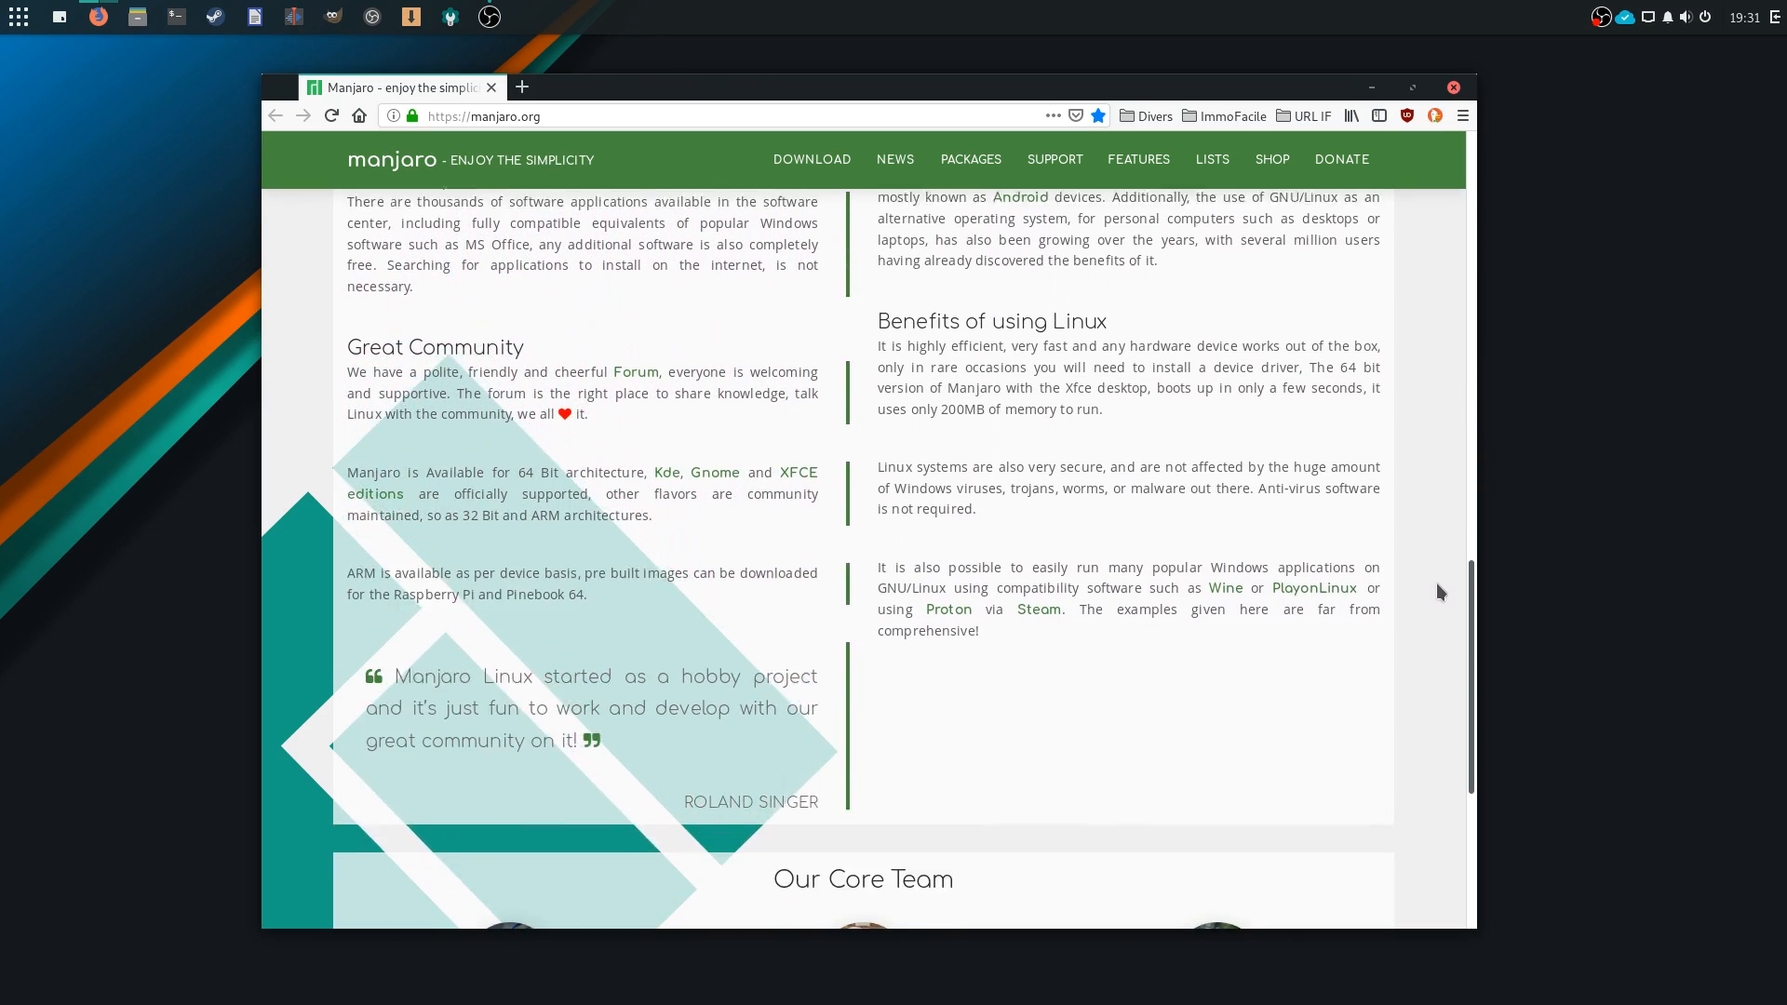